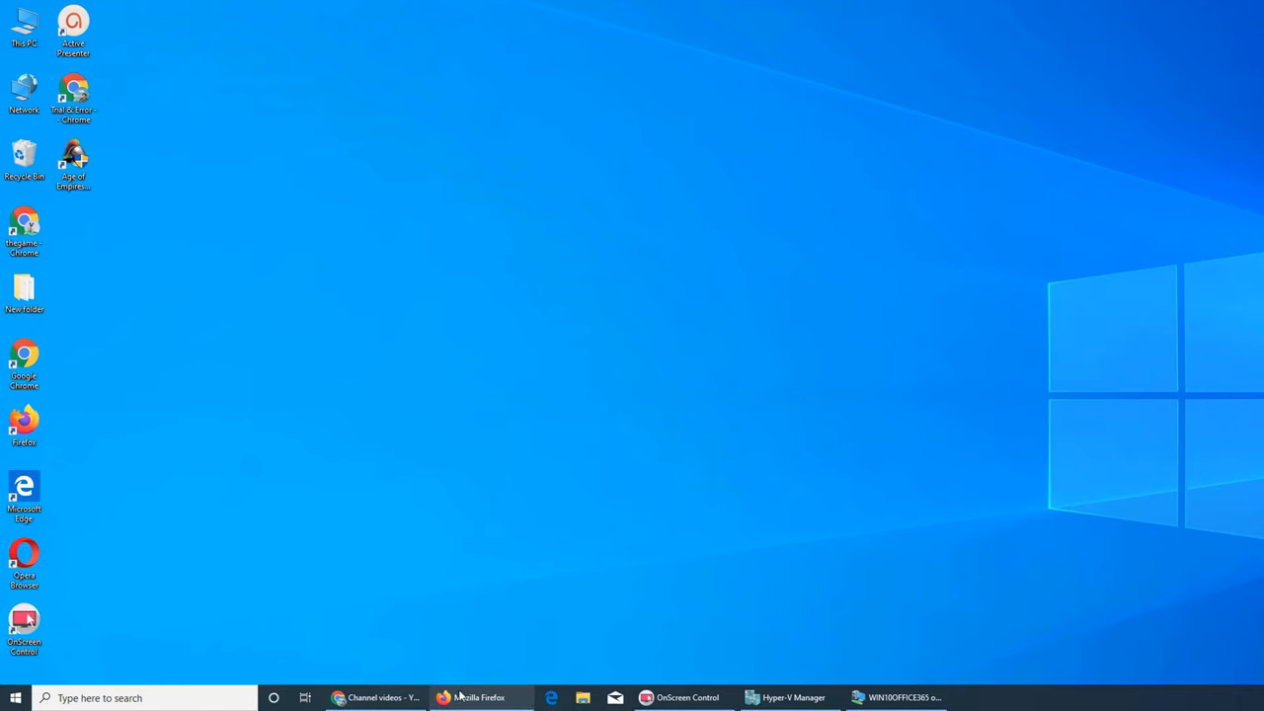
Bring the VM's browser forward and go to the OneDrive admin Compliance settings page.
click(897, 698)
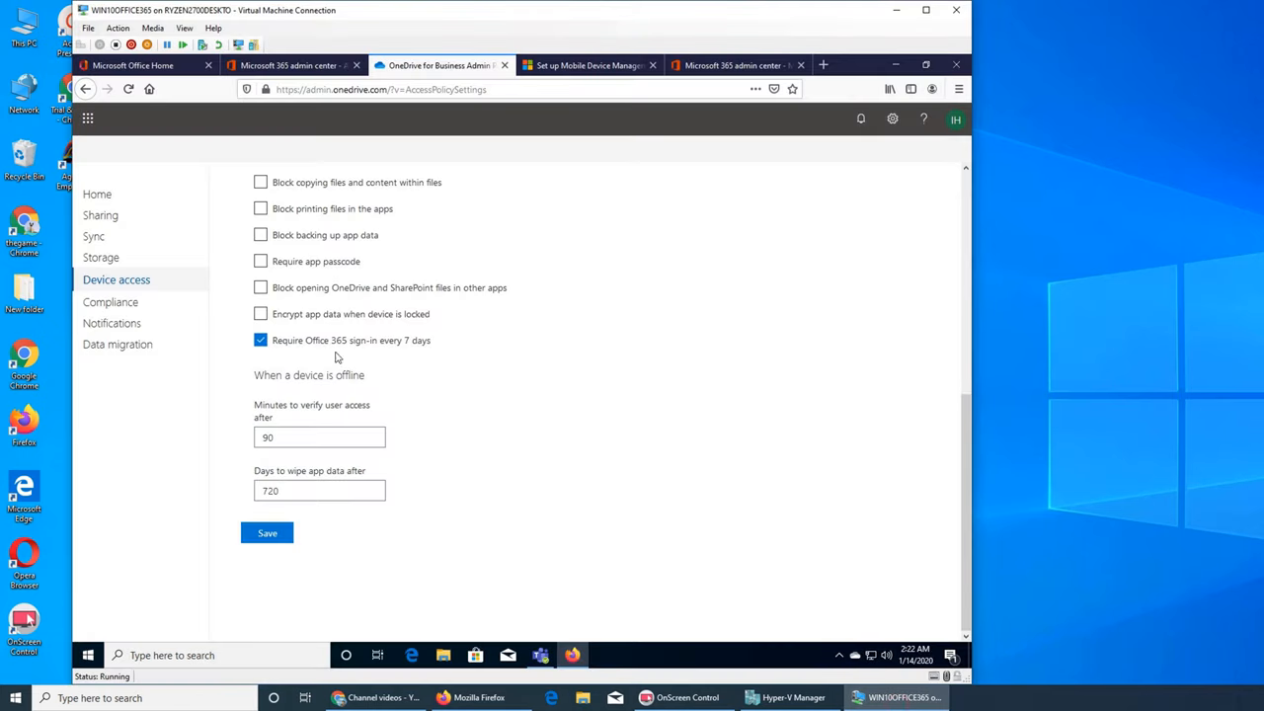
click(111, 301)
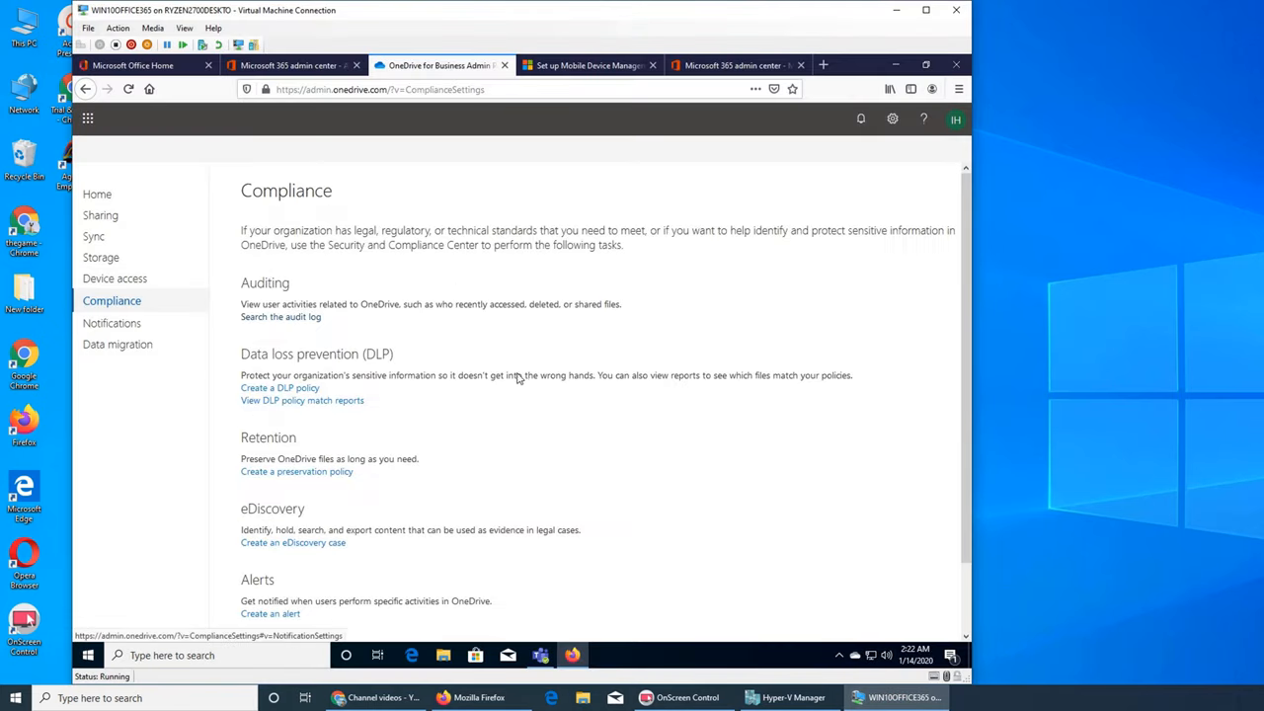
mouse_move(719, 412)
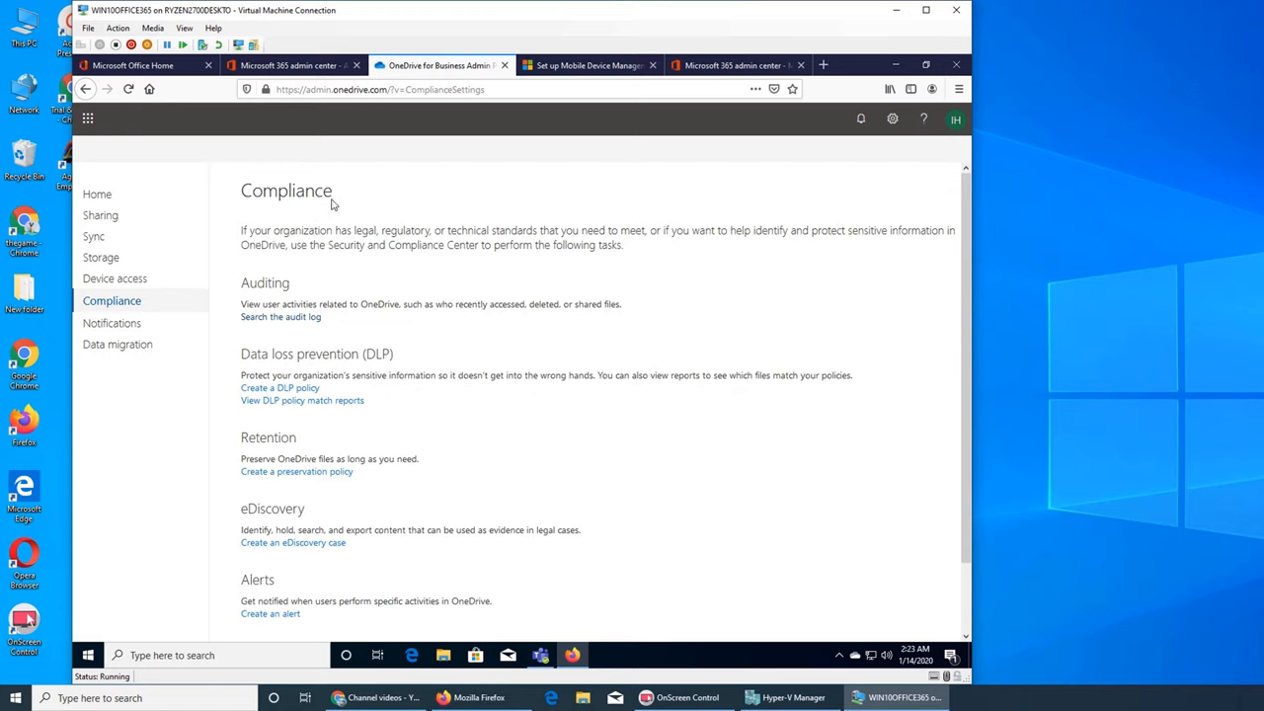
mouse_move(549, 403)
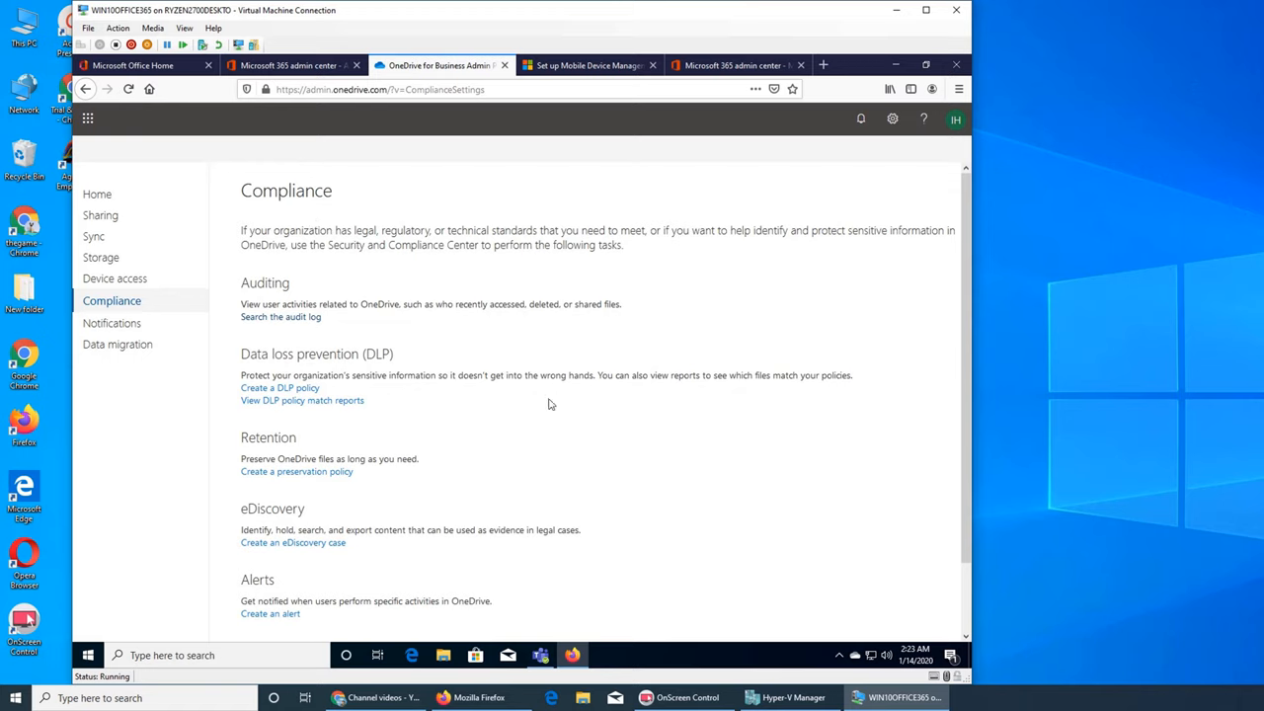
mouse_move(660, 464)
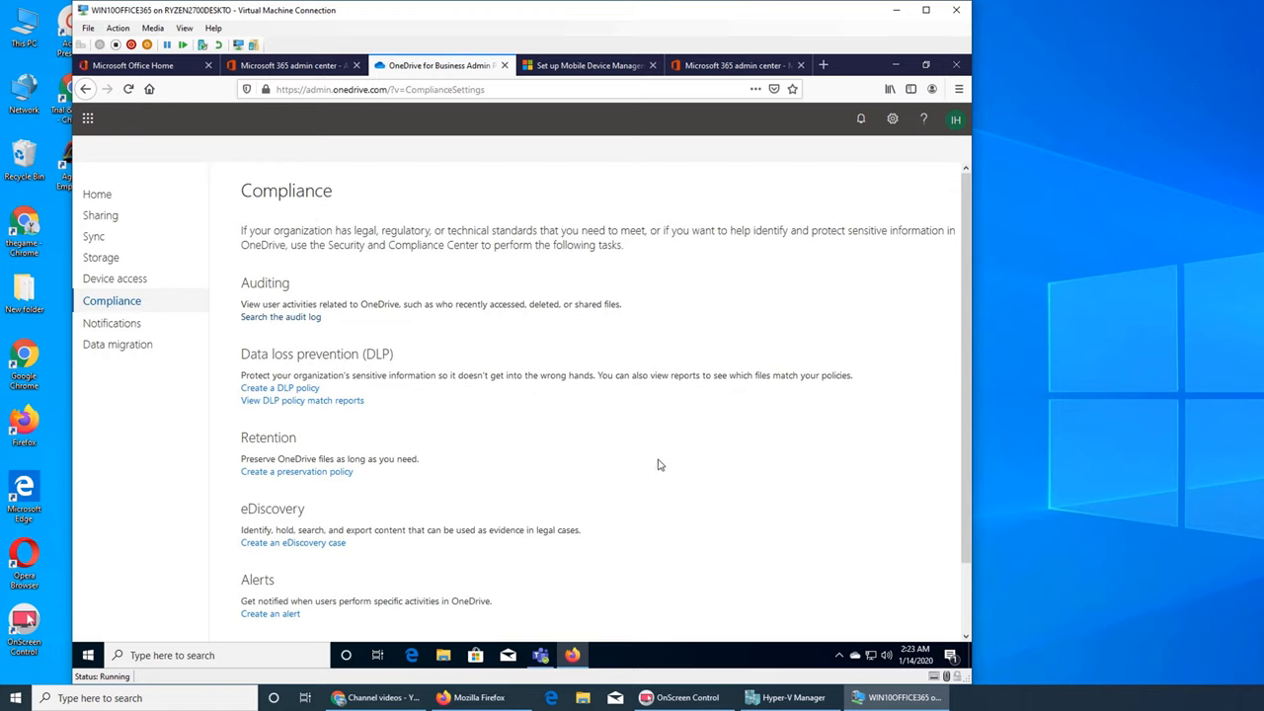
mouse_move(735, 471)
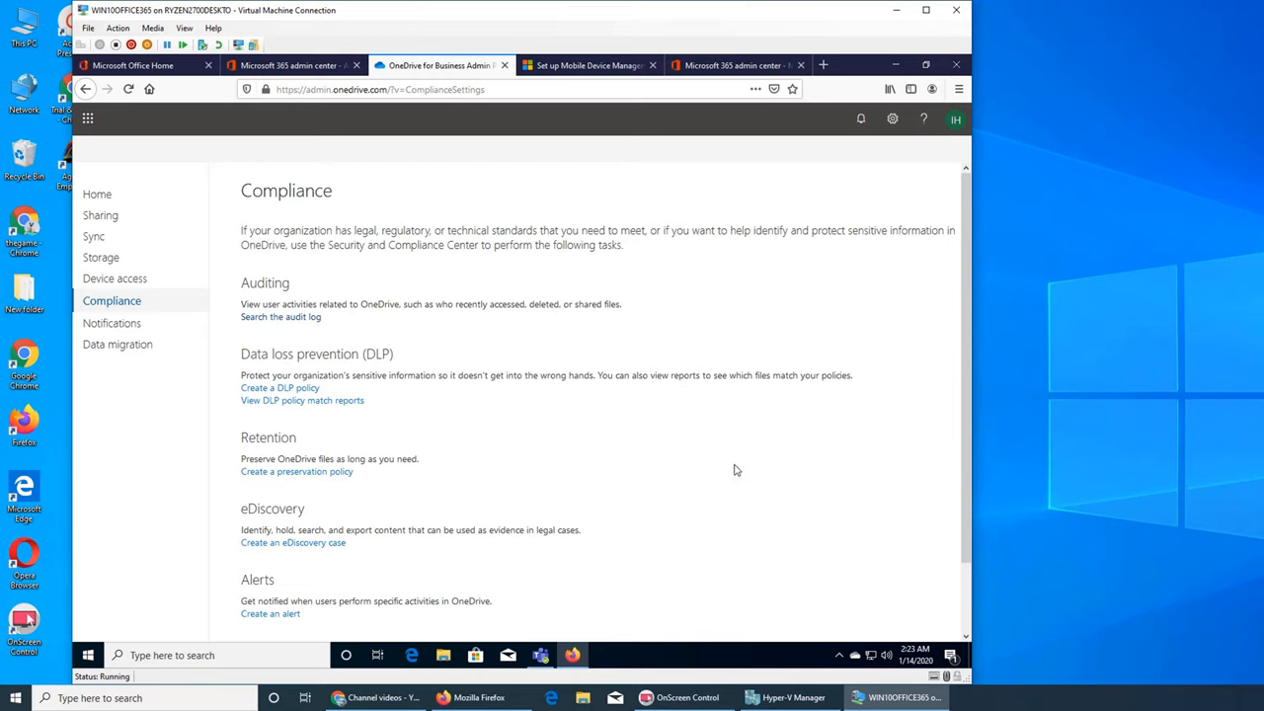
mouse_move(571, 352)
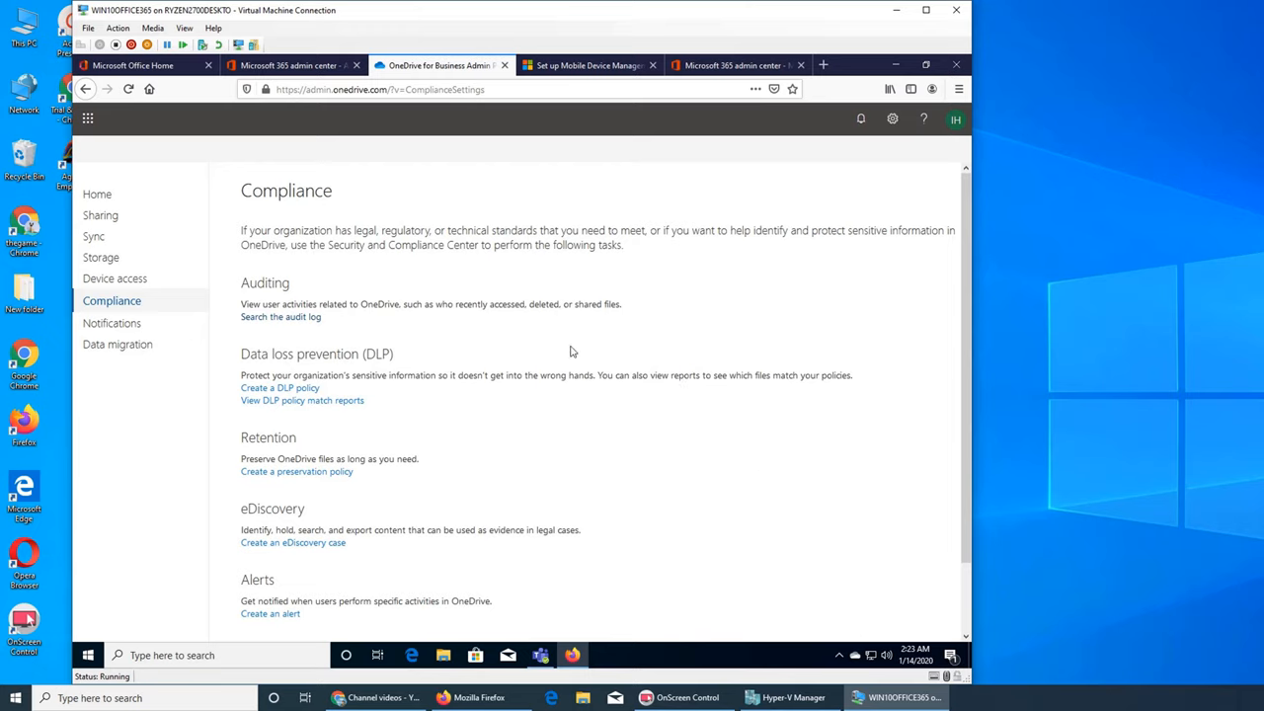
mouse_move(304, 245)
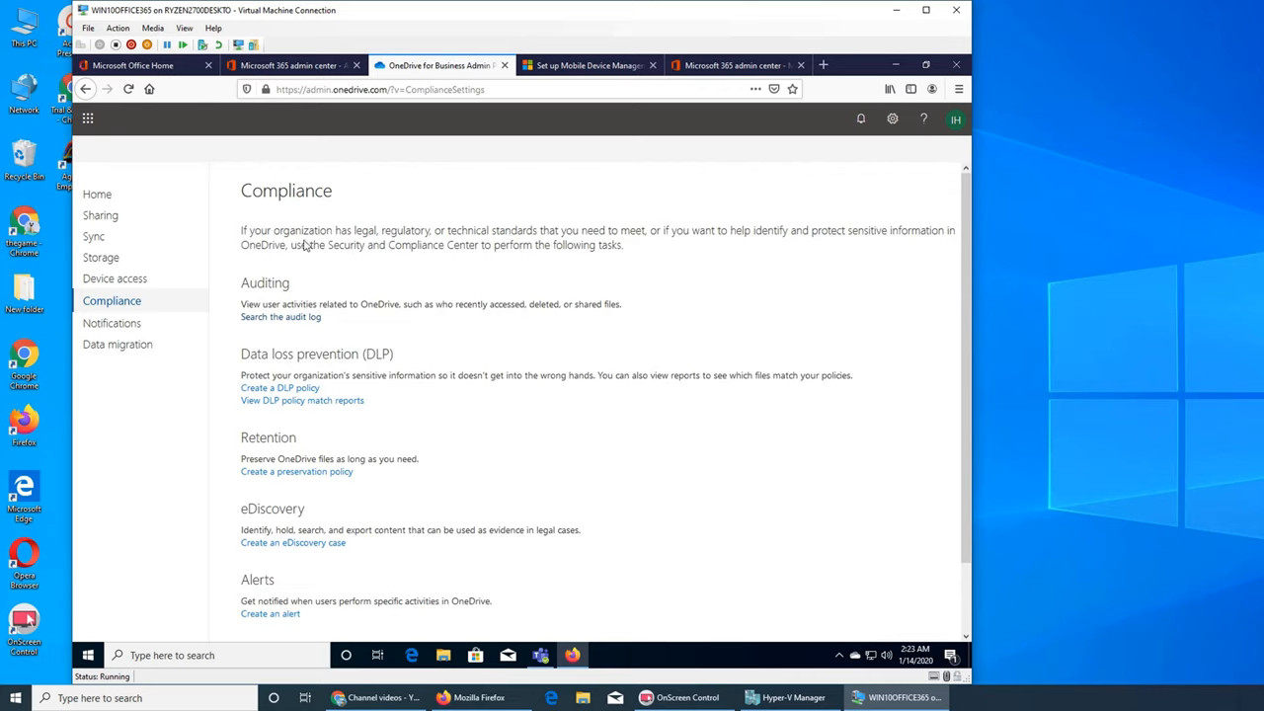
mouse_move(494, 241)
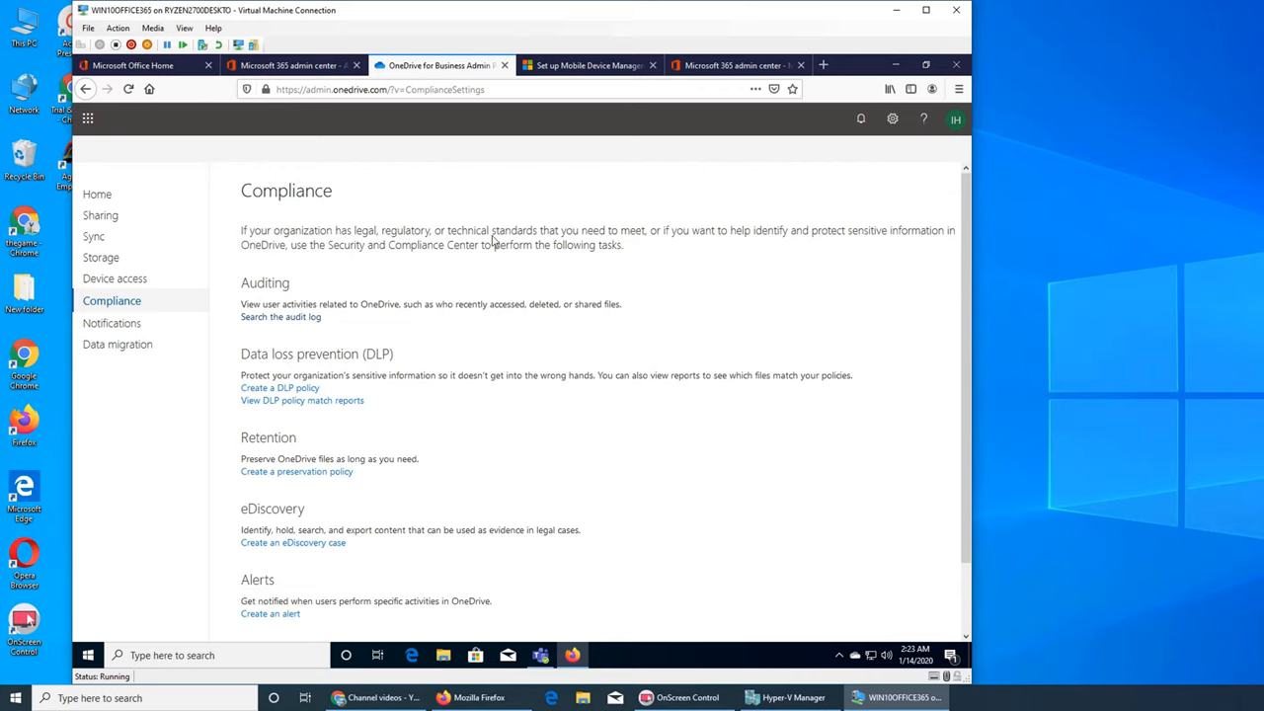
mouse_move(630, 245)
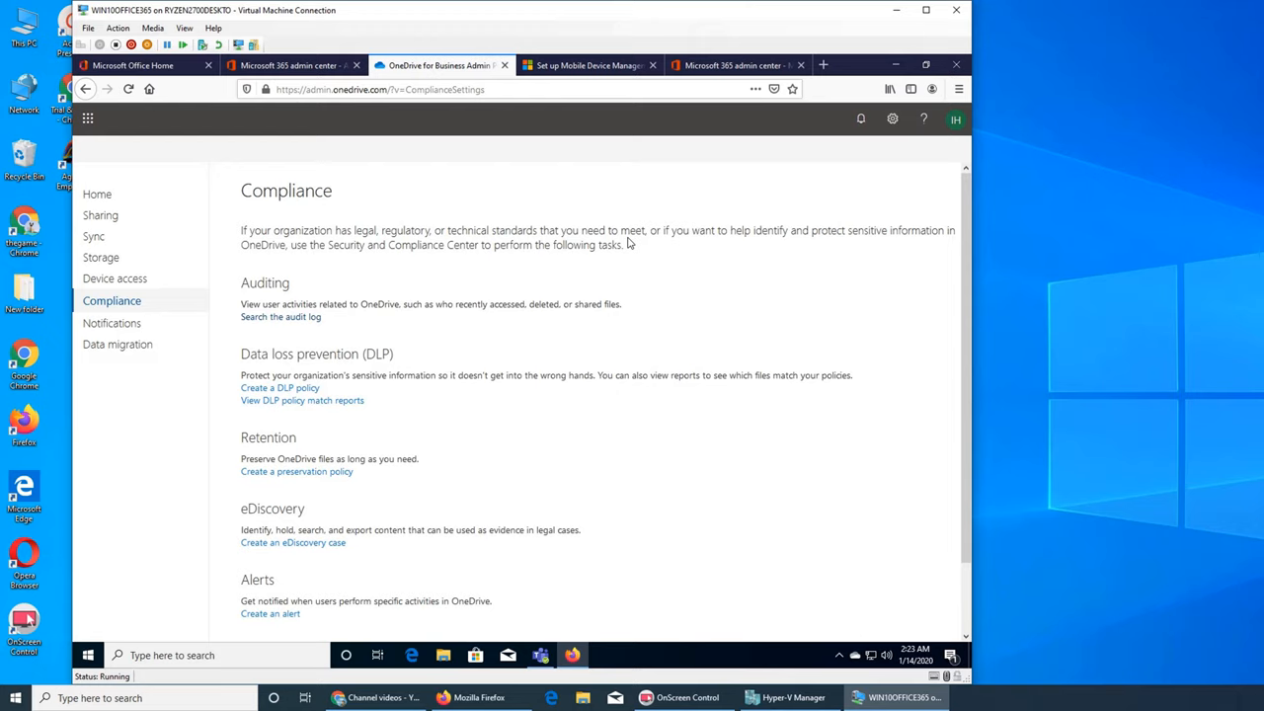
mouse_move(360, 241)
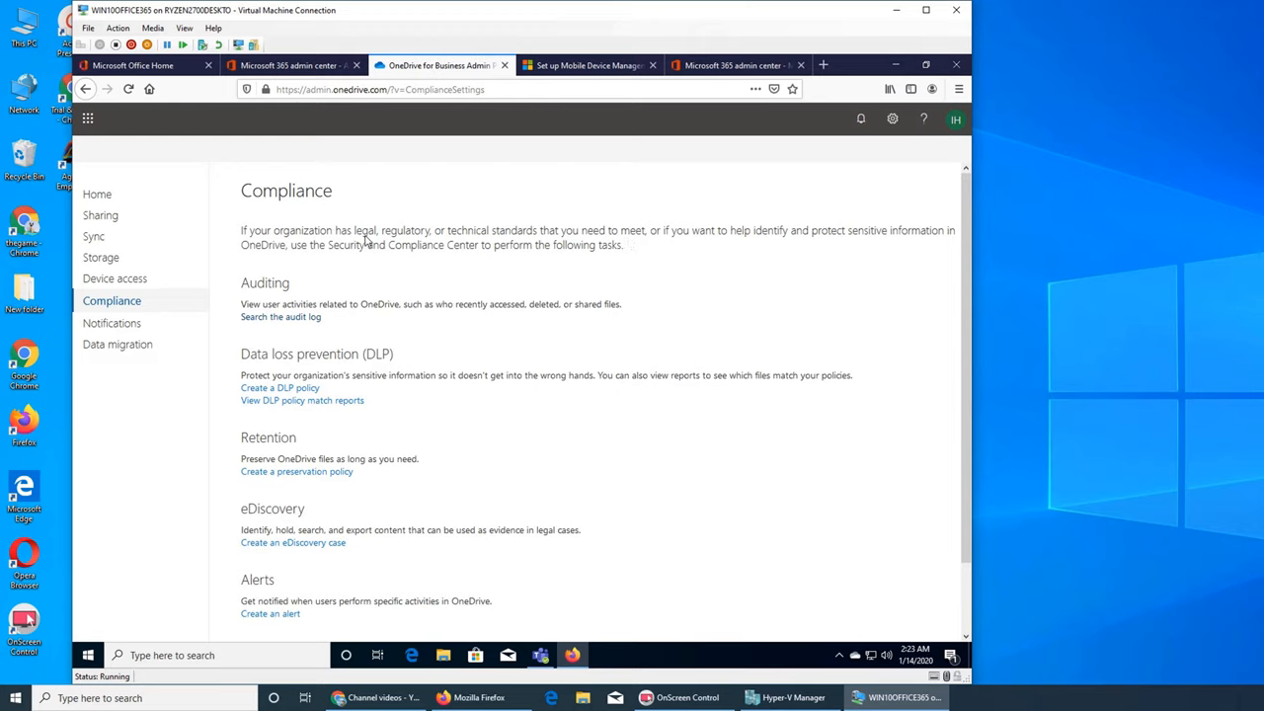
mouse_move(393, 241)
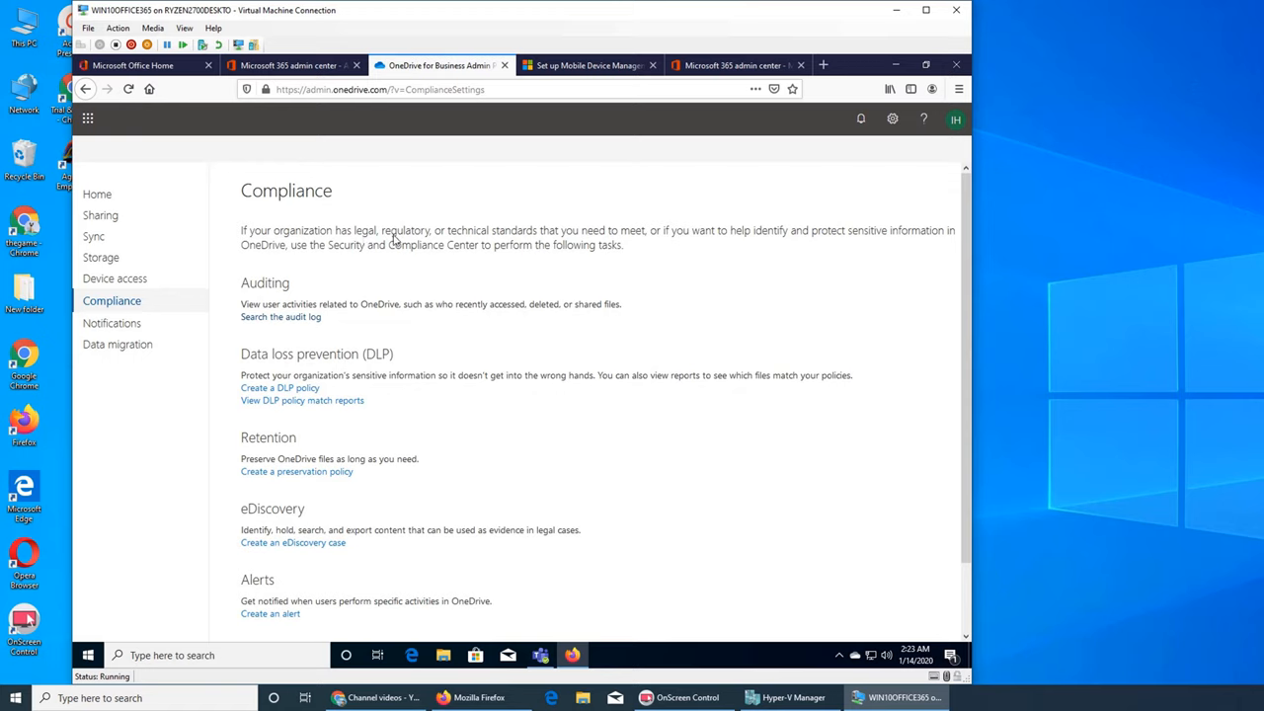
mouse_move(644, 385)
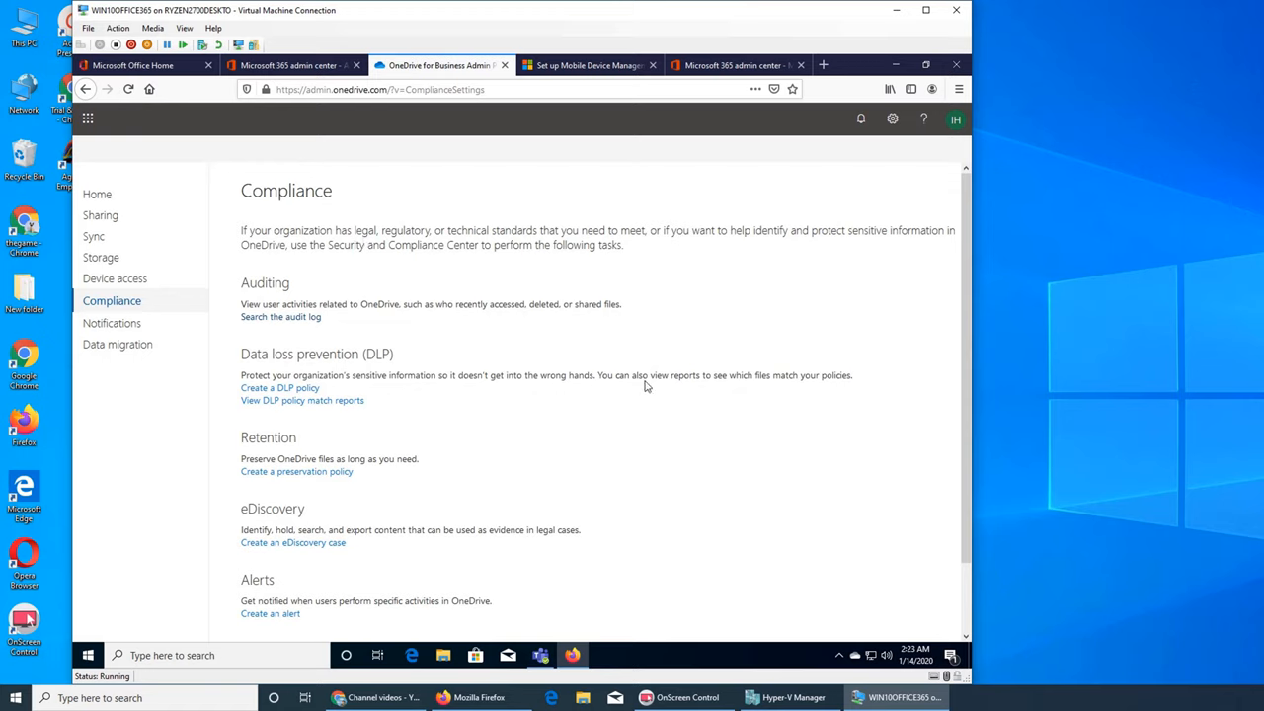
mouse_move(681, 431)
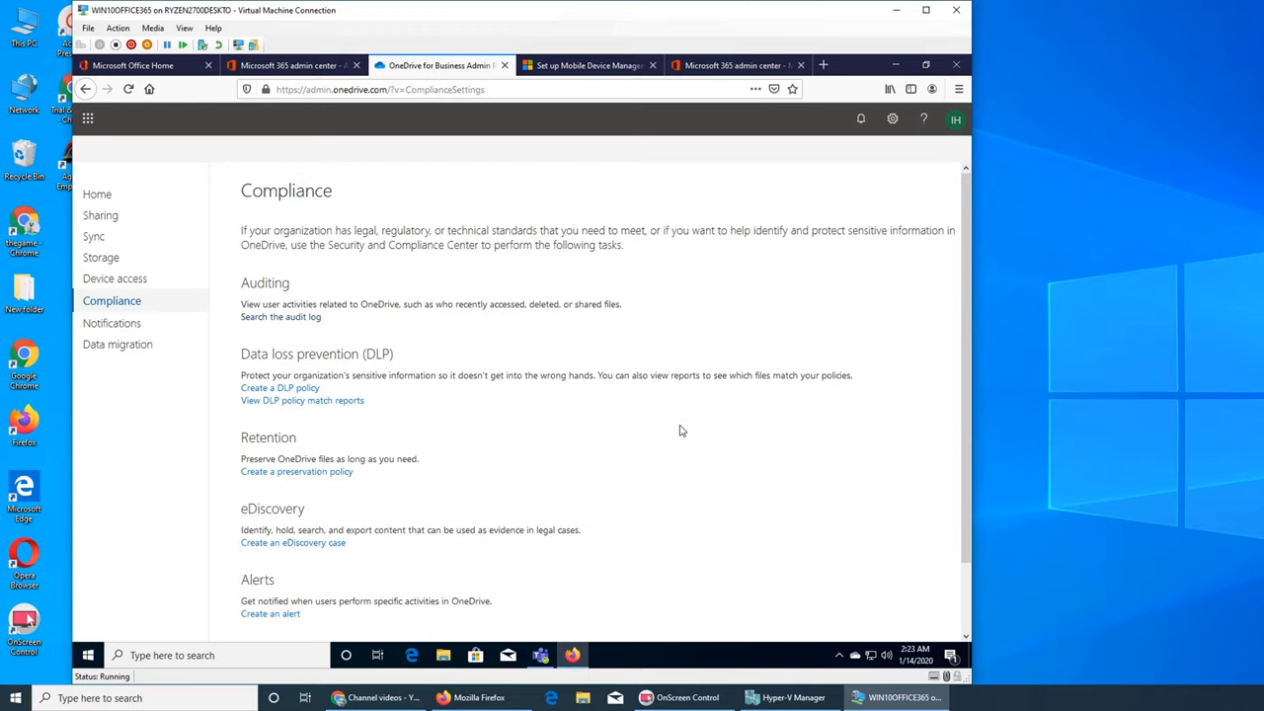
mouse_move(691, 395)
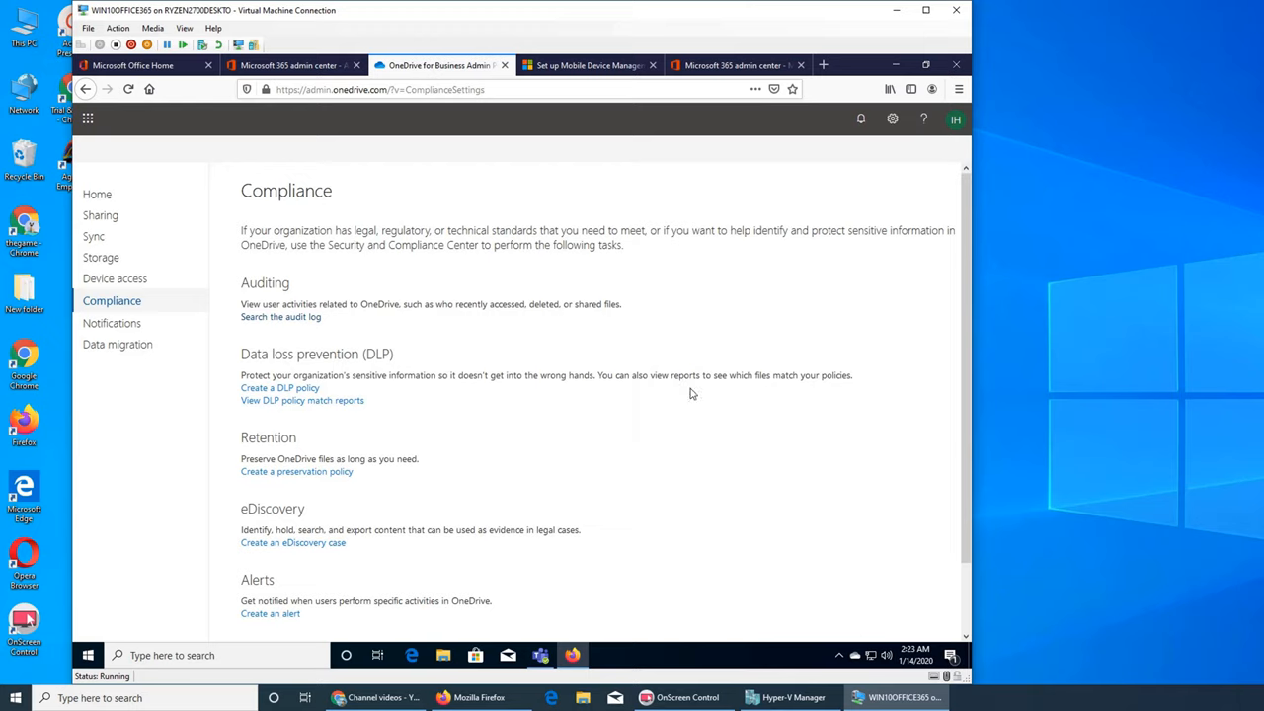
mouse_move(727, 308)
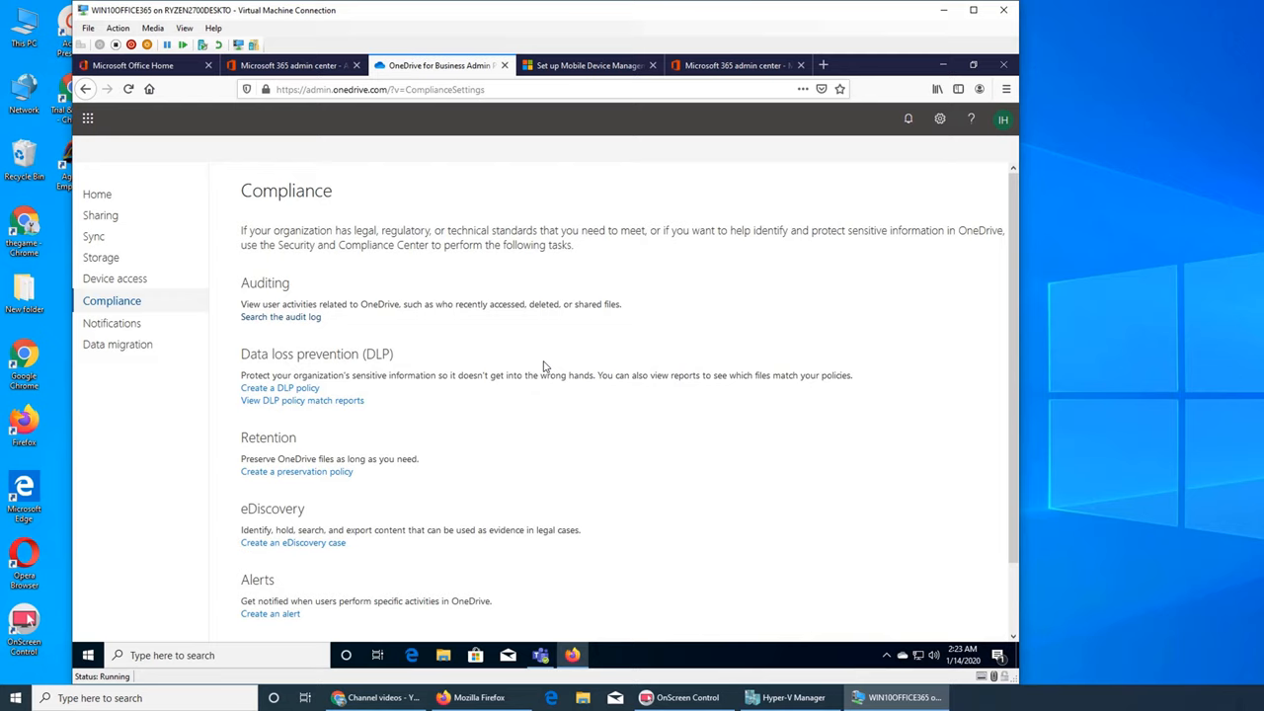
mouse_move(459, 344)
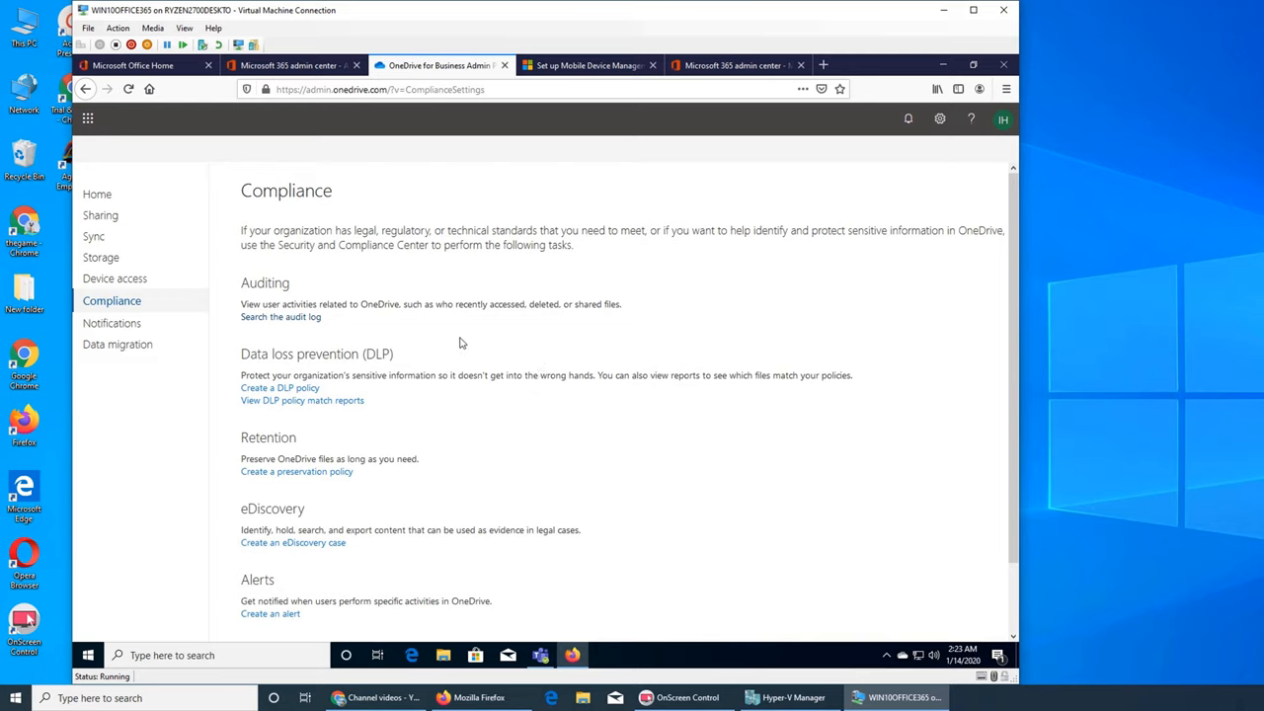
mouse_move(754, 488)
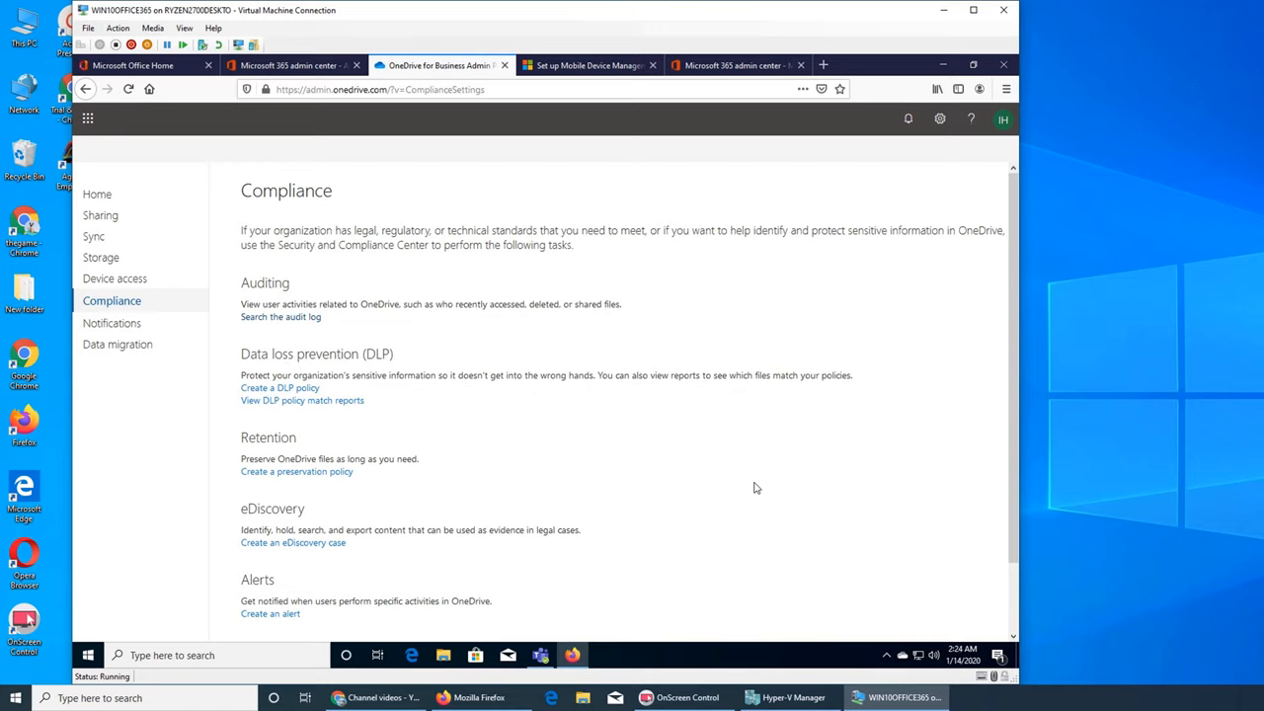
mouse_move(676, 441)
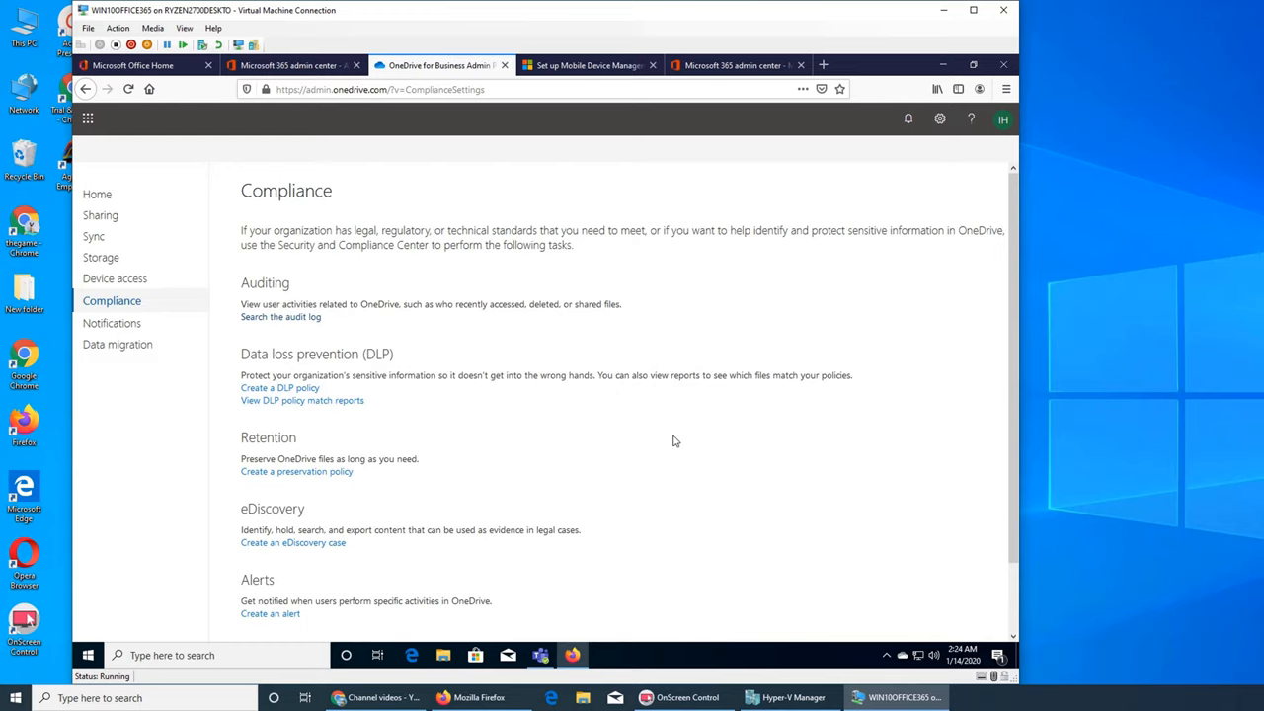
mouse_move(817, 243)
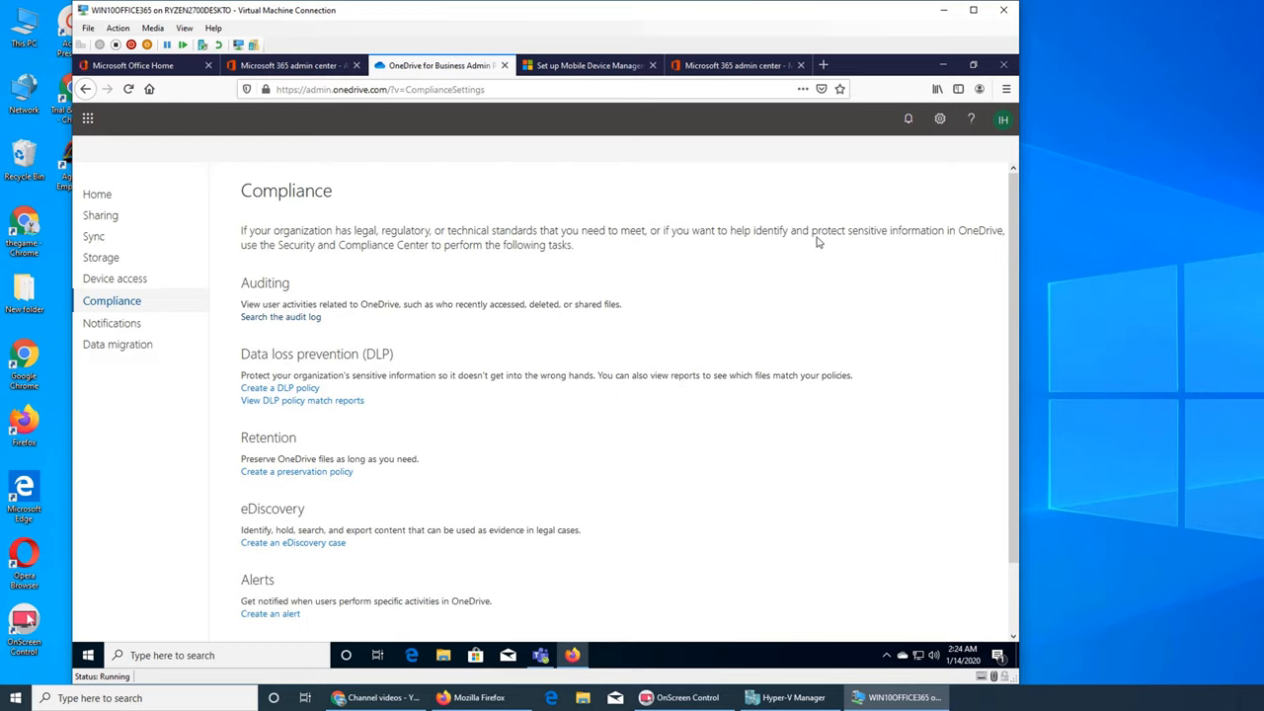
mouse_move(351, 260)
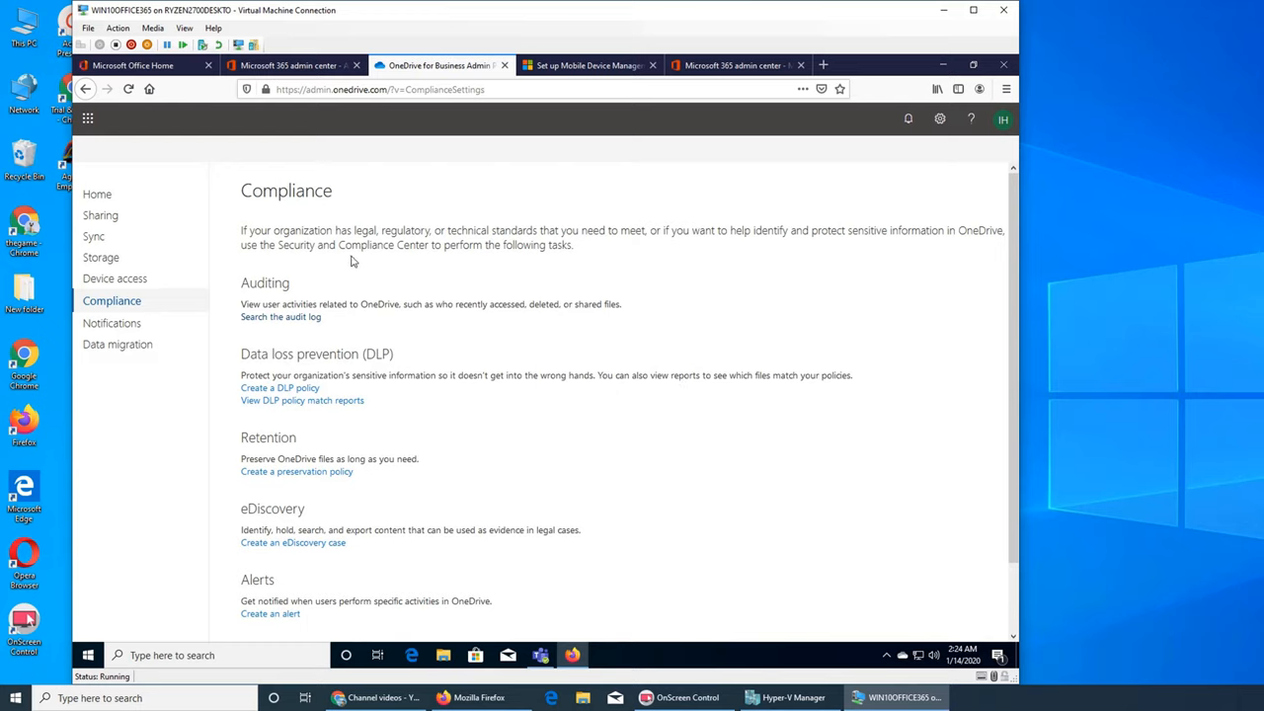
mouse_move(754, 326)
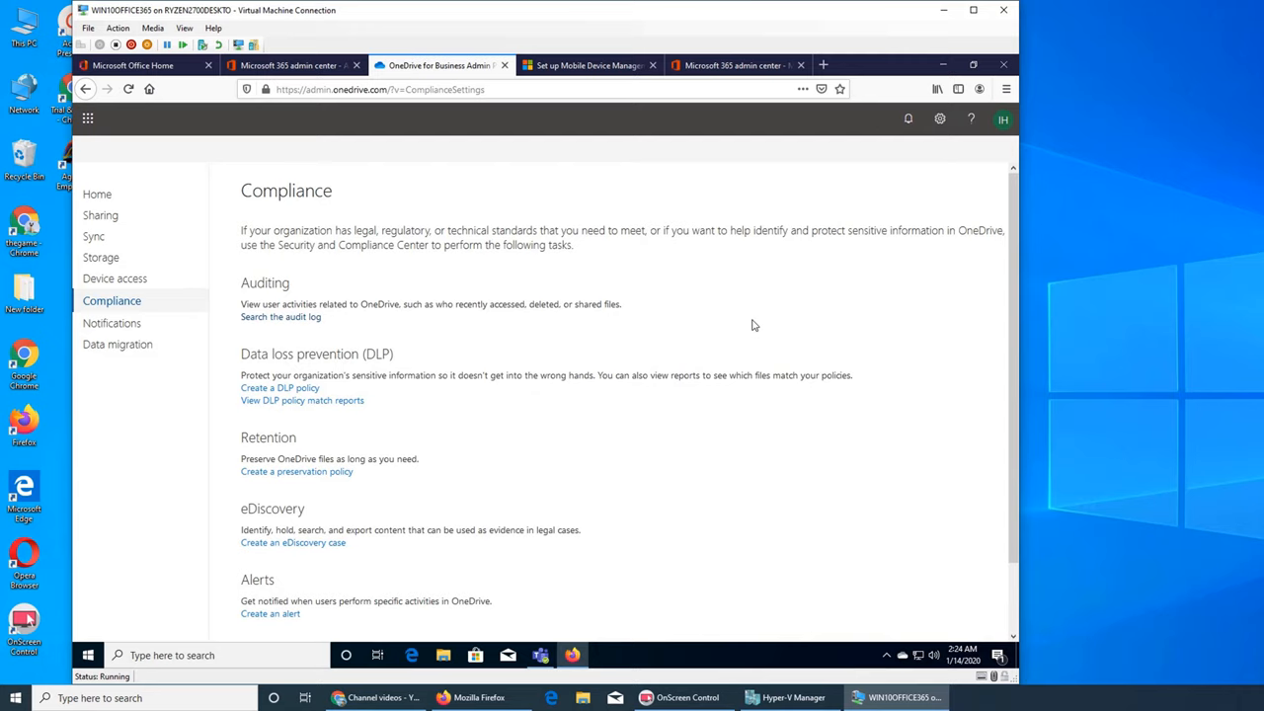
mouse_move(280, 316)
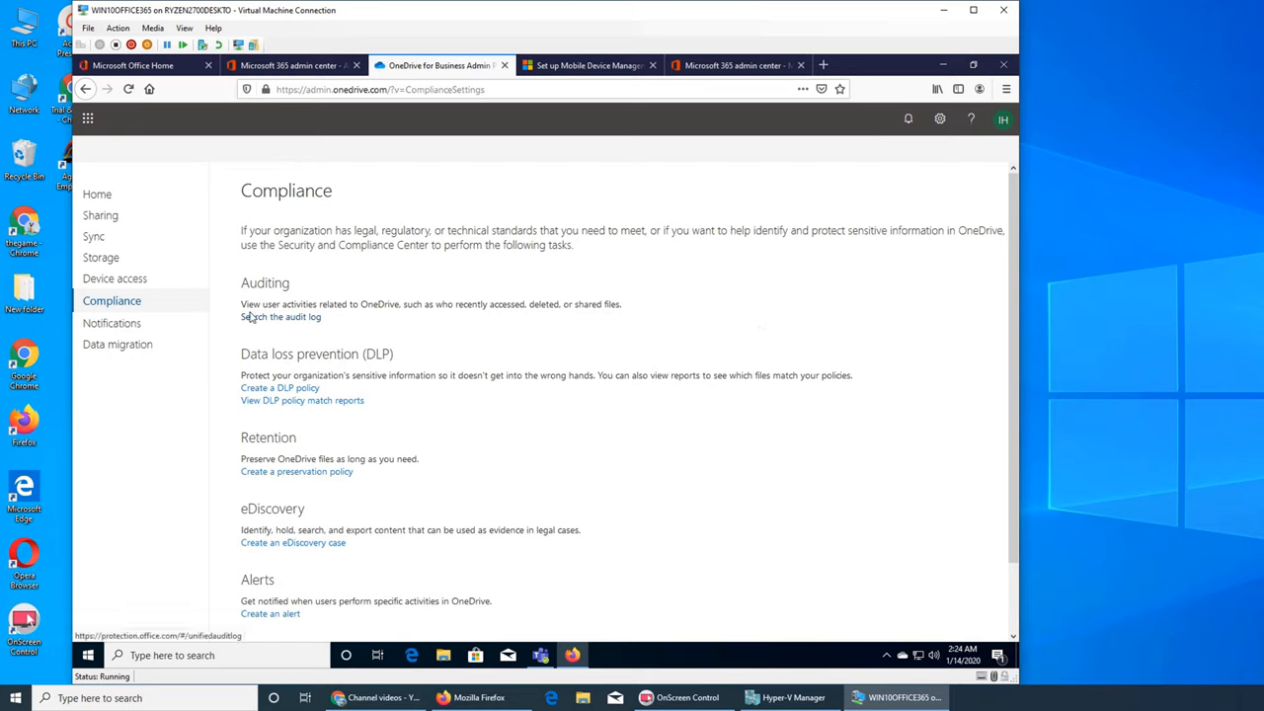
mouse_move(438, 318)
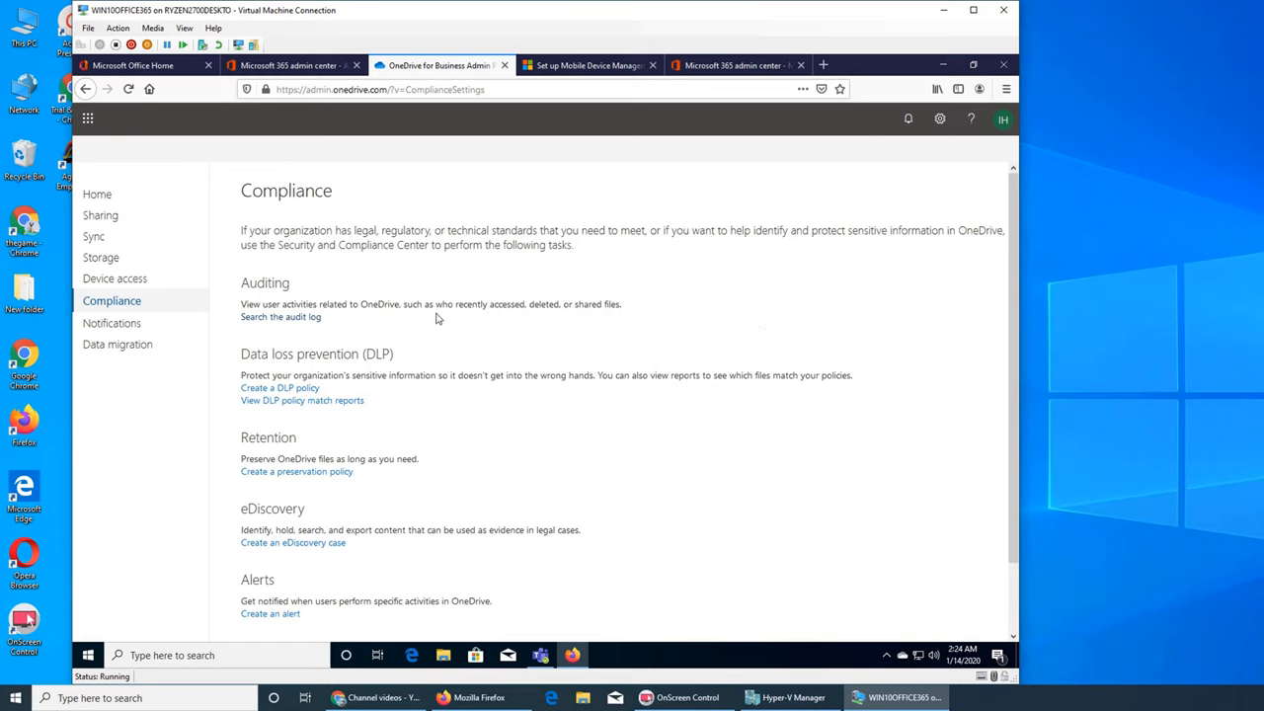
mouse_move(636, 324)
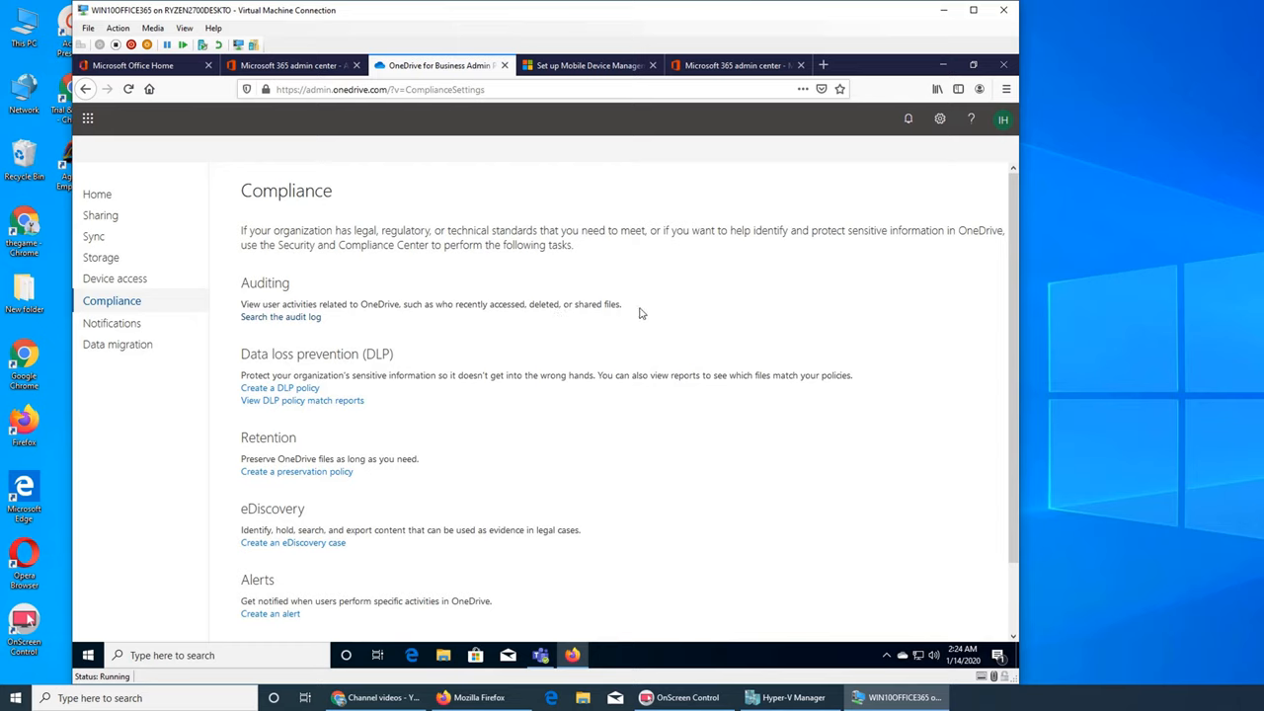
mouse_move(676, 265)
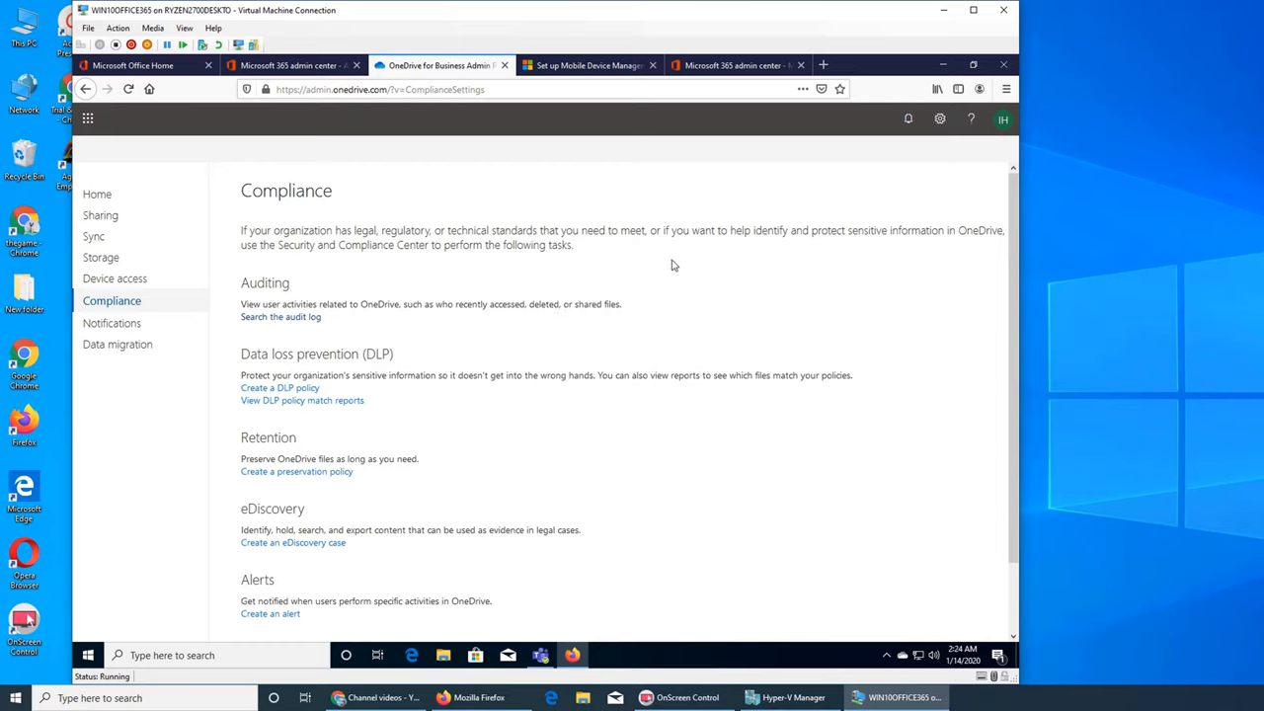
mouse_move(659, 263)
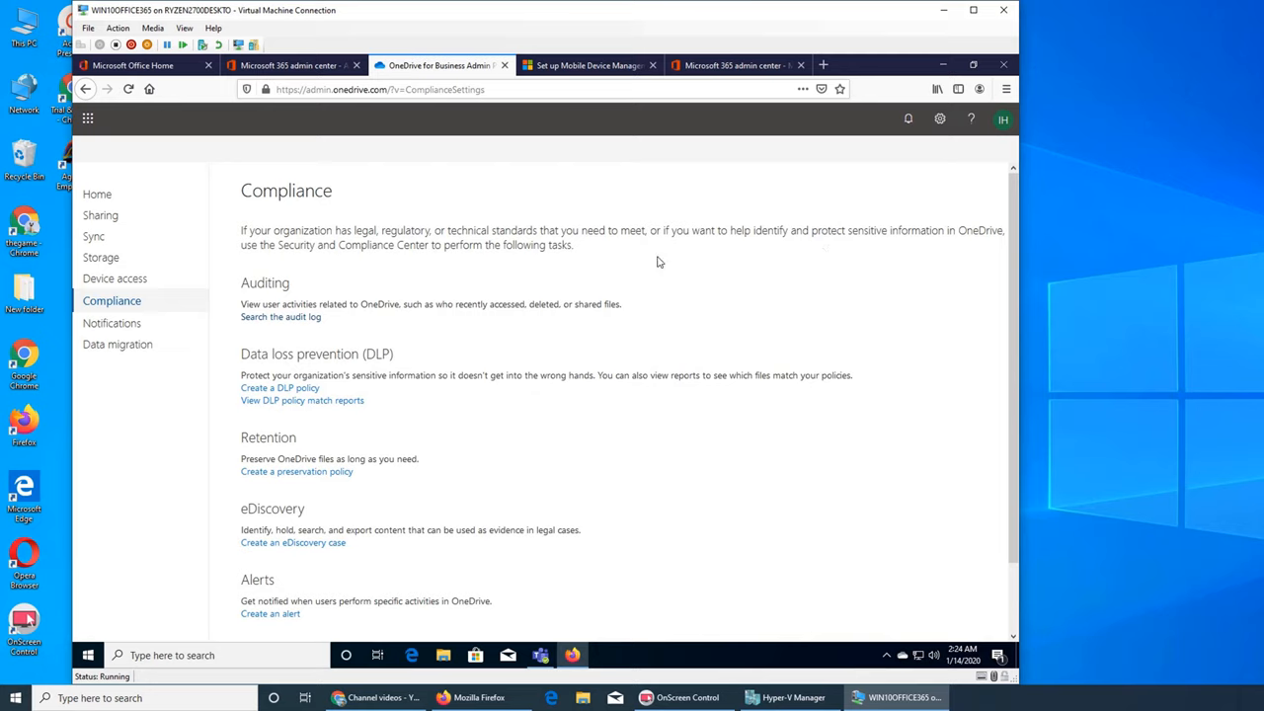
mouse_move(733, 271)
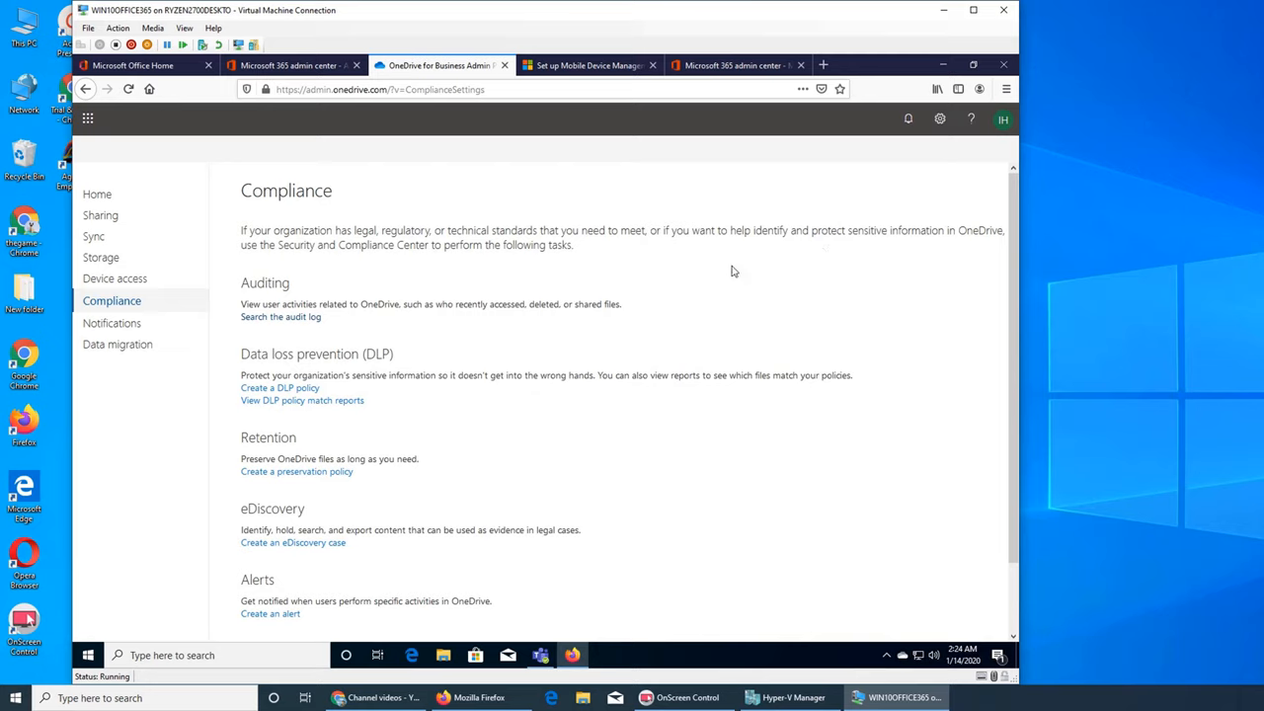
mouse_move(786, 304)
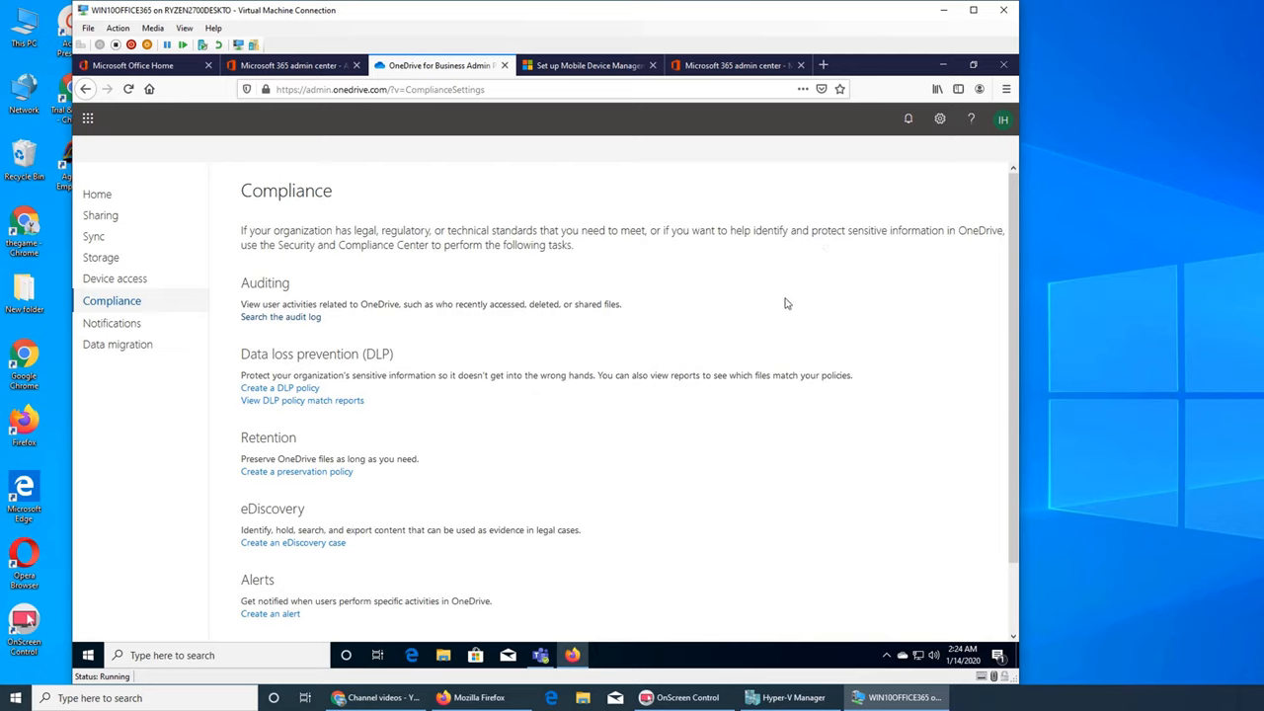
mouse_move(814, 330)
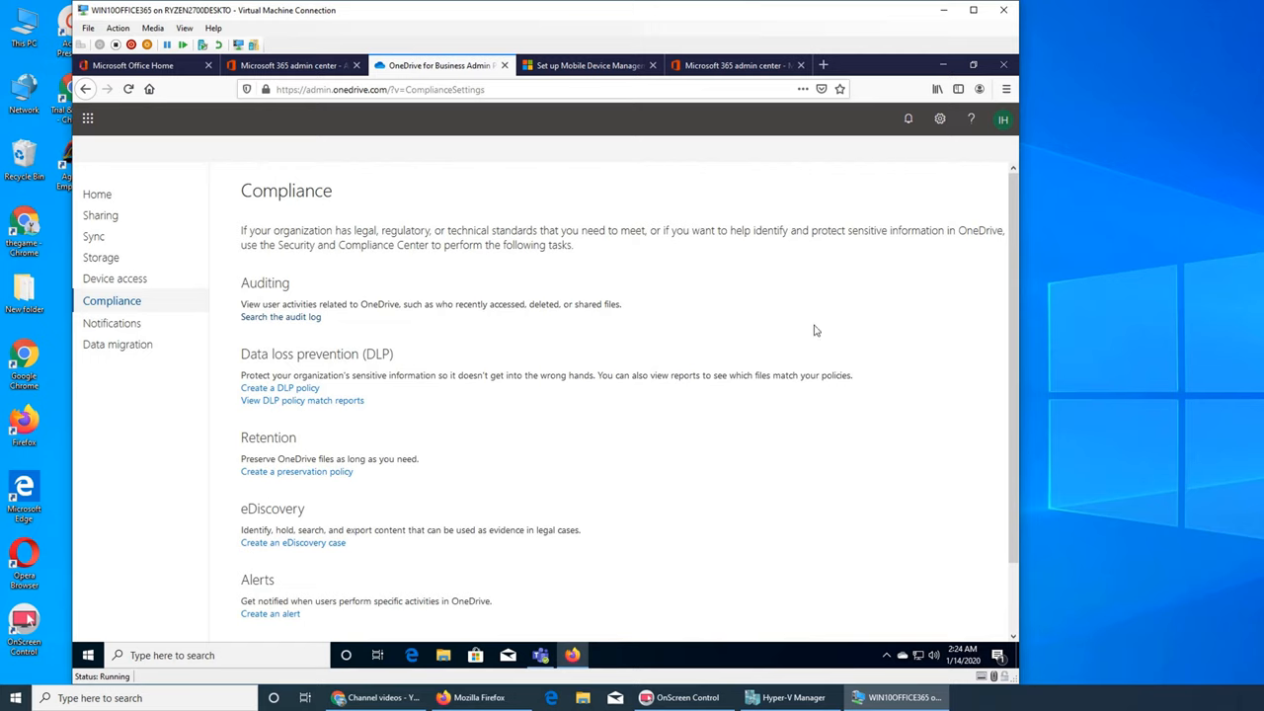
mouse_move(274, 322)
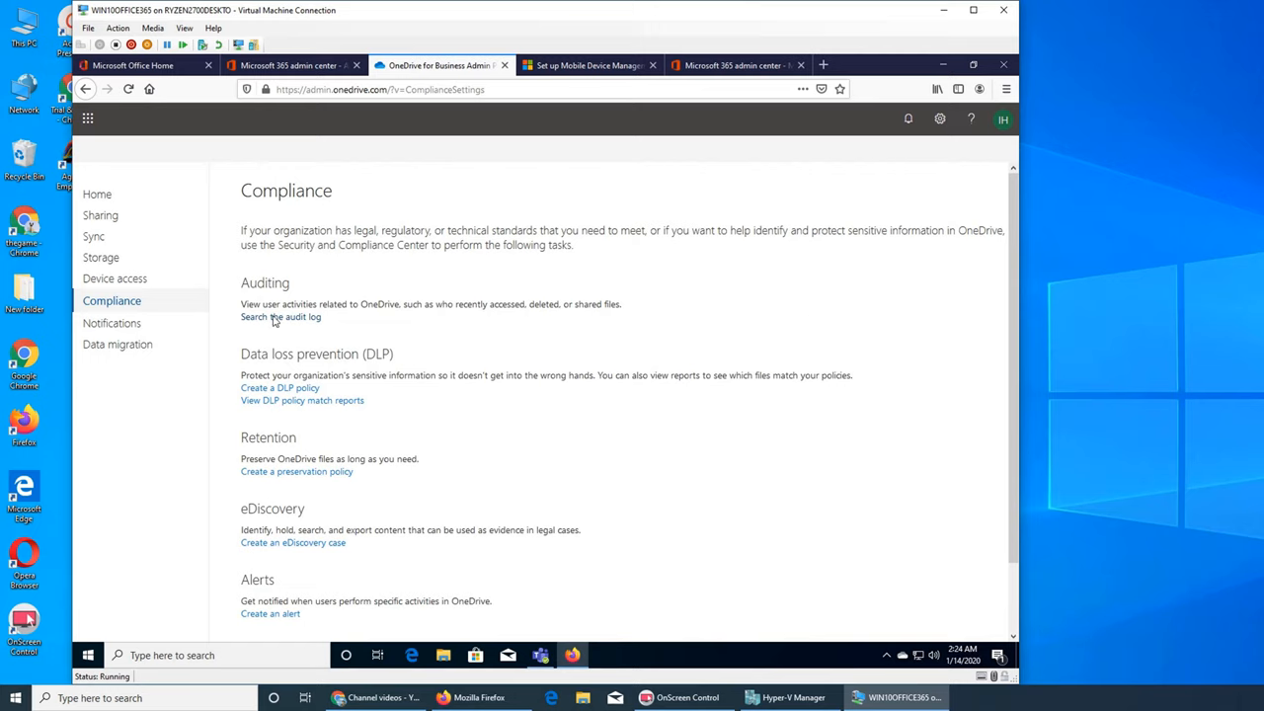
mouse_move(287, 326)
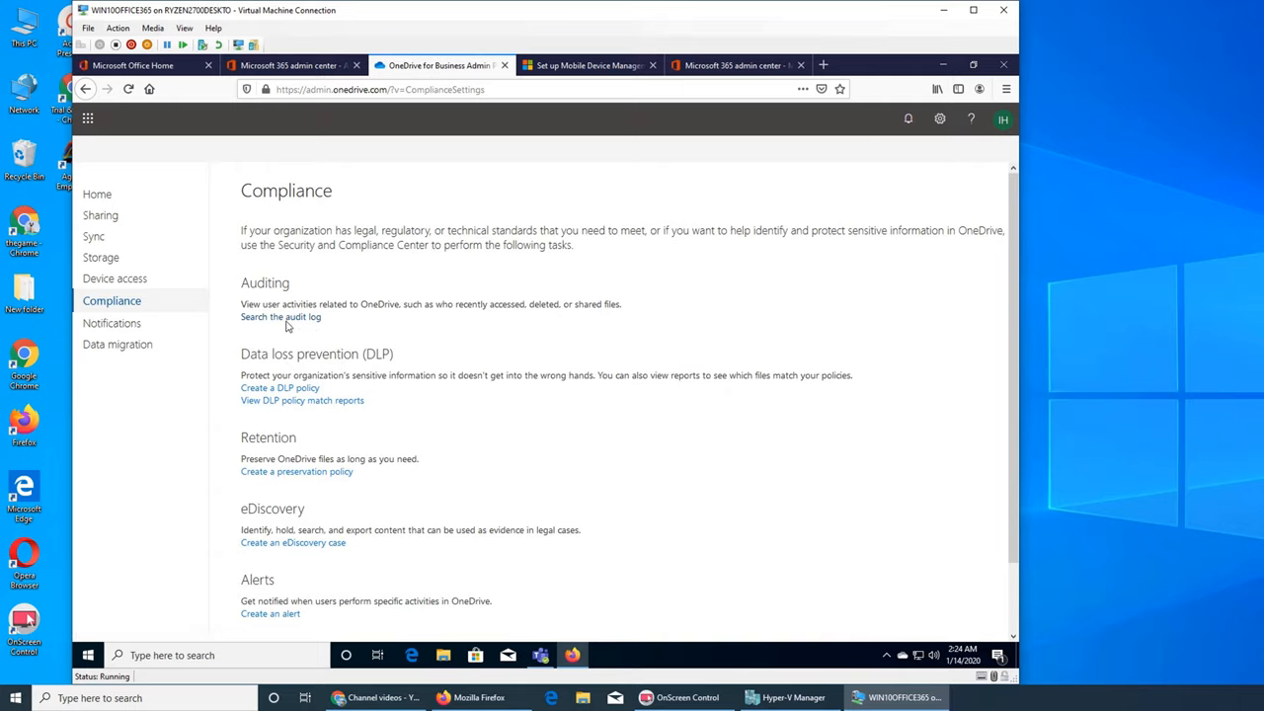
Follow 'Search the audit log' into the Security & Compliance Center home dashboard.
click(280, 316)
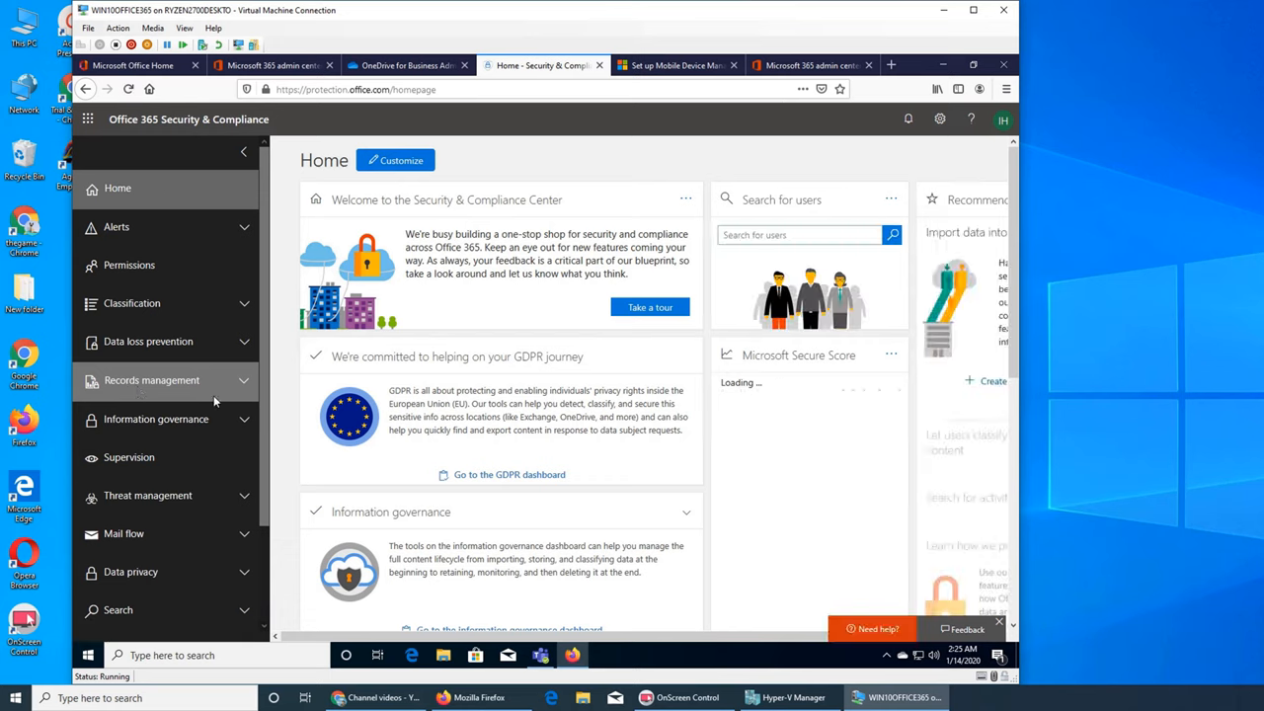
scroll(down, 3)
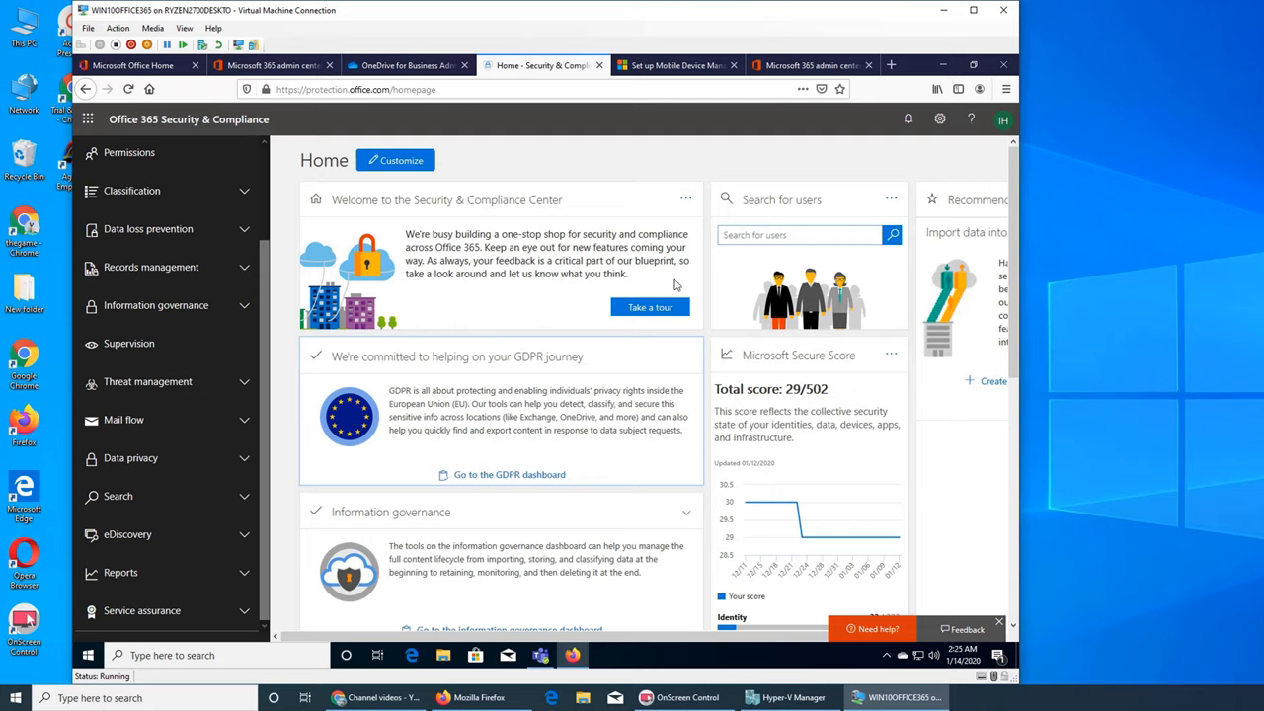
mouse_move(470, 266)
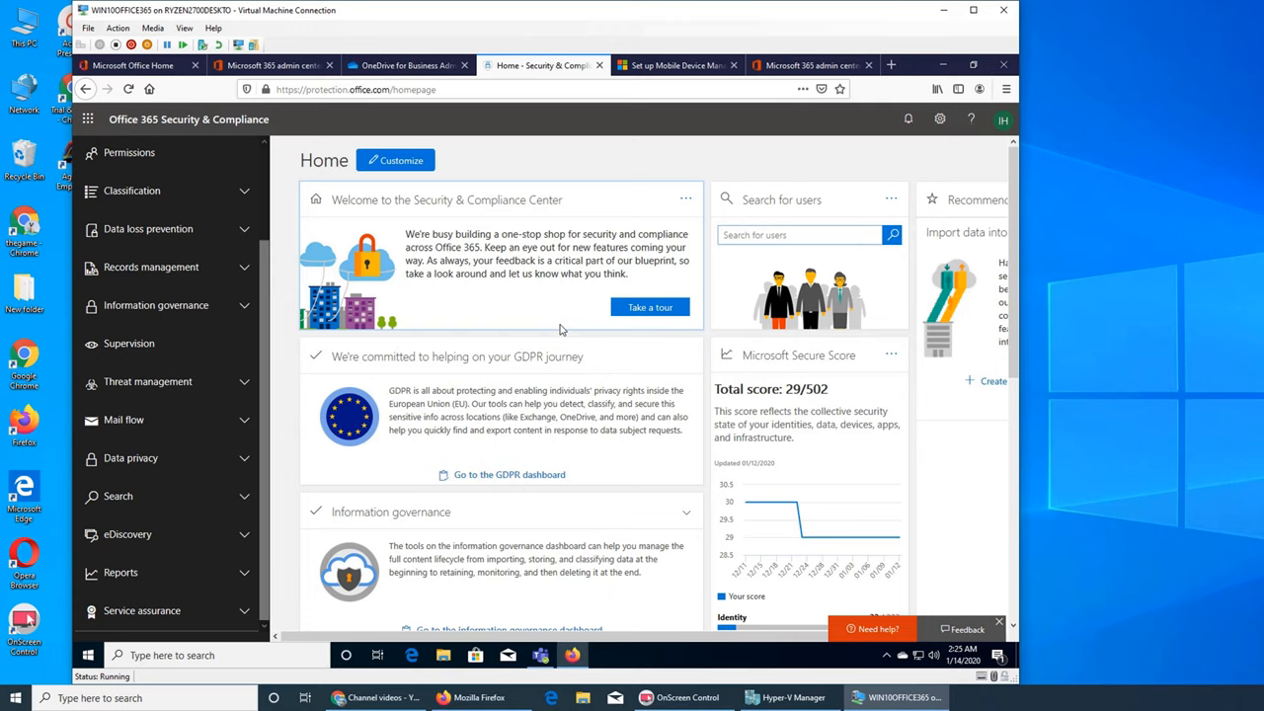
mouse_move(504, 355)
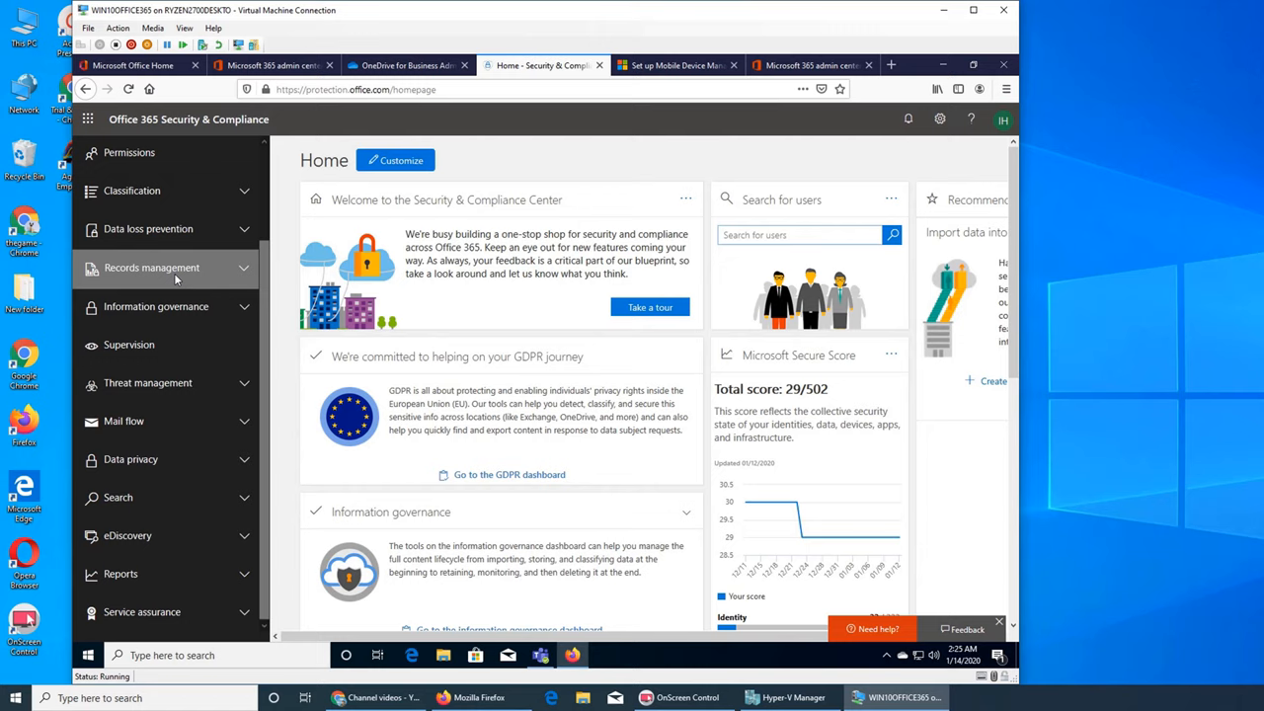
mouse_move(403, 300)
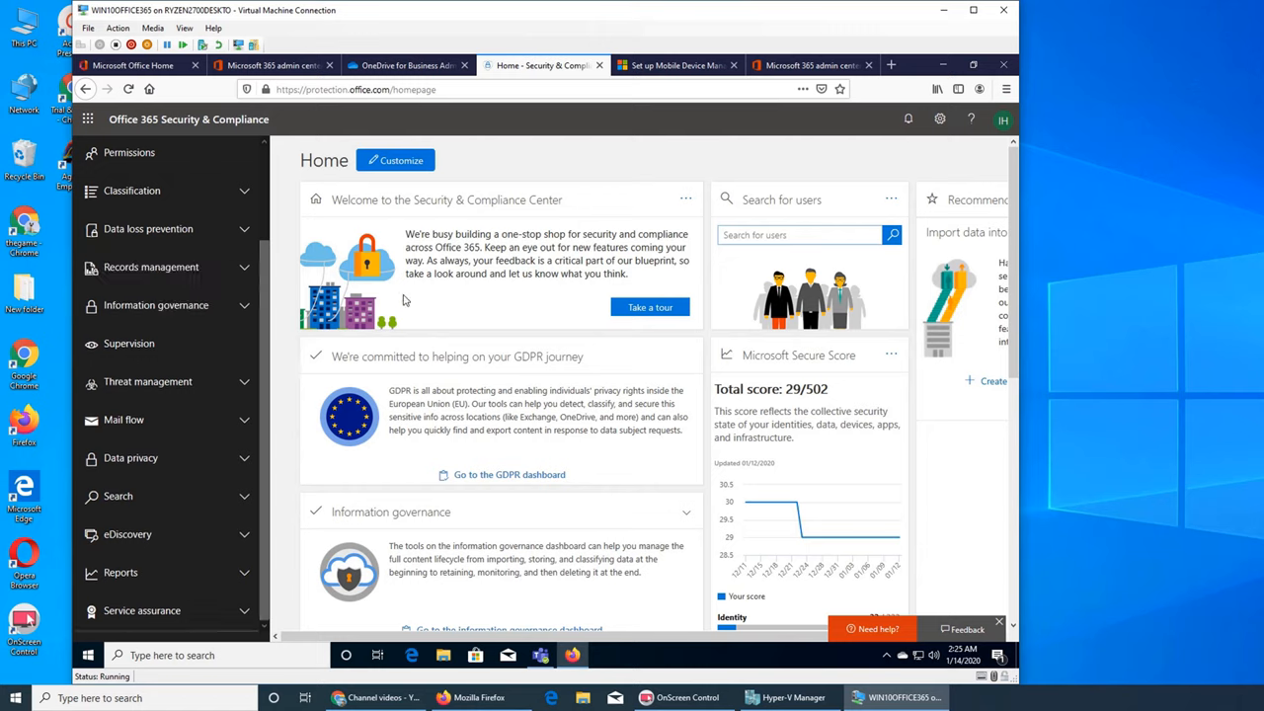
mouse_move(367, 108)
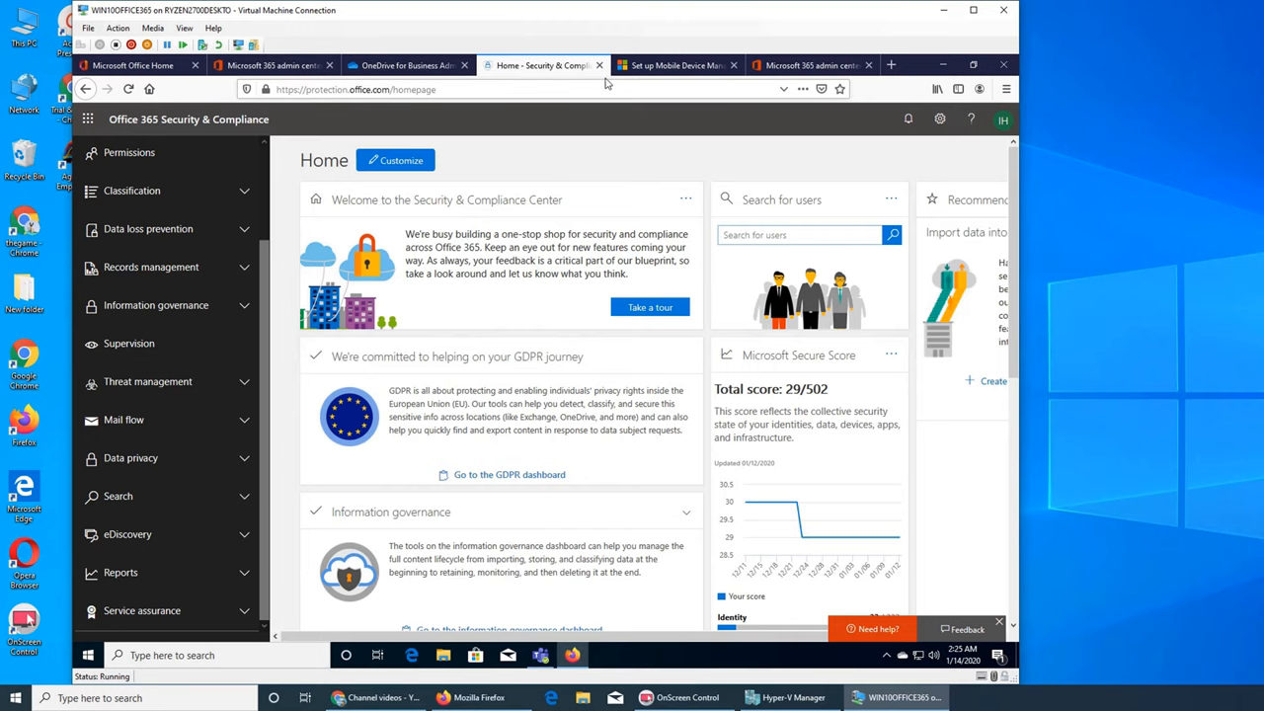
Switch back to the OneDrive admin tab showing Compliance settings.
click(407, 65)
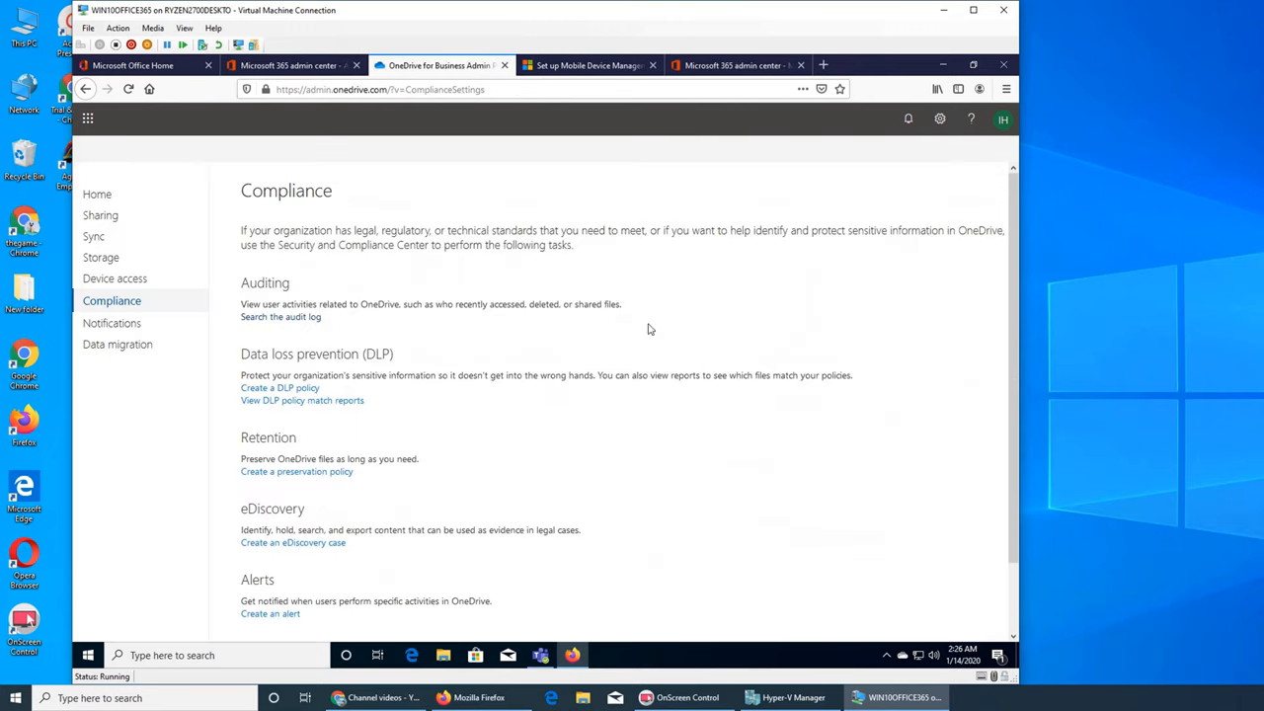
mouse_move(308, 298)
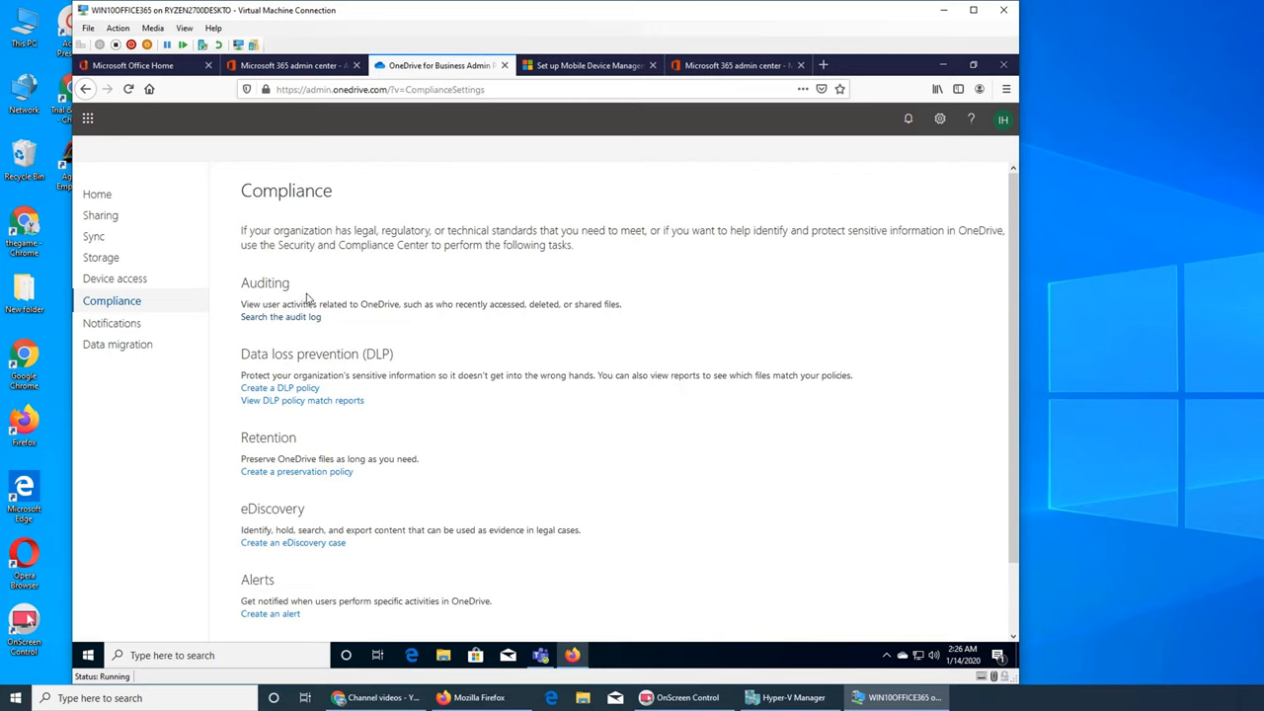
mouse_move(628, 348)
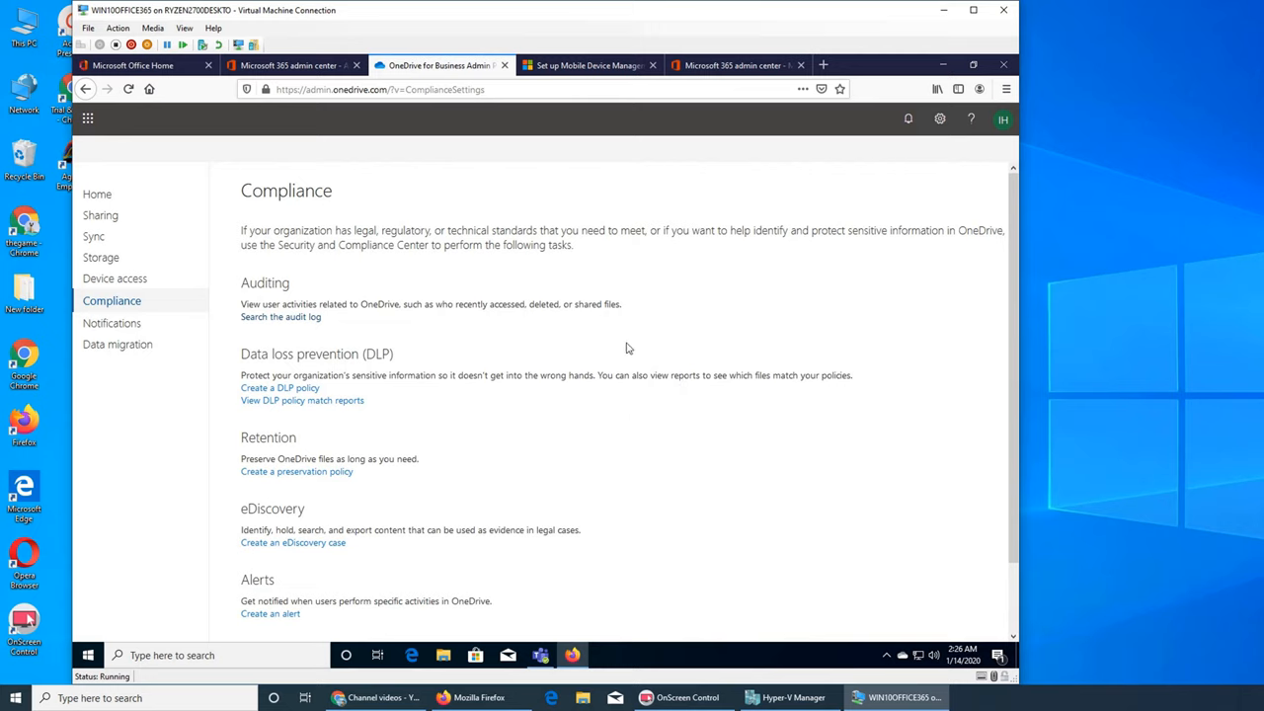
mouse_move(486, 374)
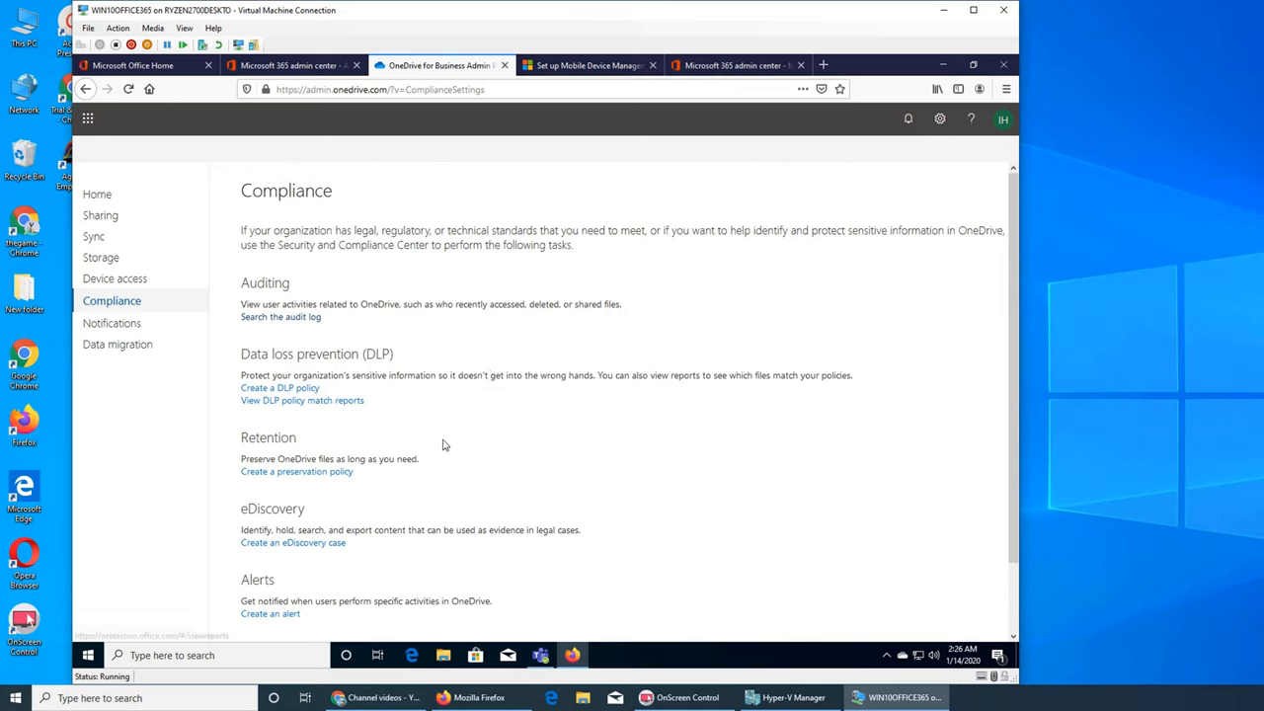
mouse_move(762, 488)
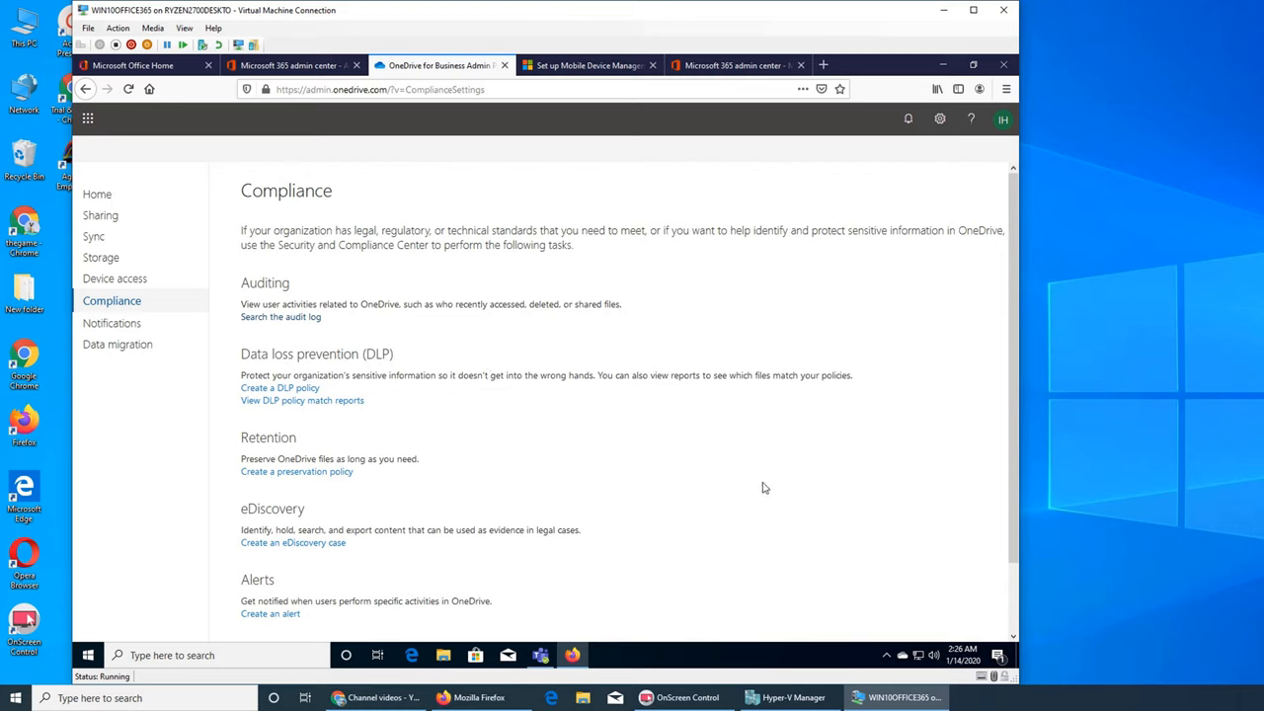
mouse_move(861, 442)
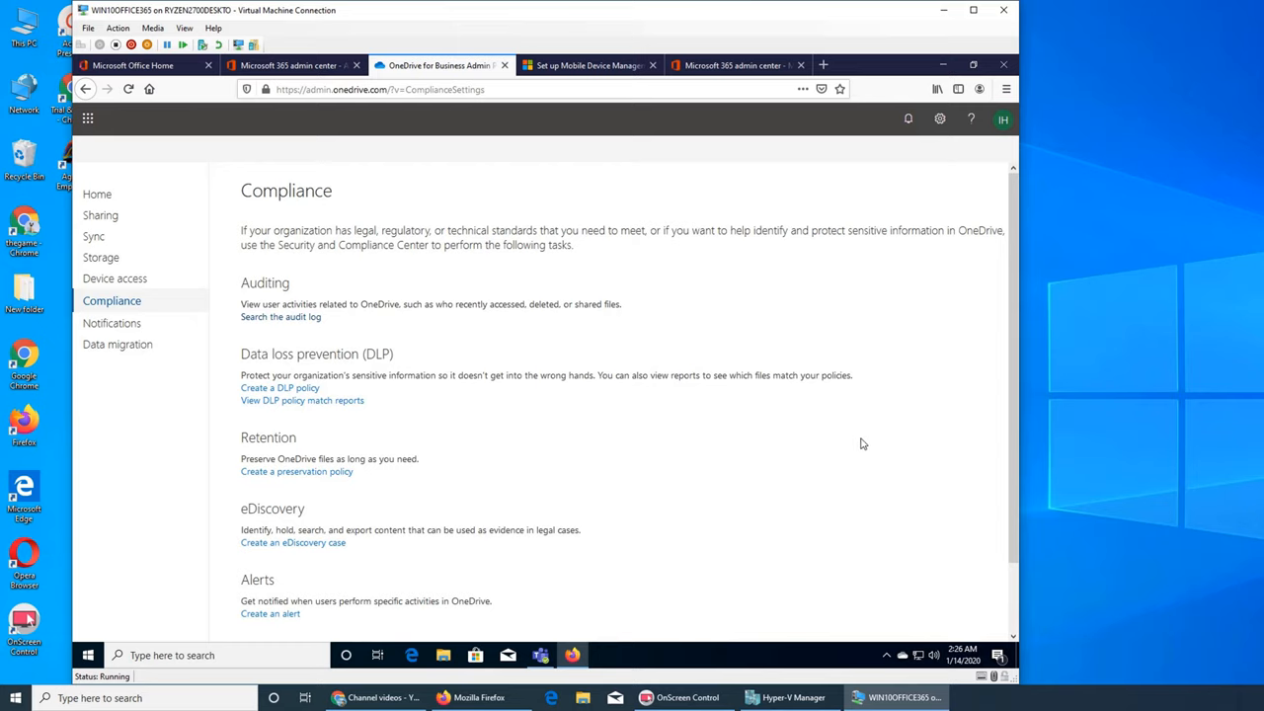
mouse_move(367, 385)
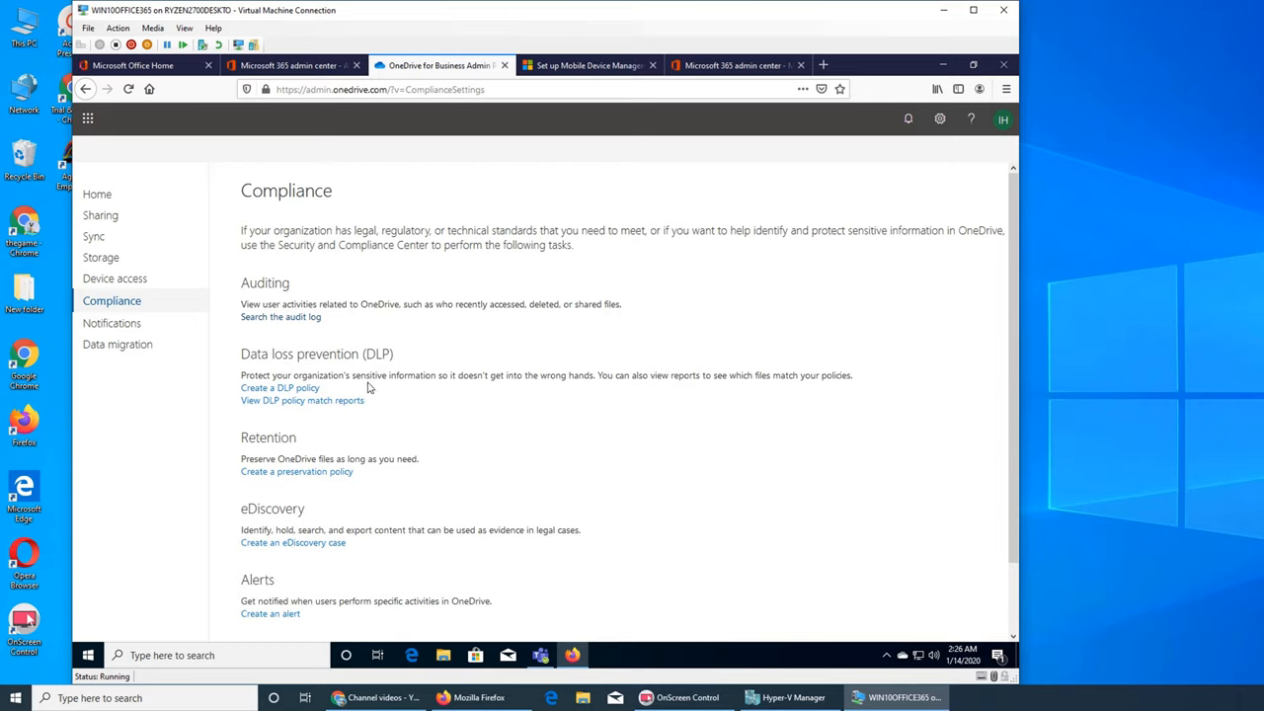
mouse_move(534, 387)
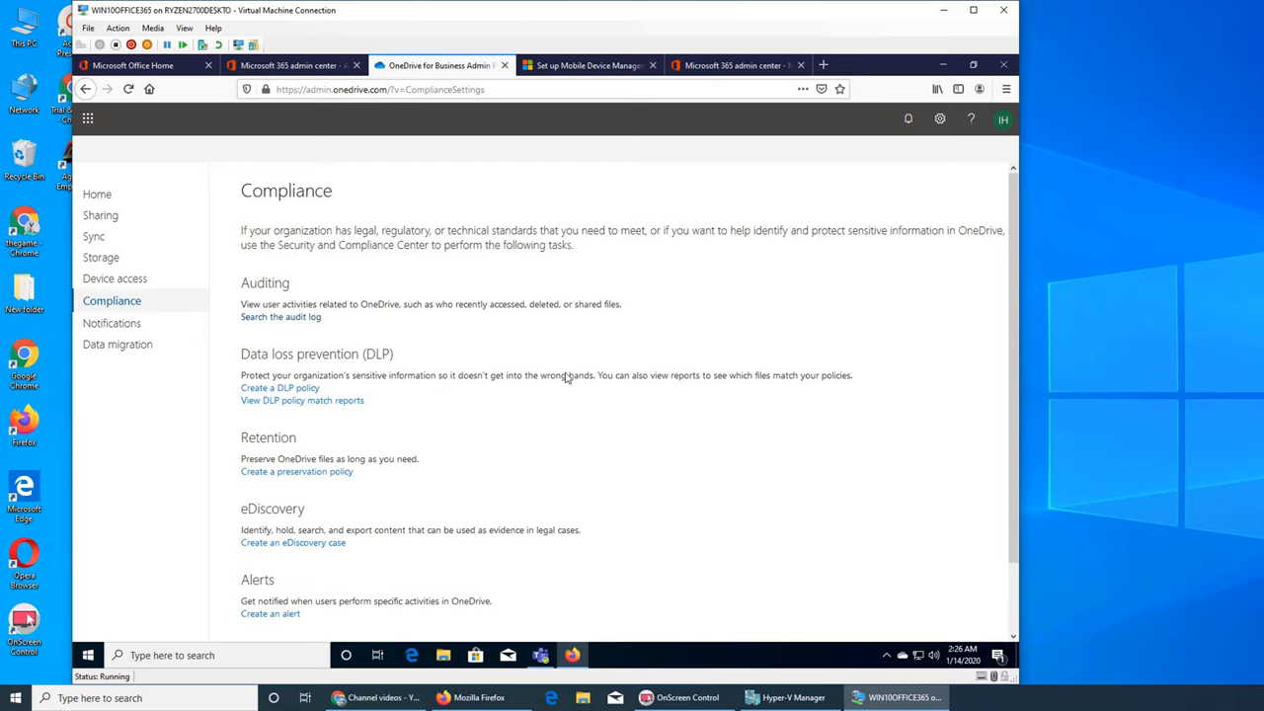
mouse_move(780, 468)
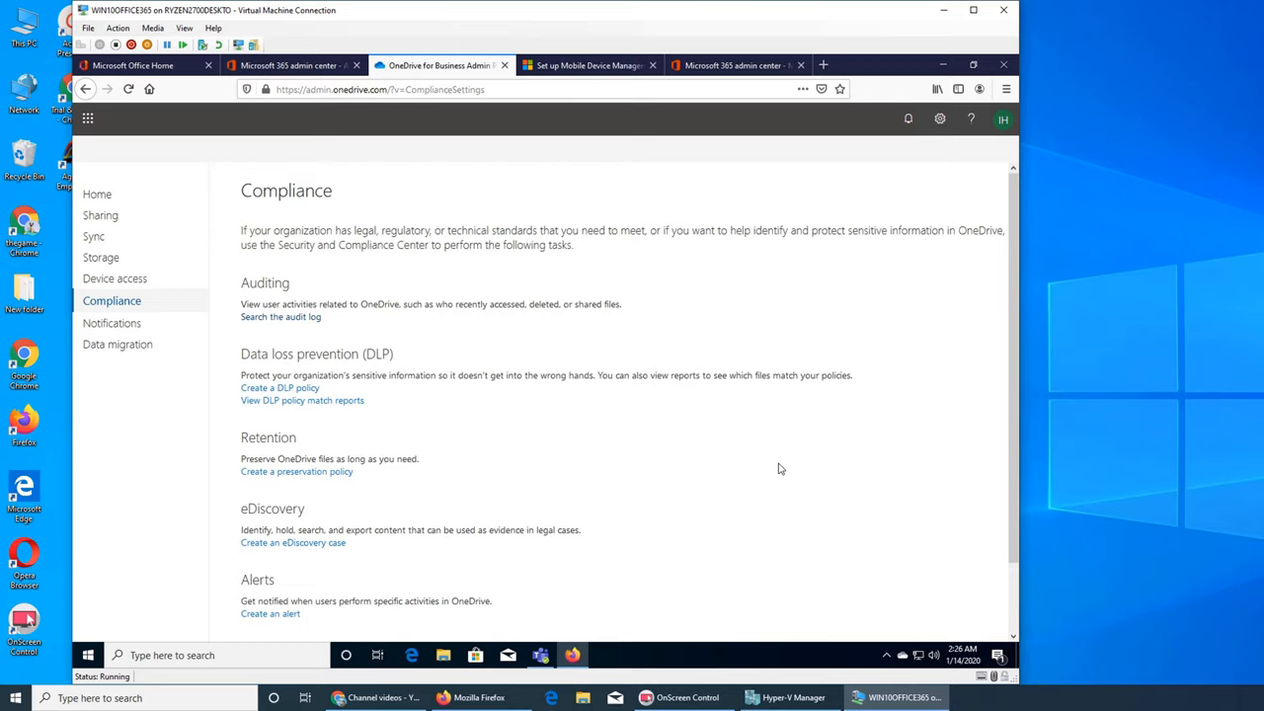
mouse_move(893, 423)
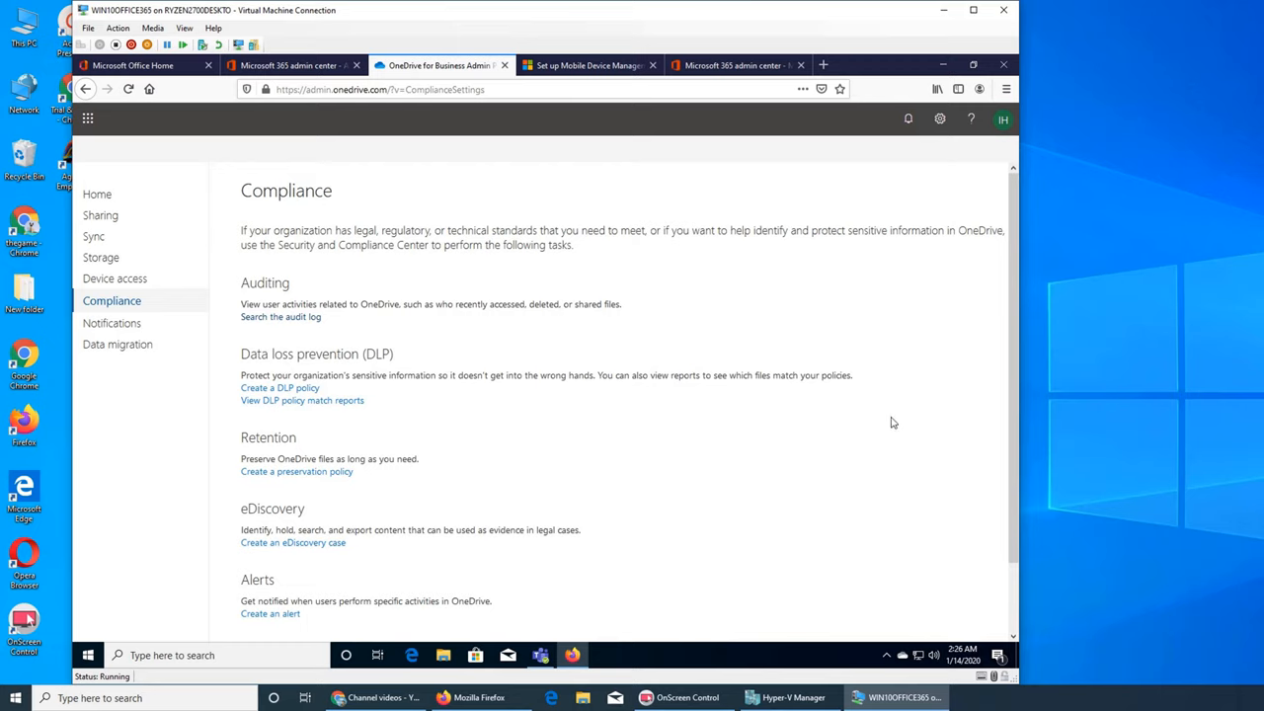
mouse_move(900, 413)
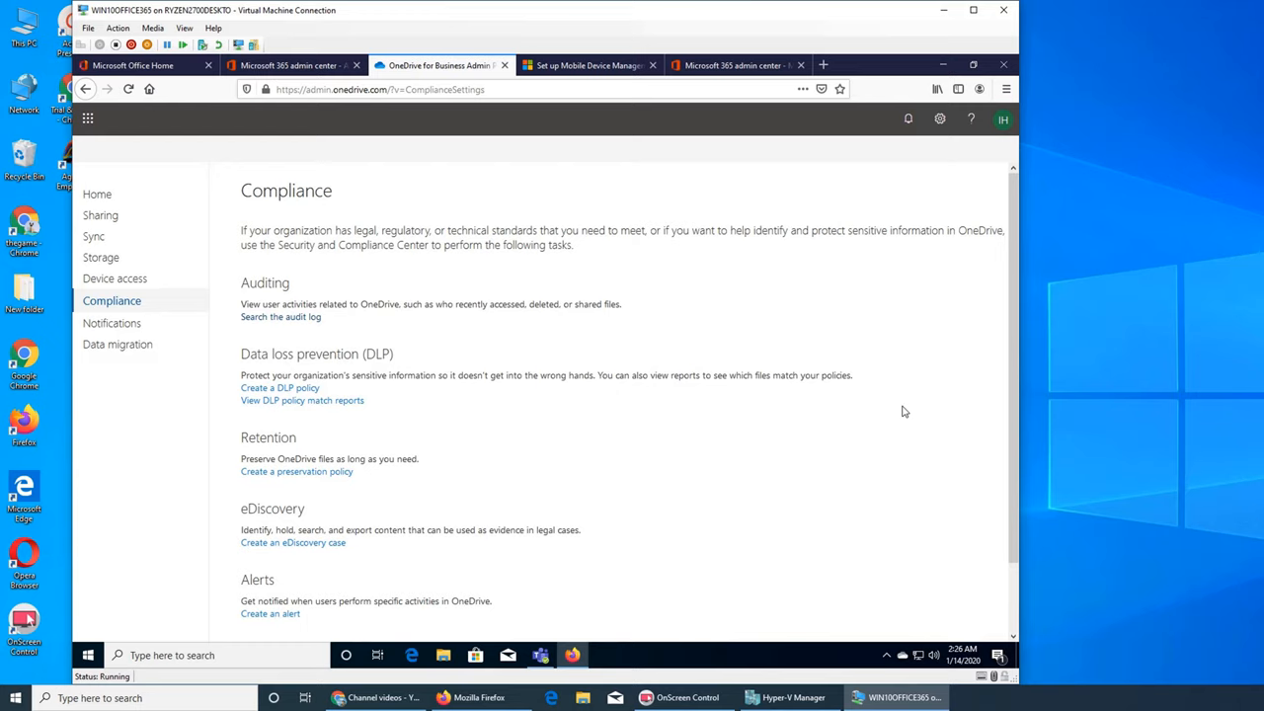
mouse_move(607, 316)
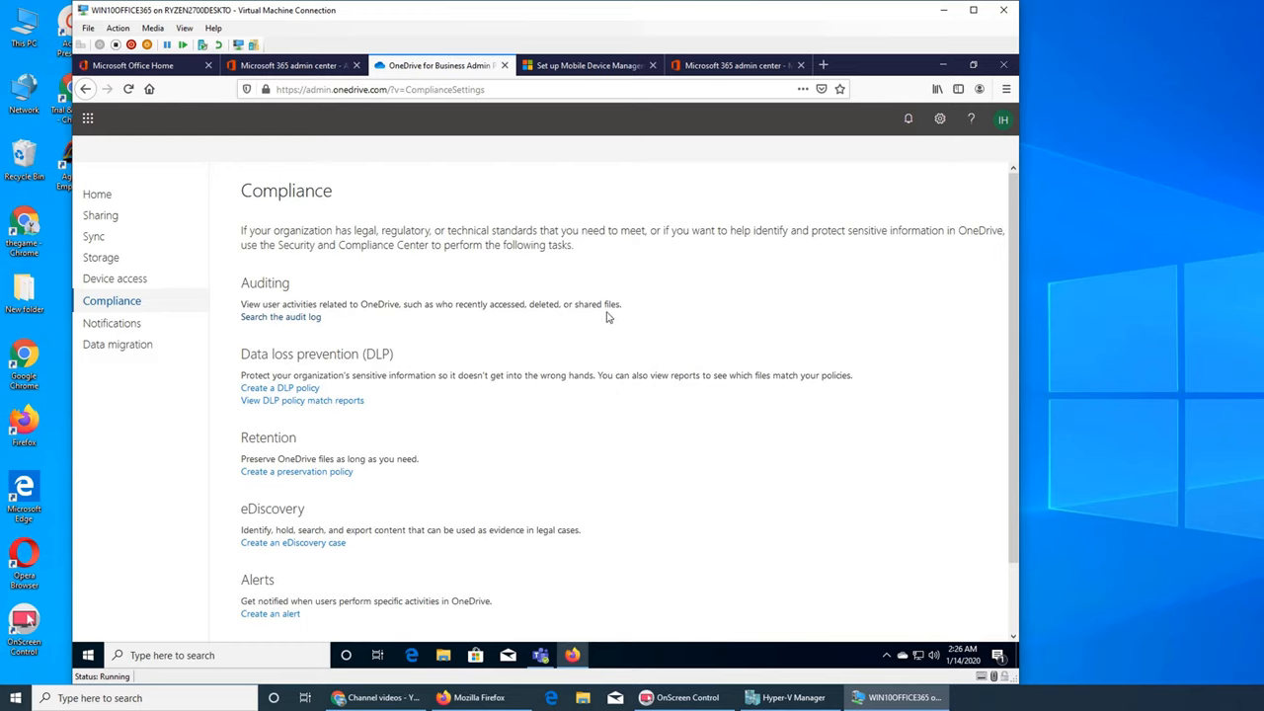
mouse_move(684, 466)
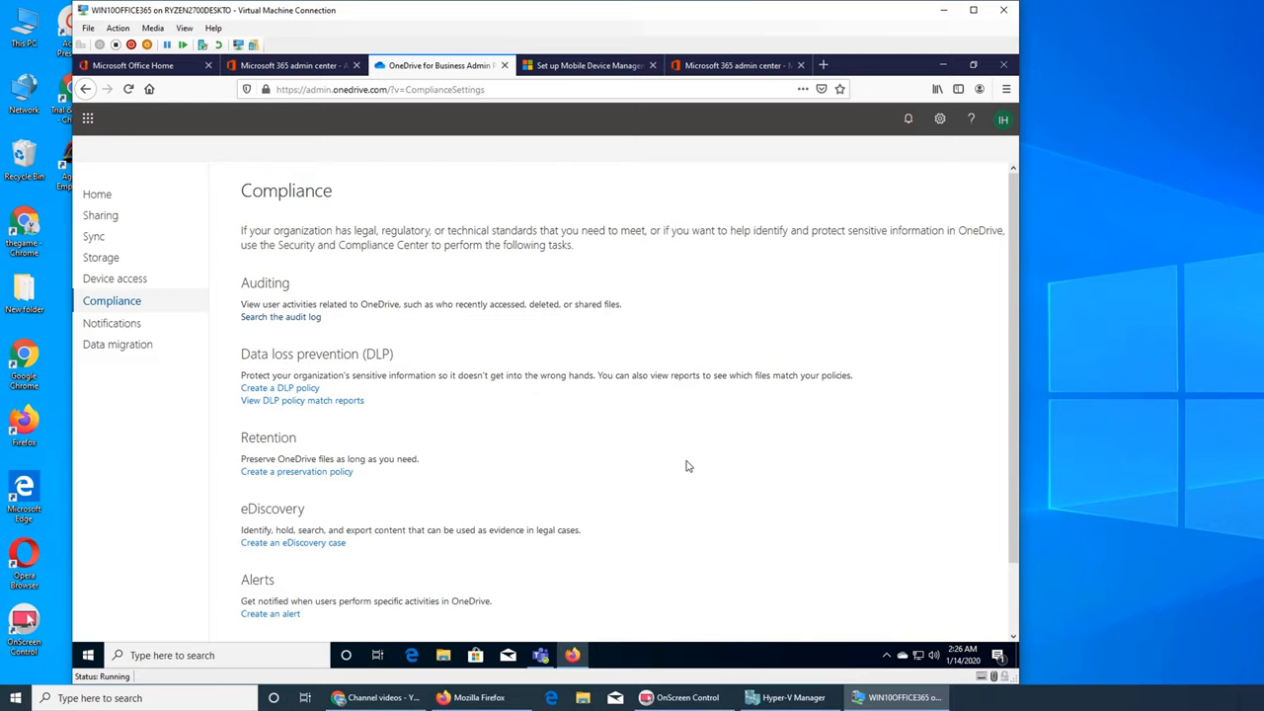
mouse_move(281, 387)
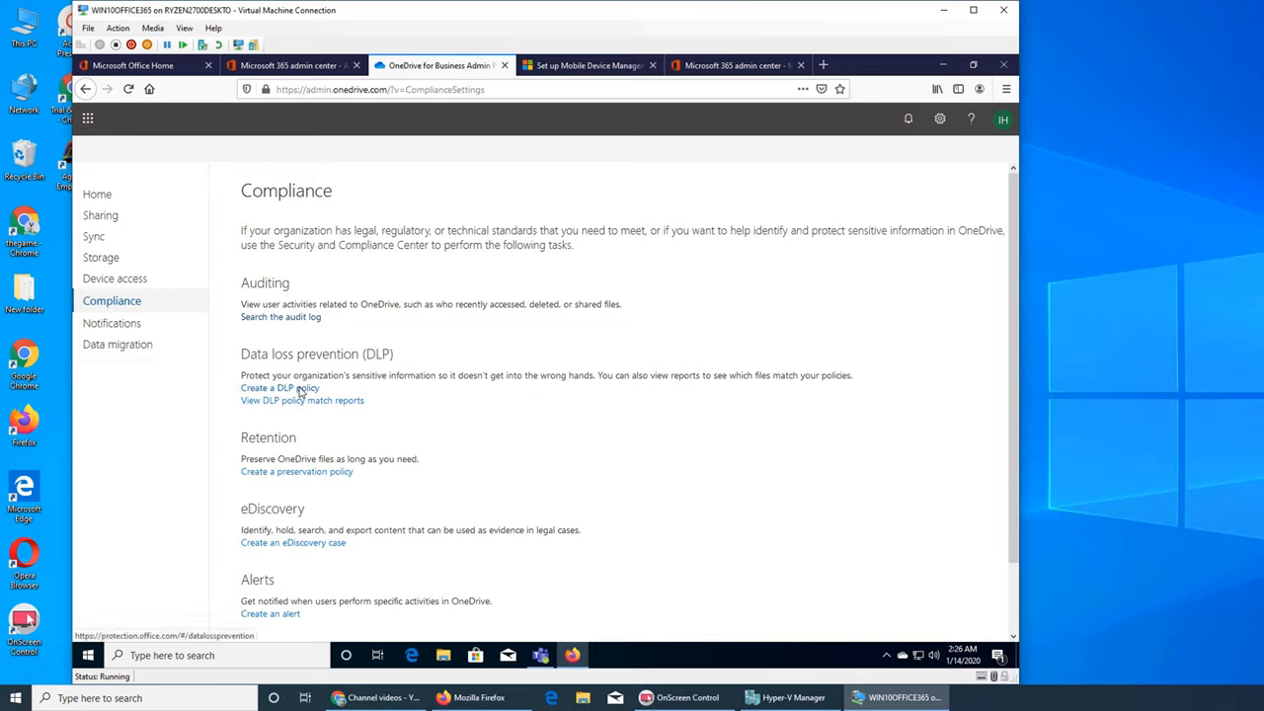
Try creating a DLP policy, hit a permissions error, and close that tab.
click(280, 387)
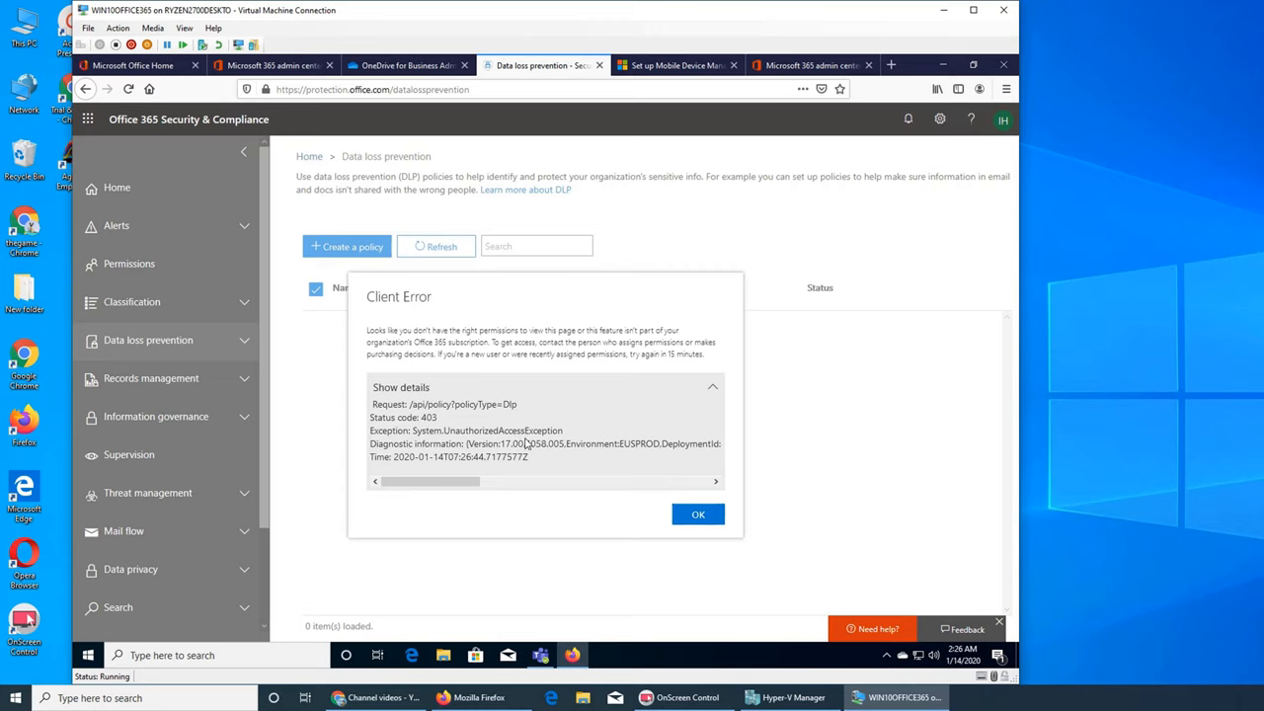
mouse_move(588, 474)
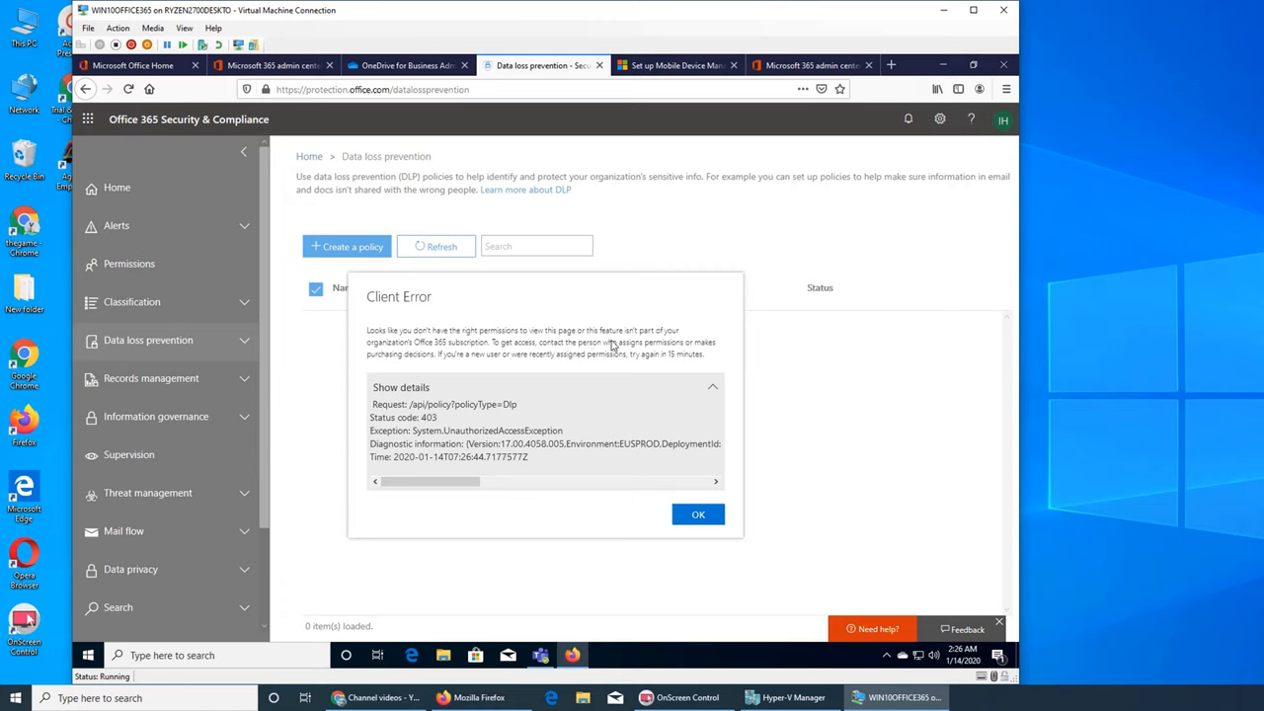
mouse_move(501, 360)
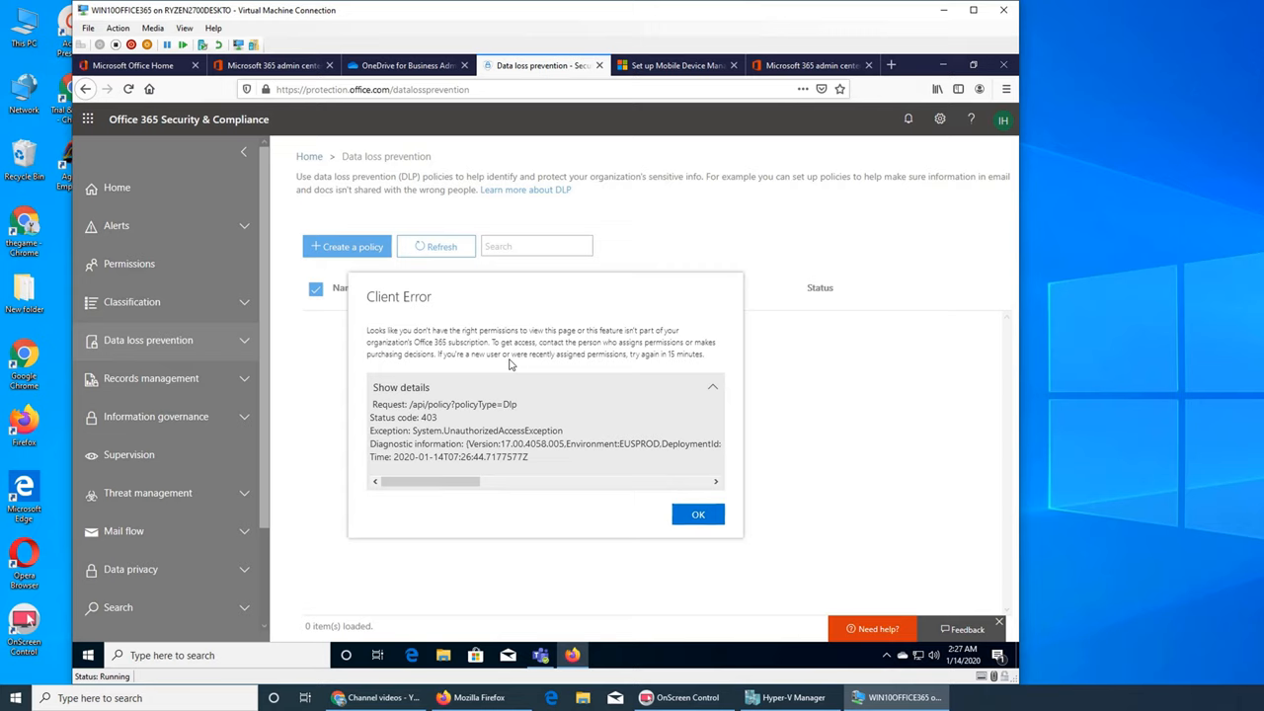
mouse_move(446, 353)
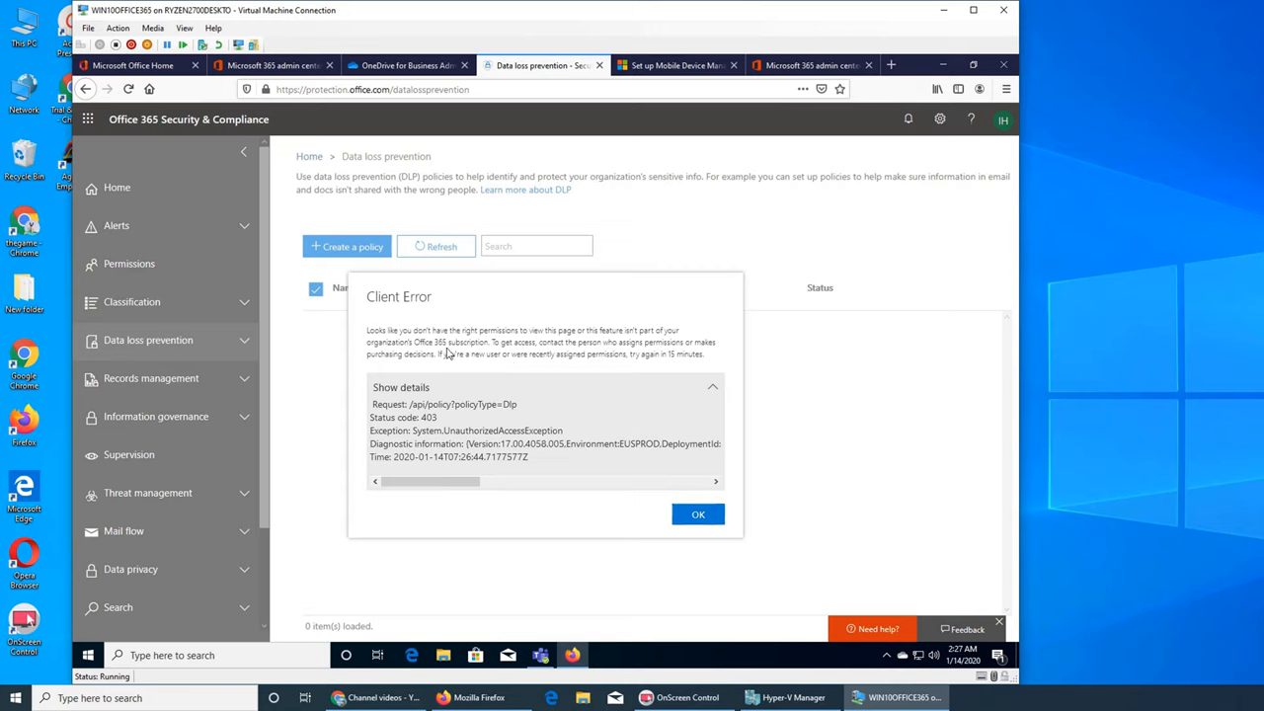
mouse_move(474, 365)
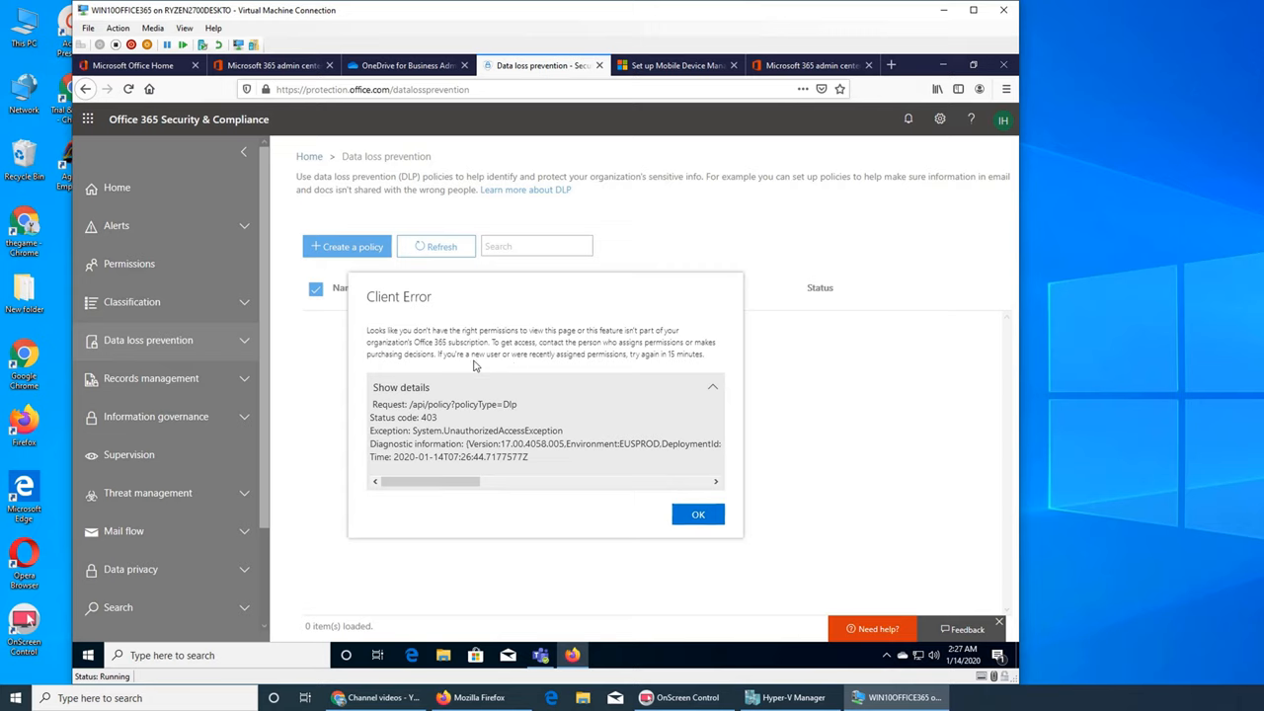
mouse_move(486, 415)
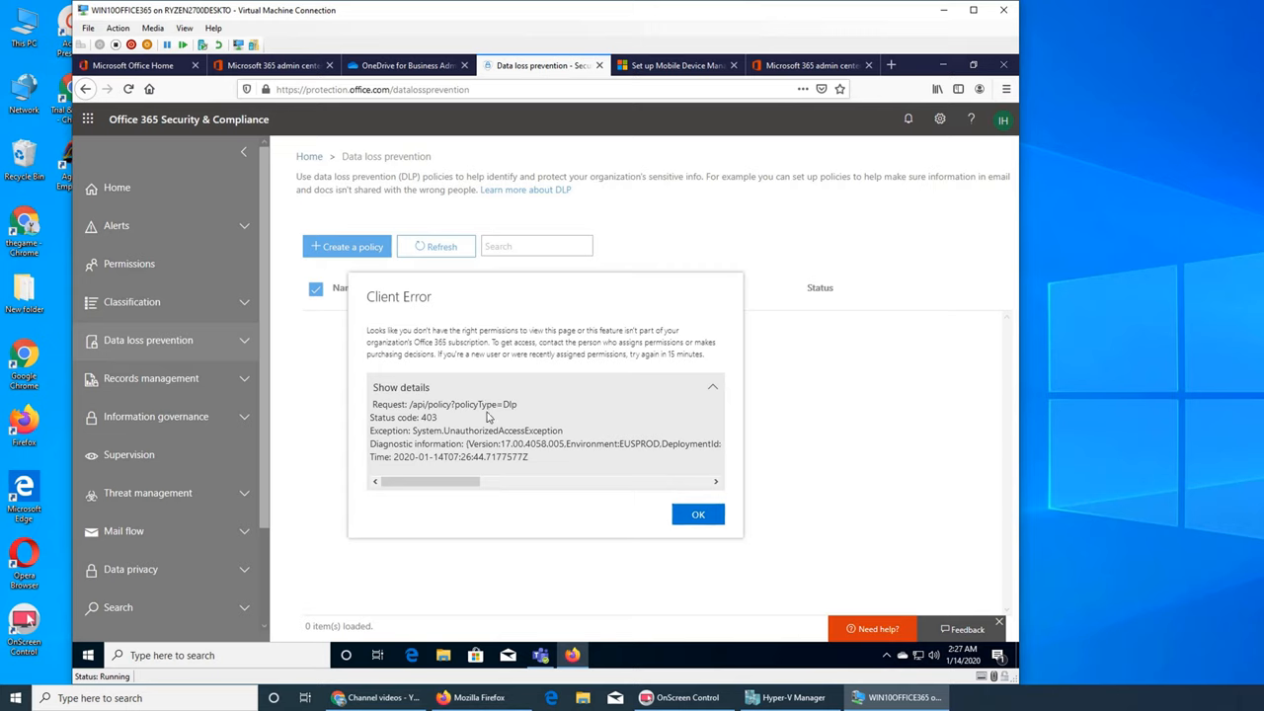
mouse_move(509, 415)
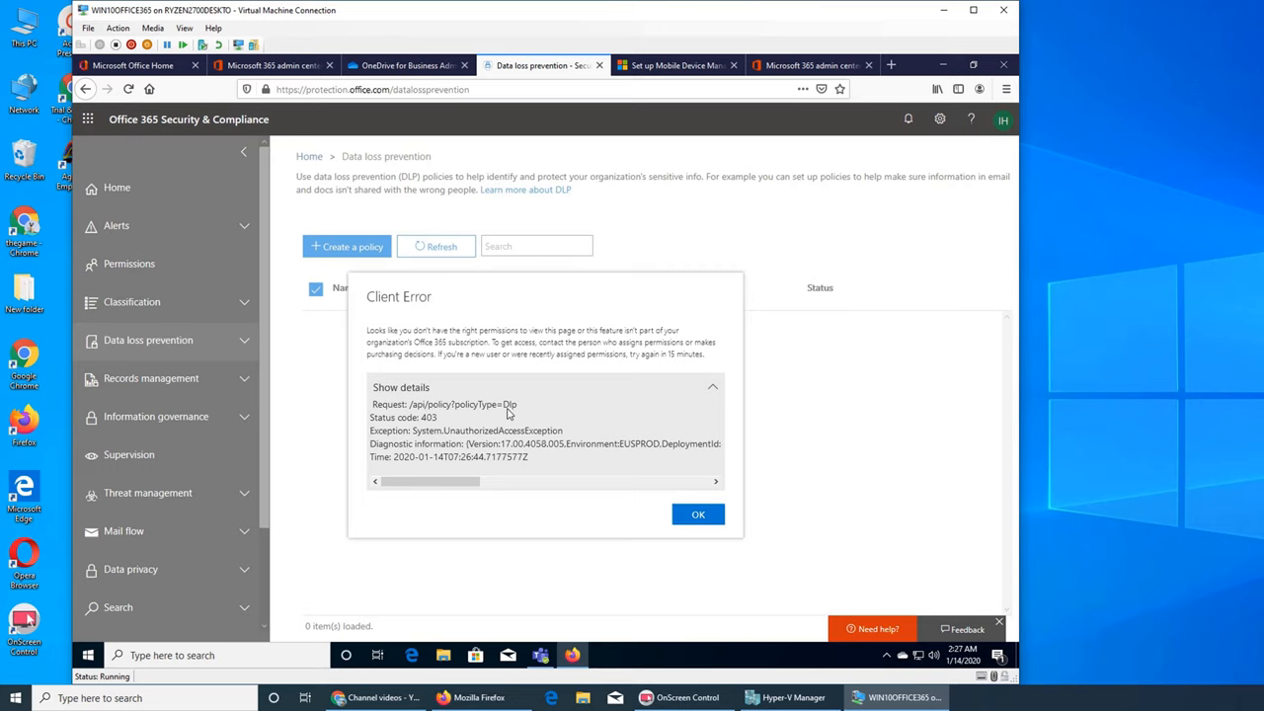
mouse_move(591, 391)
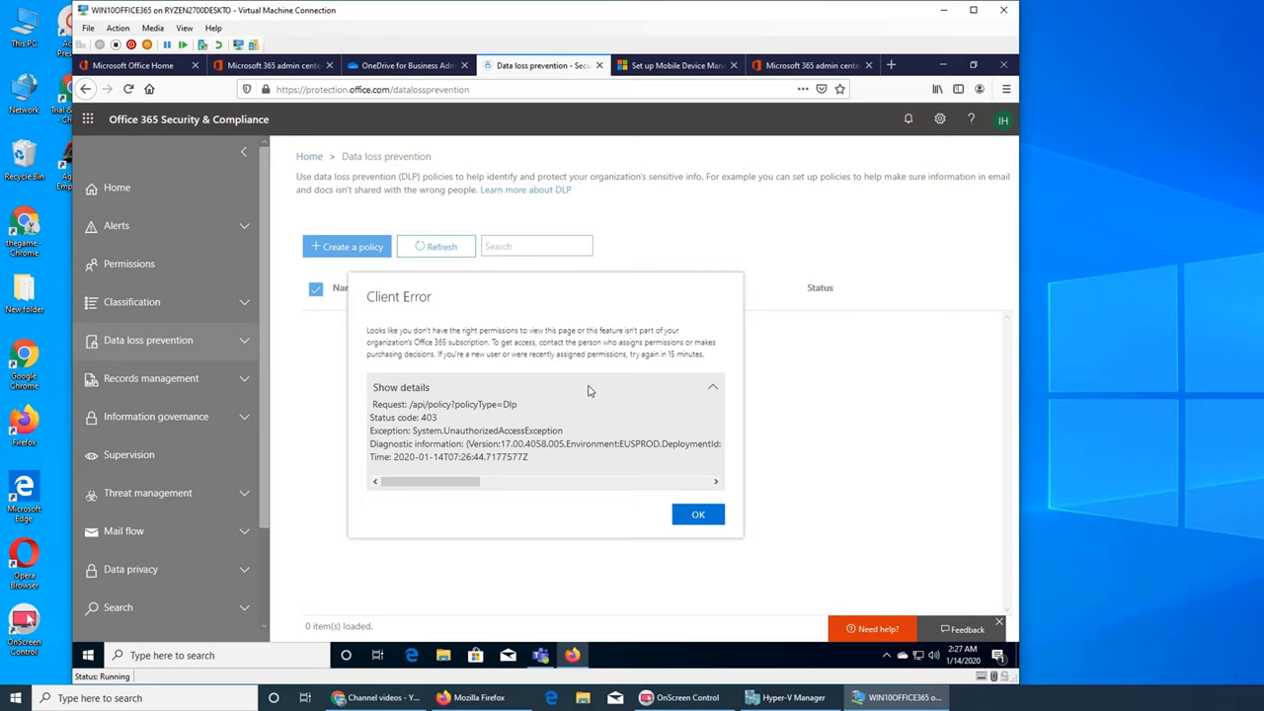
mouse_move(758, 415)
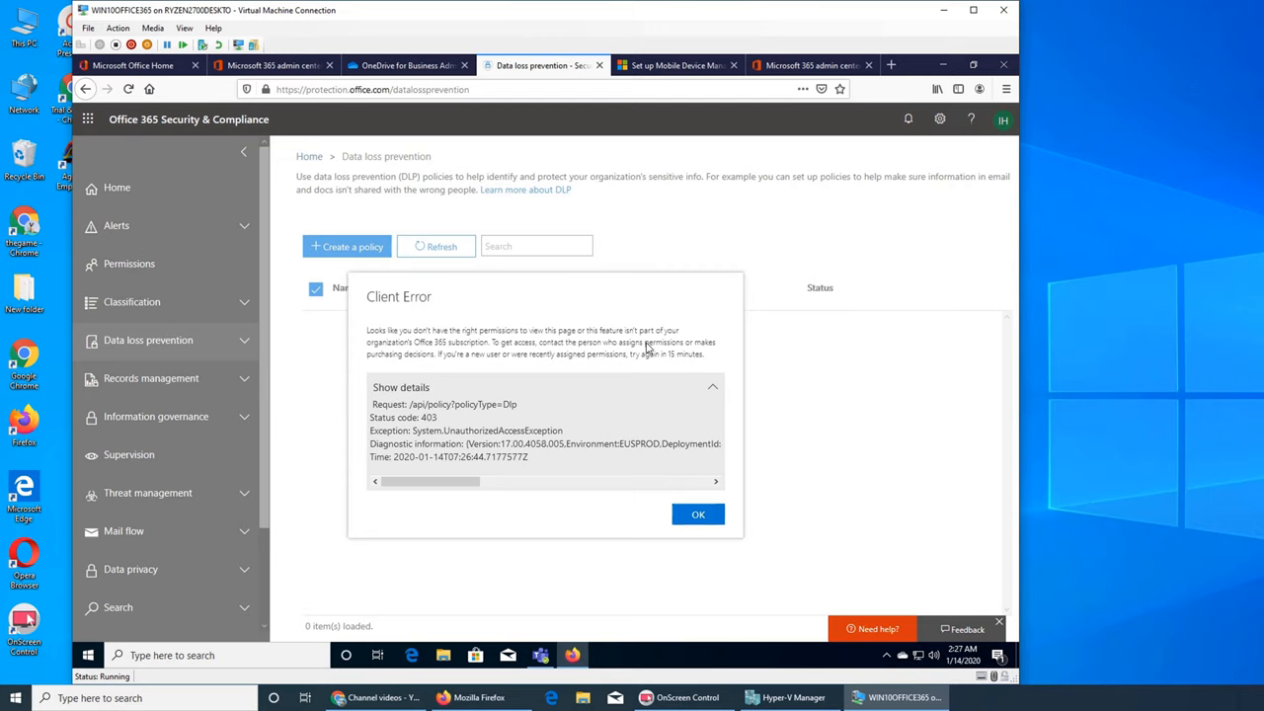
mouse_move(731, 302)
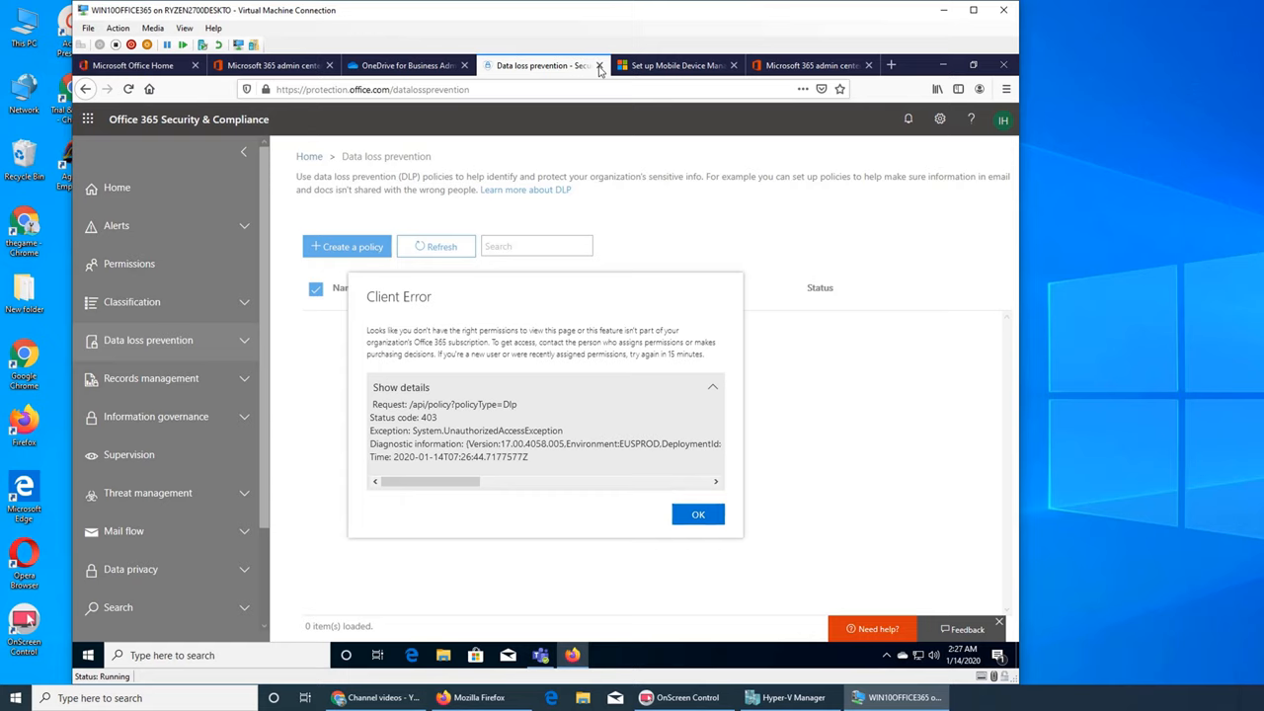
click(601, 65)
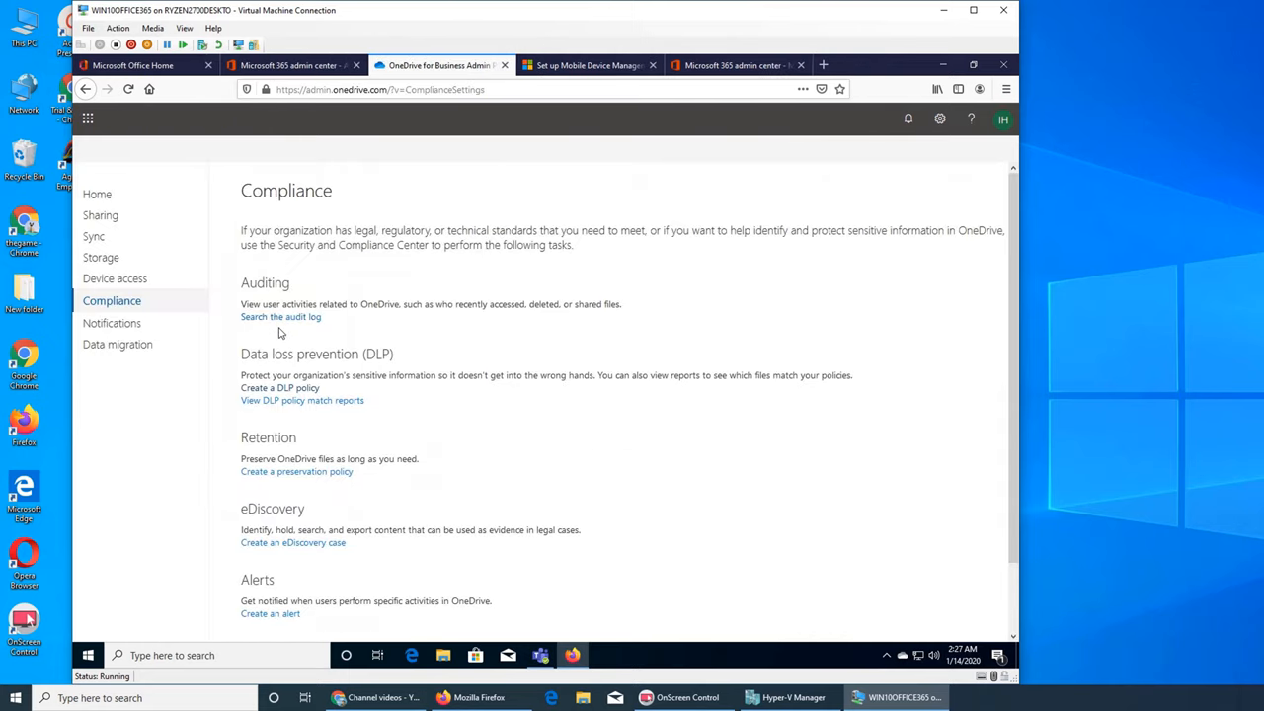
mouse_move(300, 415)
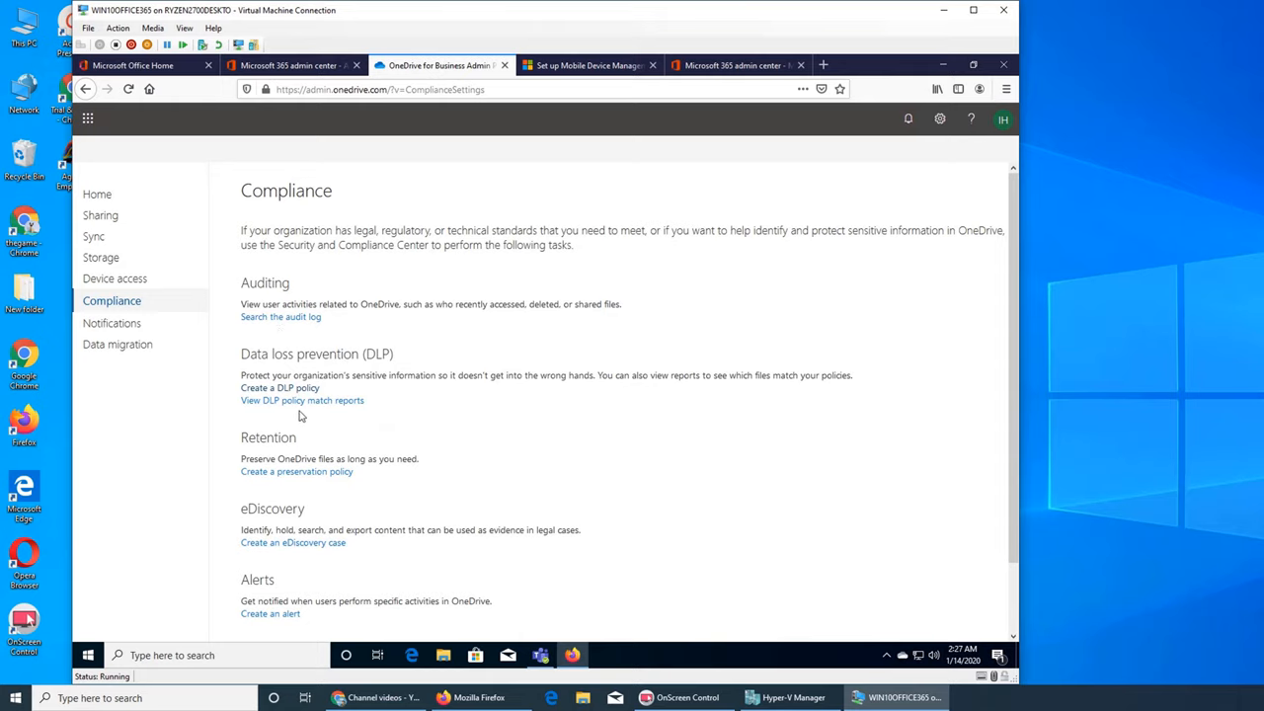
Follow 'View DLP policy match reports' to the reports dashboard with empty report cards.
click(302, 399)
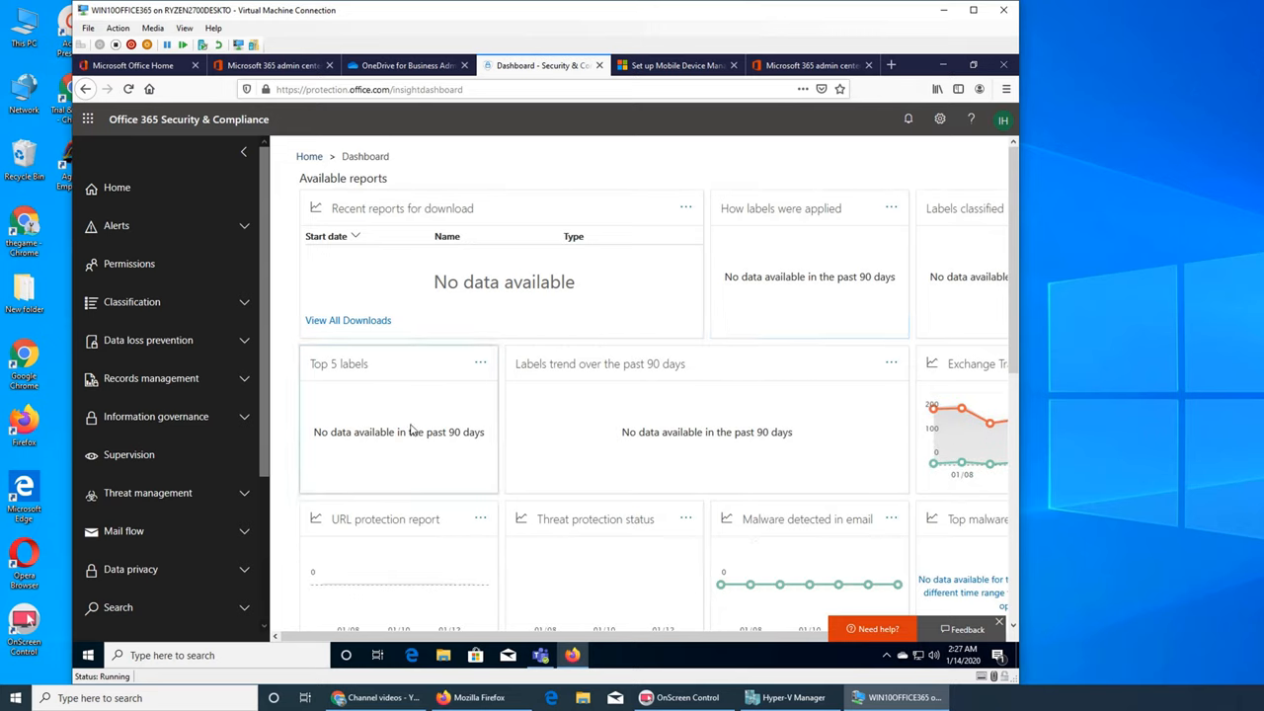
mouse_move(806, 419)
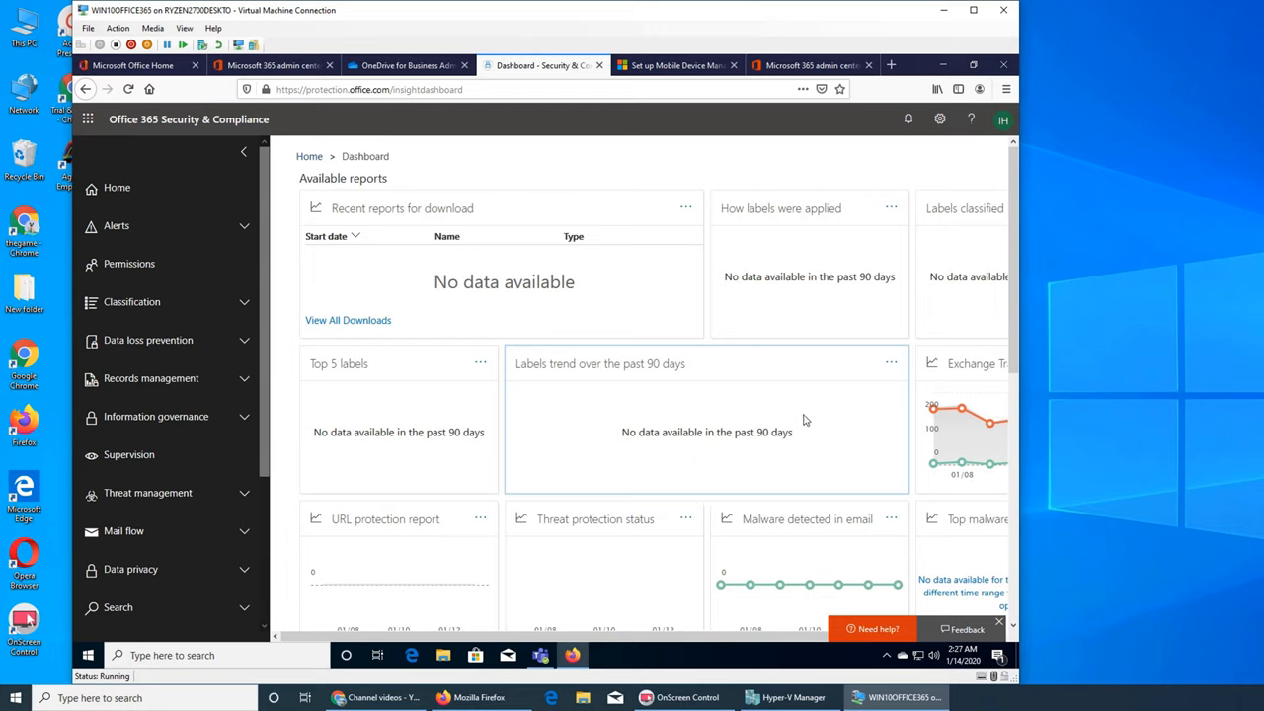
mouse_move(696, 405)
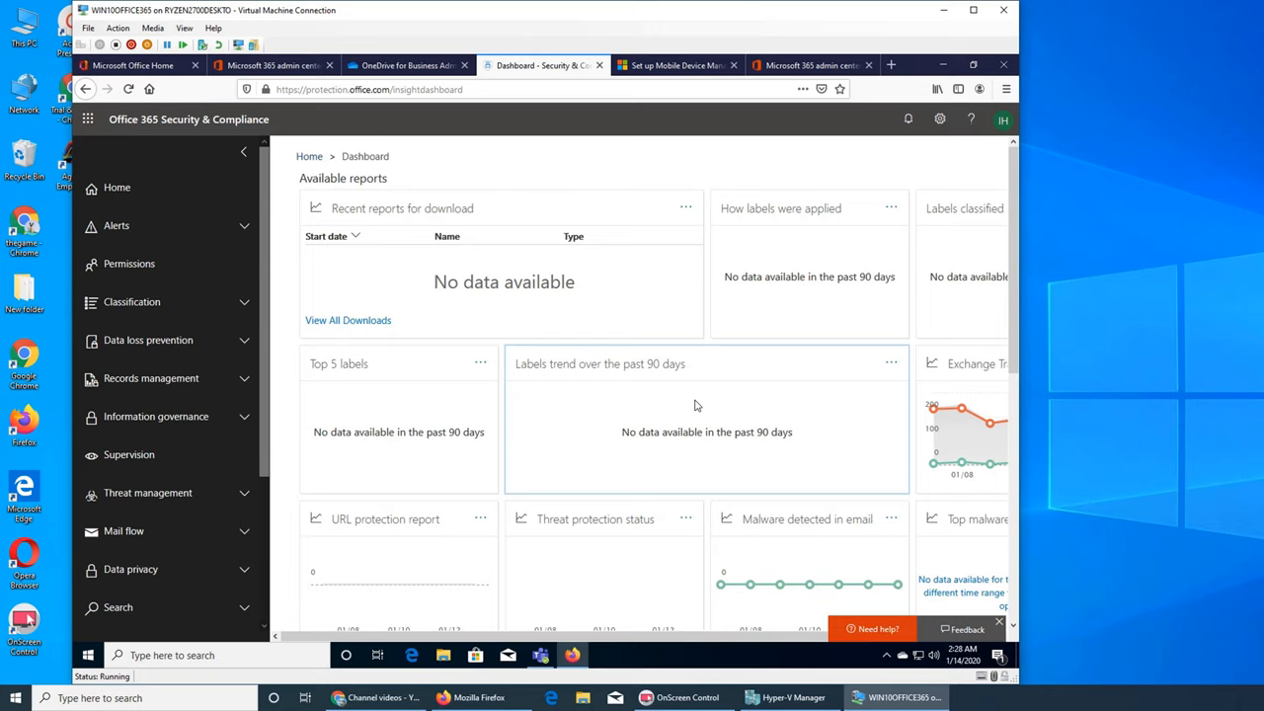
mouse_move(802, 399)
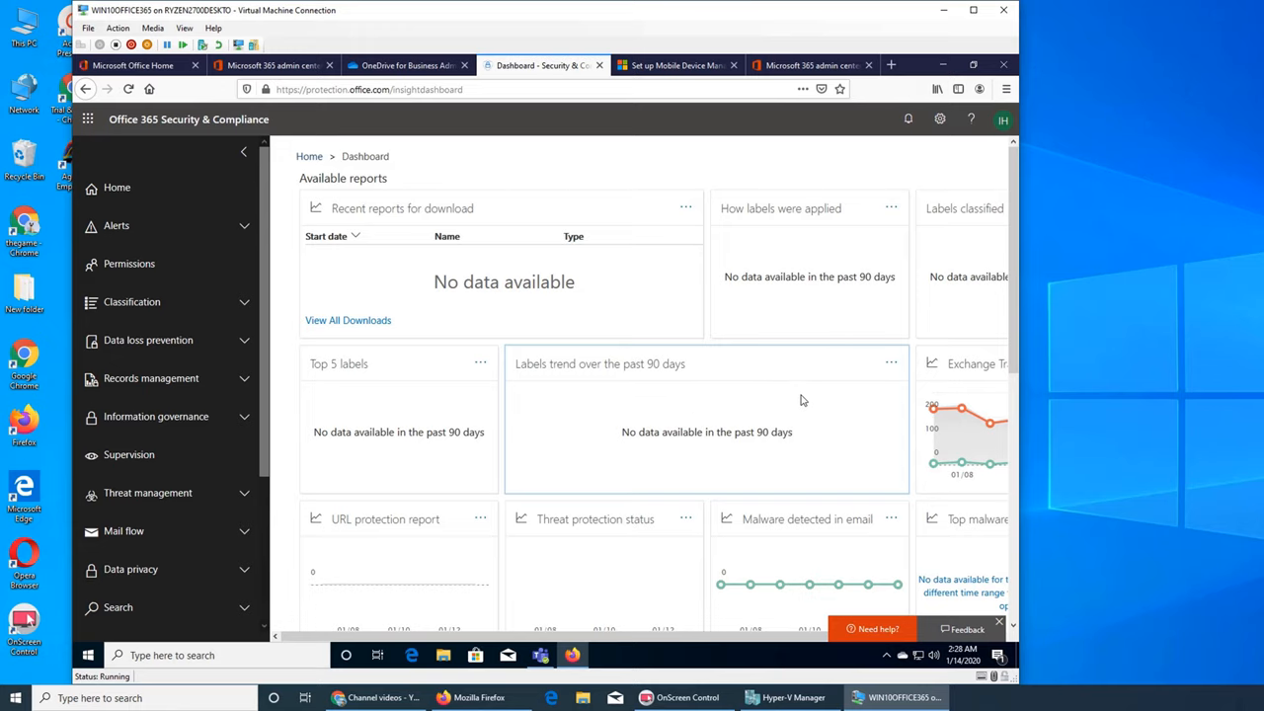
mouse_move(760, 312)
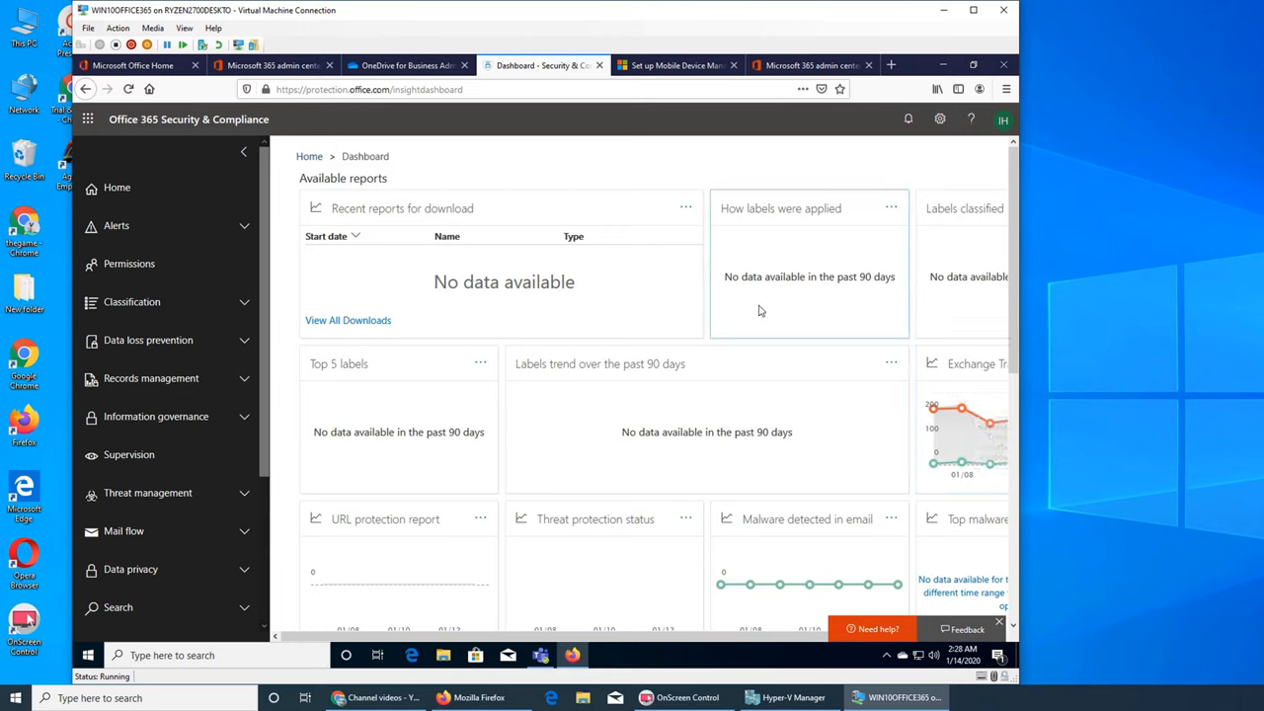
mouse_move(839, 300)
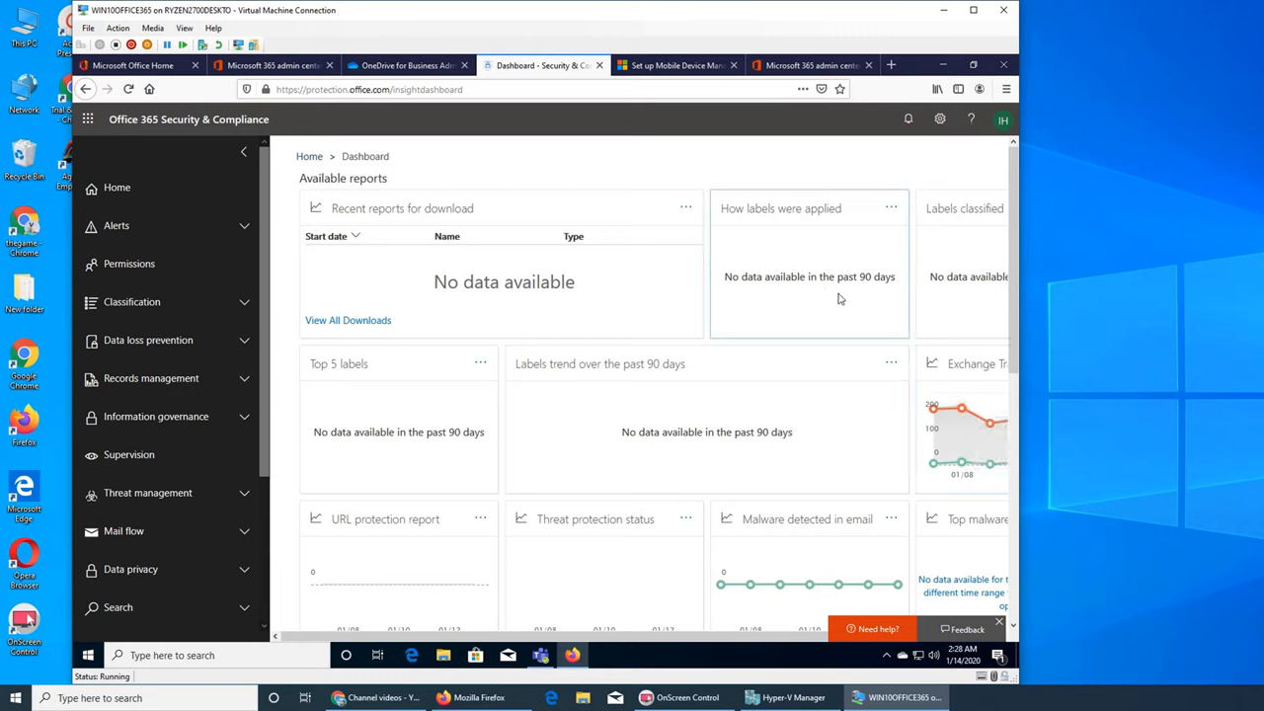
mouse_move(781, 198)
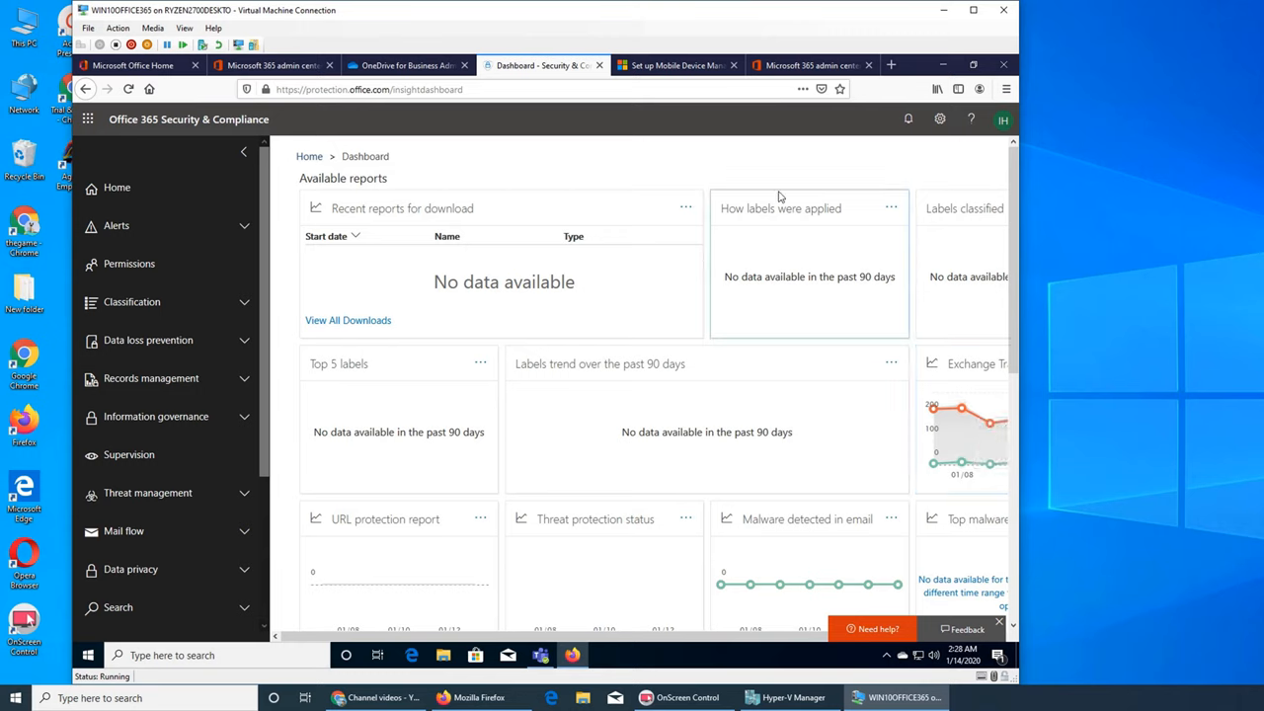
Close the reports dashboard tab, returning to the Compliance settings page.
click(405, 65)
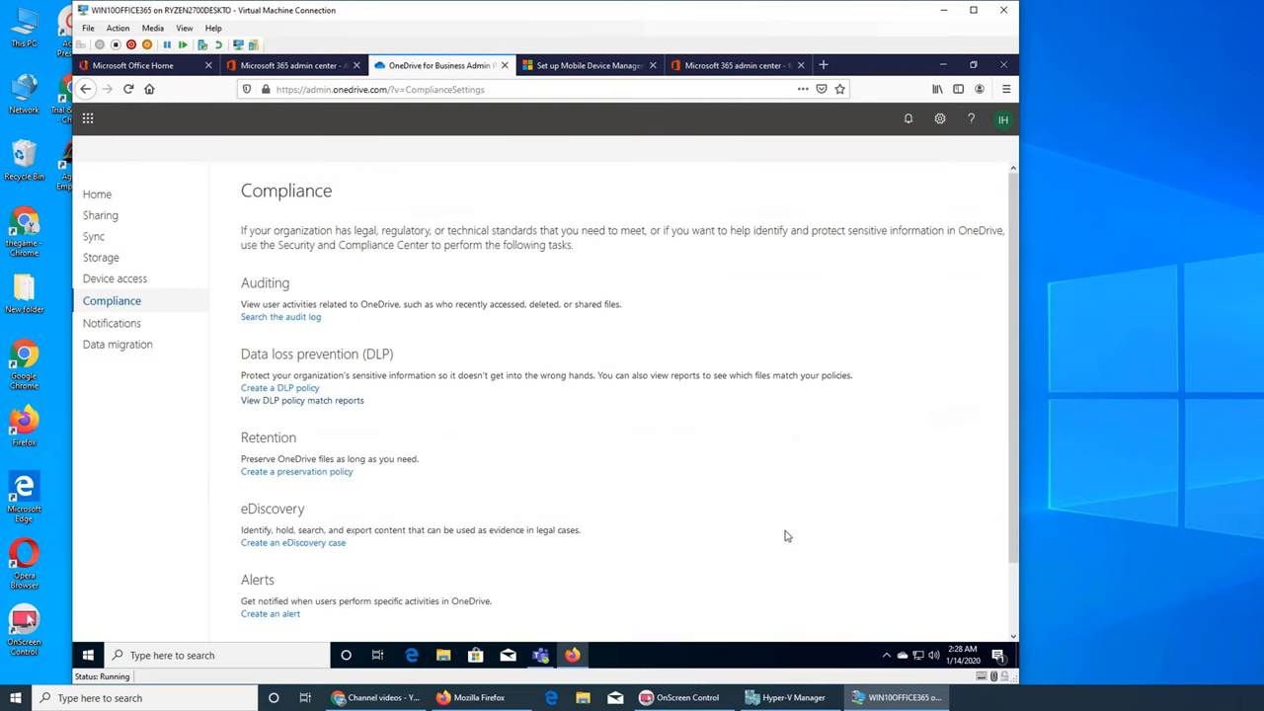
mouse_move(786, 681)
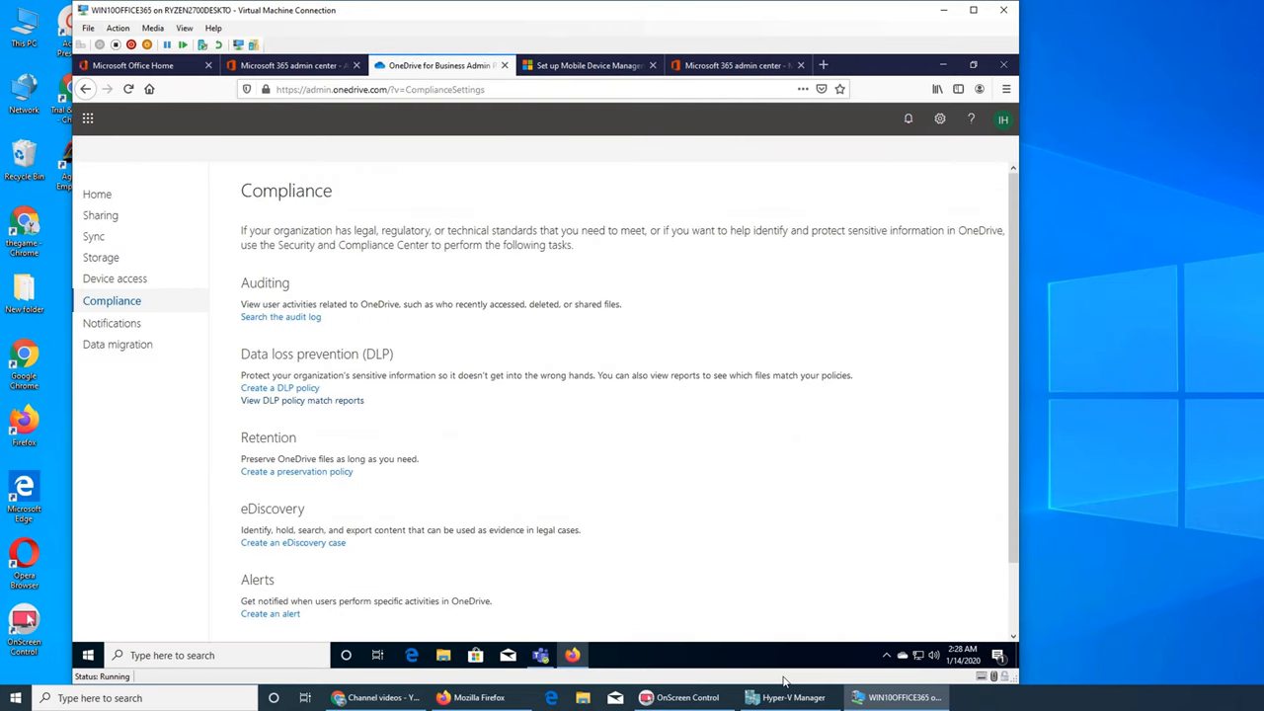
mouse_move(541, 490)
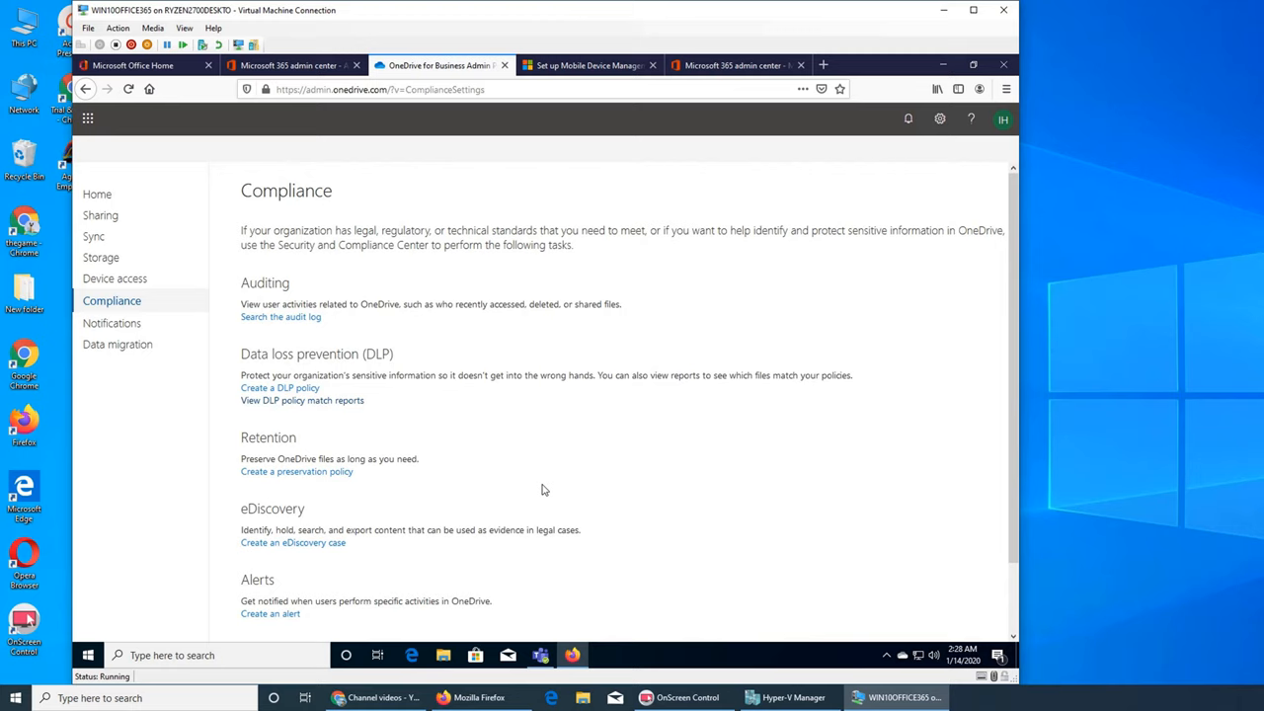
mouse_move(52, 296)
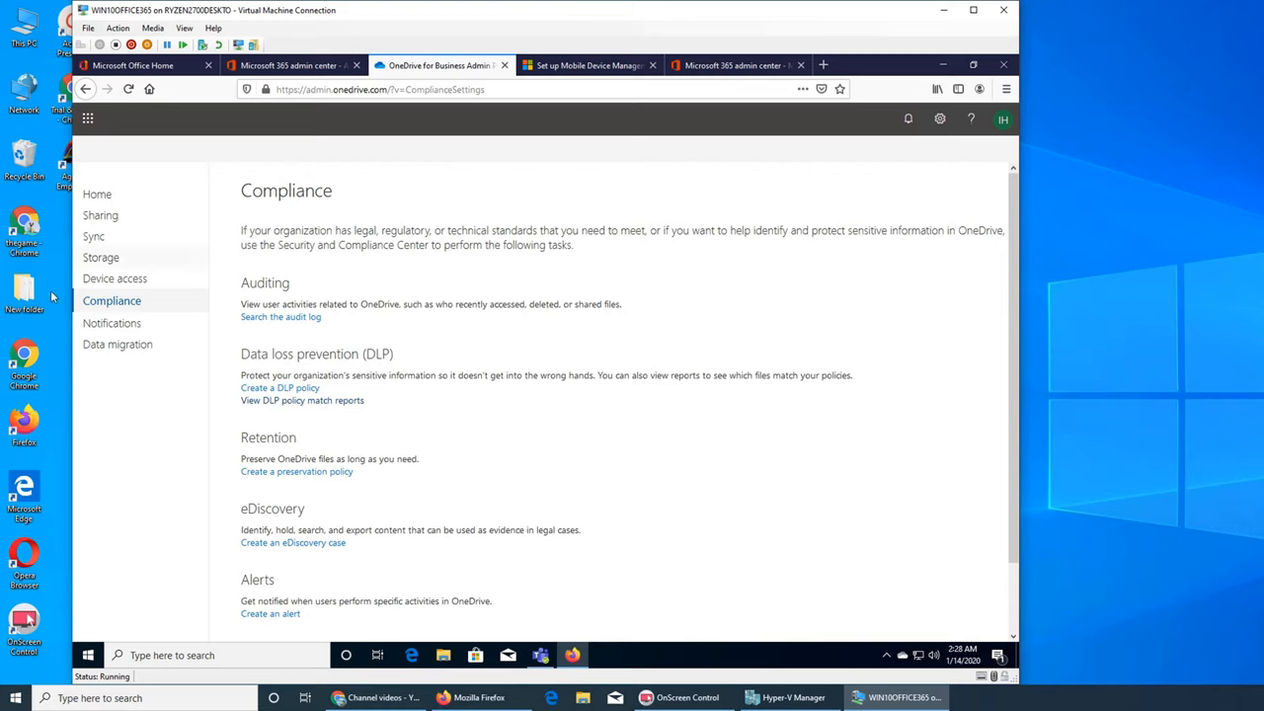
mouse_move(897, 697)
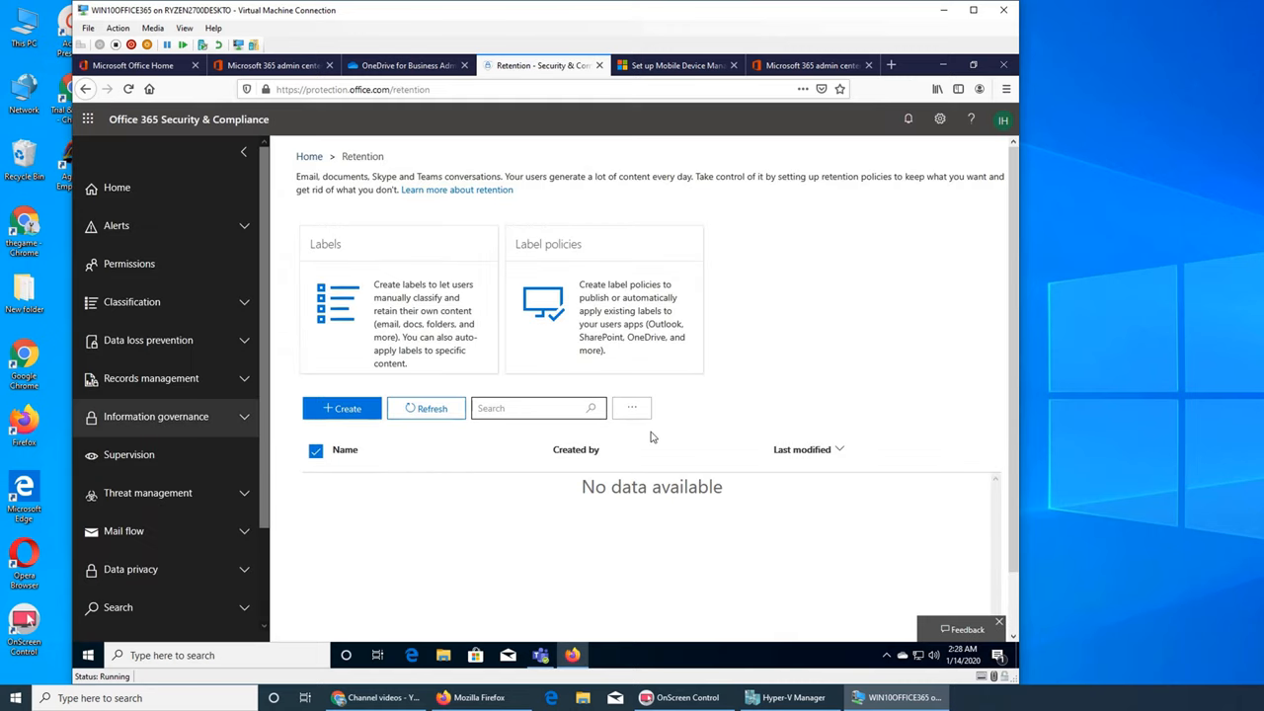
Create a new retention policy and name it 'preserve and retain'.
click(342, 407)
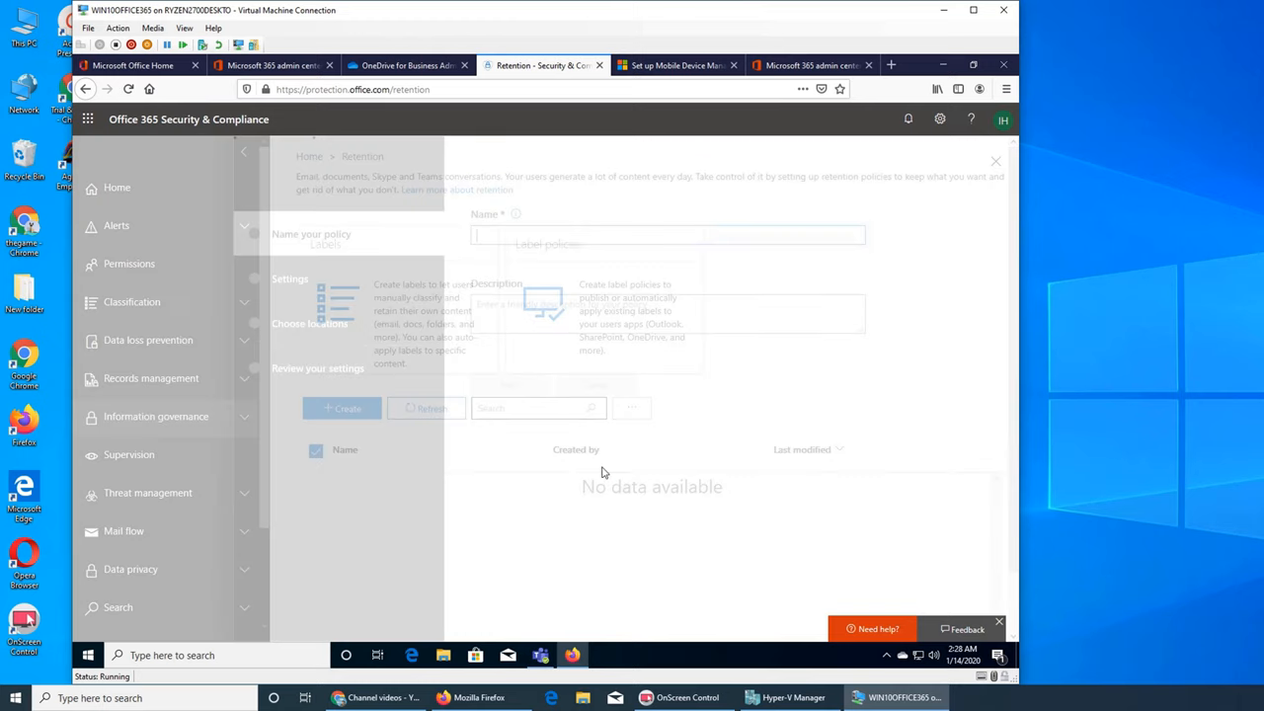
click(342, 407)
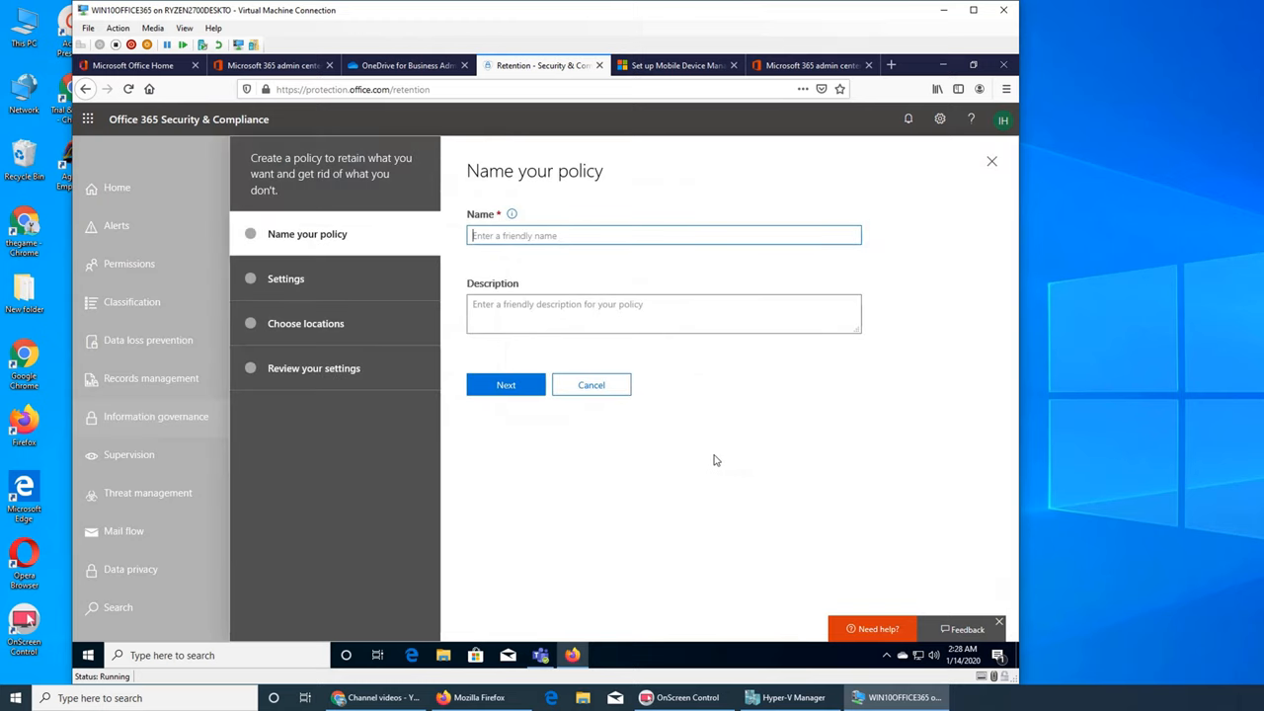
text(preserve an)
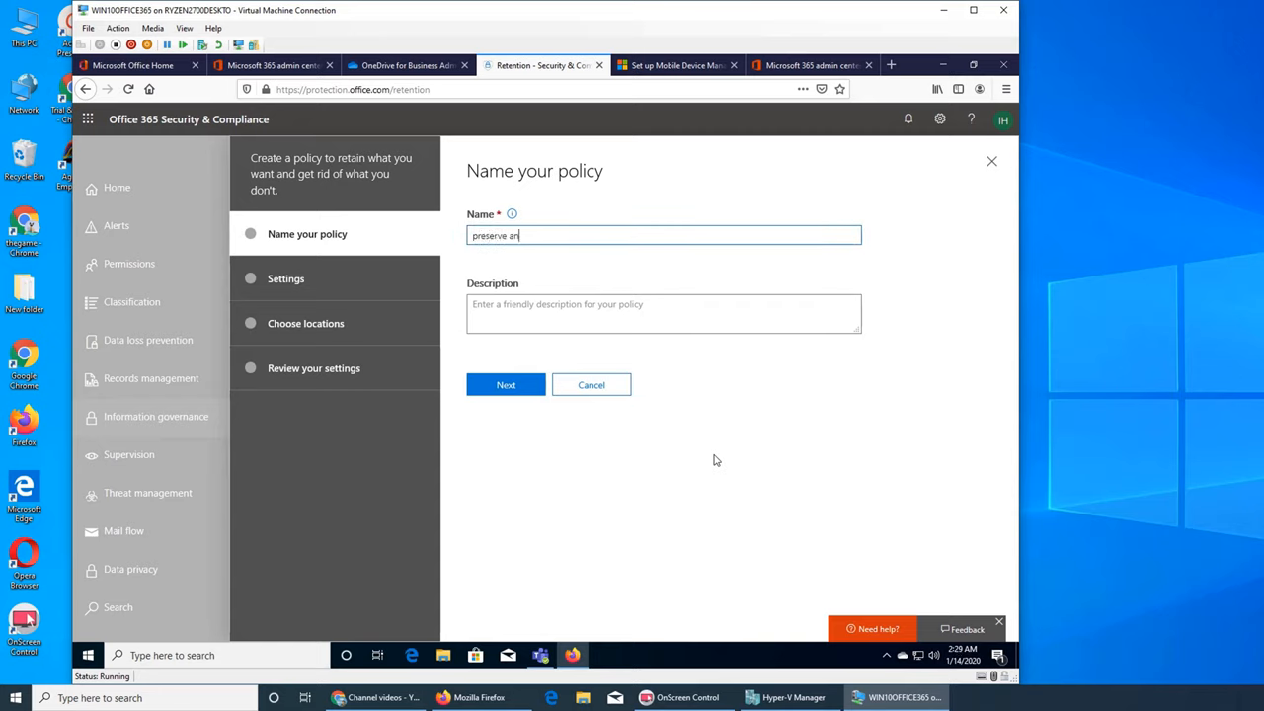
text(d retain)
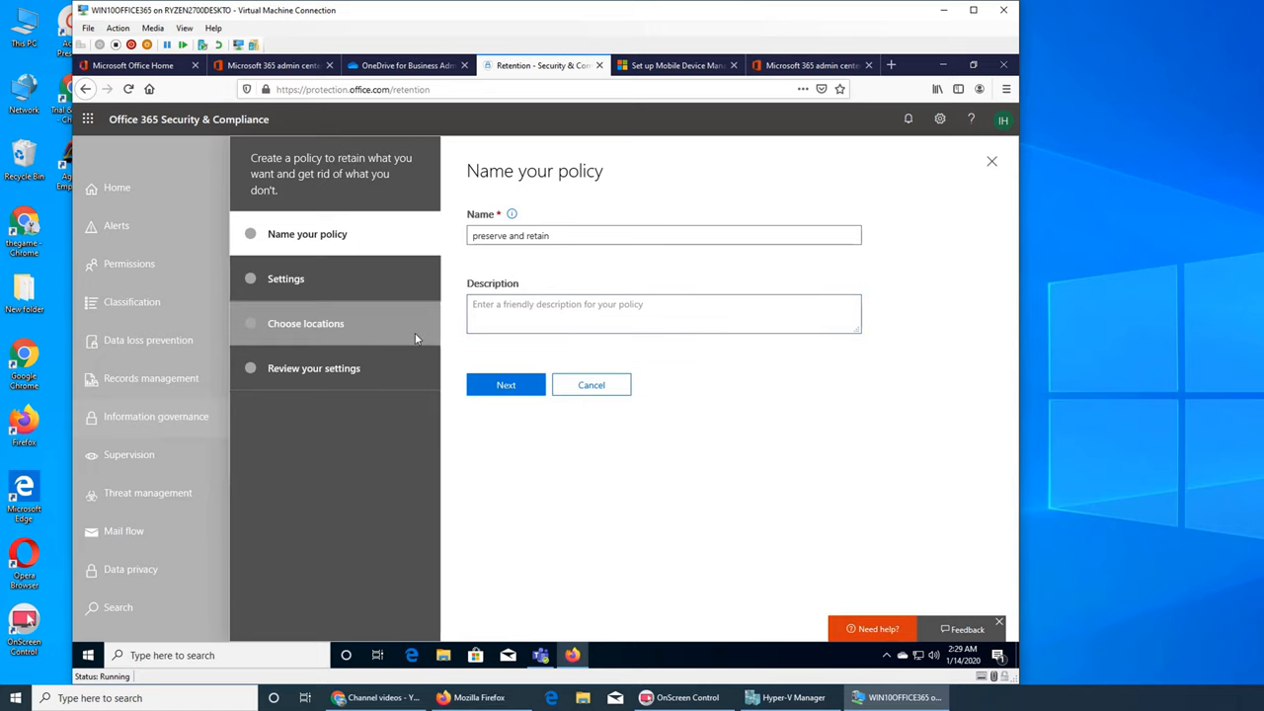
Move to the retention Settings step keeping content 7 years, then return to the OneDrive admin tab.
click(505, 383)
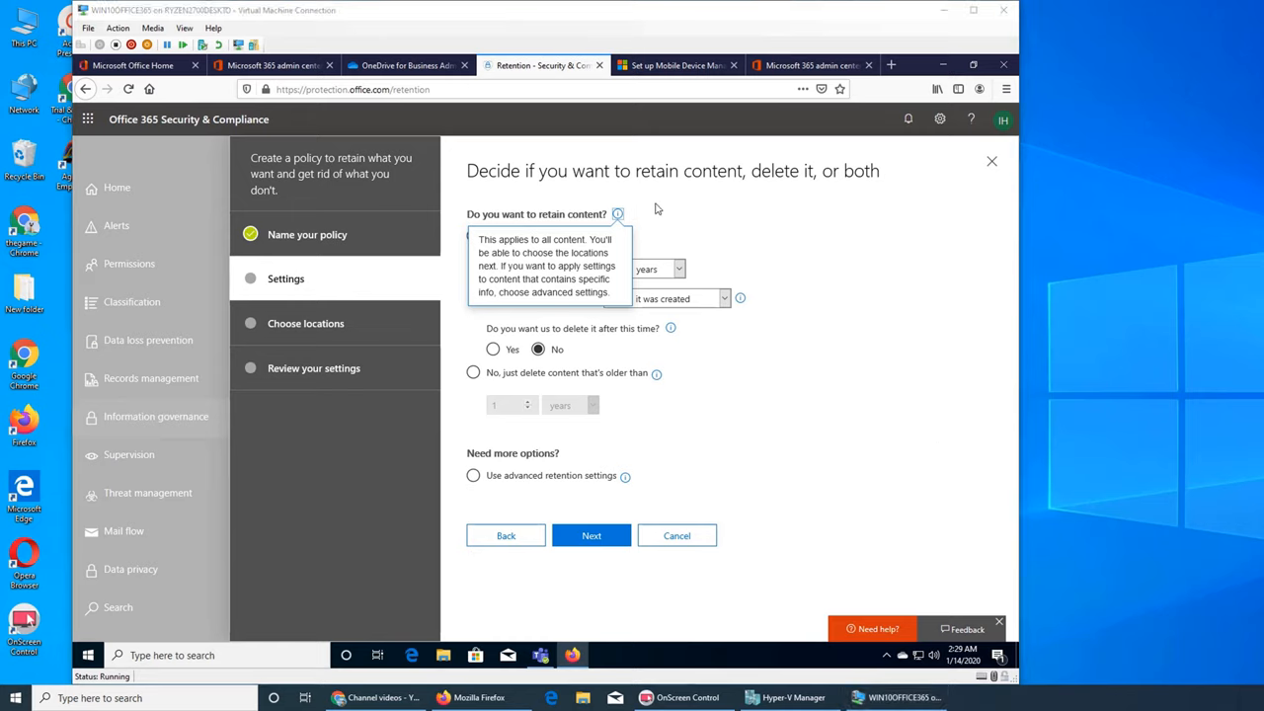
click(474, 237)
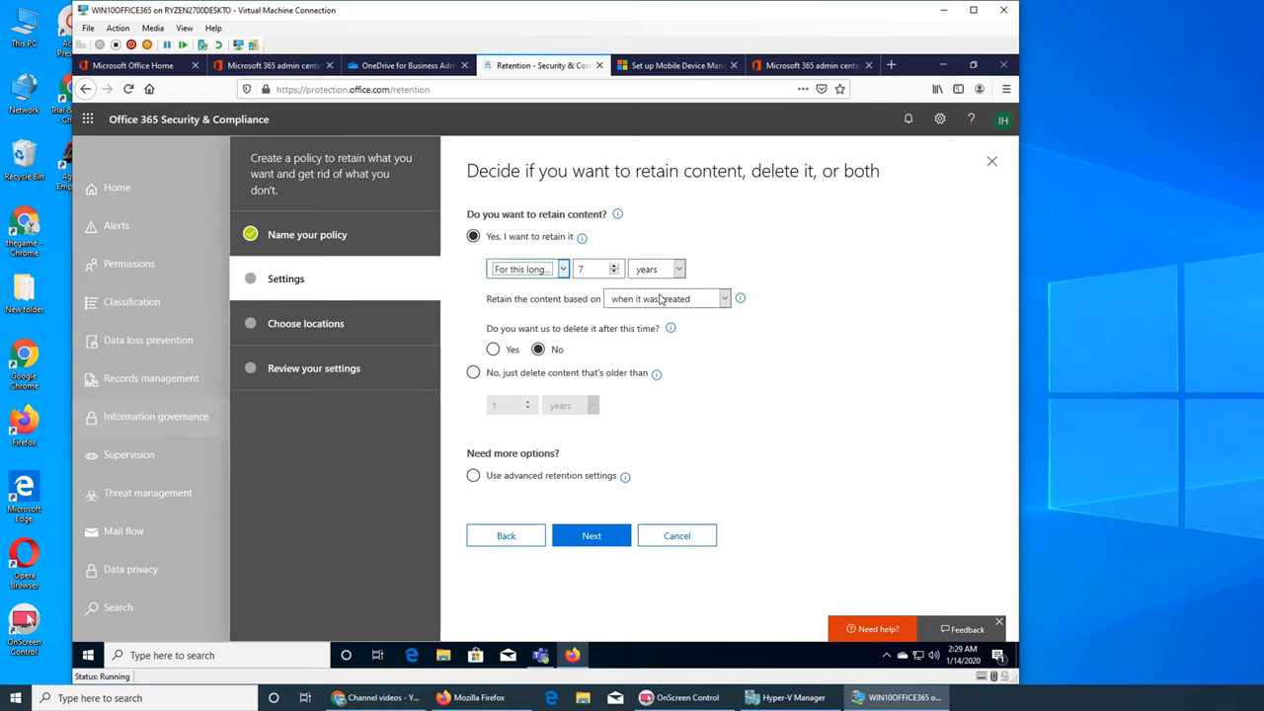
mouse_move(672, 331)
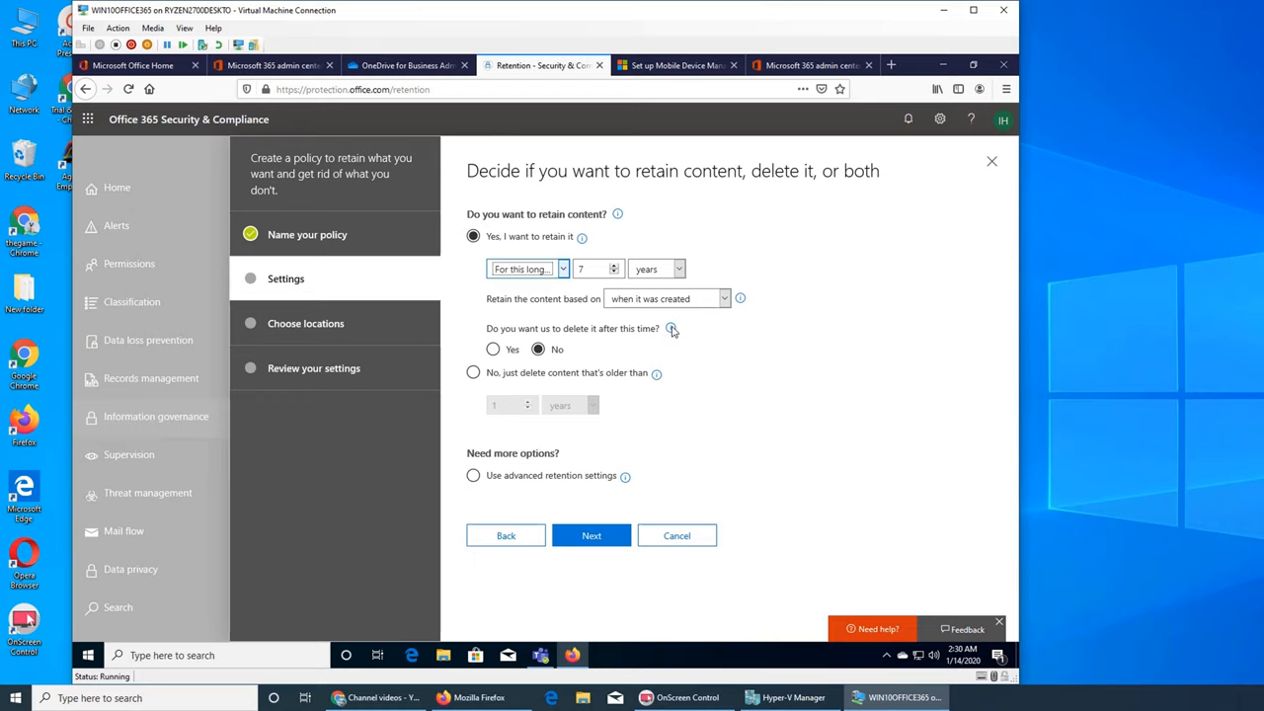
mouse_move(966, 458)
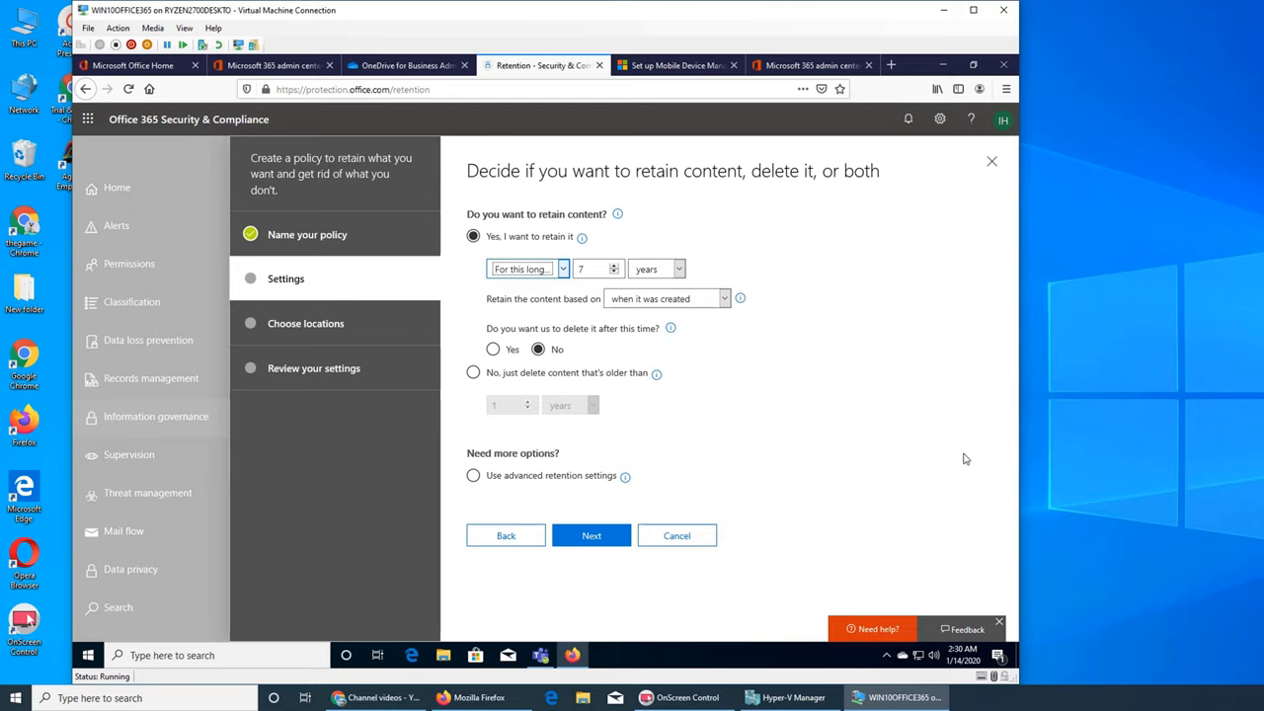
mouse_move(962, 460)
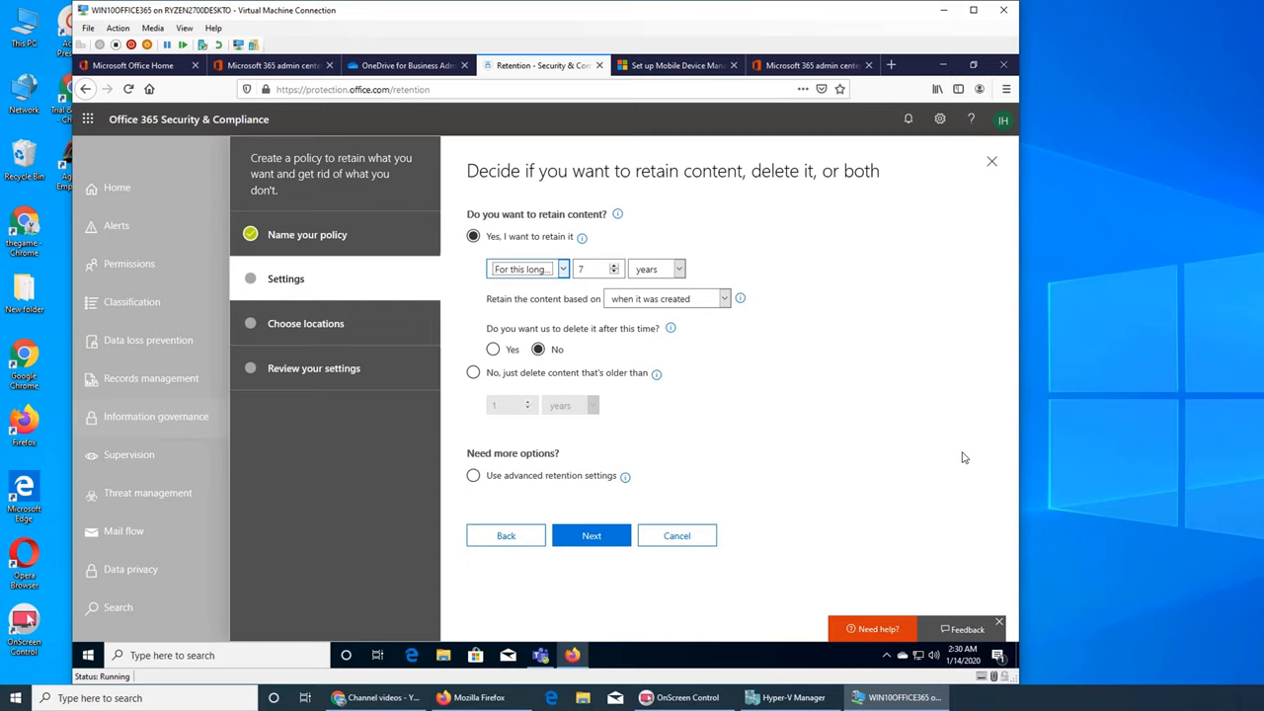
mouse_move(805, 414)
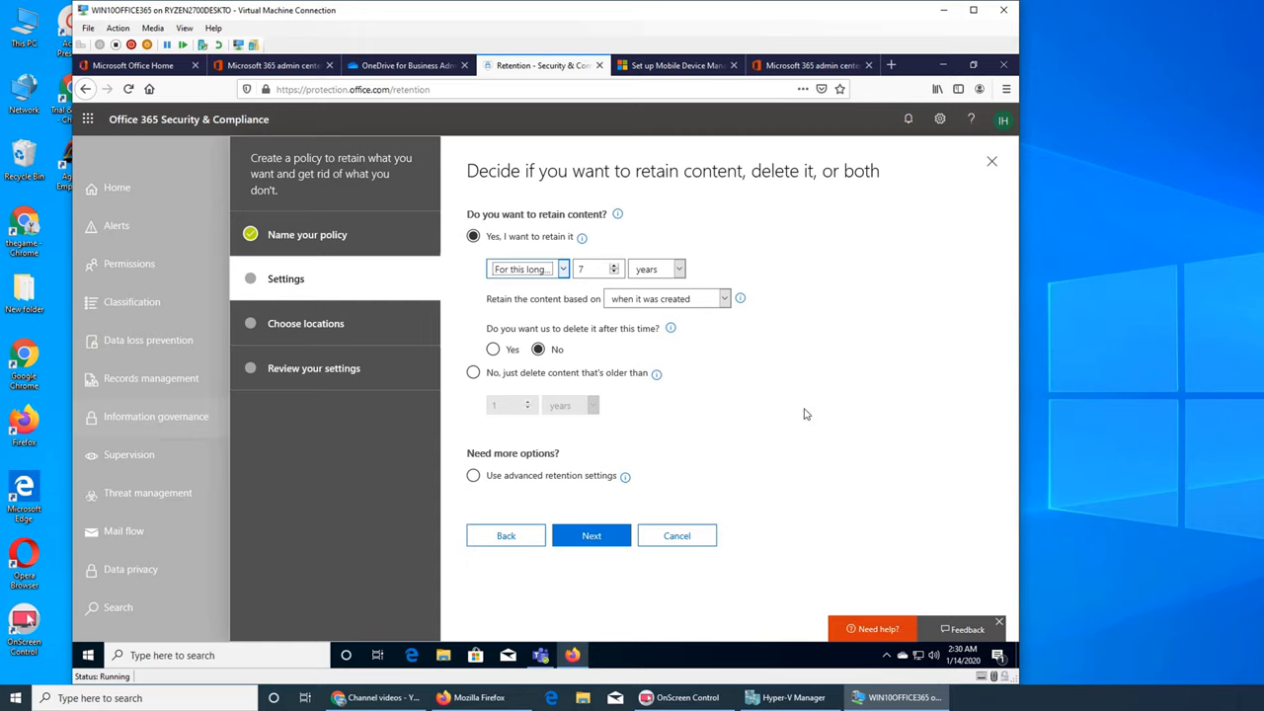
mouse_move(755, 365)
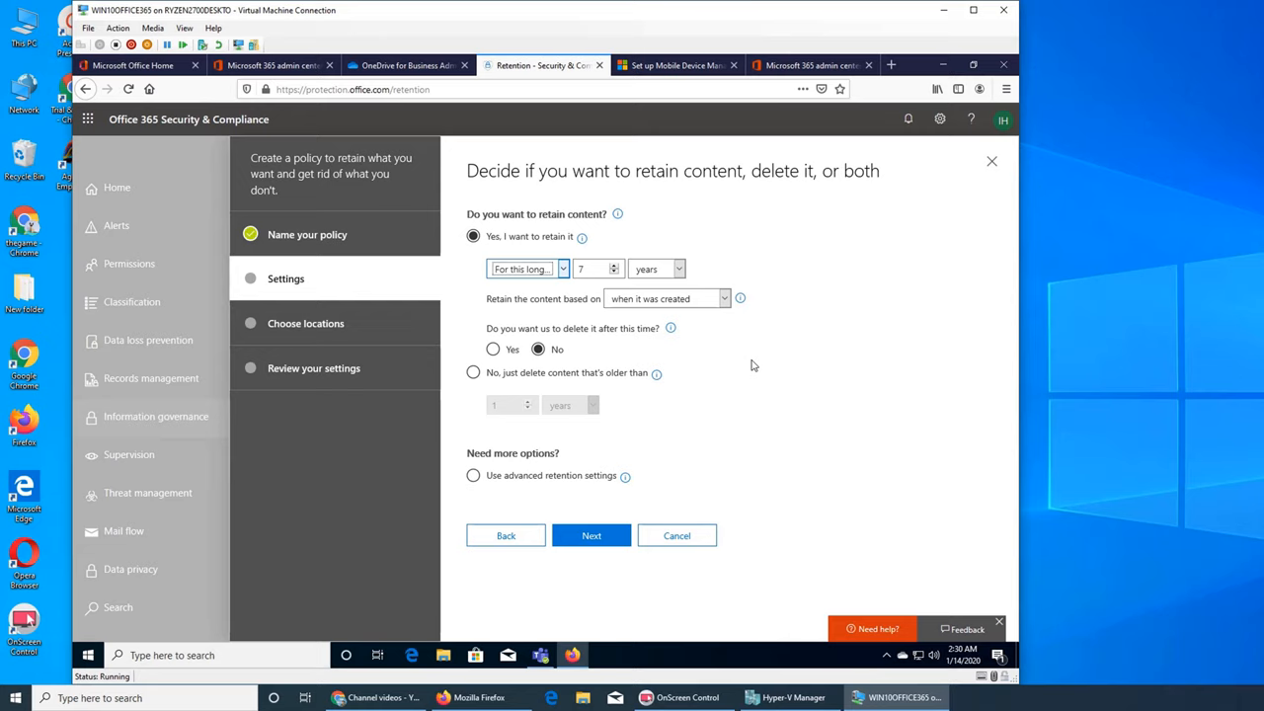
mouse_move(813, 383)
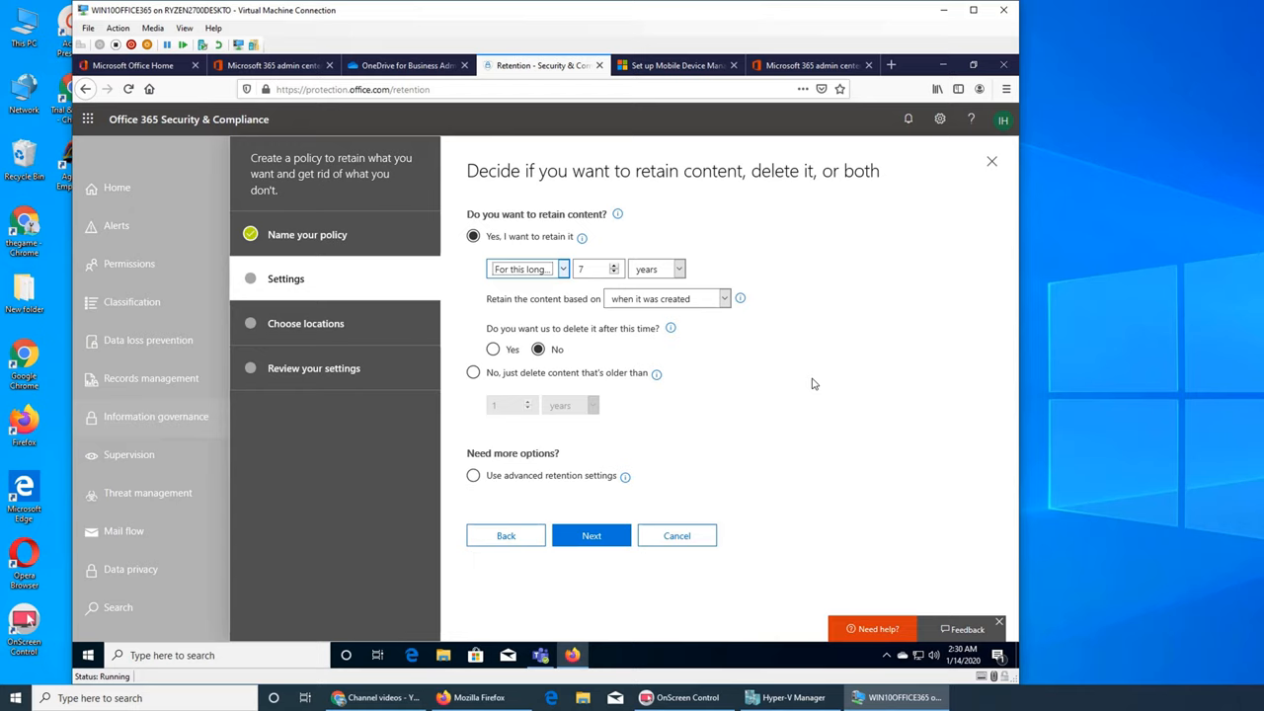
mouse_move(921, 391)
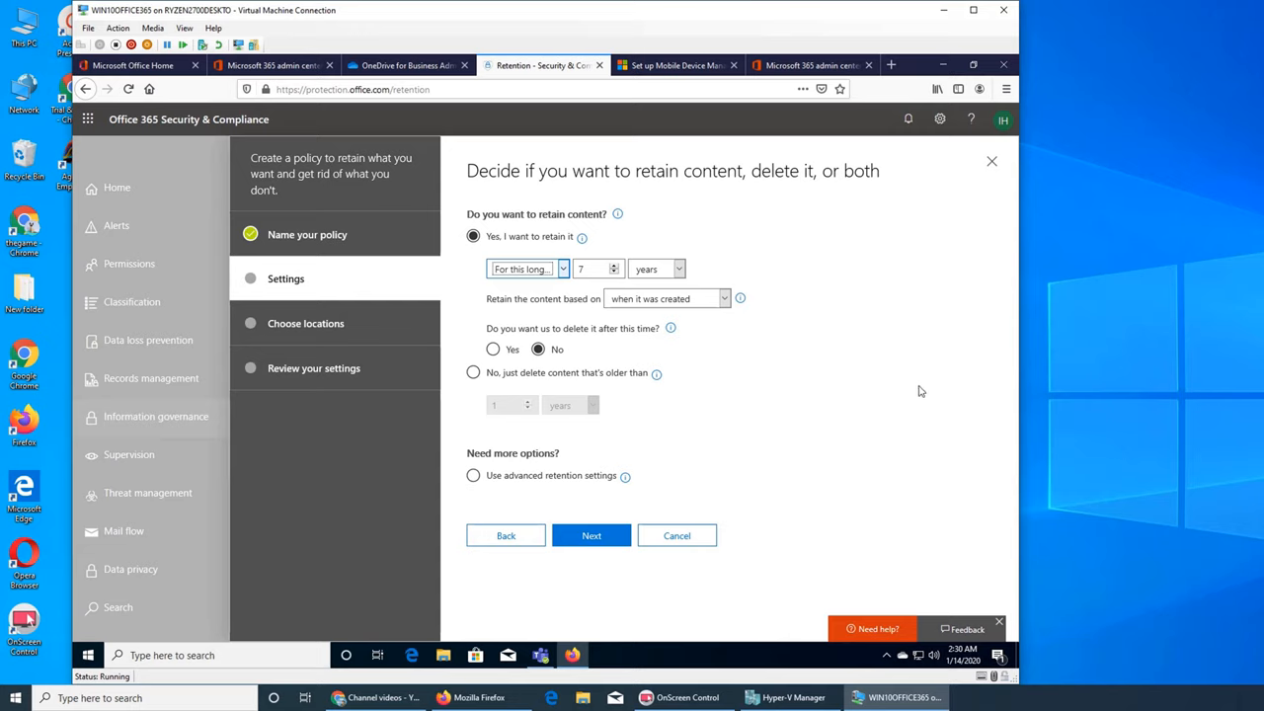
mouse_move(679, 322)
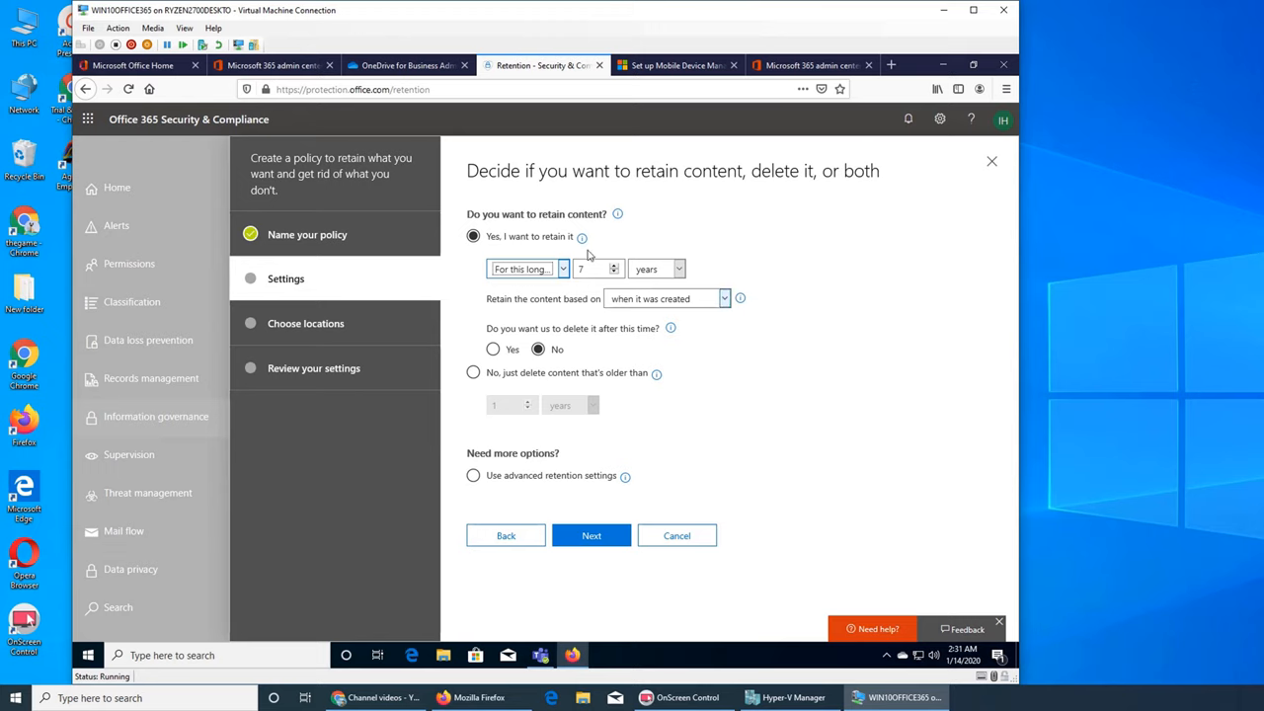
mouse_move(790, 452)
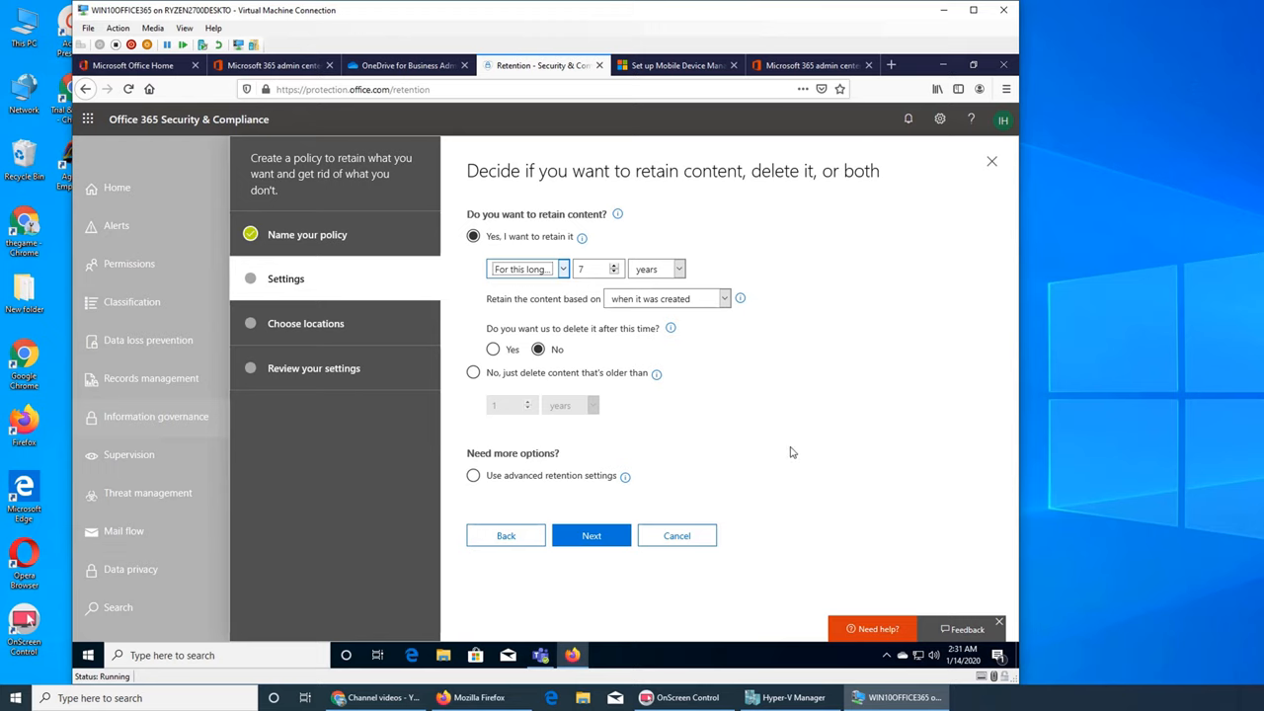
mouse_move(360, 289)
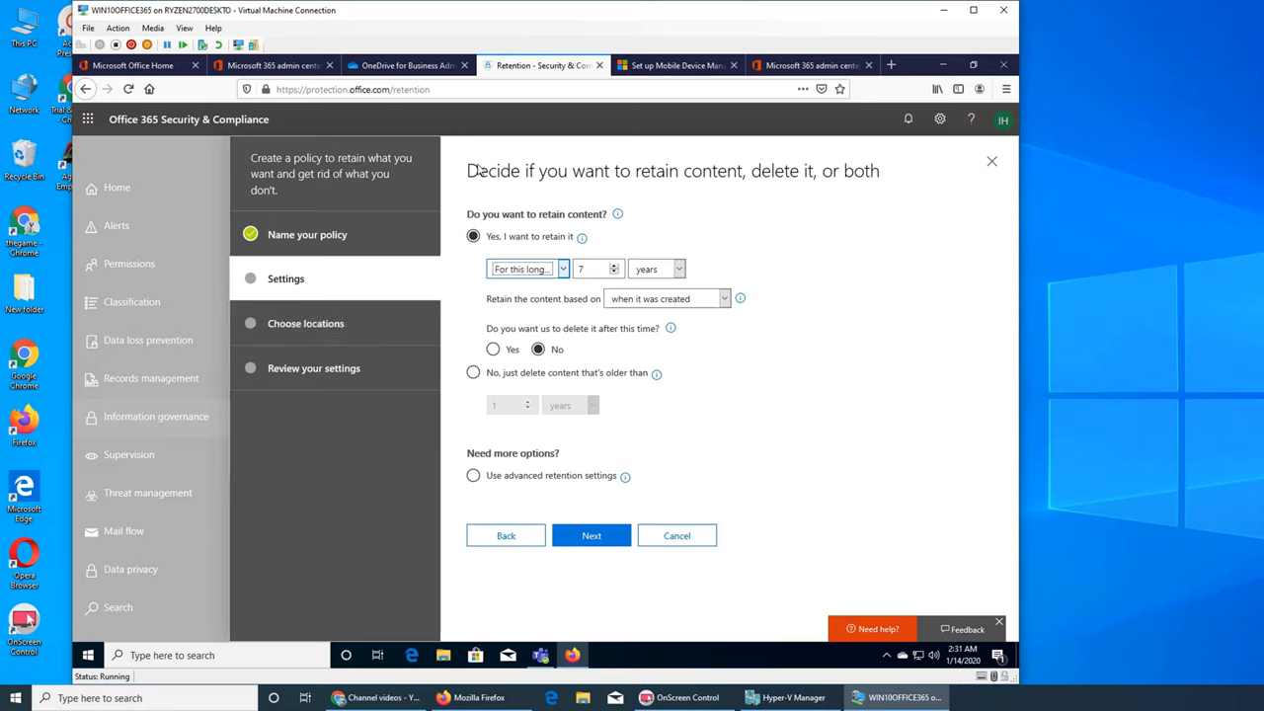
mouse_move(727, 237)
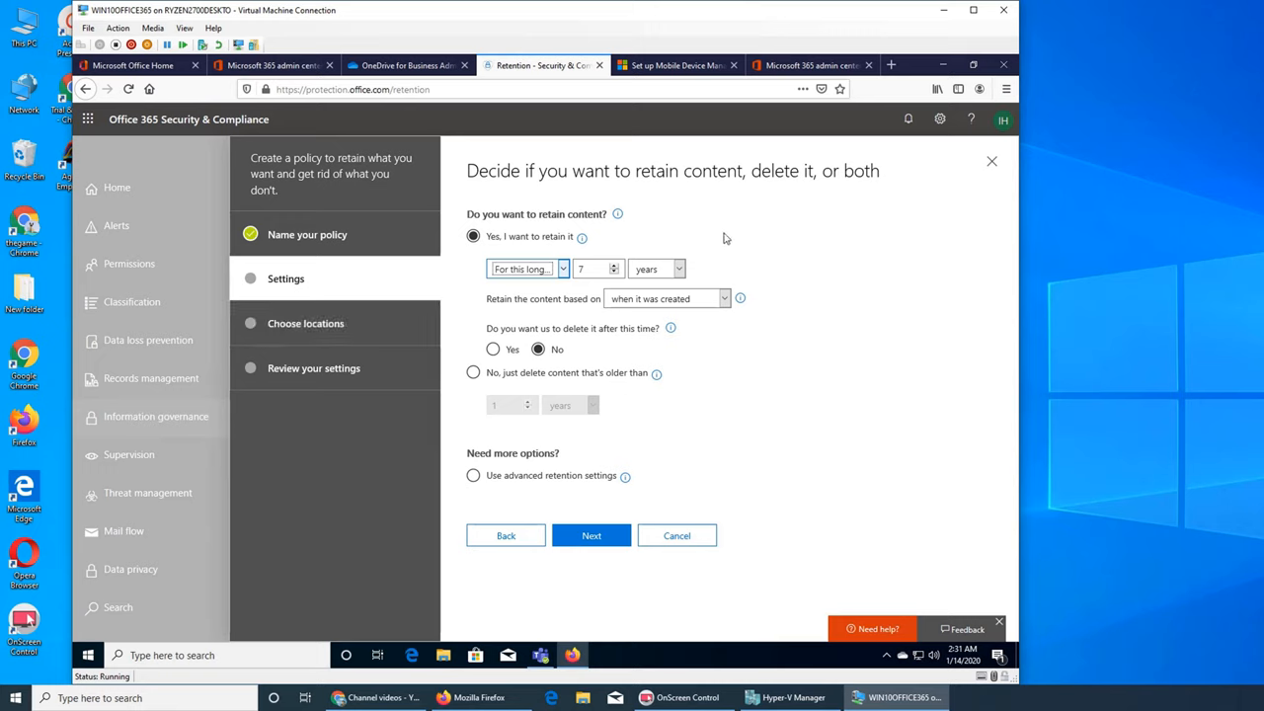
mouse_move(403, 77)
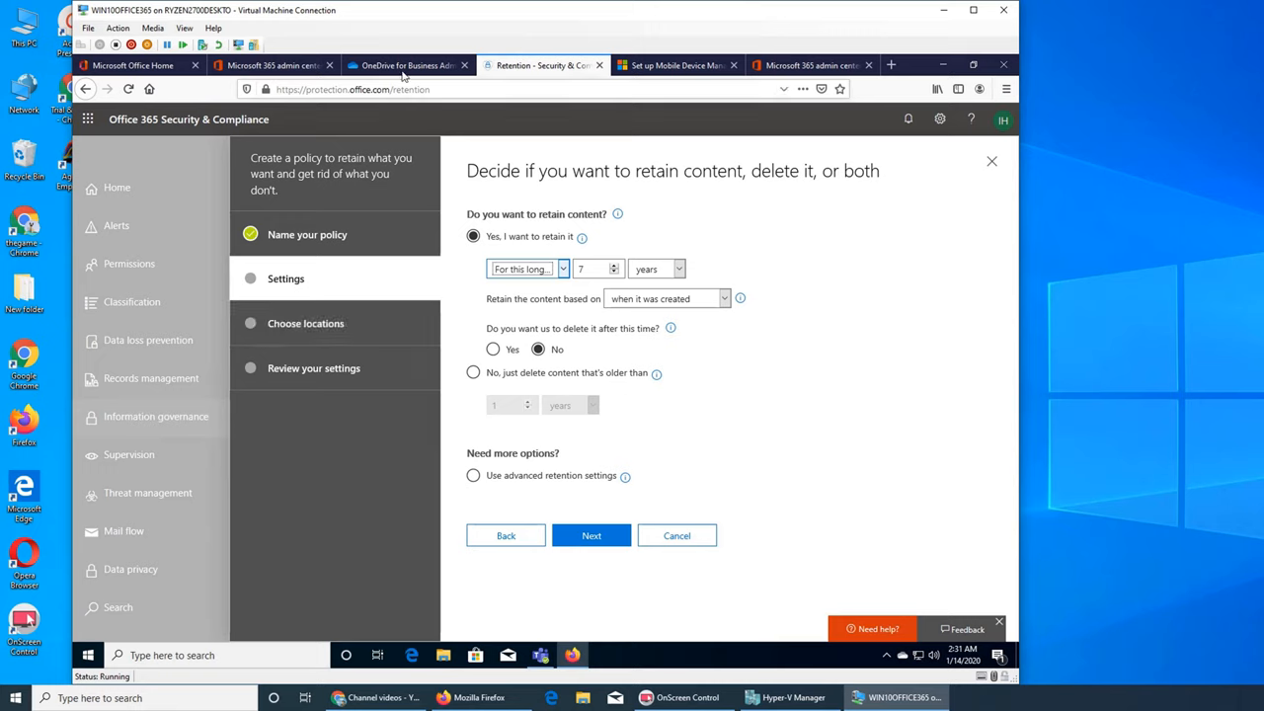
click(405, 65)
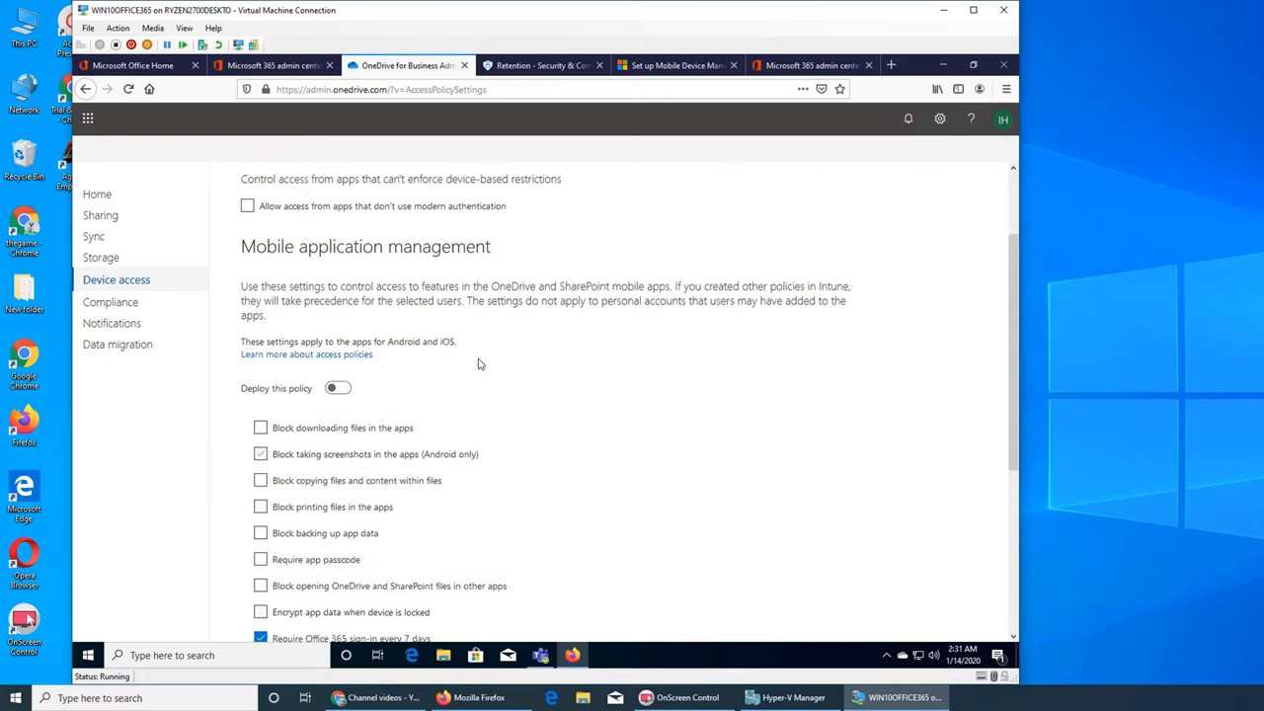
Check OneDrive Storage settings: 512 GB default storage and 30 days for deleted users' files.
scroll(down, 3)
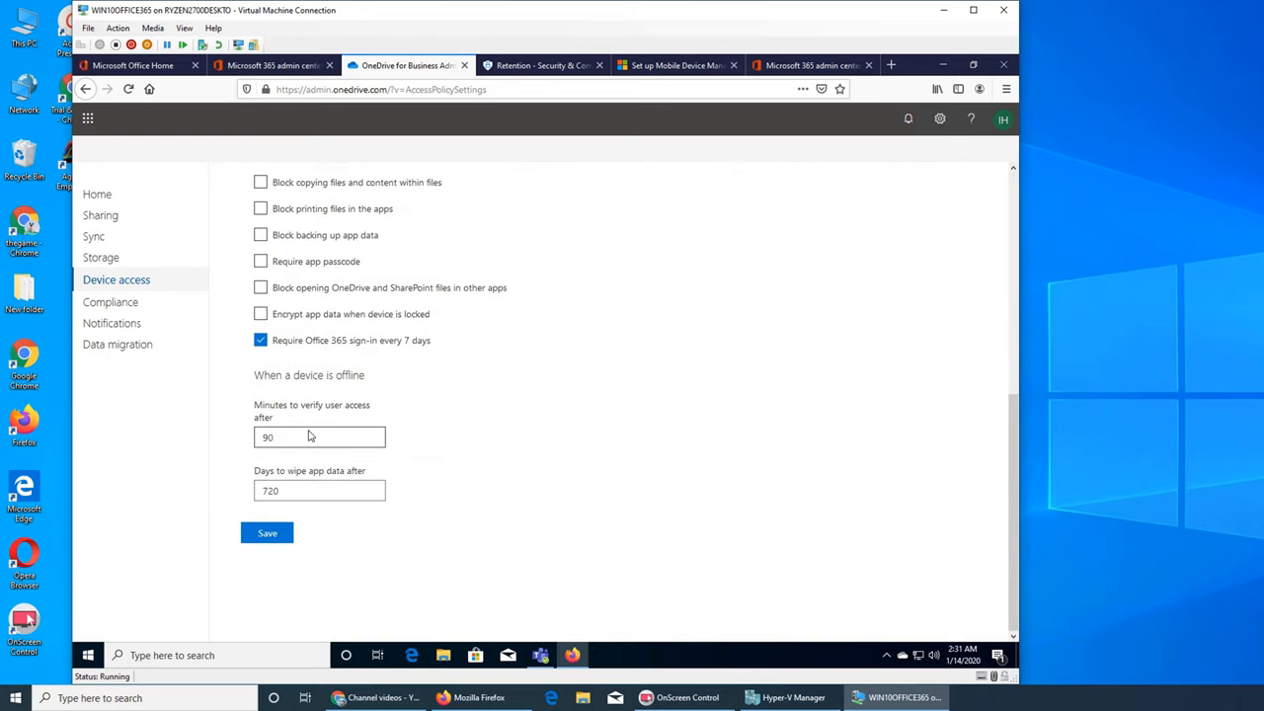
click(103, 256)
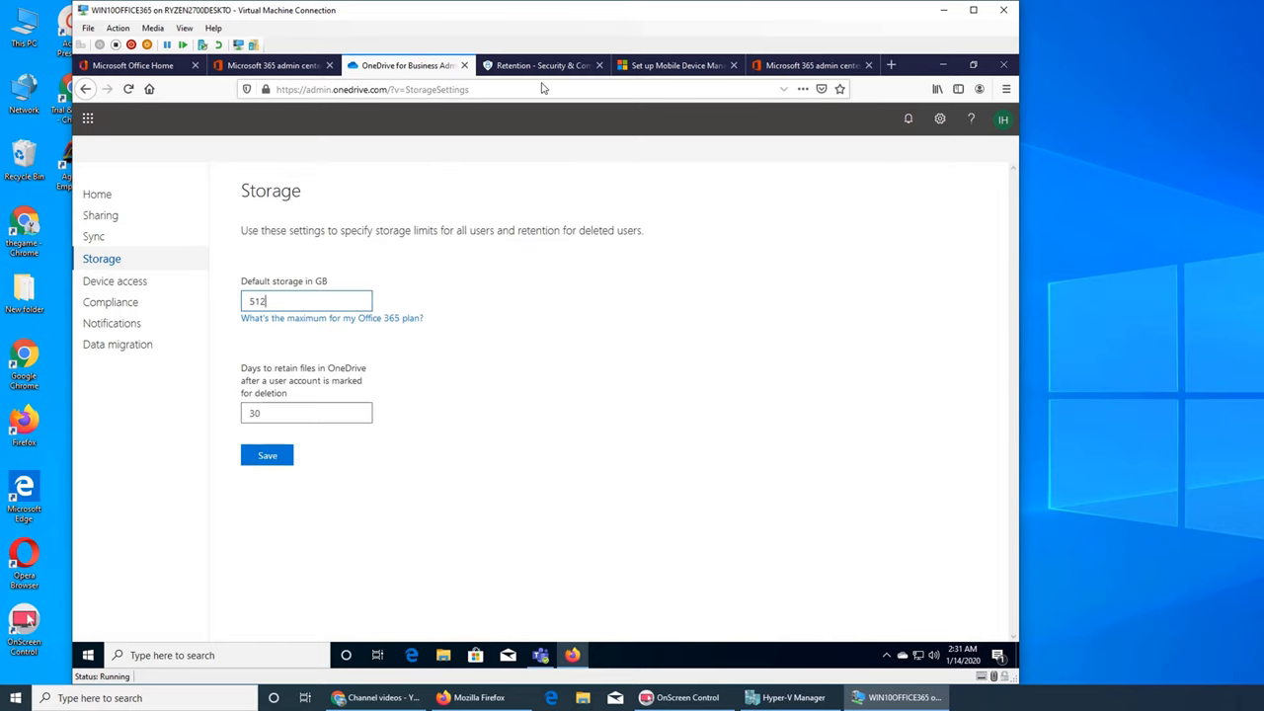
click(541, 65)
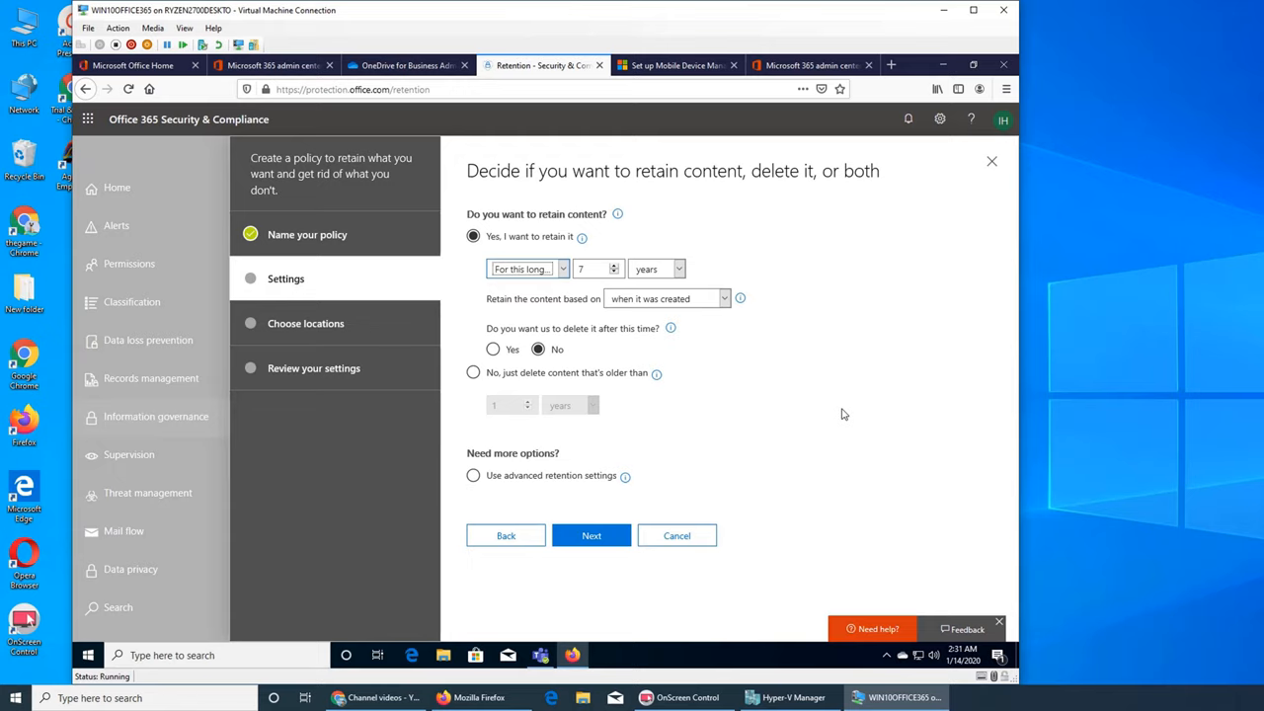
mouse_move(395, 114)
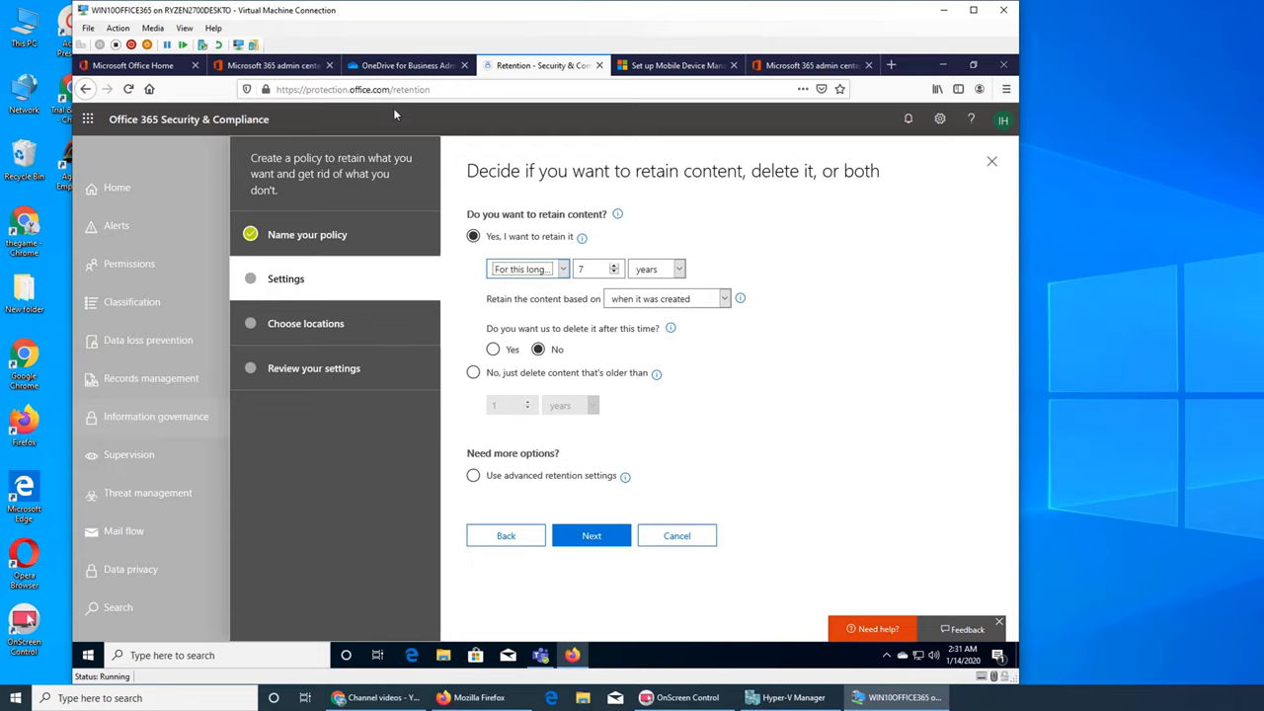
click(405, 65)
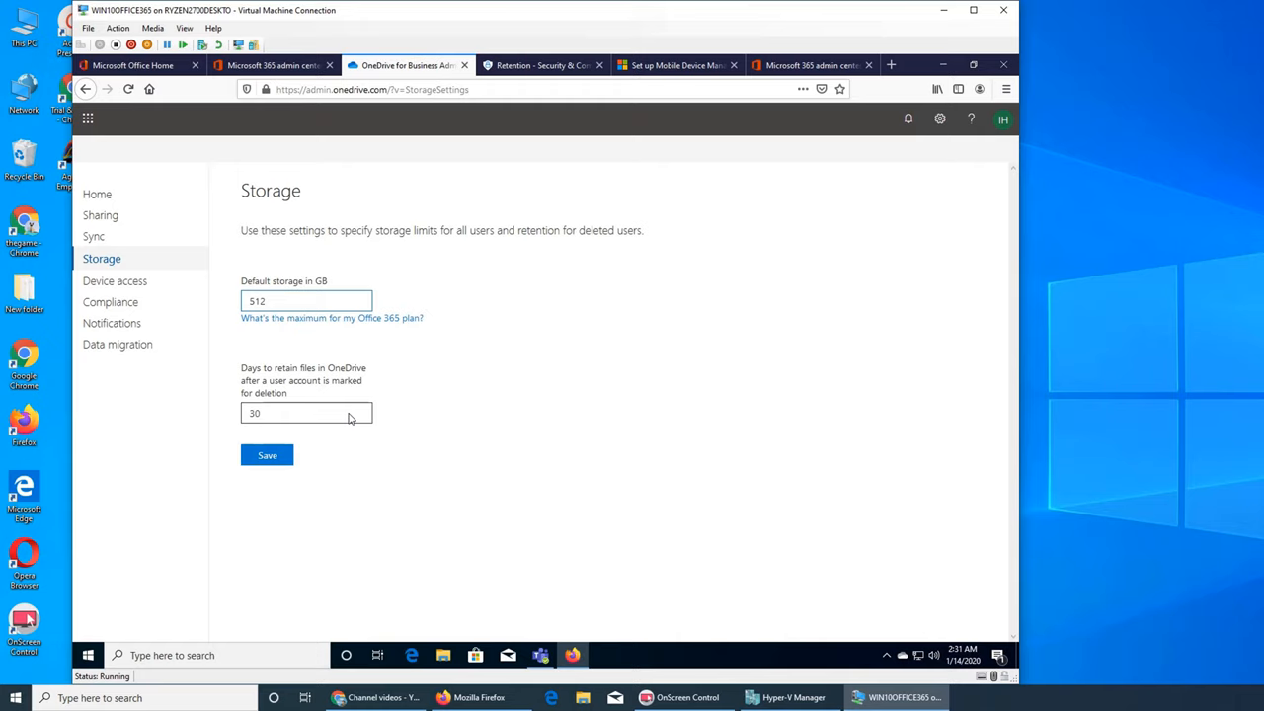
mouse_move(414, 431)
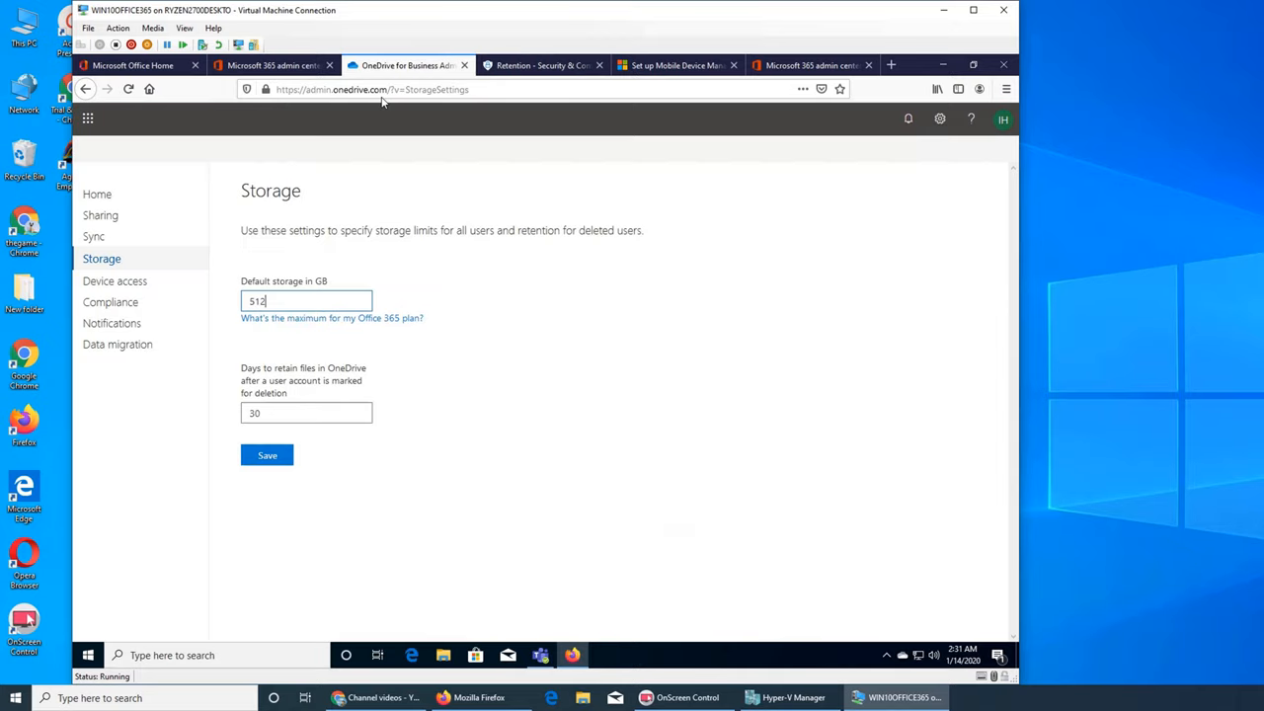
mouse_move(433, 478)
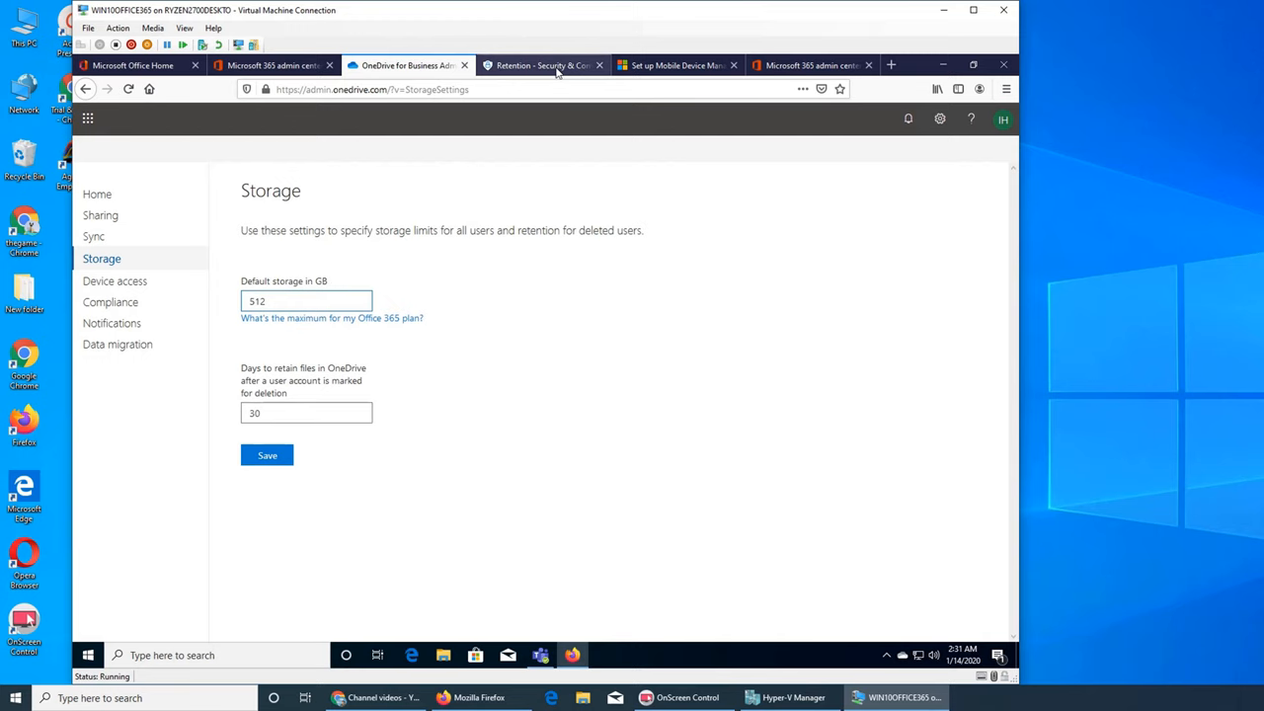
click(542, 65)
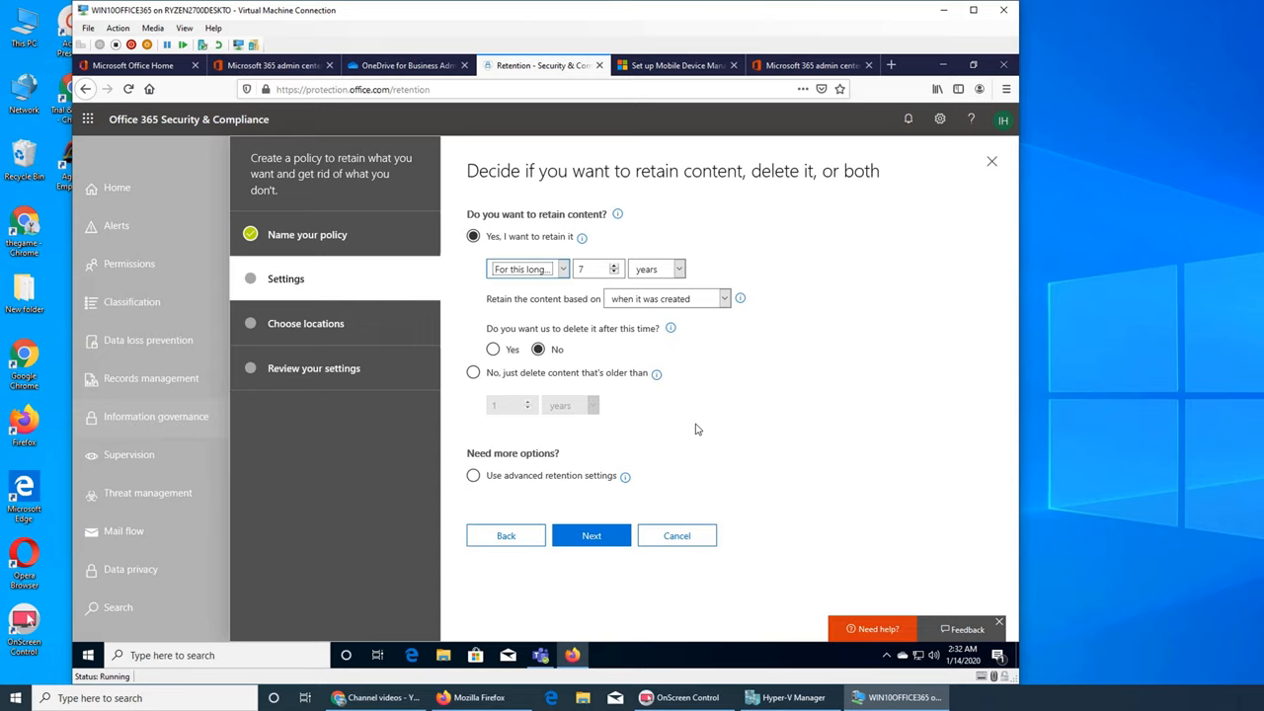
mouse_move(940, 516)
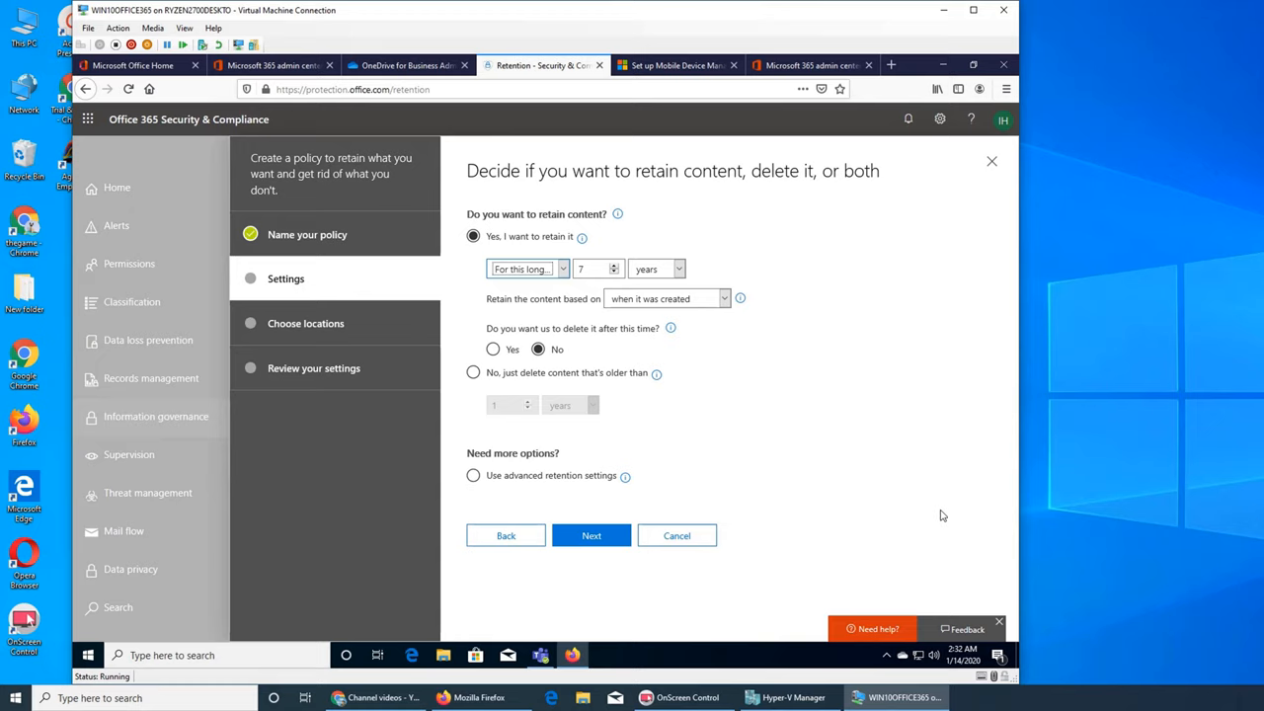
mouse_move(848, 502)
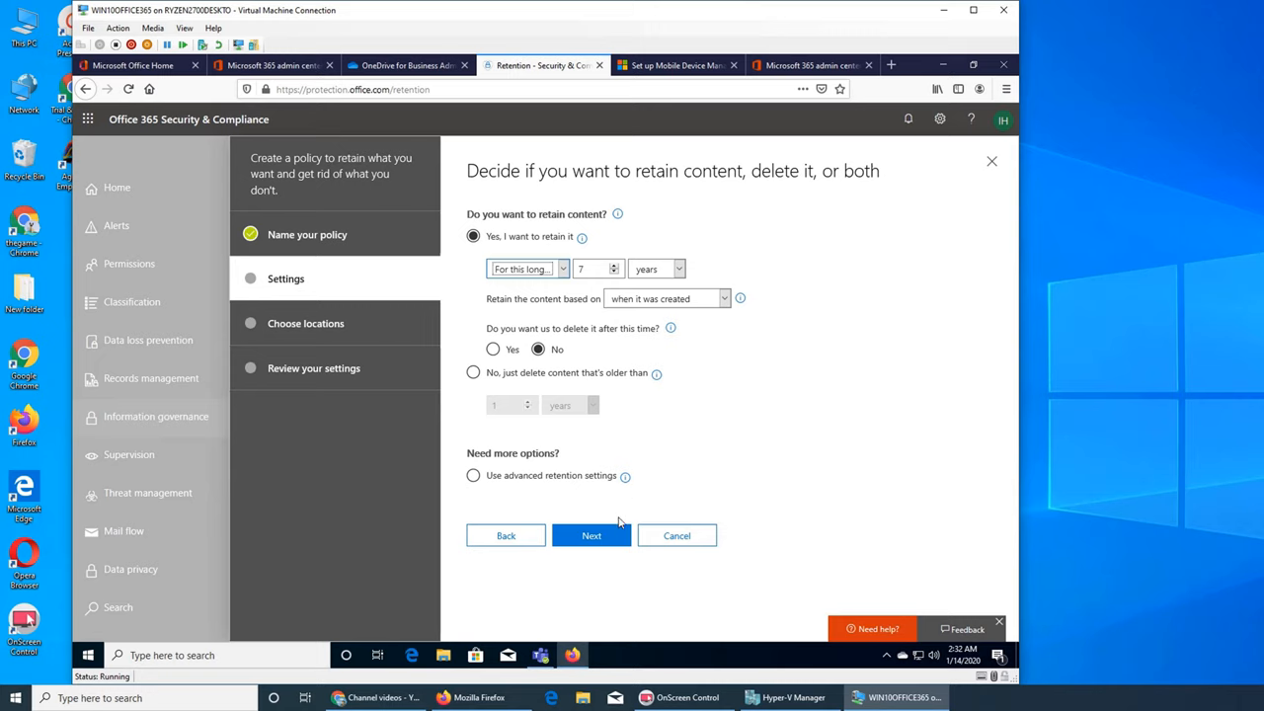
mouse_move(753, 476)
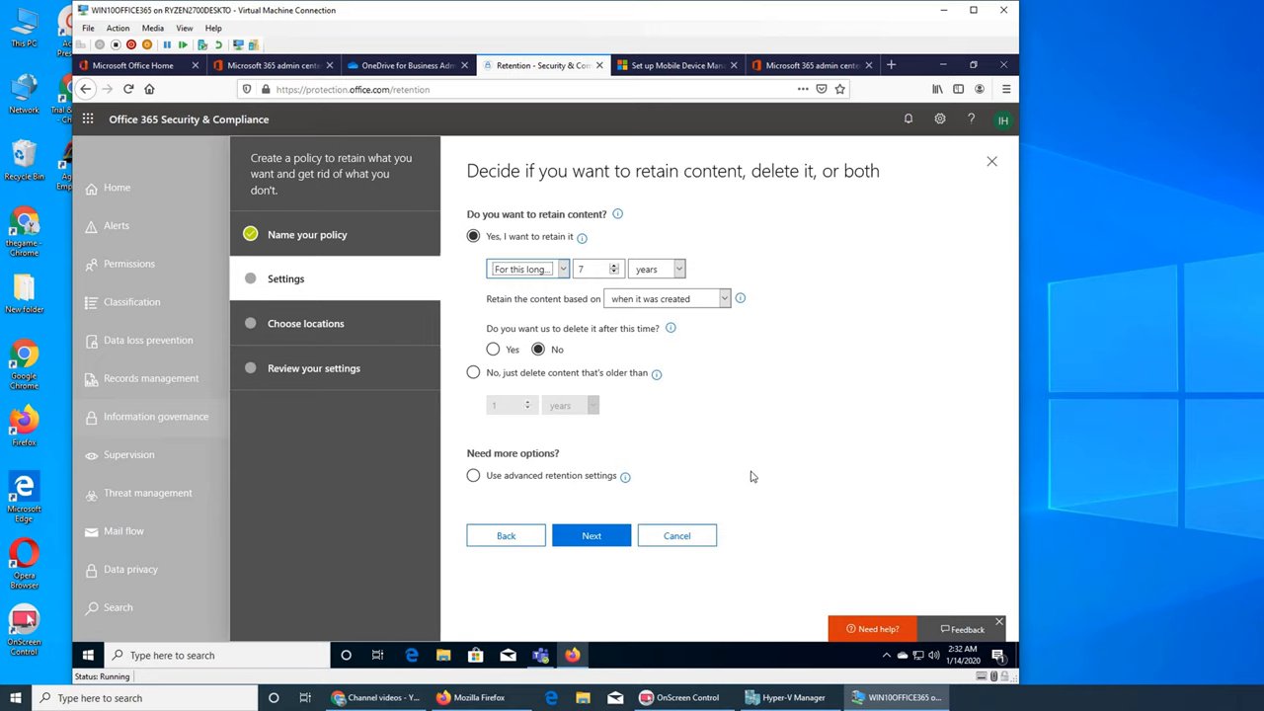
mouse_move(856, 451)
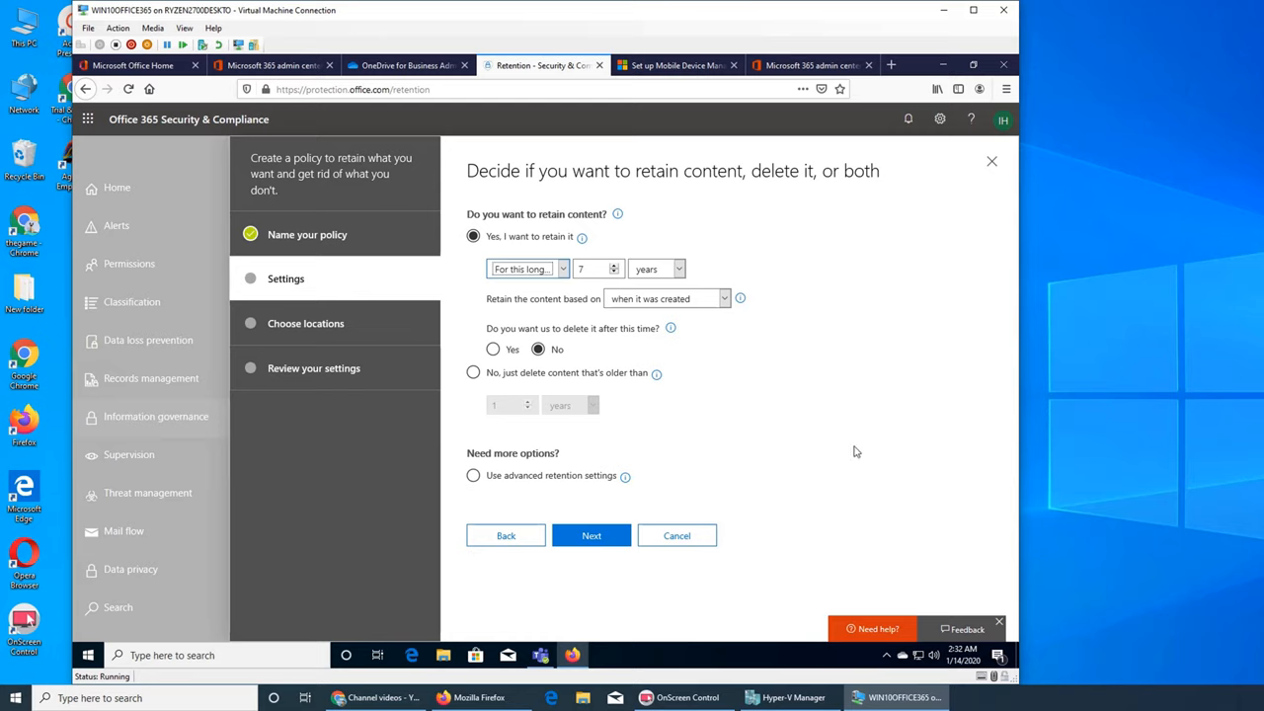
mouse_move(612, 391)
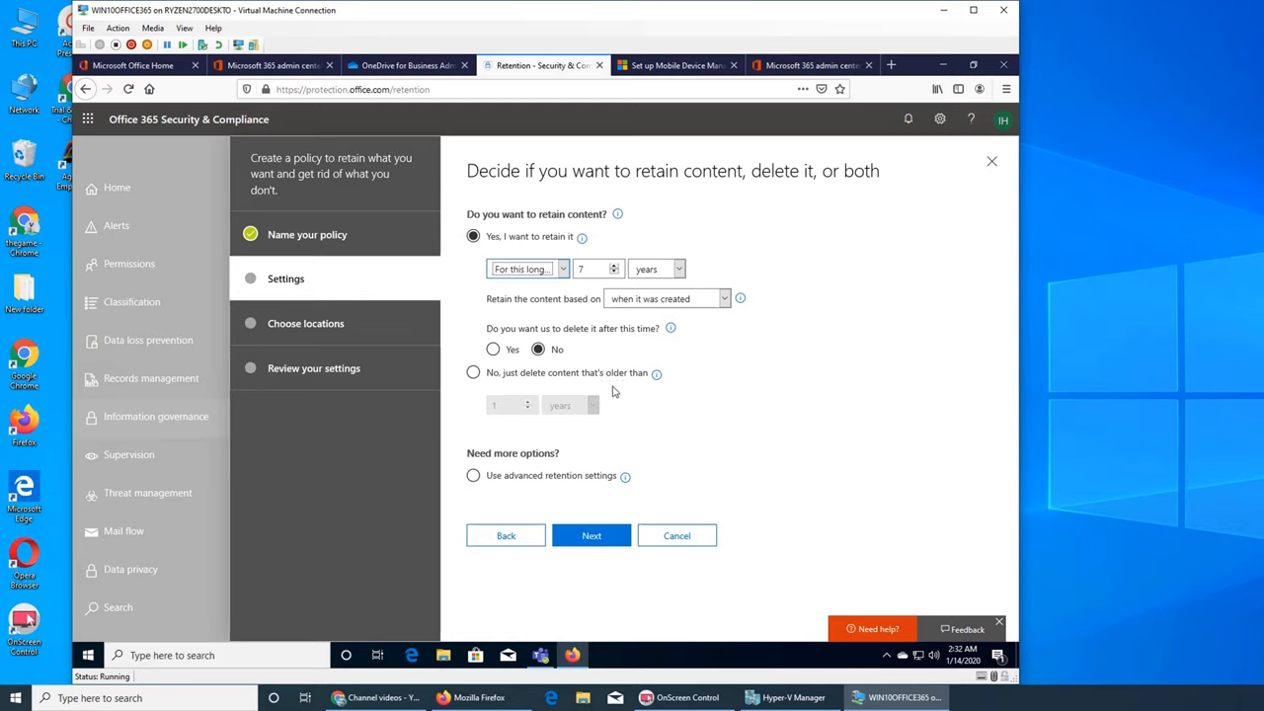
mouse_move(698, 425)
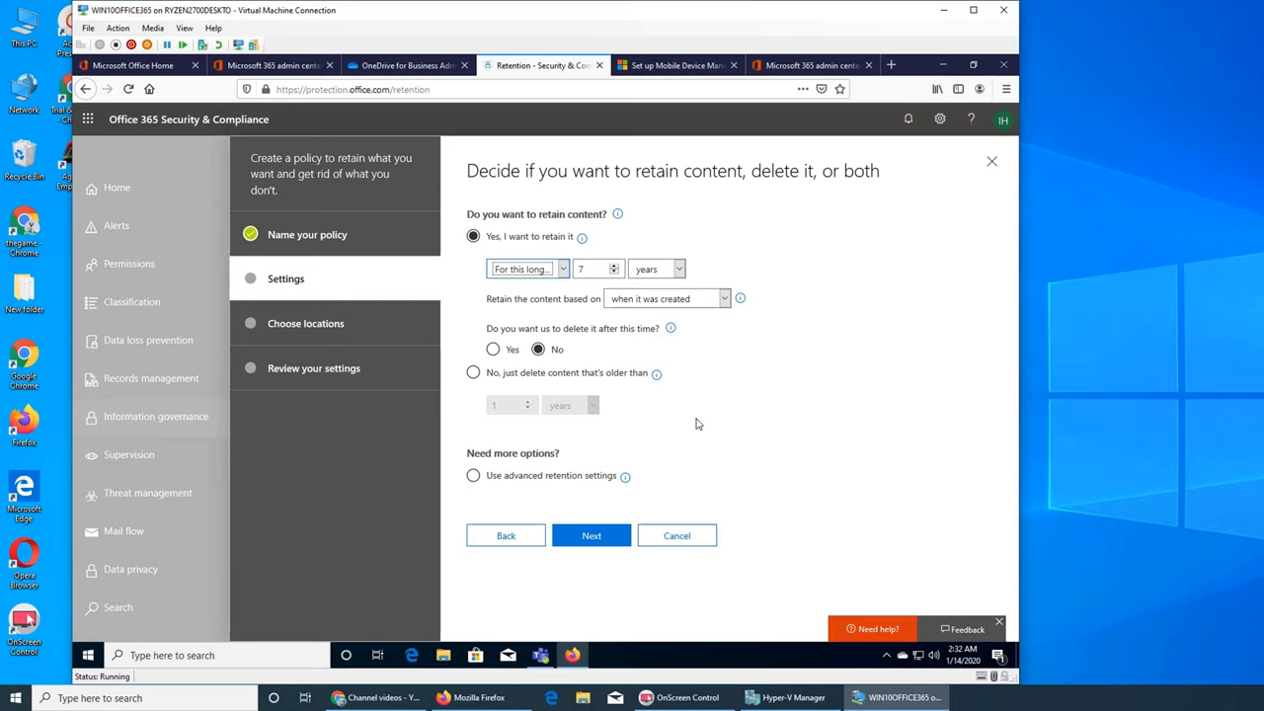
mouse_move(646, 387)
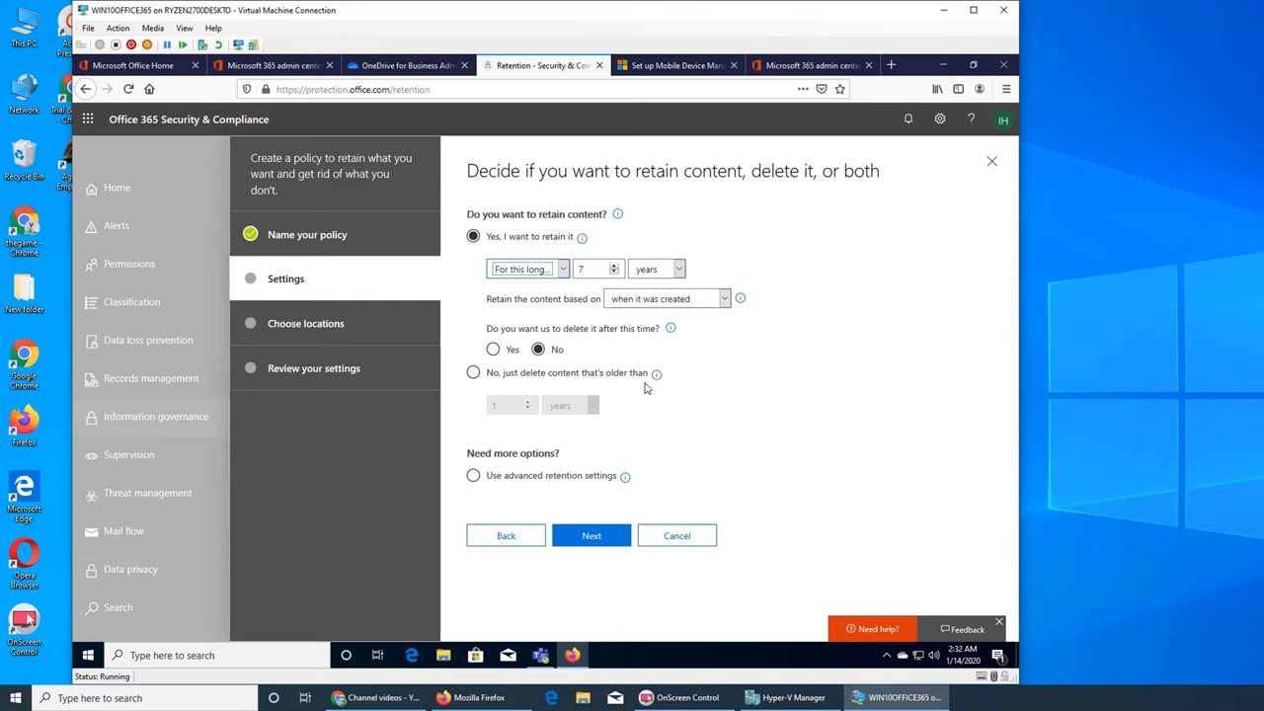
mouse_move(1182, 426)
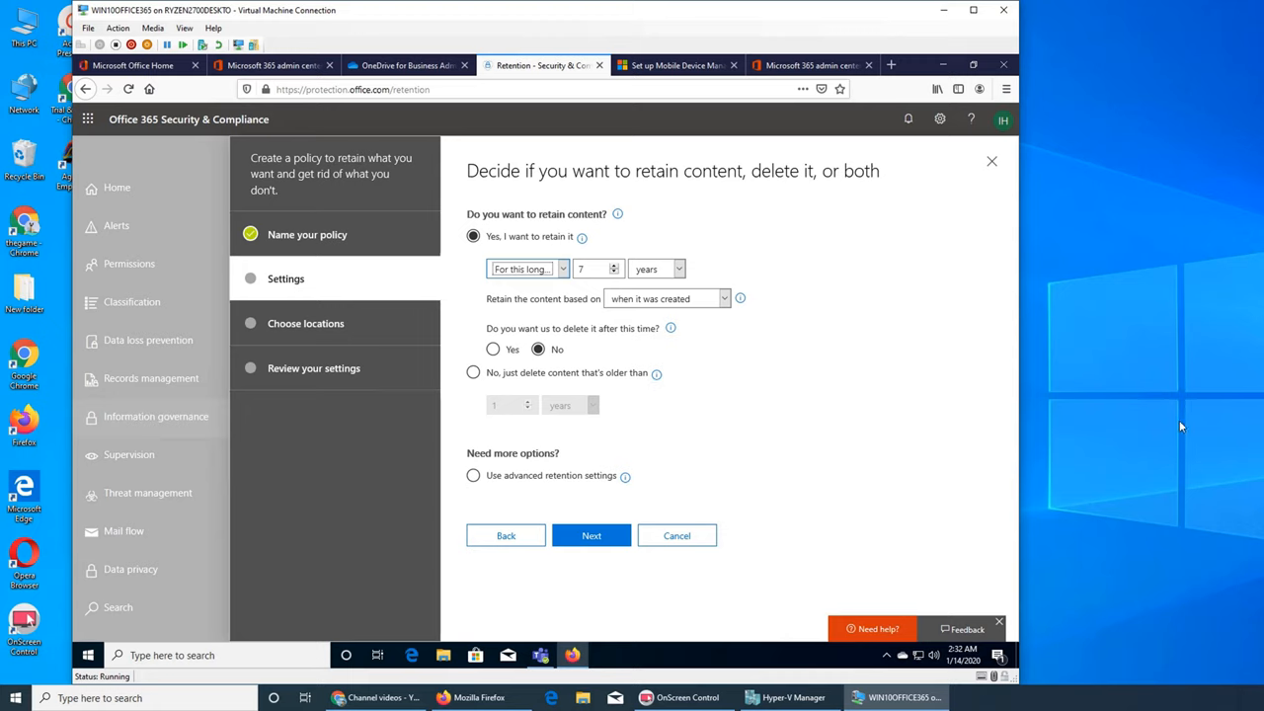
mouse_move(577, 403)
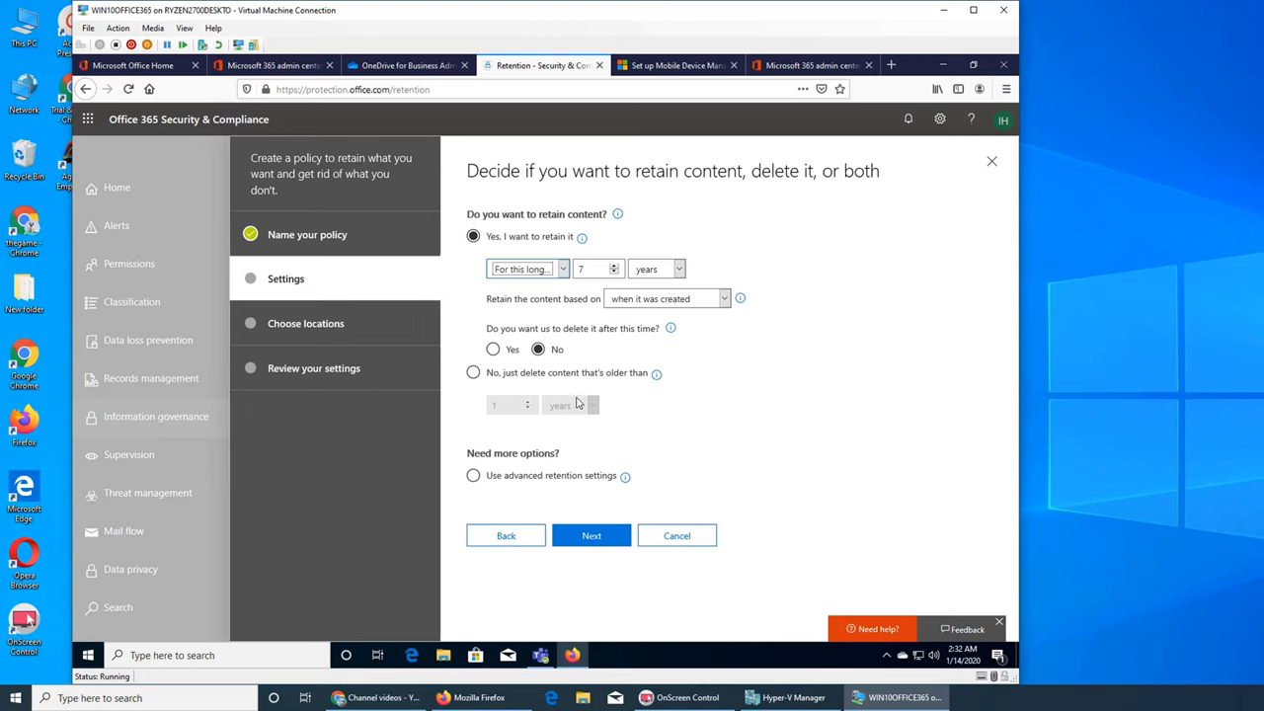
mouse_move(596, 506)
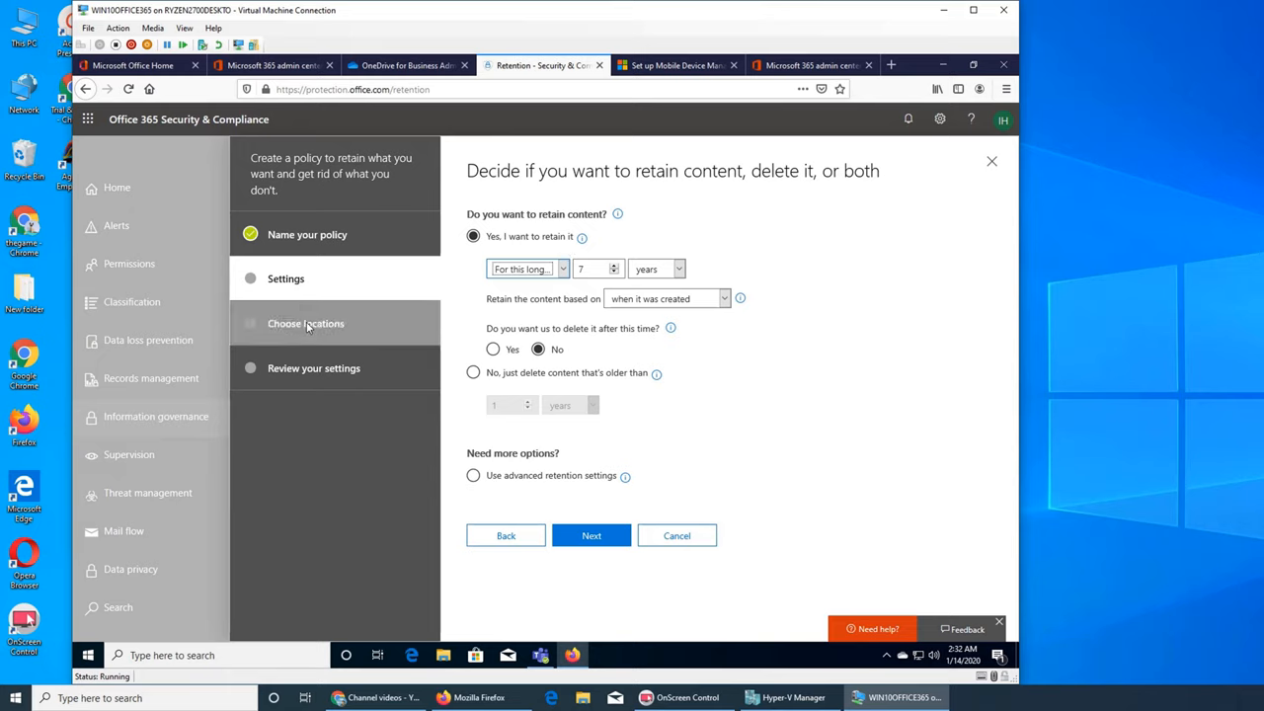
mouse_move(347, 328)
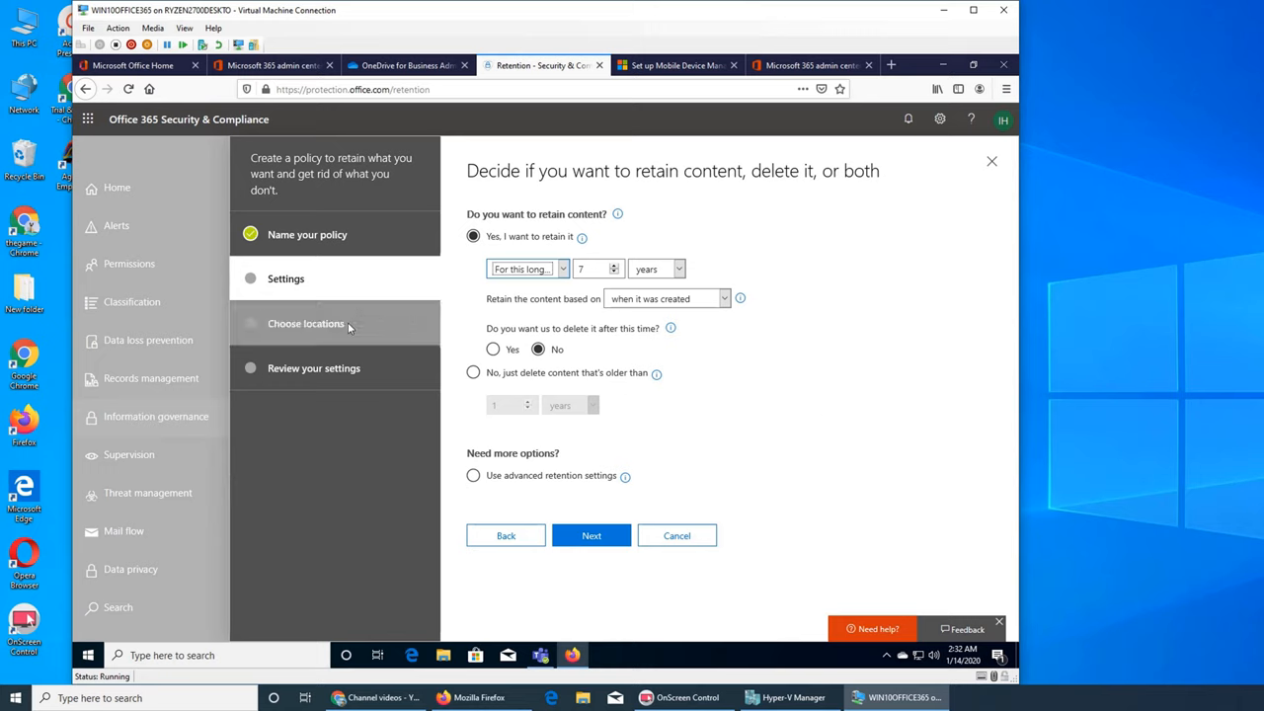
mouse_move(533, 510)
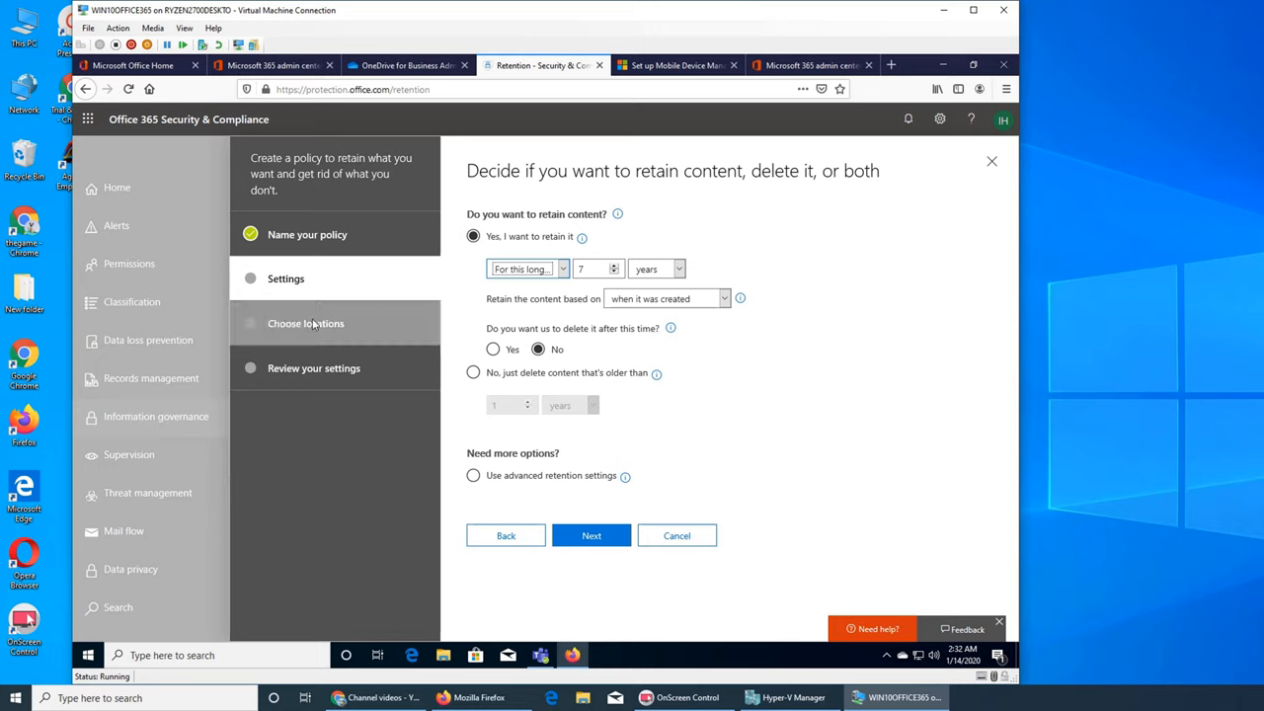
mouse_move(493, 451)
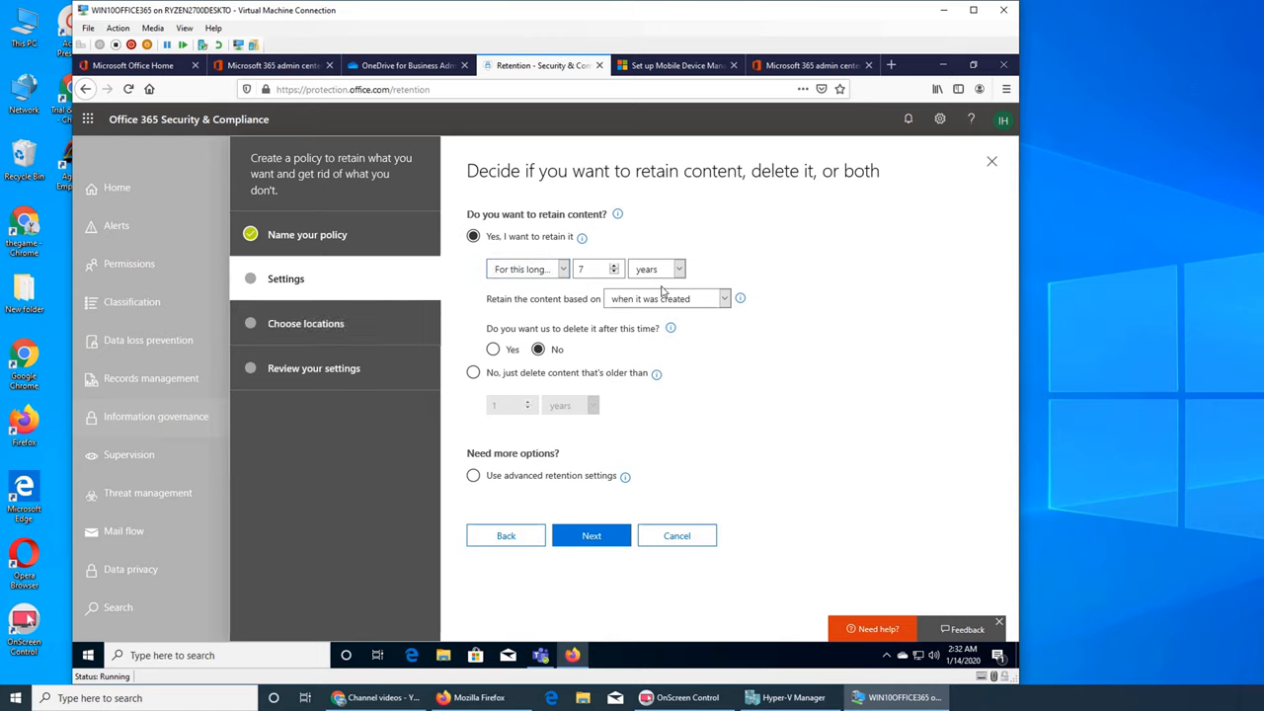
mouse_move(565, 316)
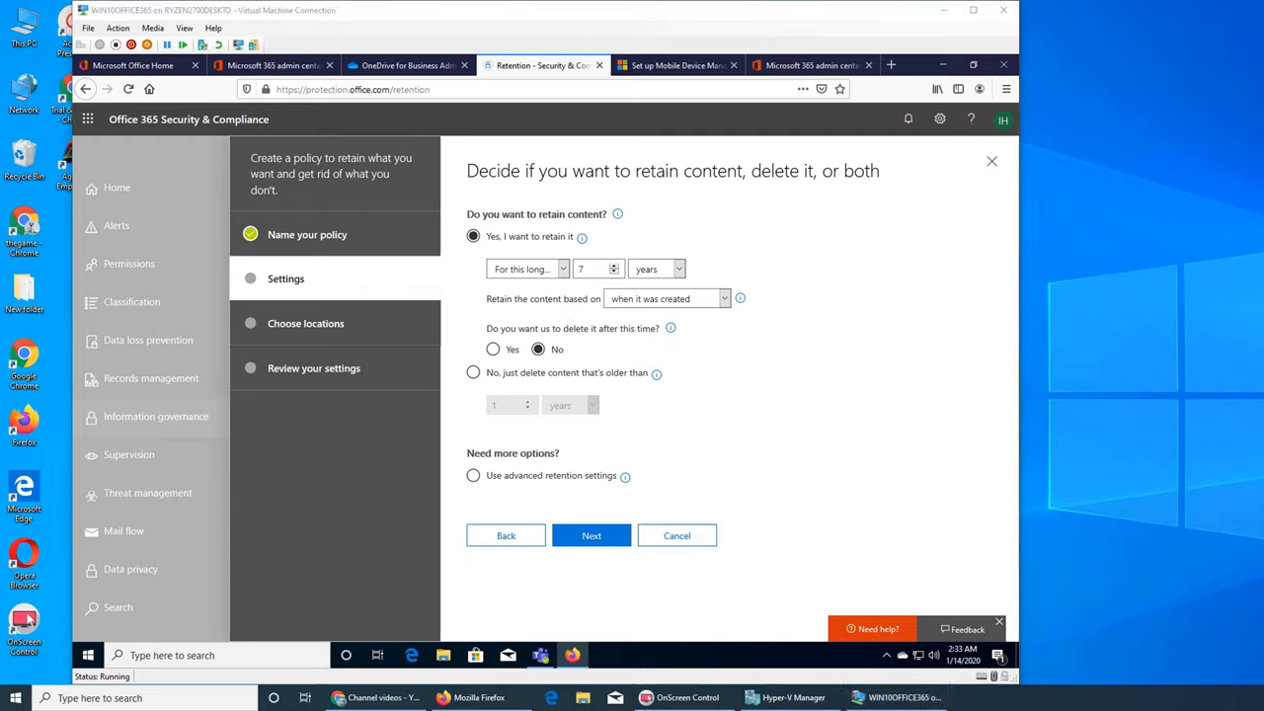
mouse_move(704, 413)
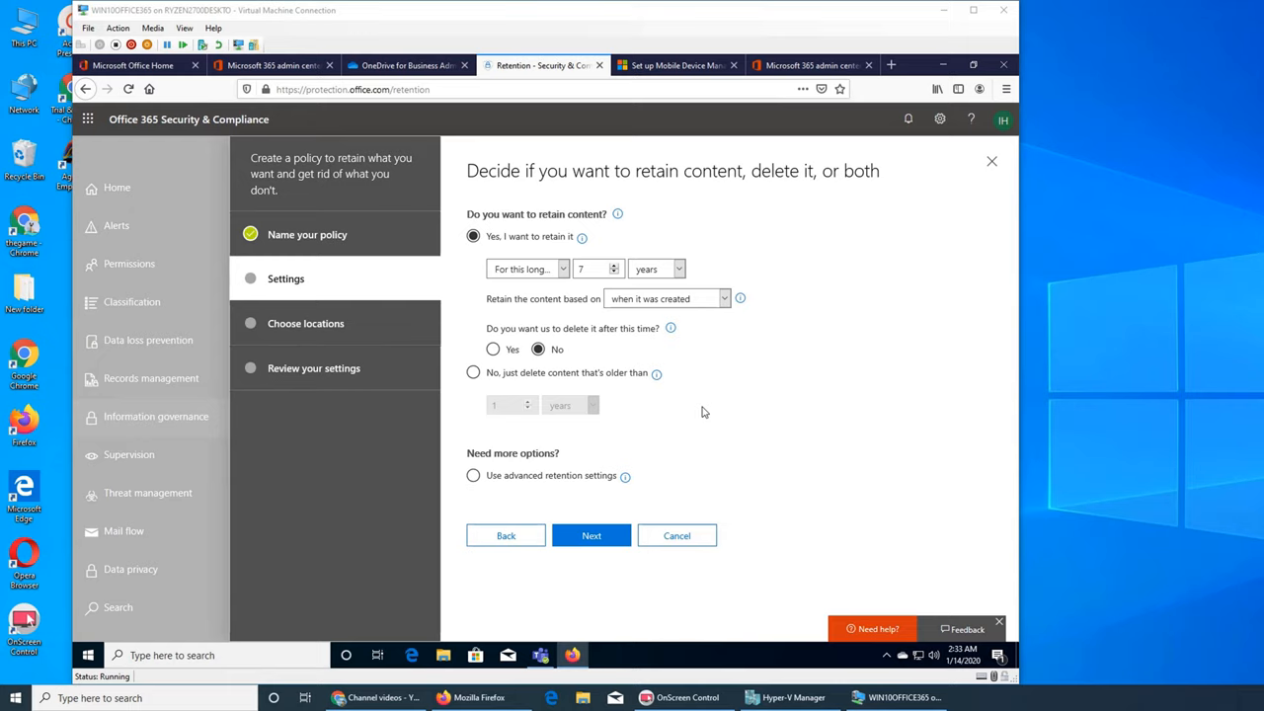
mouse_move(756, 429)
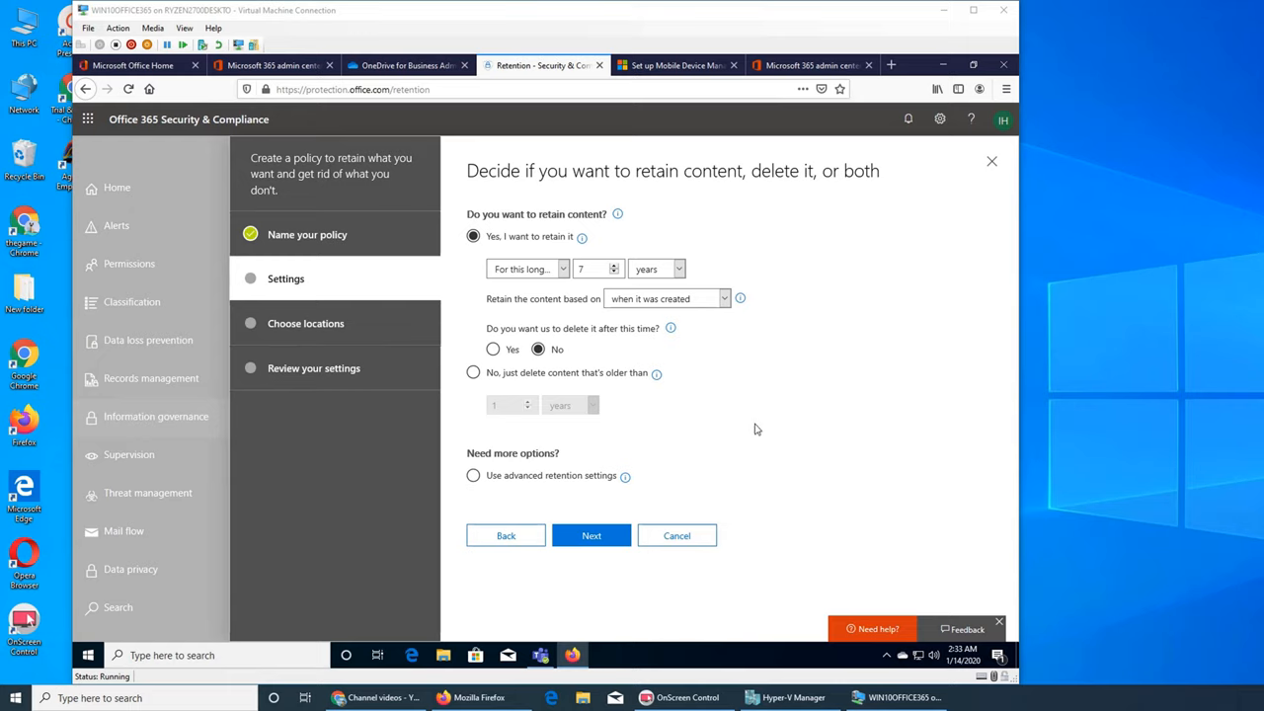
mouse_move(754, 359)
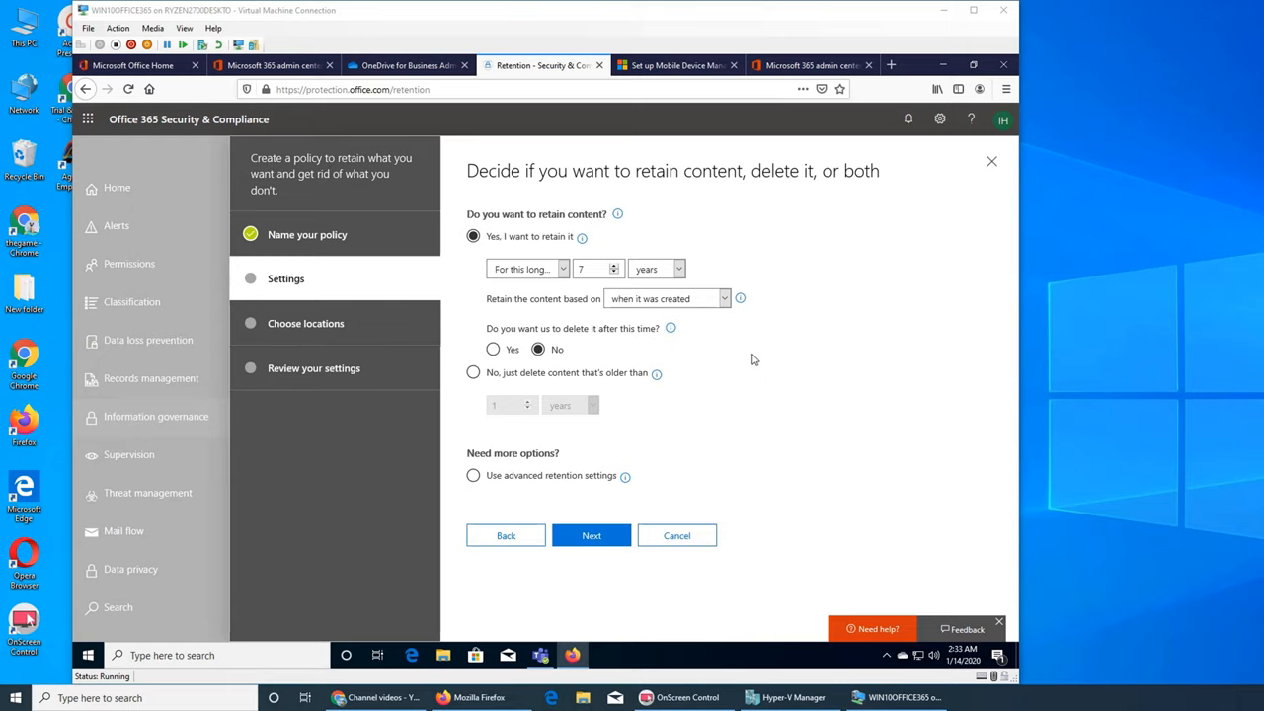
mouse_move(644, 308)
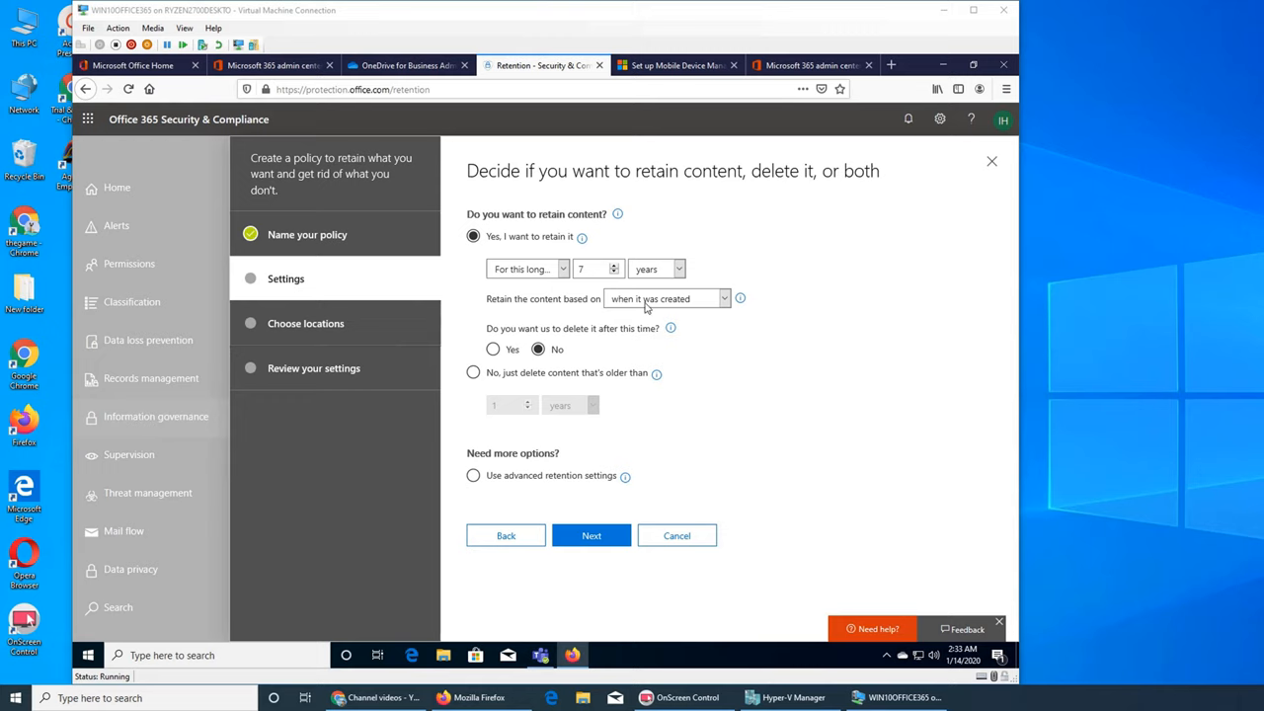
mouse_move(679, 300)
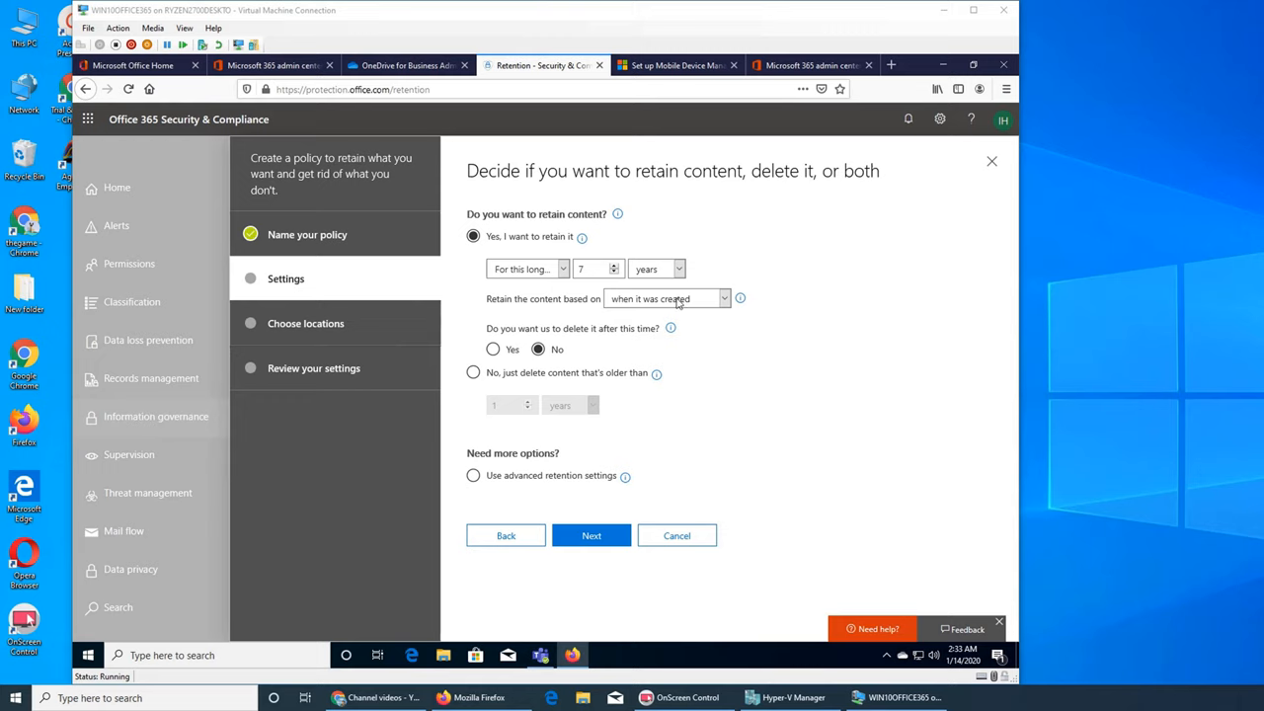
mouse_move(771, 339)
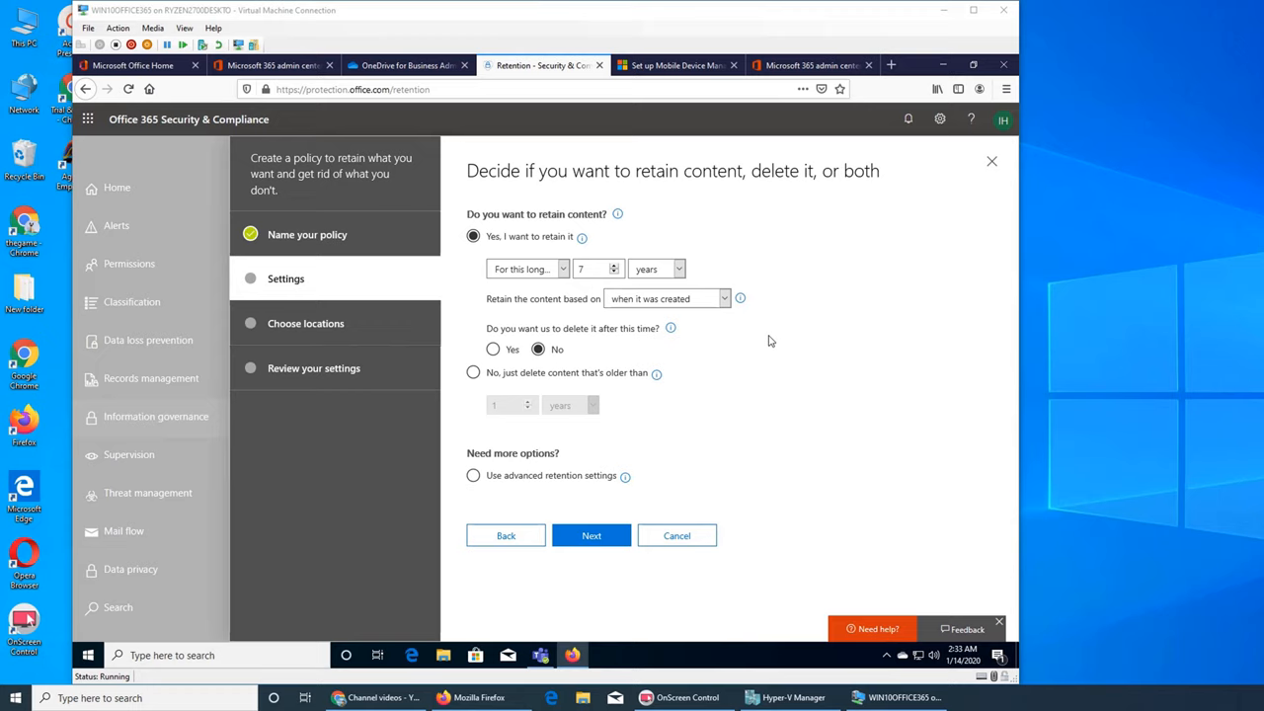
mouse_move(814, 407)
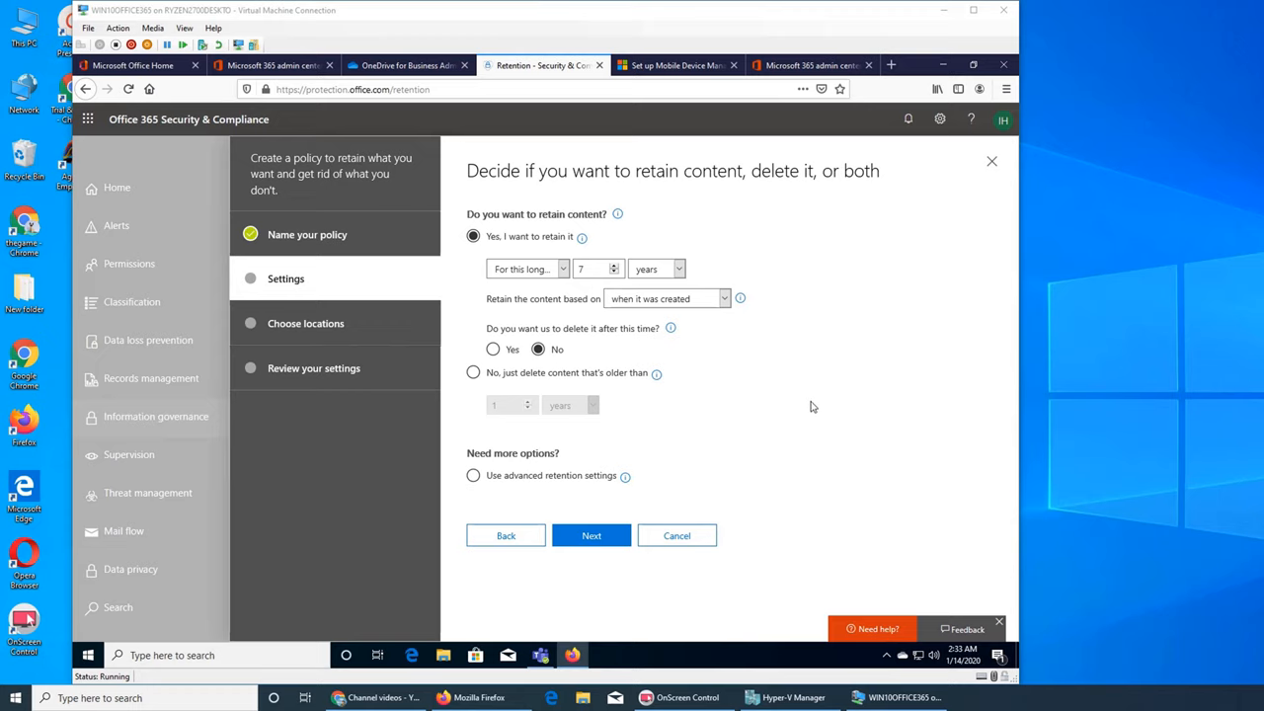
mouse_move(917, 494)
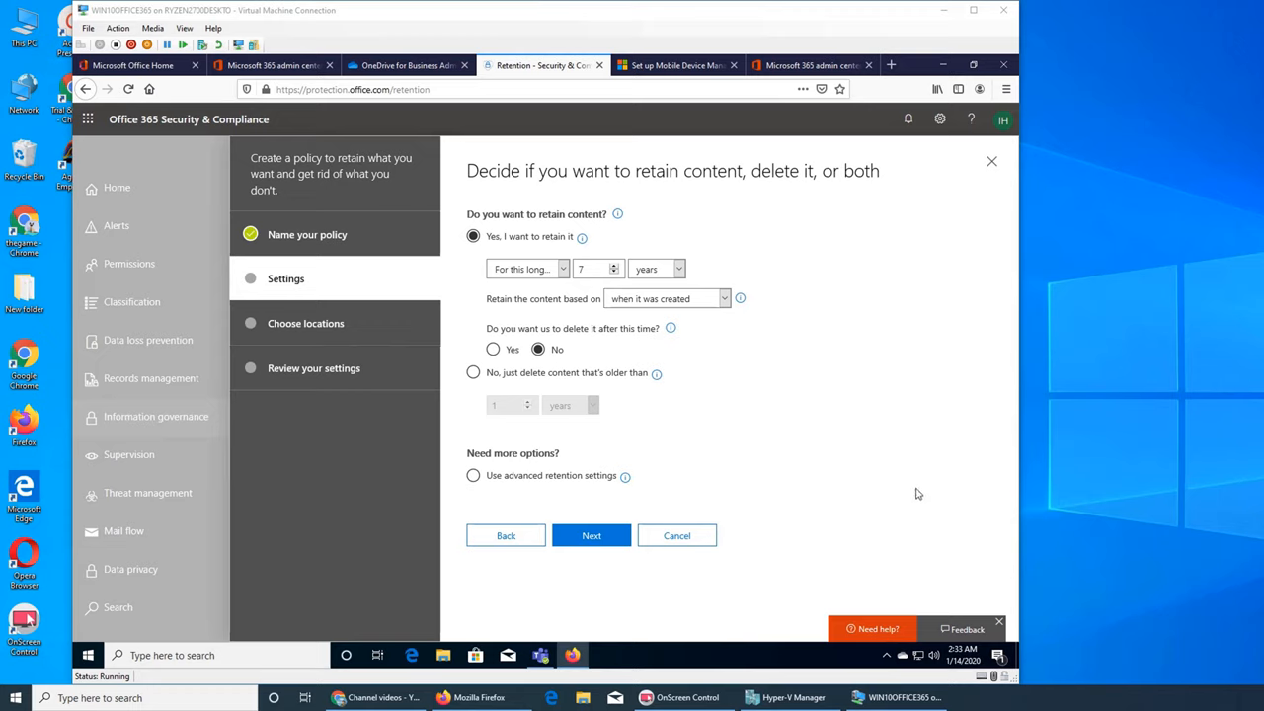
mouse_move(944, 379)
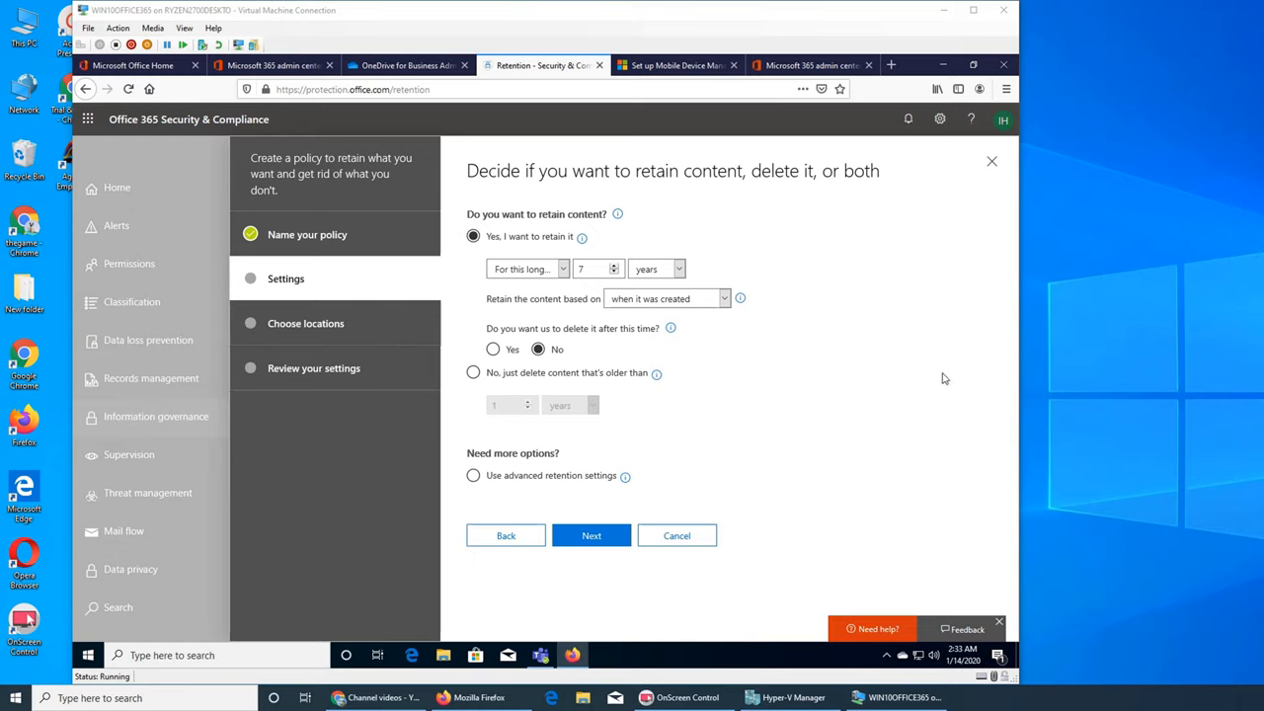
mouse_move(865, 345)
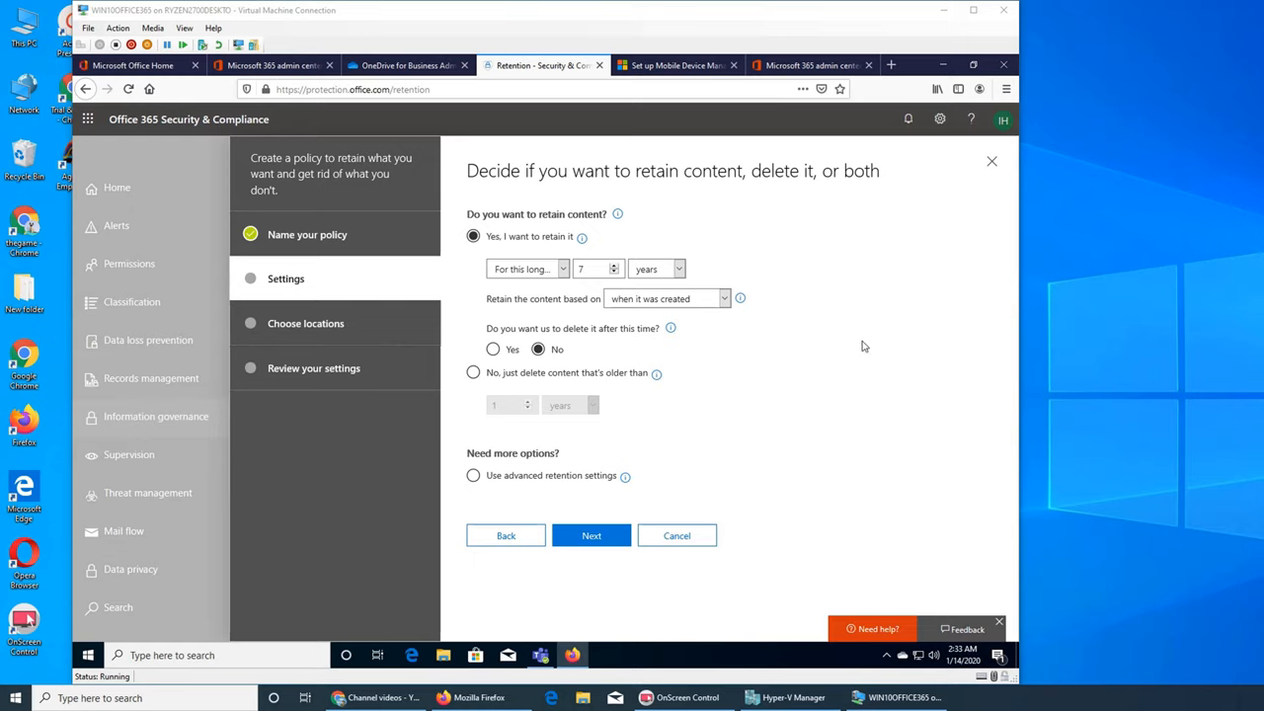
mouse_move(825, 415)
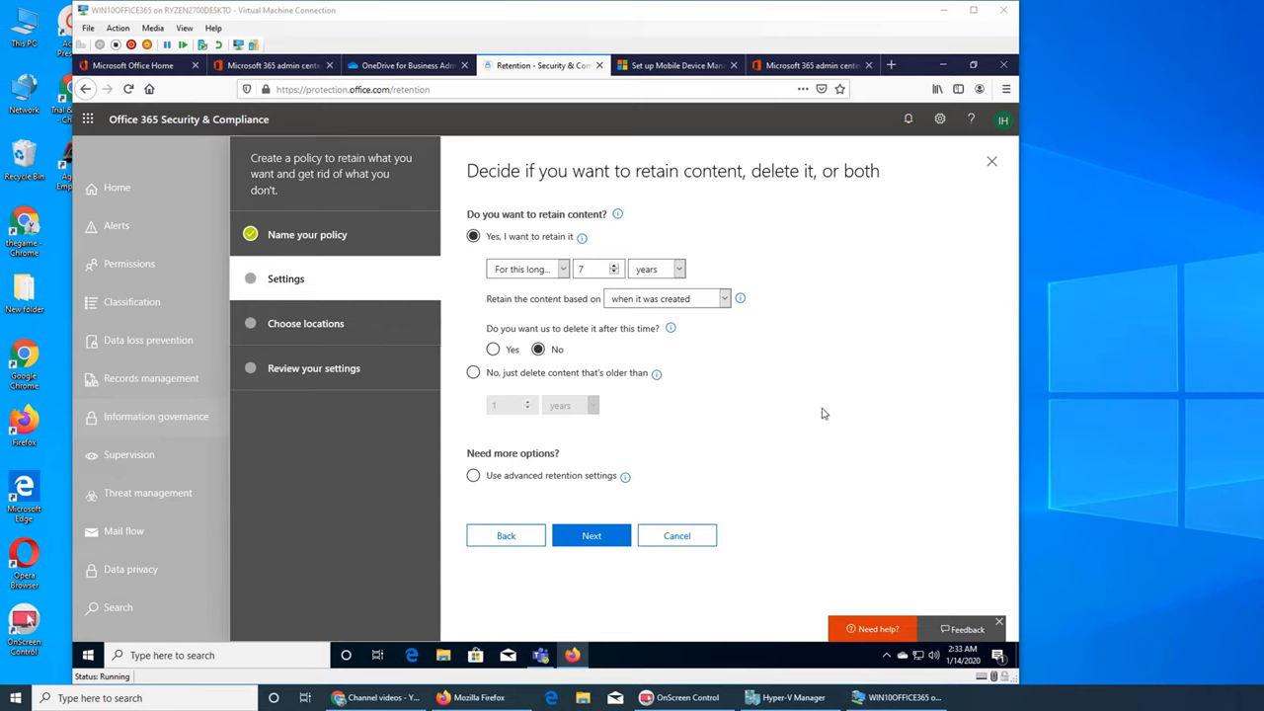
mouse_move(763, 344)
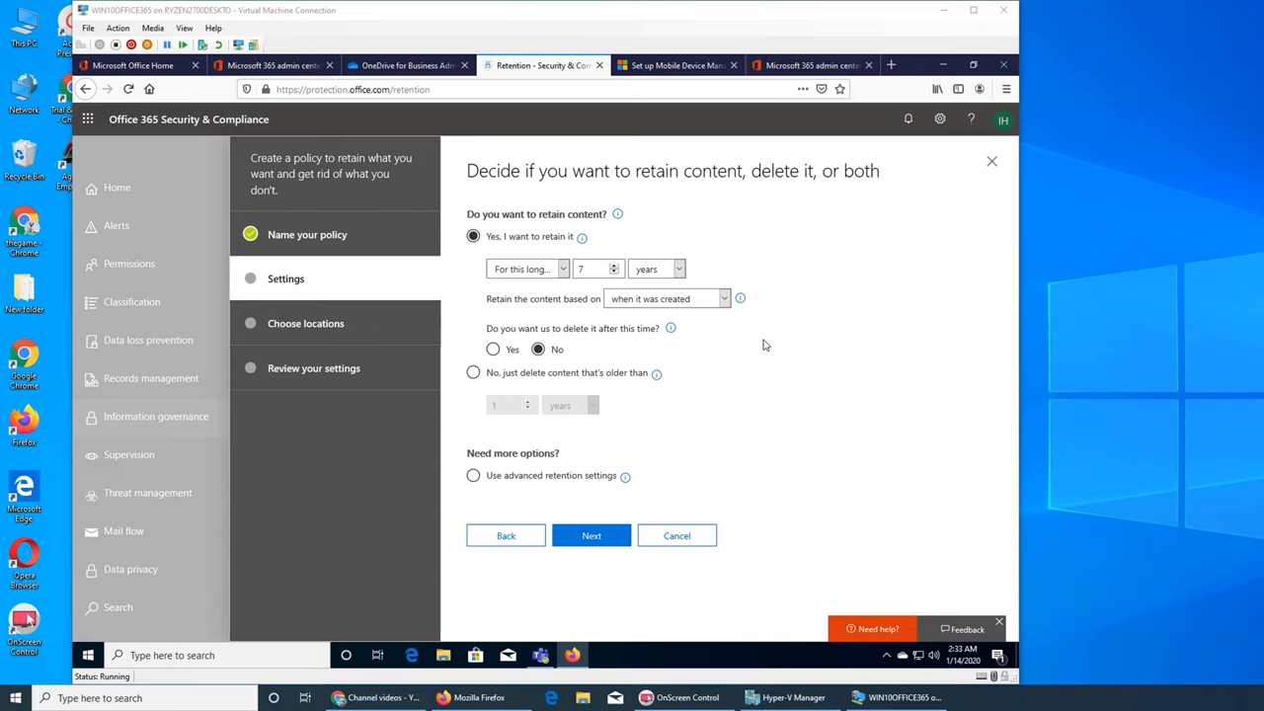
mouse_move(858, 431)
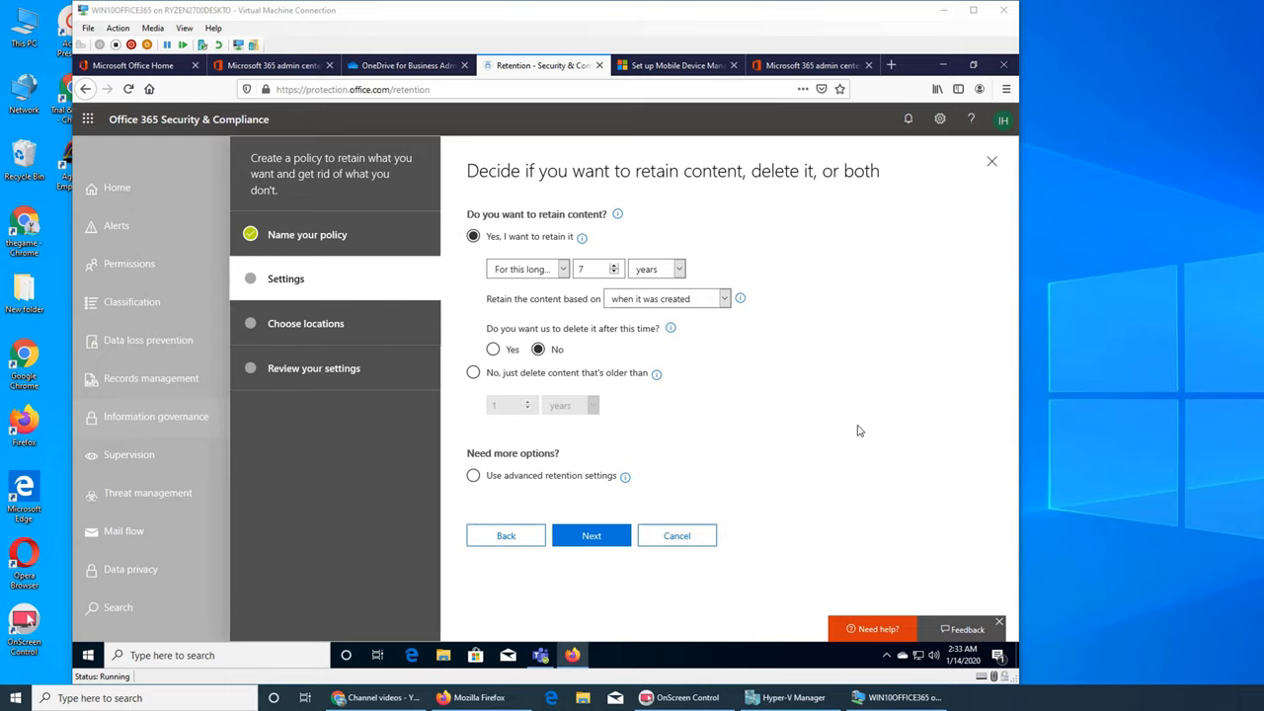
mouse_move(833, 372)
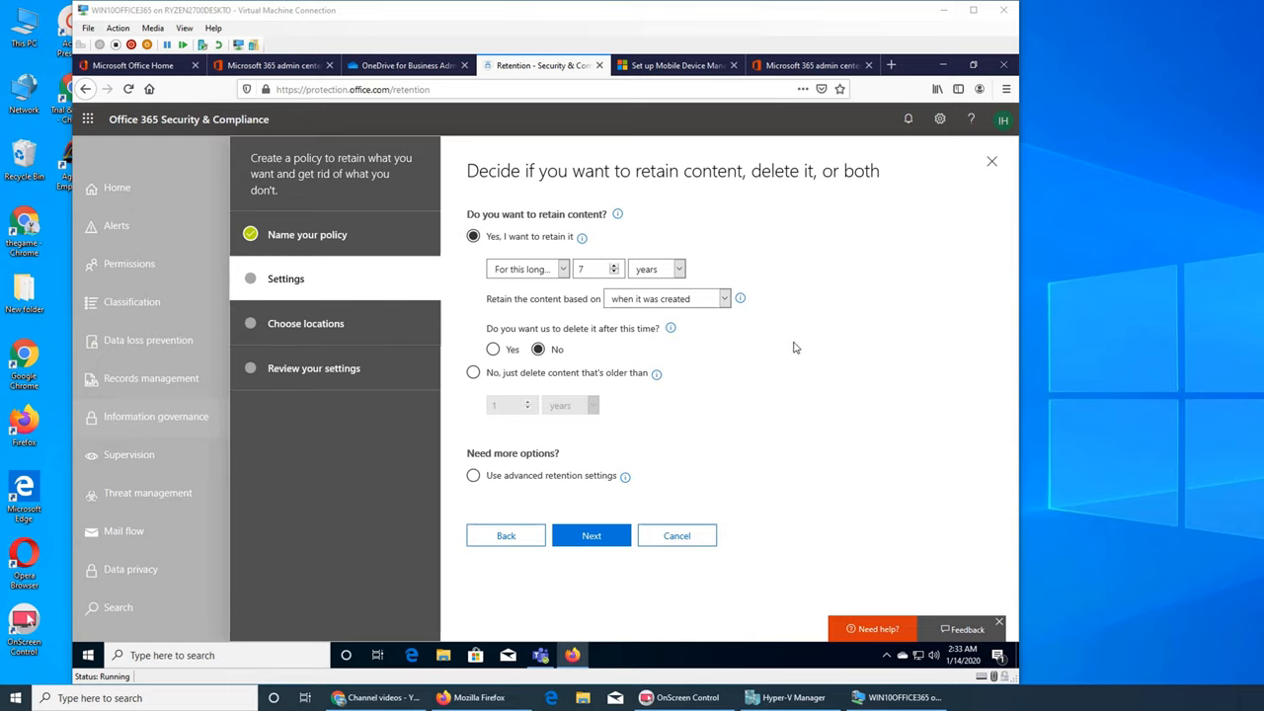
mouse_move(851, 336)
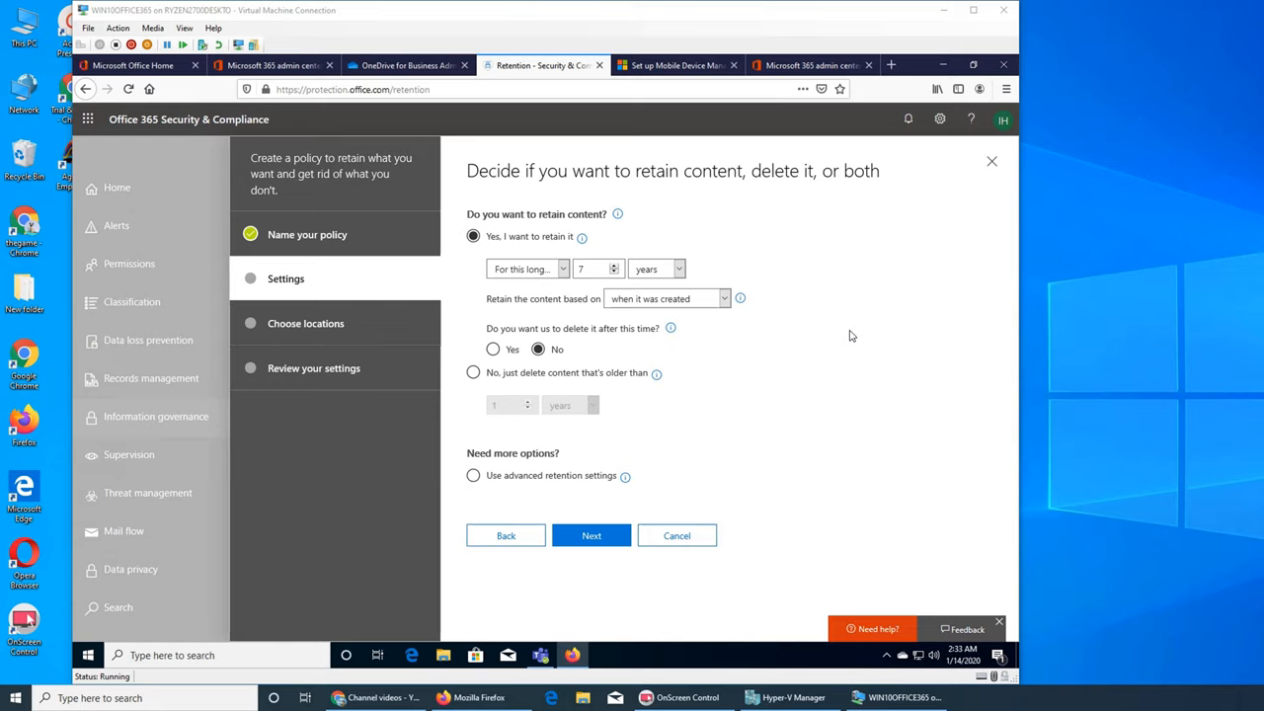
mouse_move(877, 340)
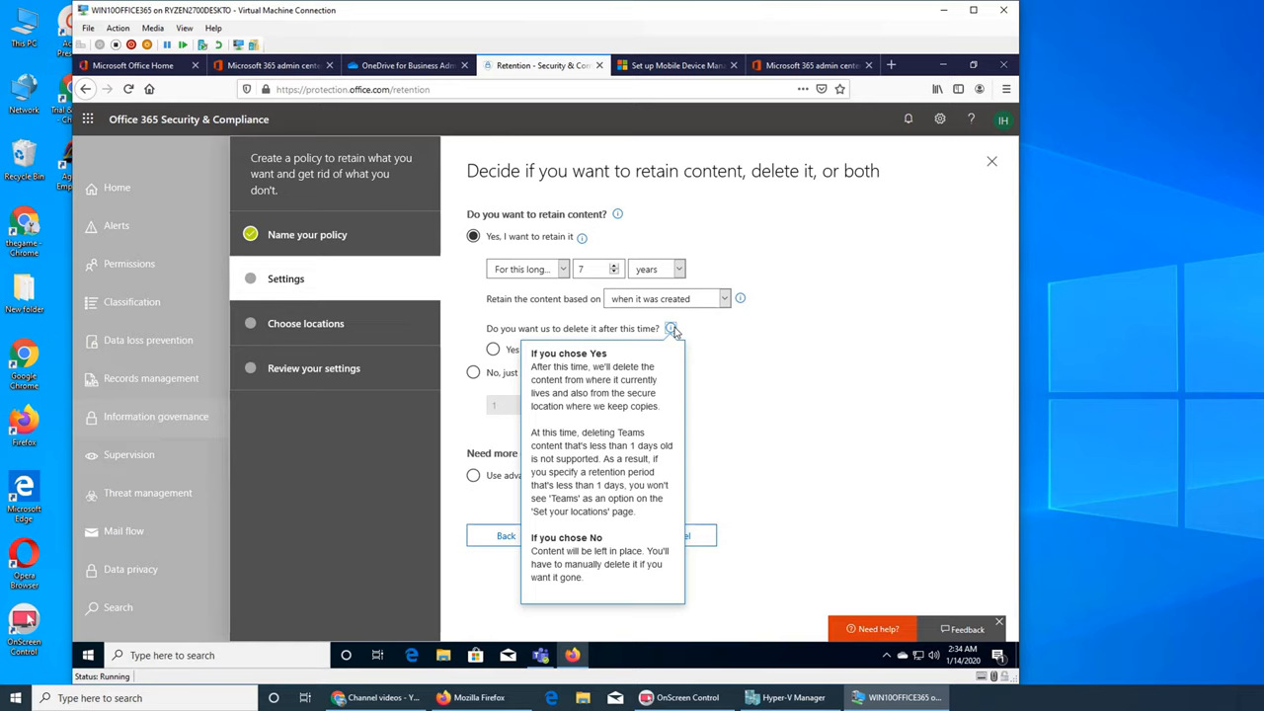
click(537, 348)
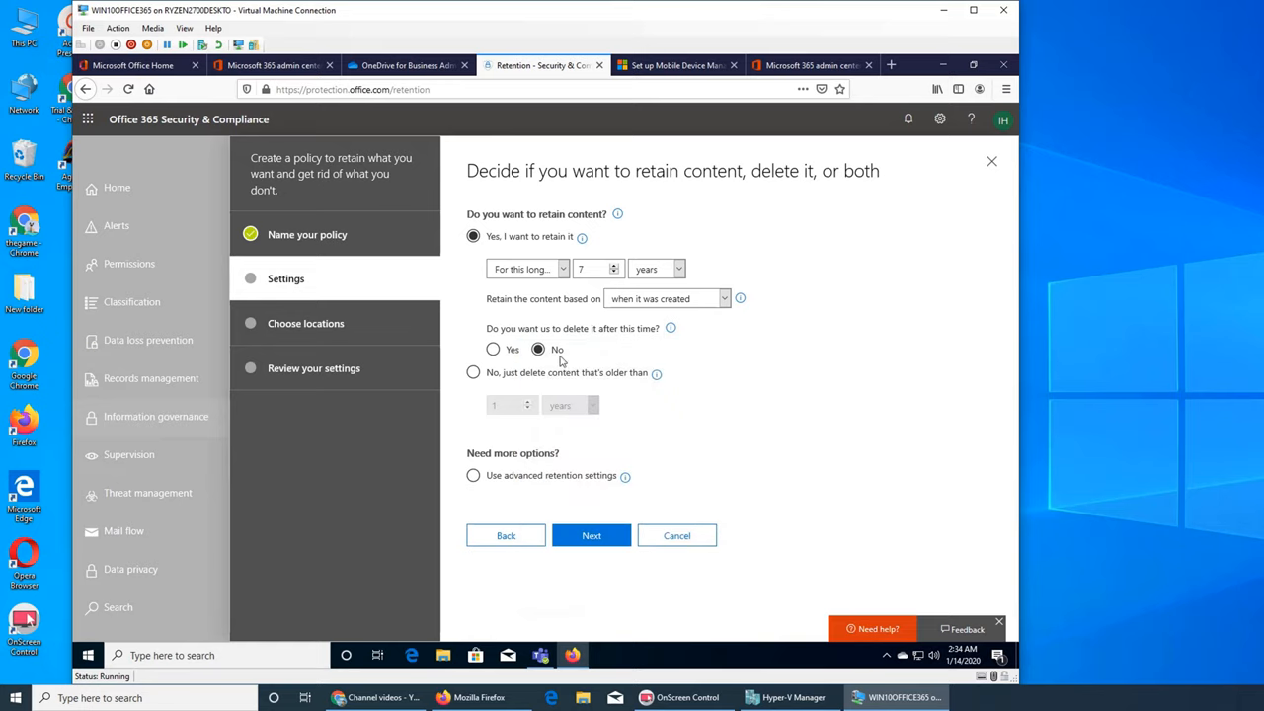
mouse_move(604, 360)
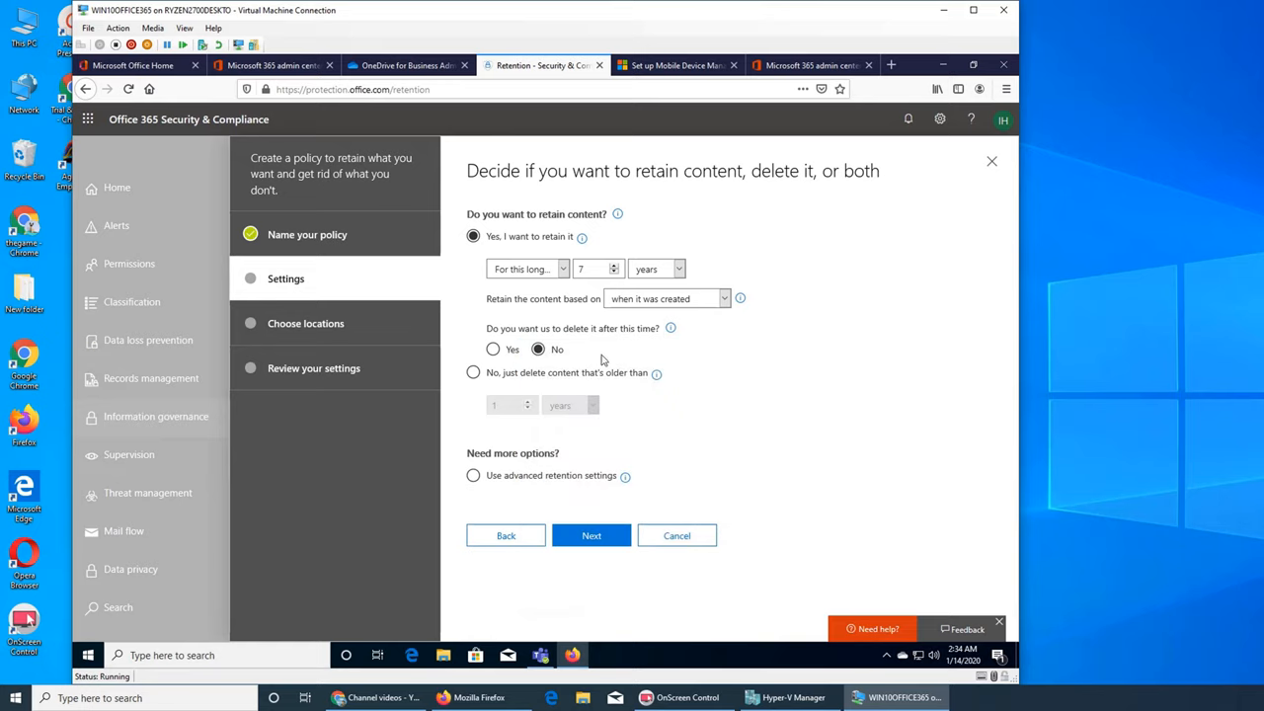
mouse_move(525, 304)
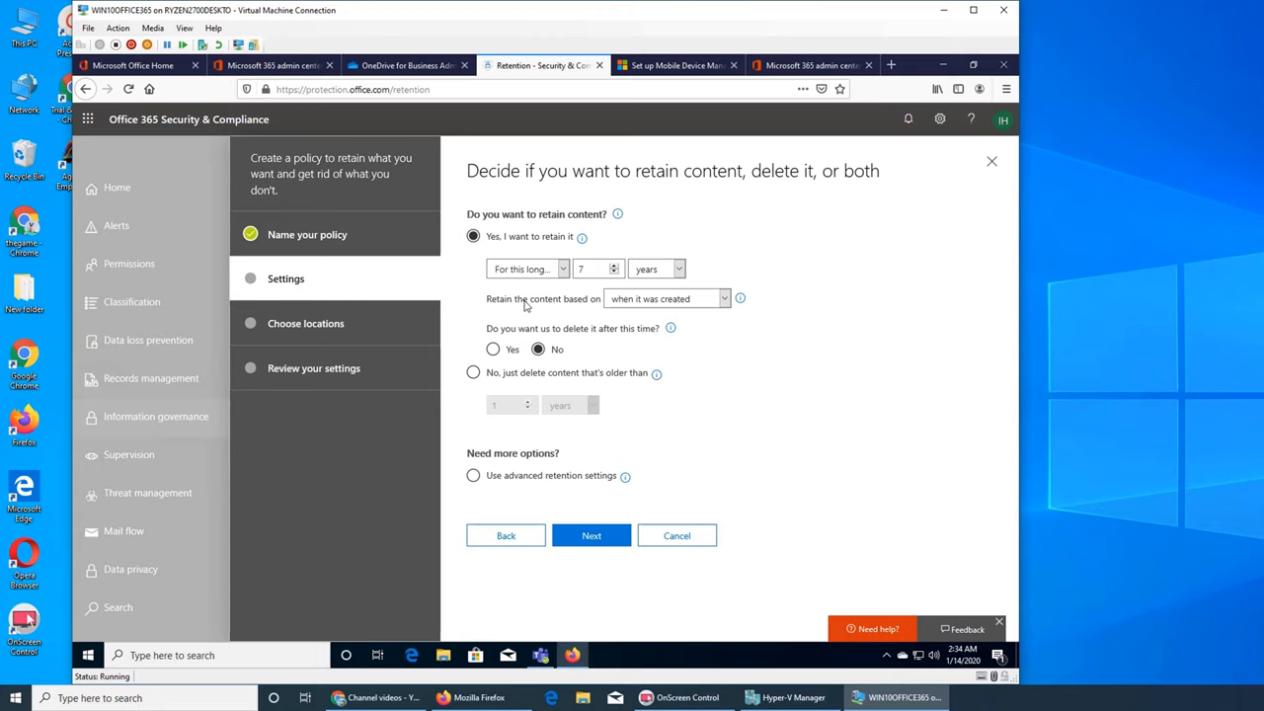
mouse_move(735, 394)
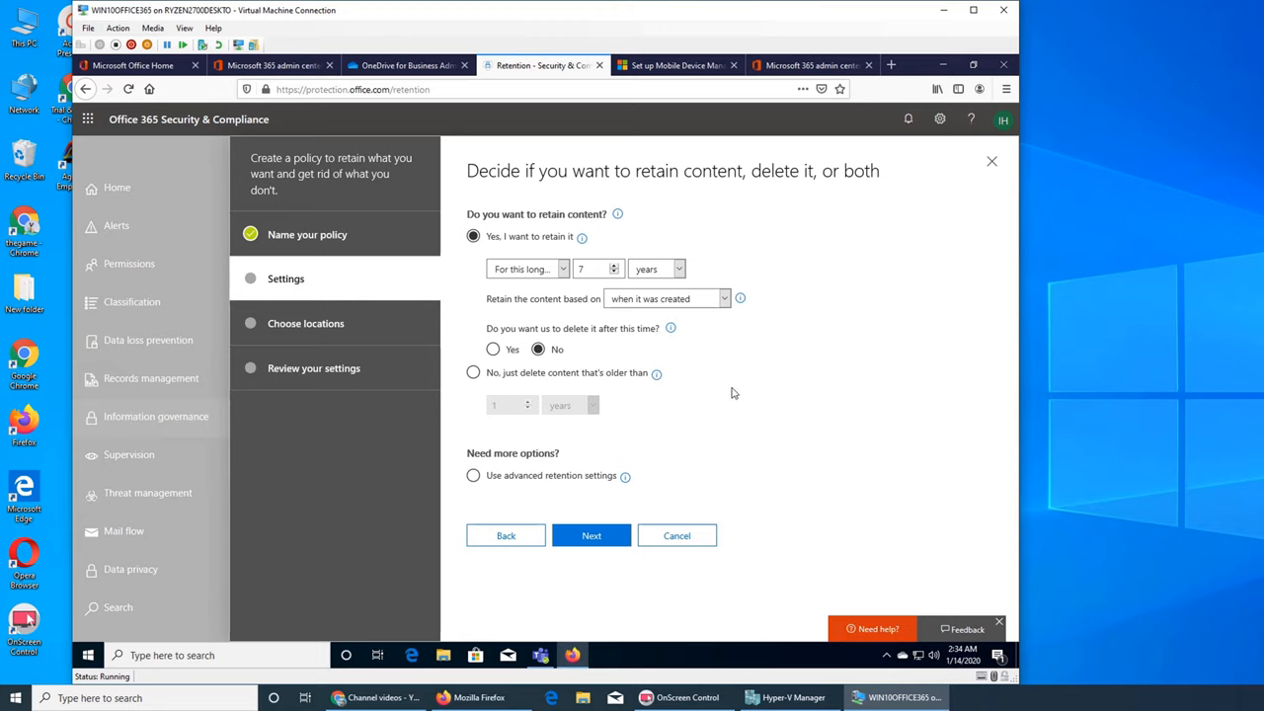
mouse_move(675, 353)
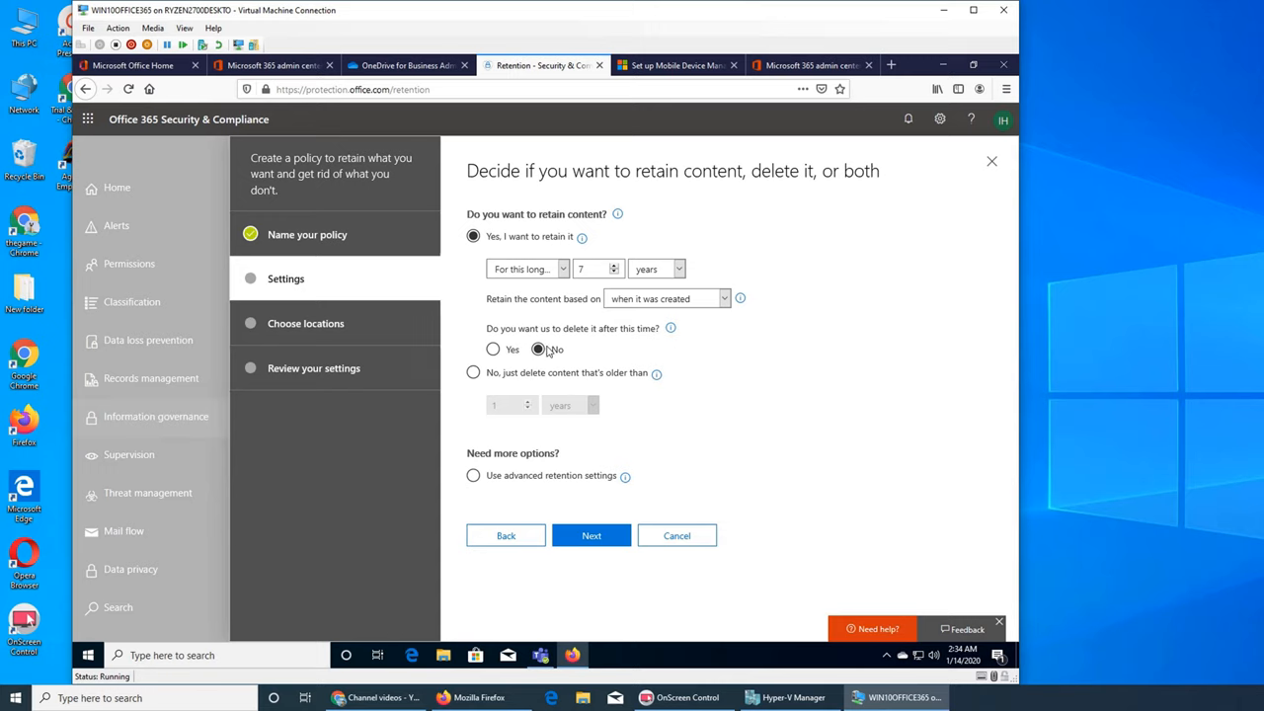
mouse_move(705, 355)
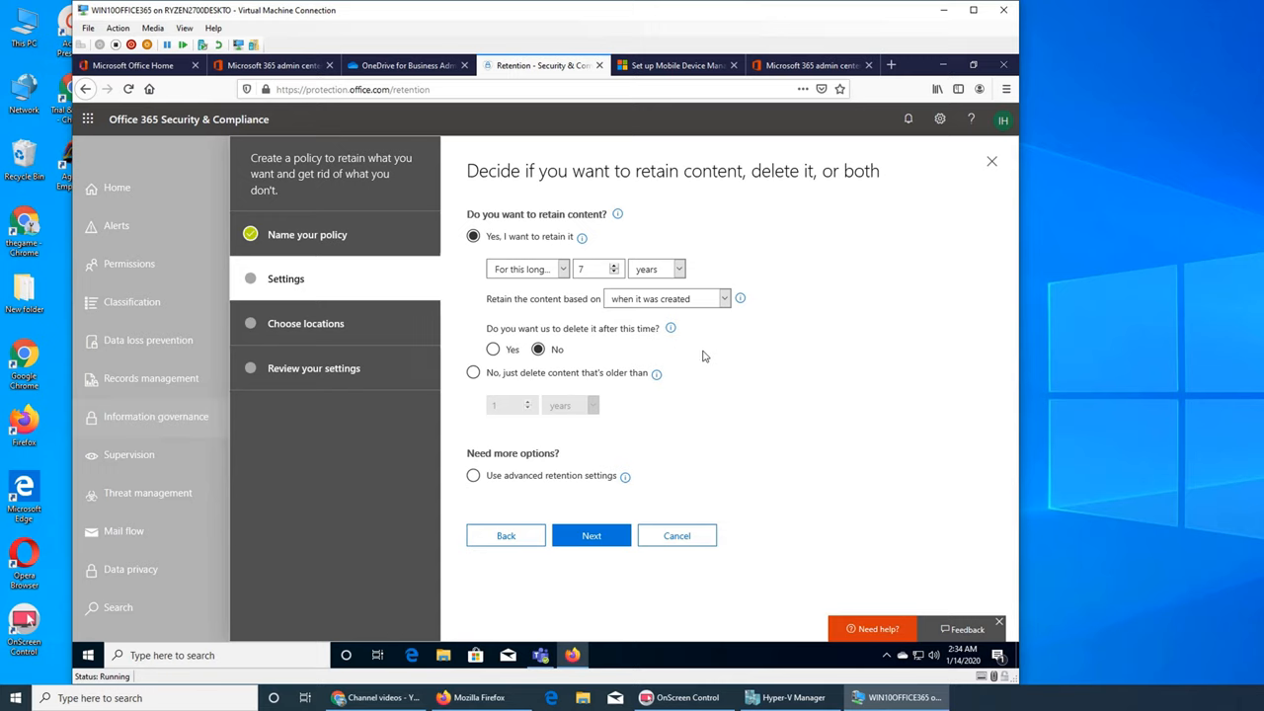
mouse_move(667, 332)
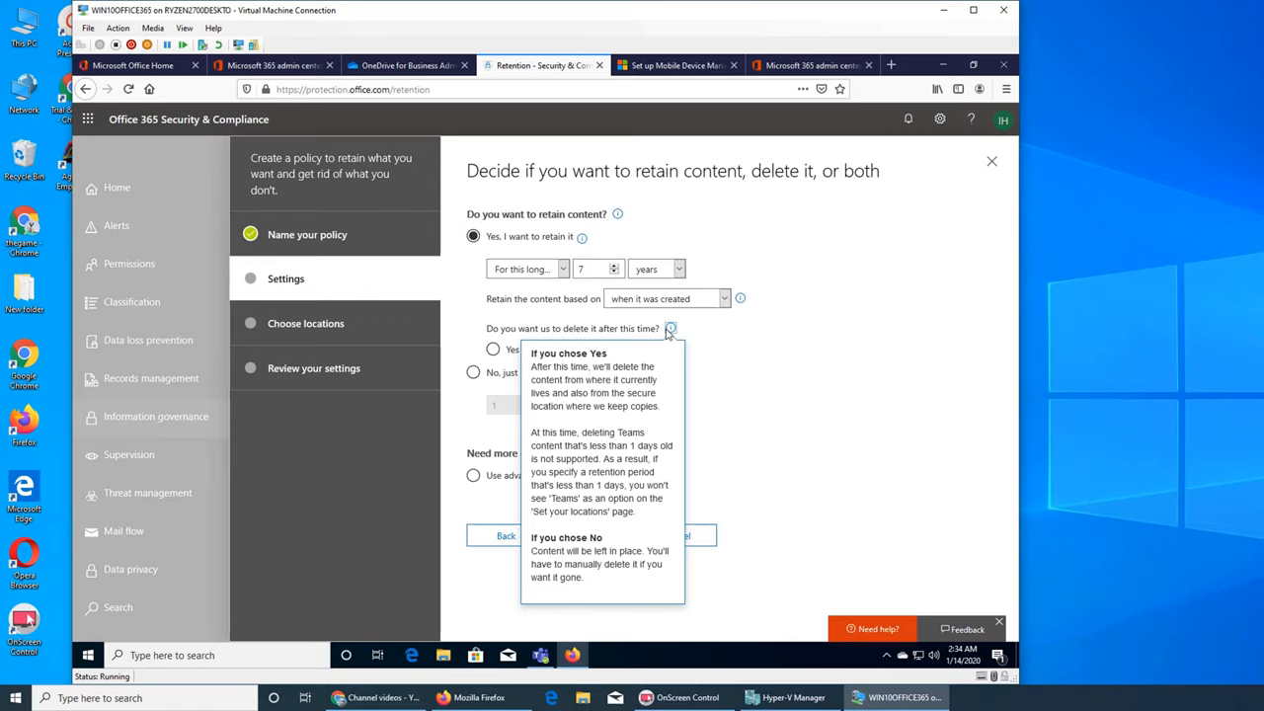
mouse_move(790, 333)
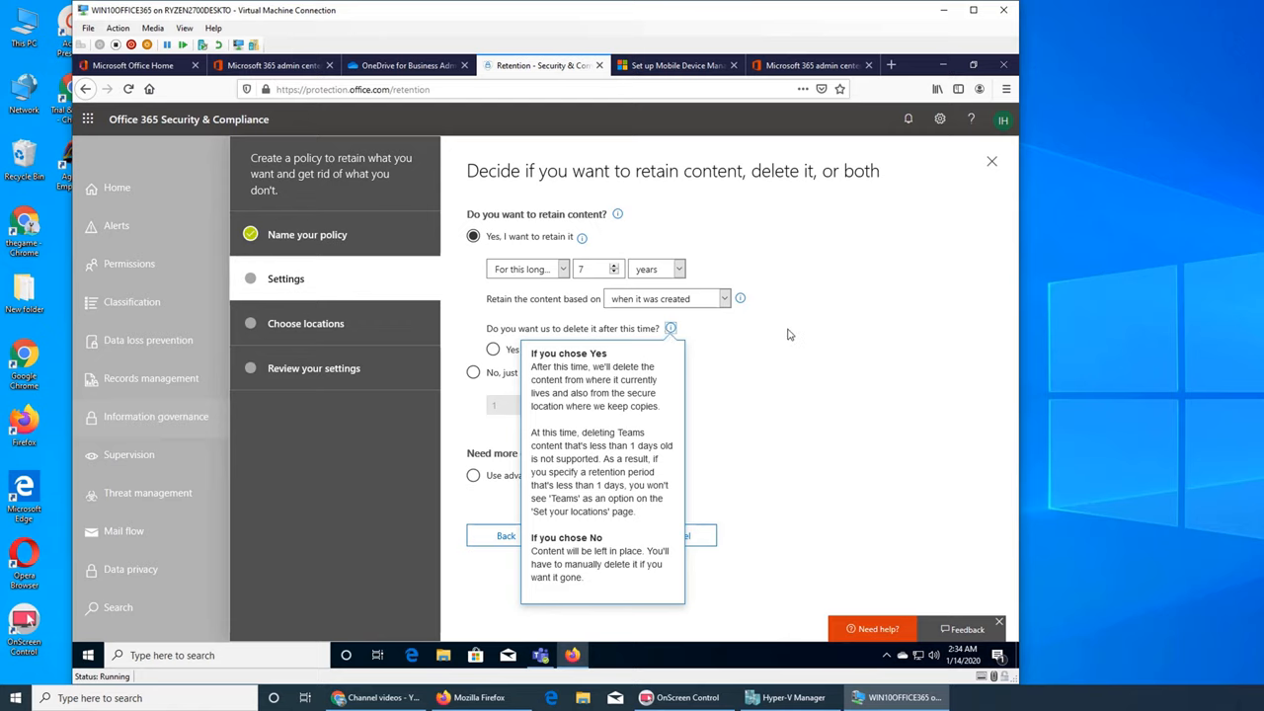
click(537, 348)
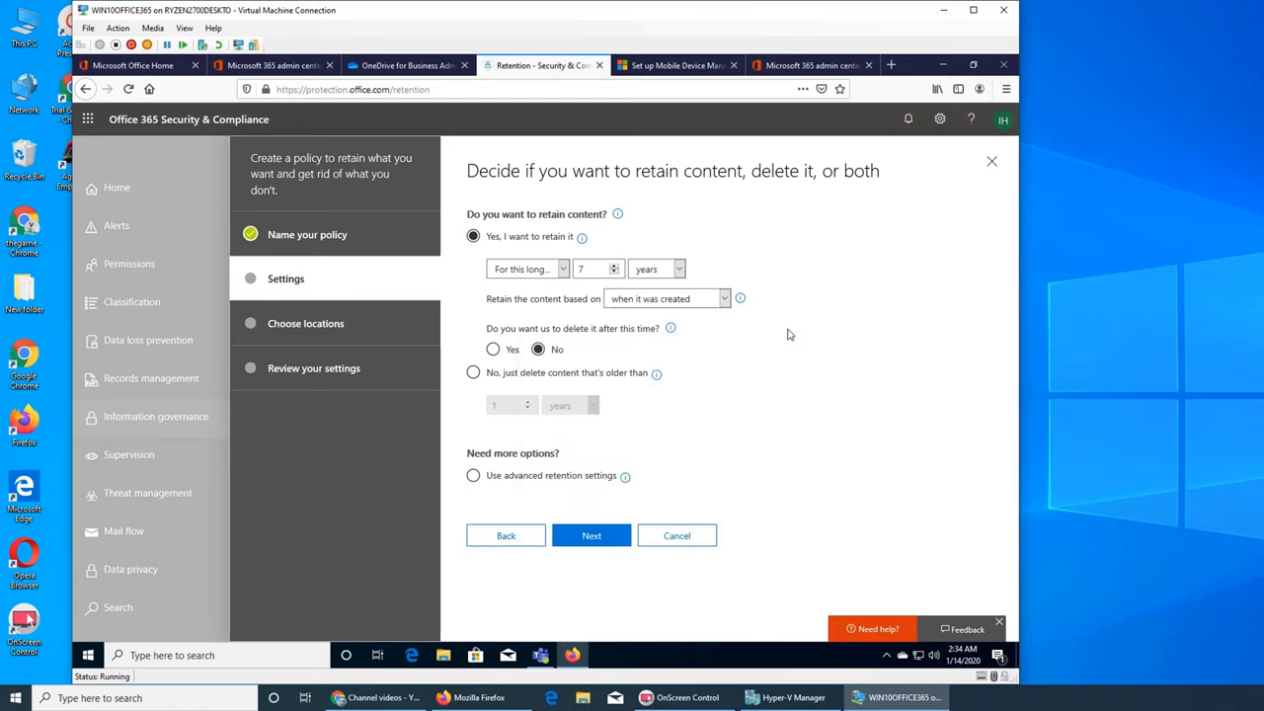
mouse_move(636, 368)
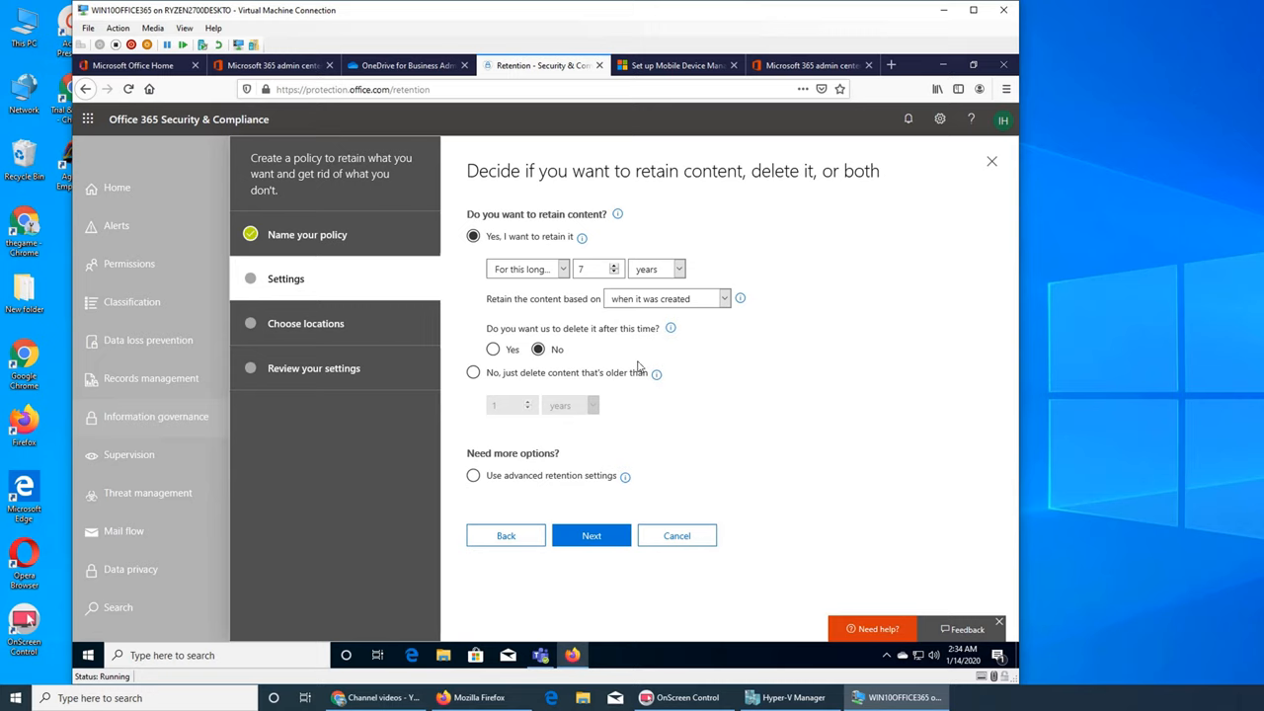
mouse_move(644, 263)
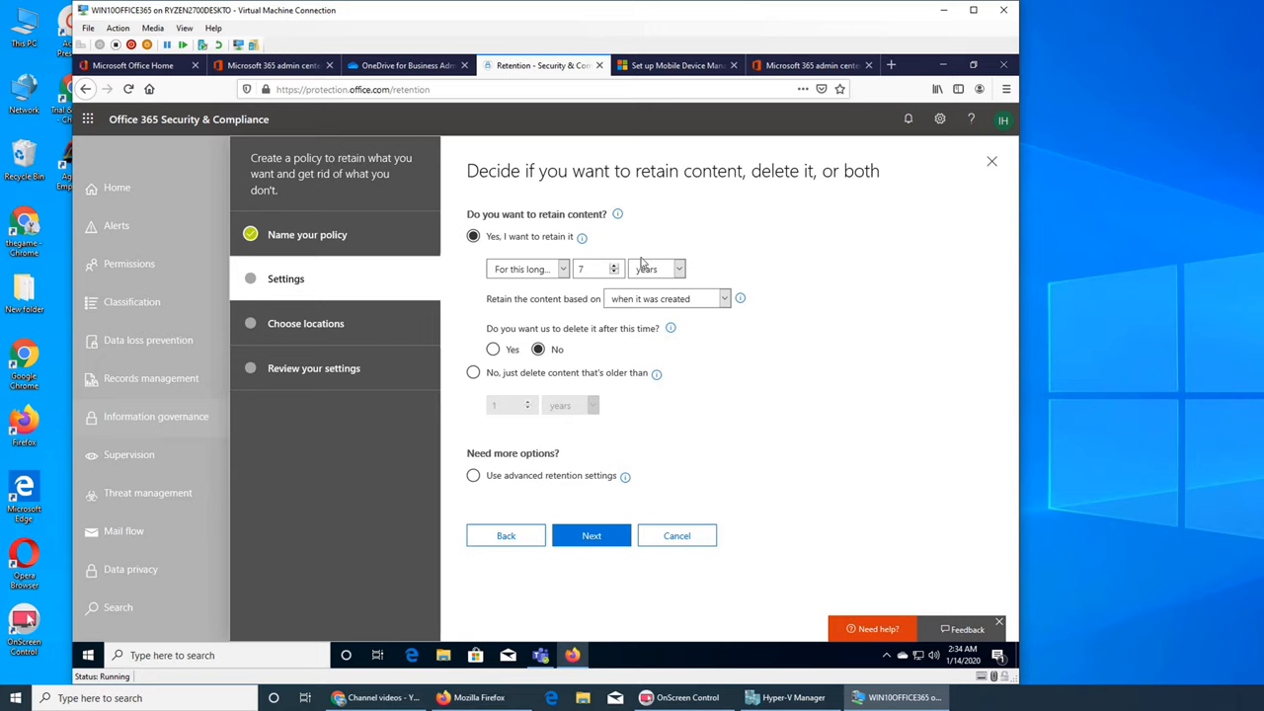
mouse_move(632, 332)
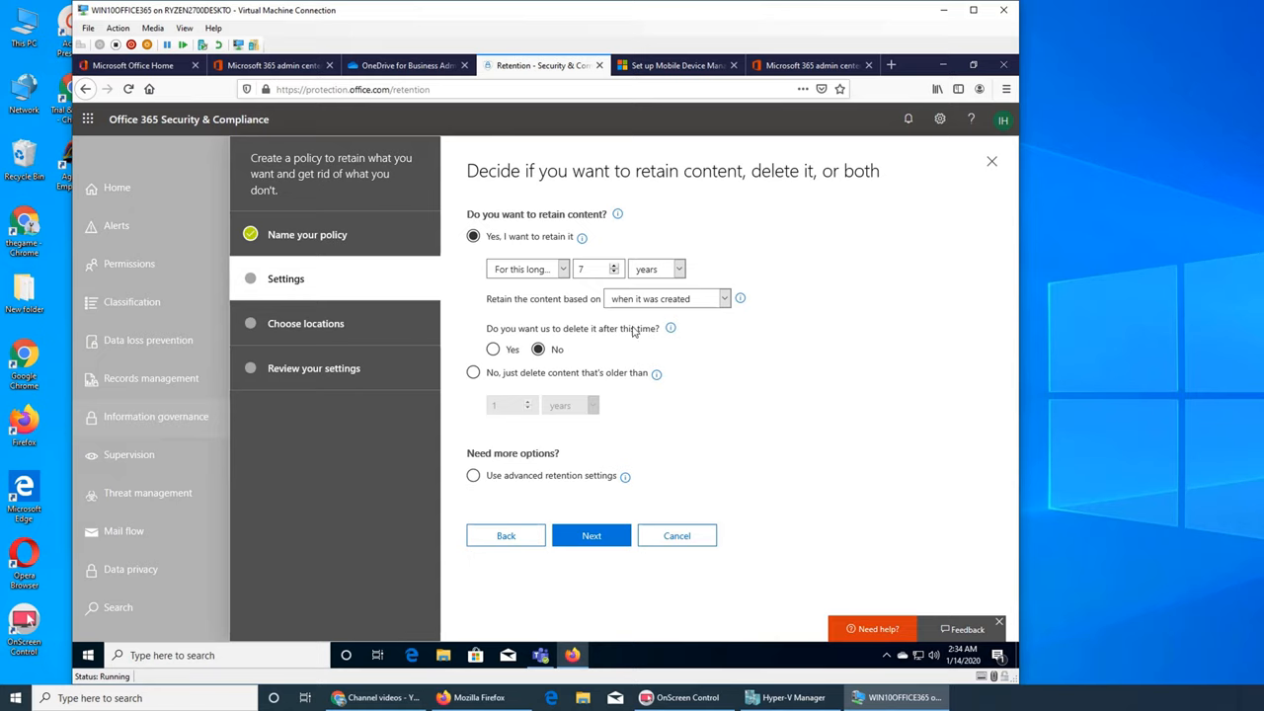
mouse_move(532, 371)
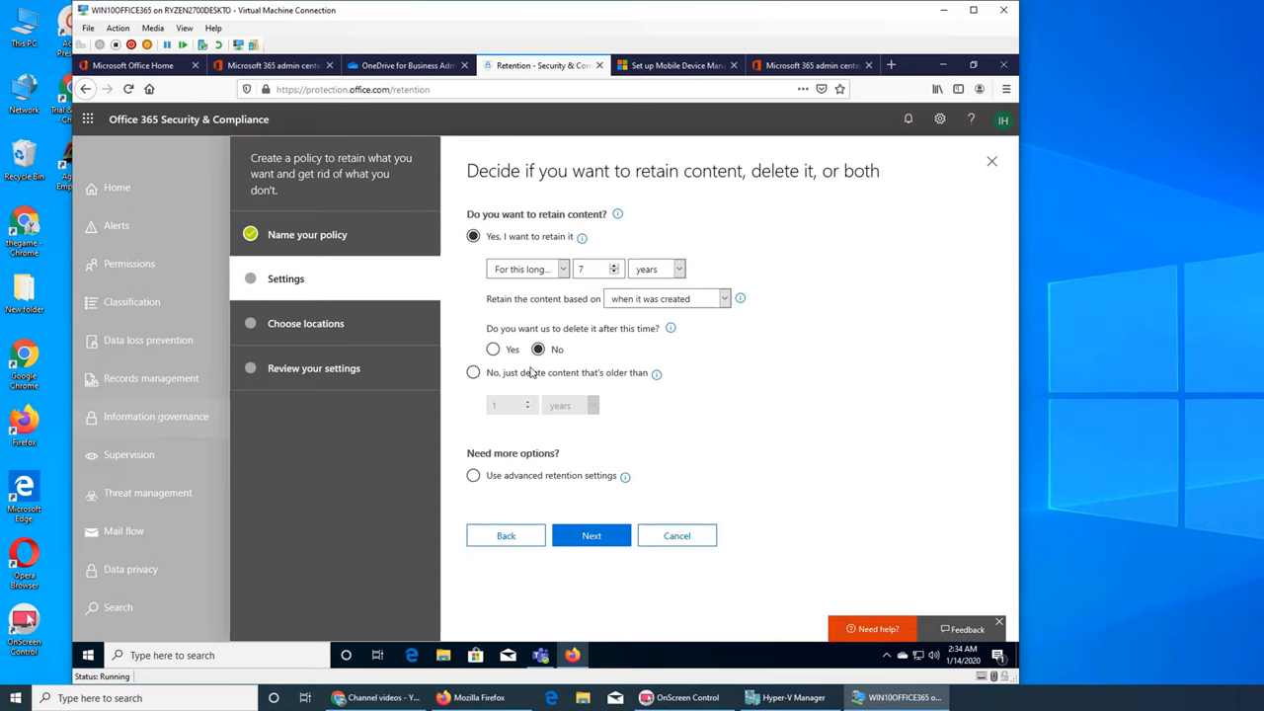
mouse_move(553, 358)
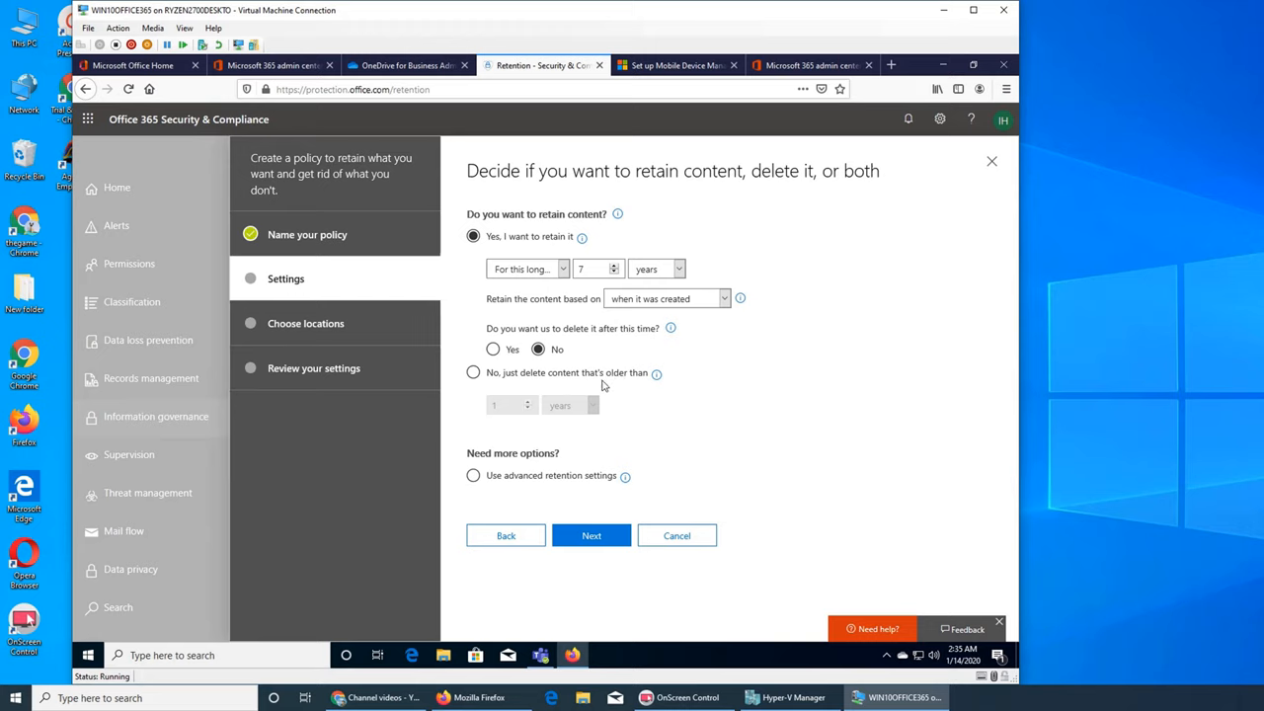
mouse_move(667, 371)
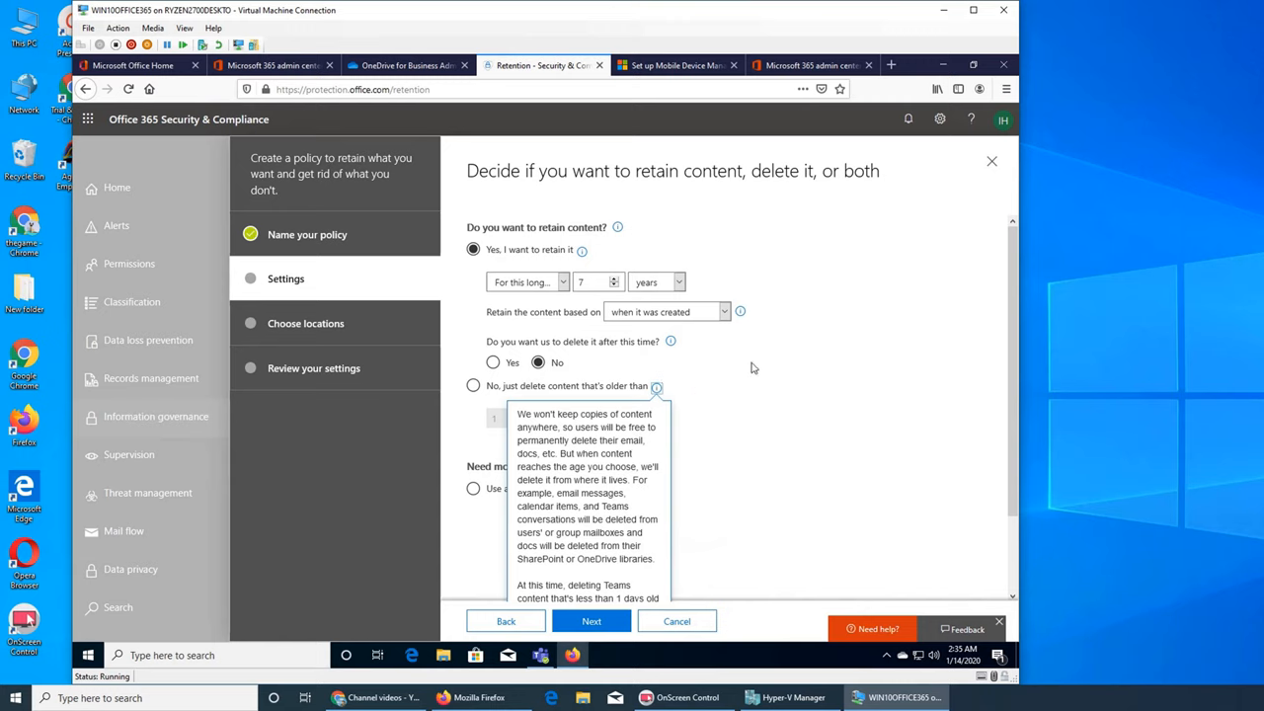
Scroll the retention Settings step toward the advanced retention options.
scroll(down, 3)
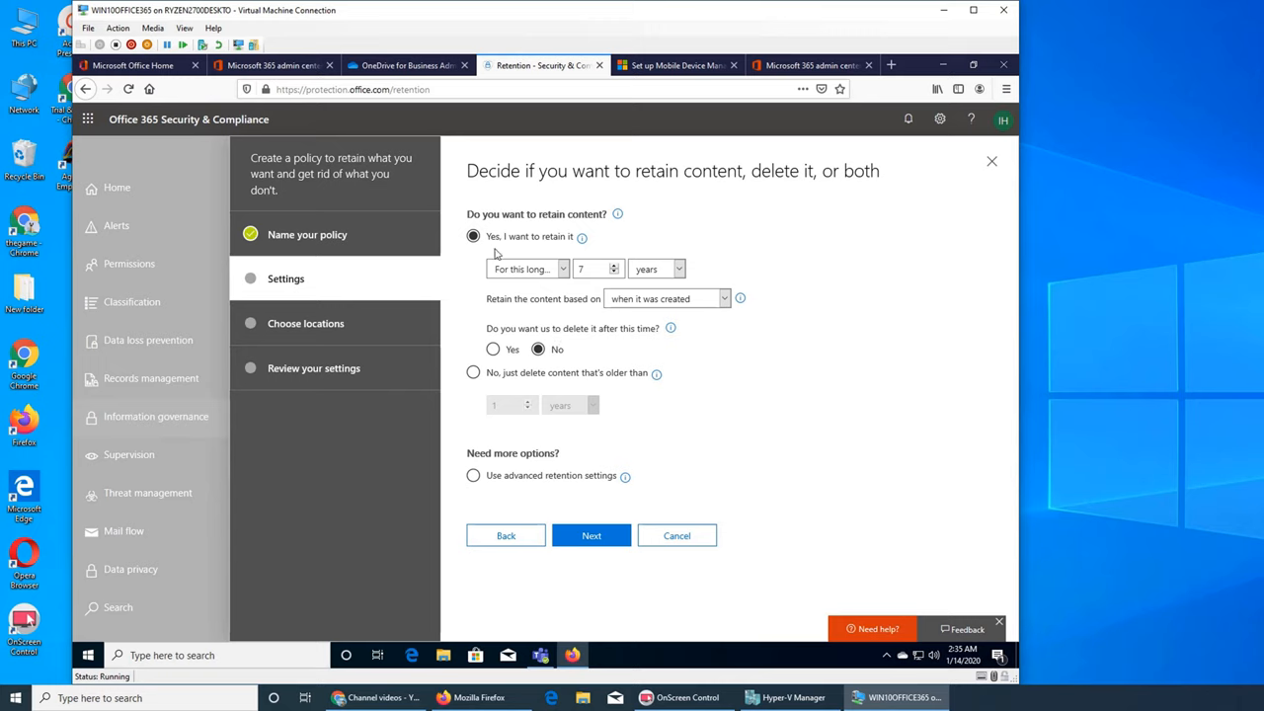
mouse_move(504, 245)
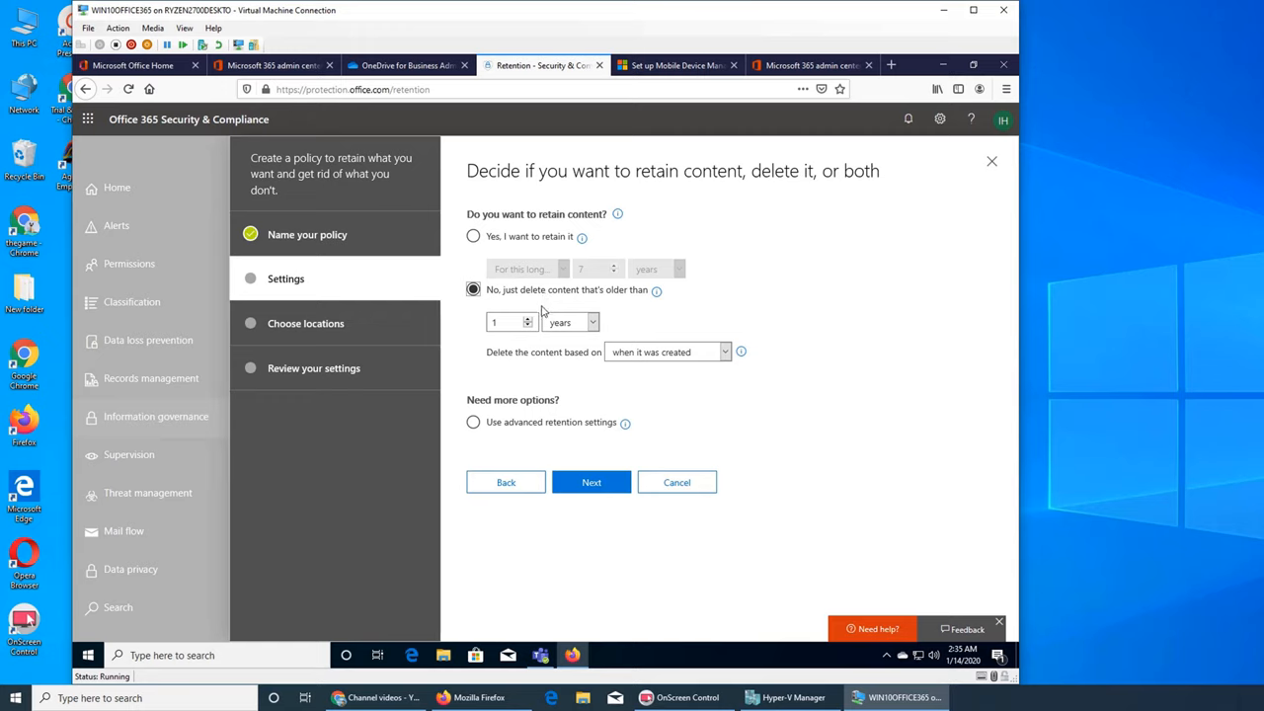
mouse_move(632, 284)
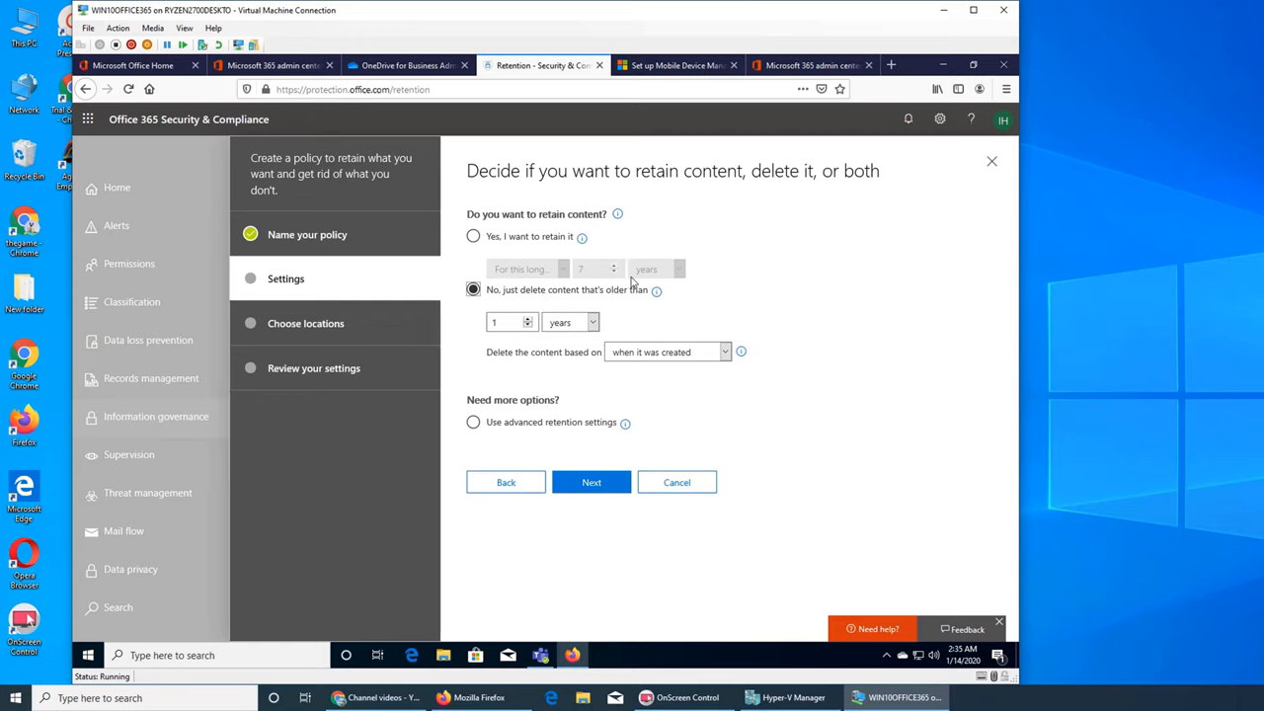
mouse_move(859, 302)
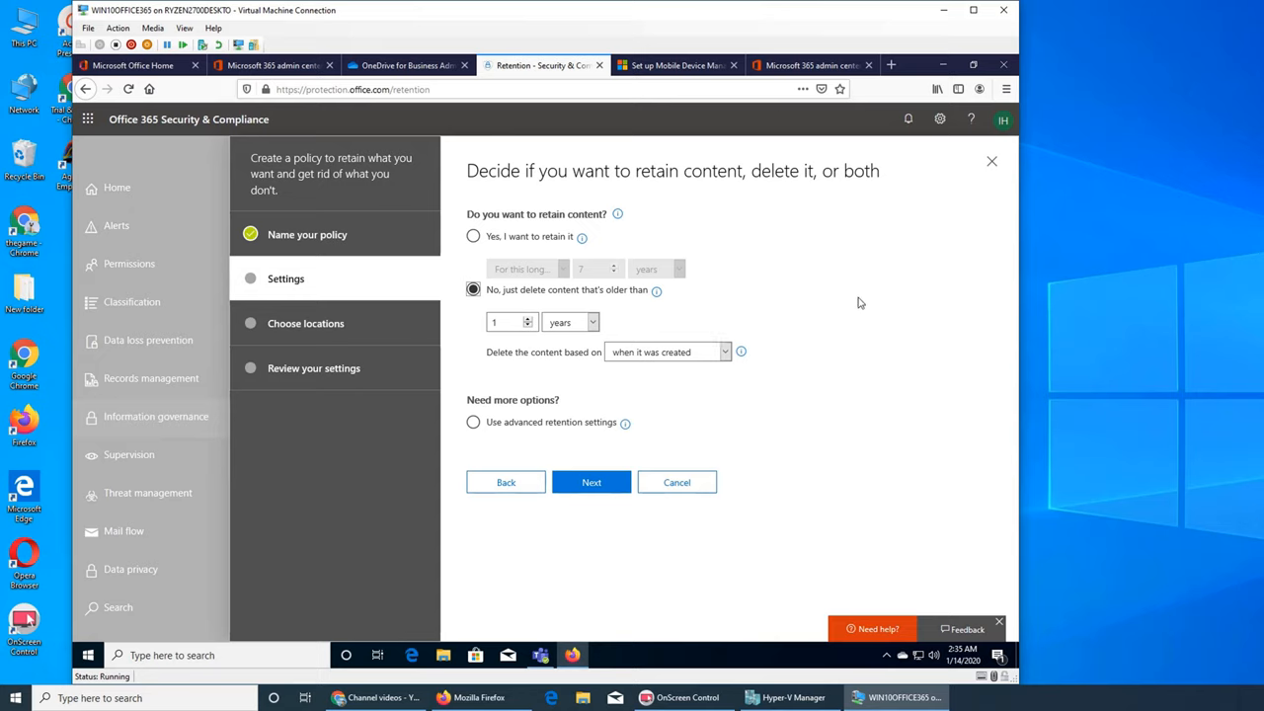
mouse_move(535, 332)
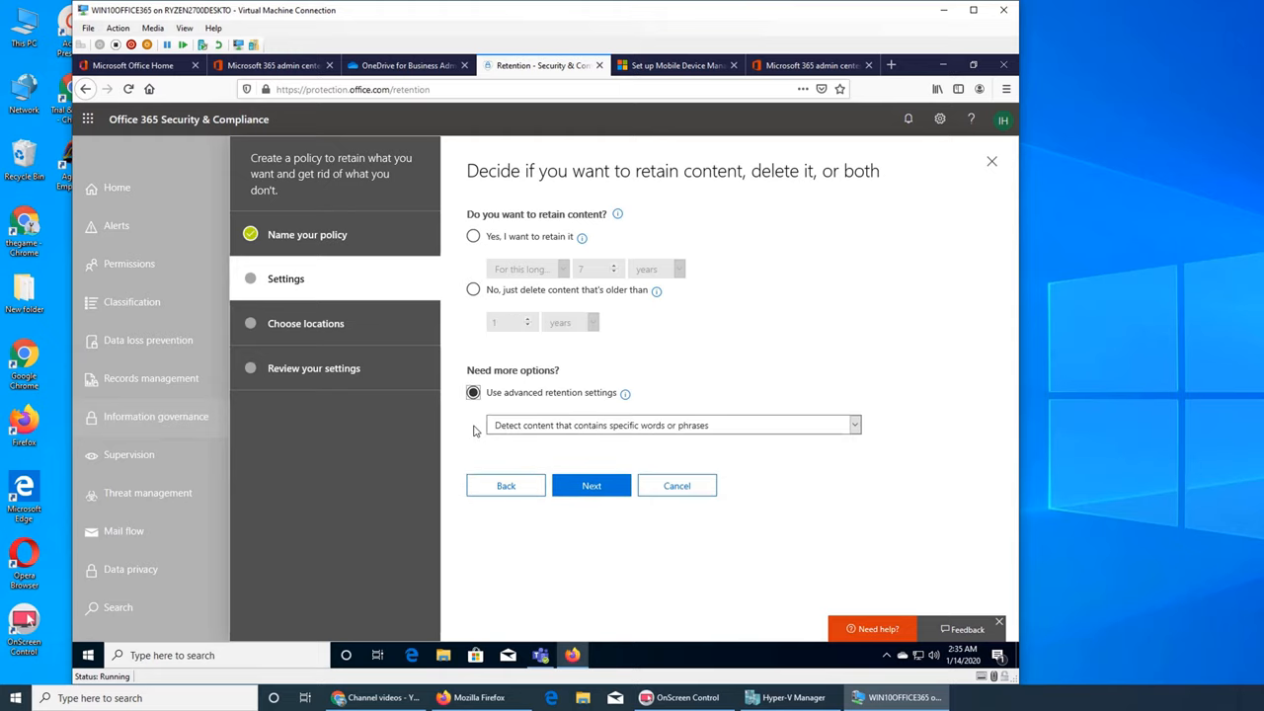
Preview the keyword query page for 'detect specific words or phrases' and return to retention settings.
click(853, 424)
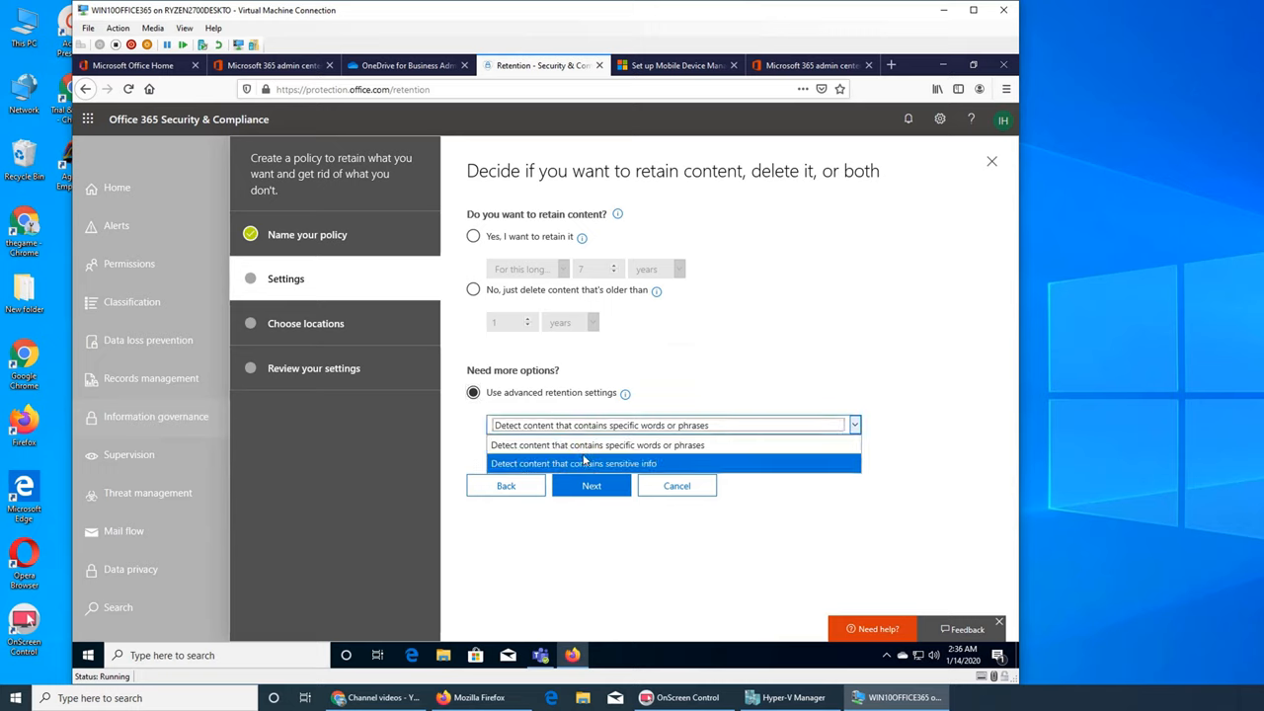
click(596, 445)
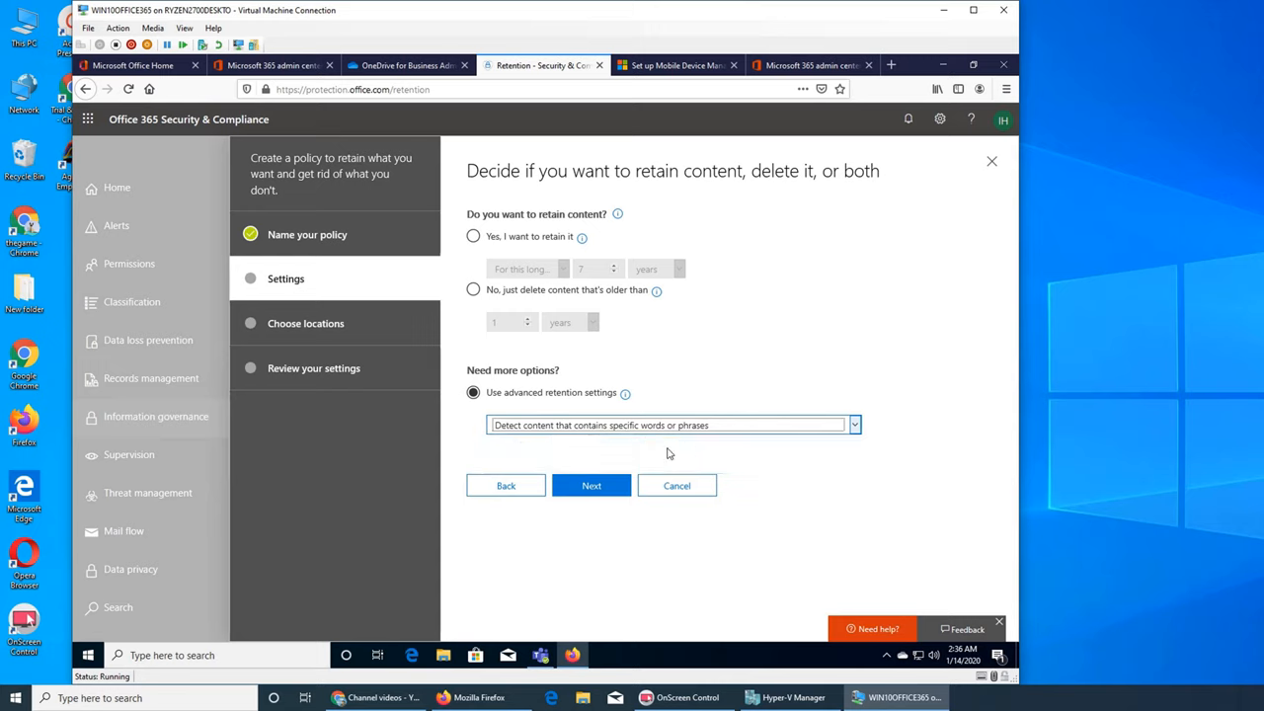
mouse_move(791, 632)
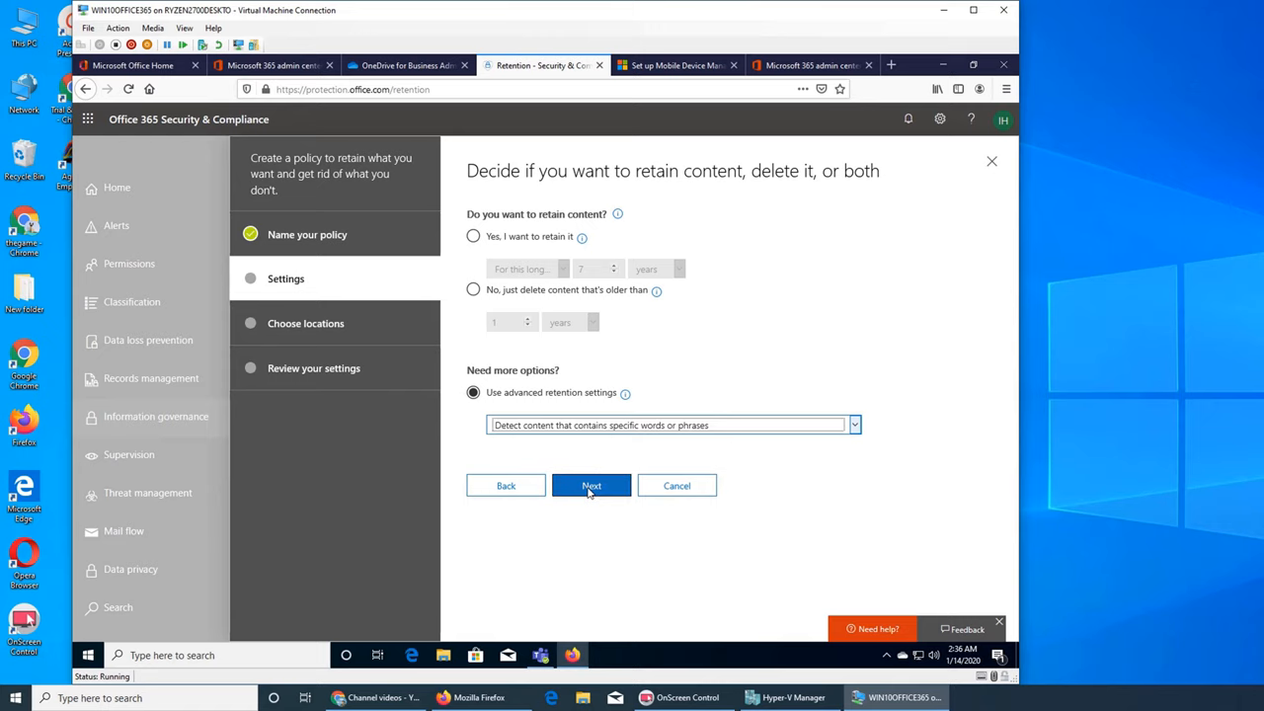
click(590, 486)
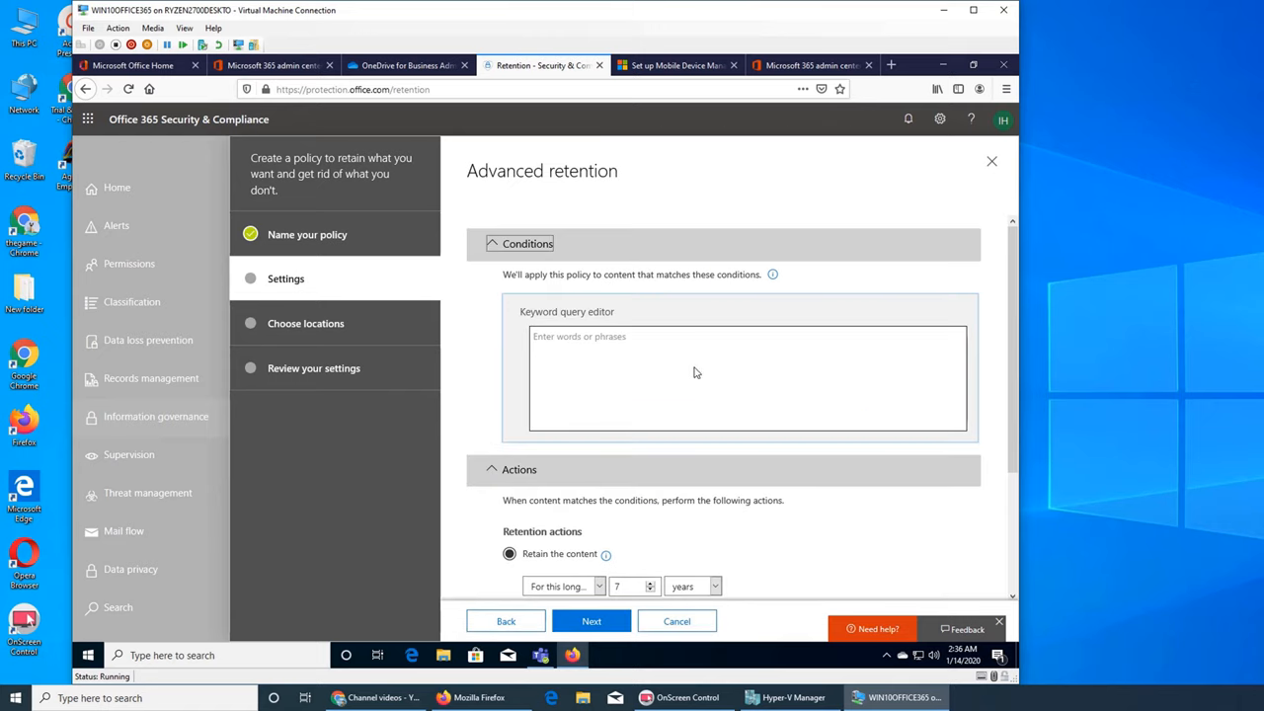
scroll(down, 3)
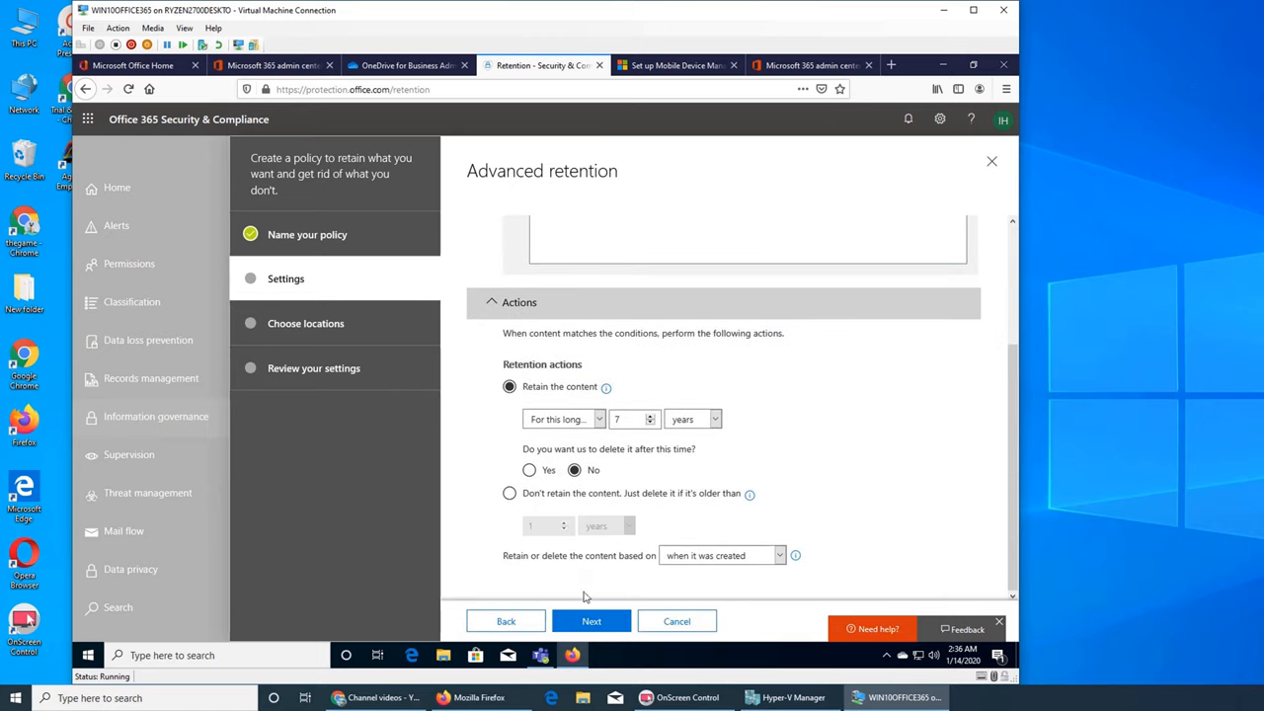
click(506, 620)
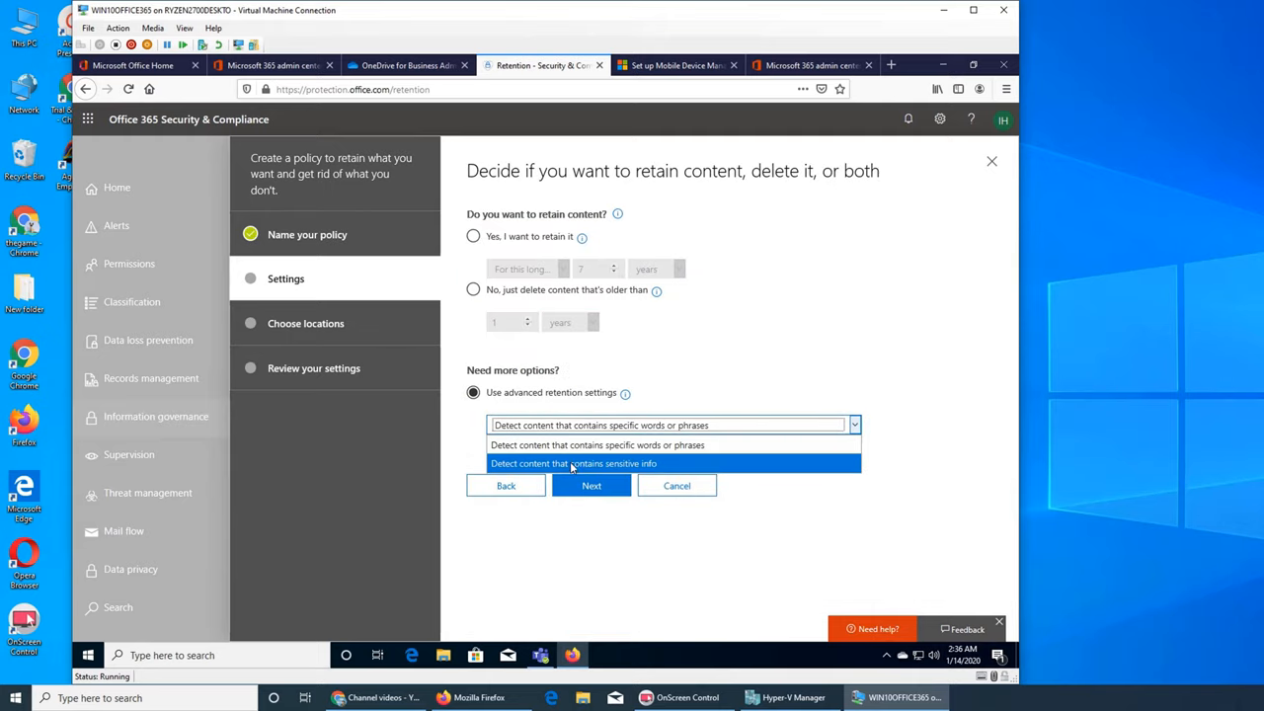
Switch the condition to 'Detect content that contains sensitive info', preview its page, and go back.
click(573, 462)
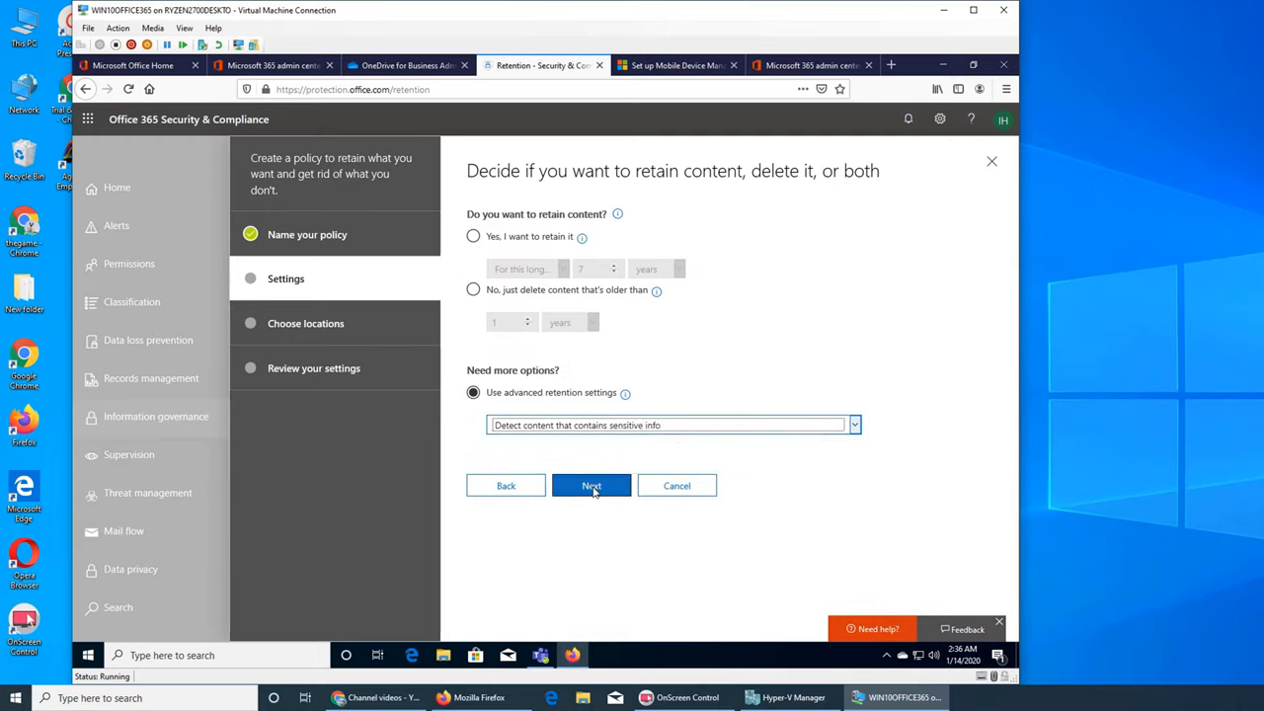
click(592, 486)
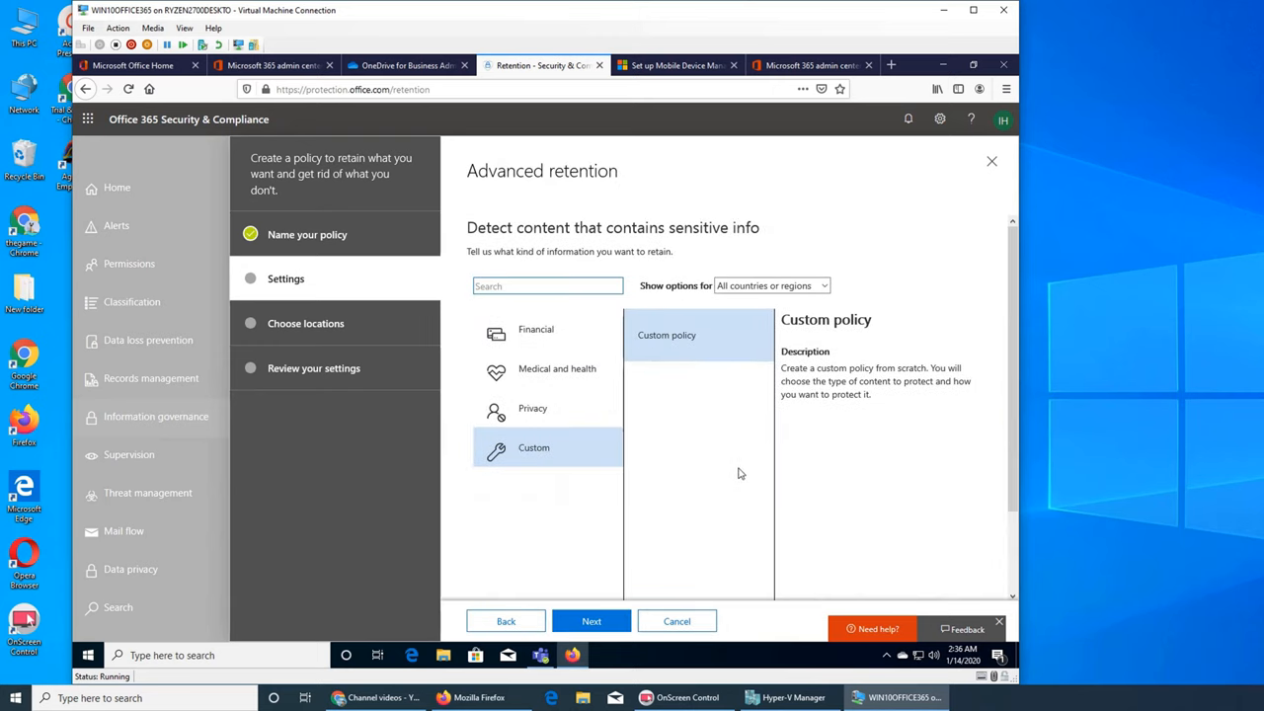
mouse_move(597, 327)
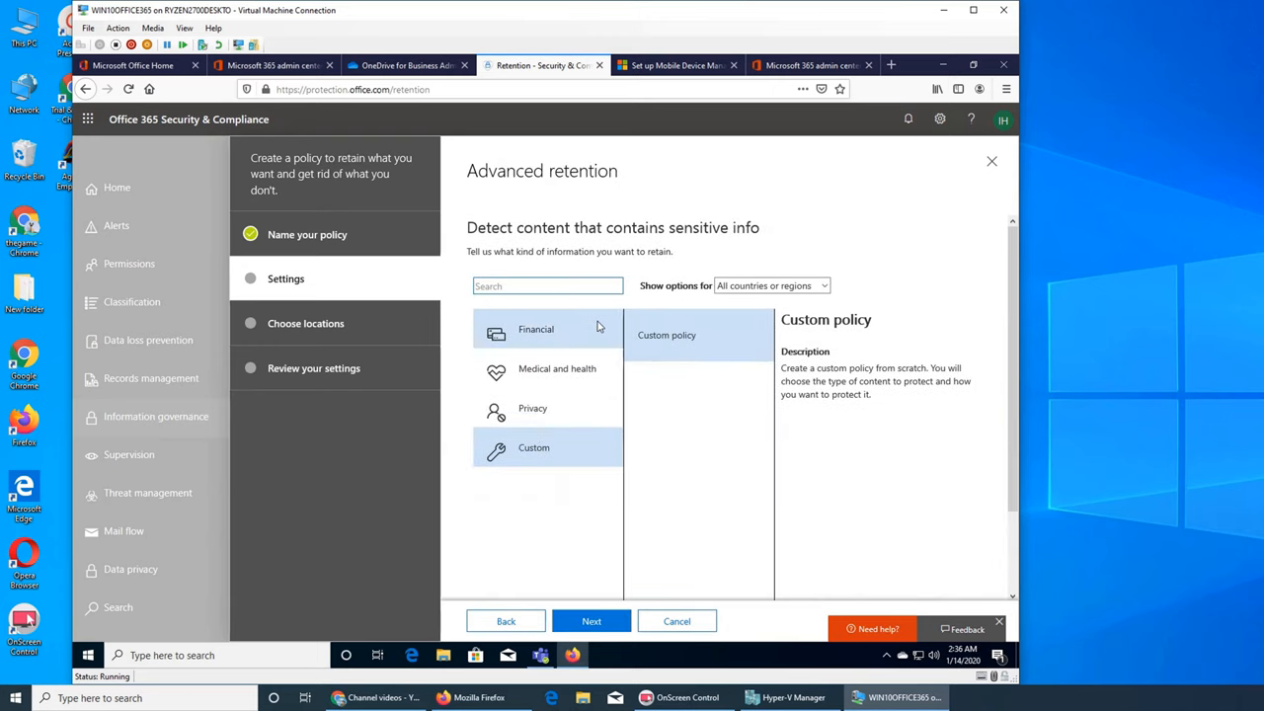
mouse_move(771, 239)
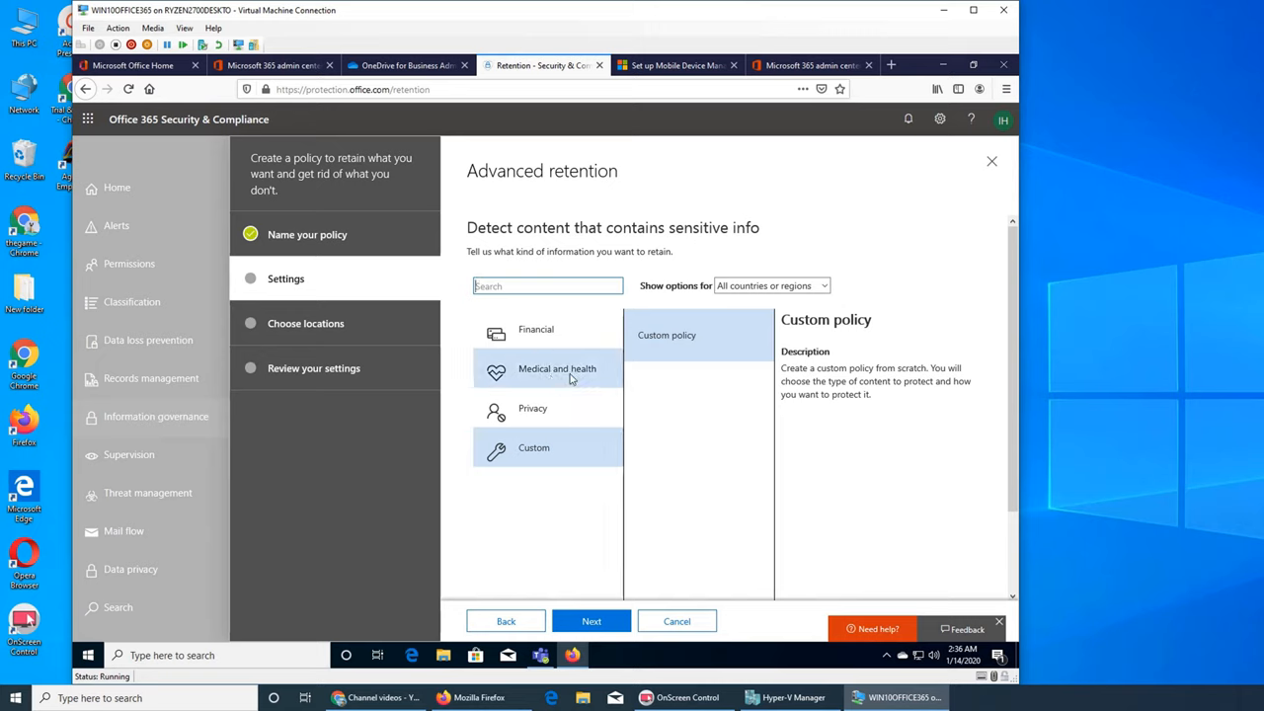
mouse_move(932, 458)
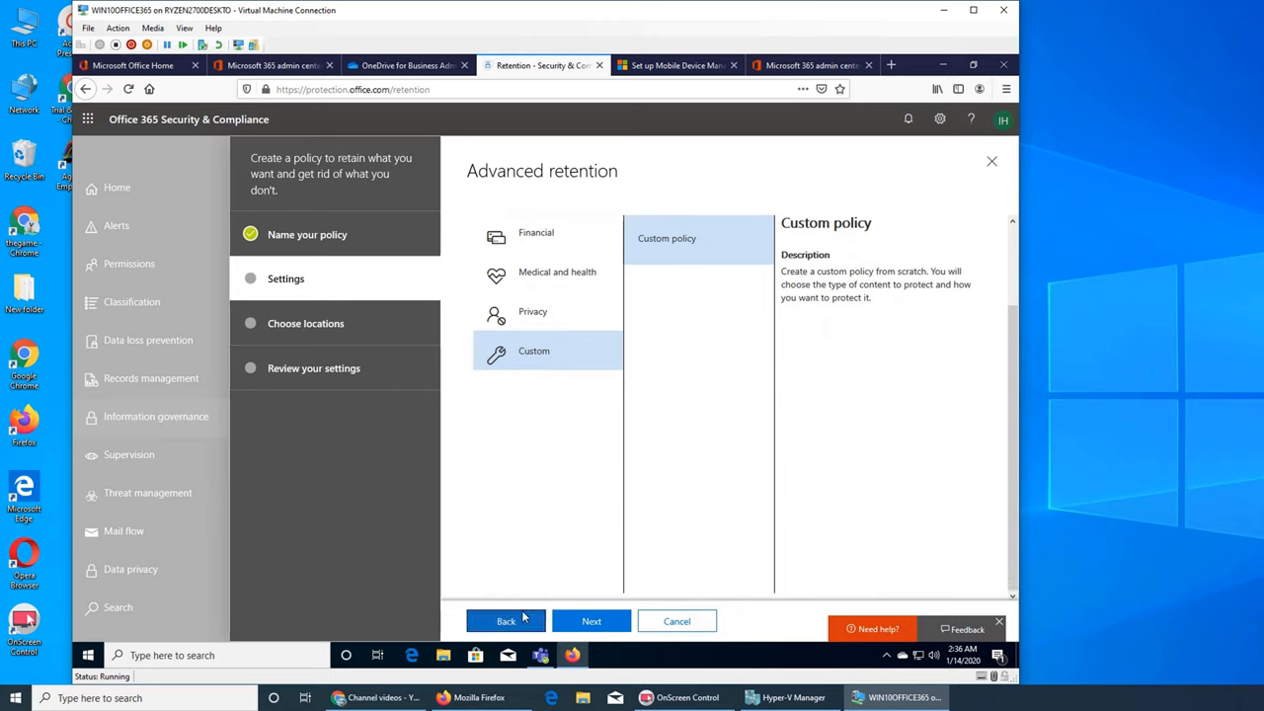
click(591, 620)
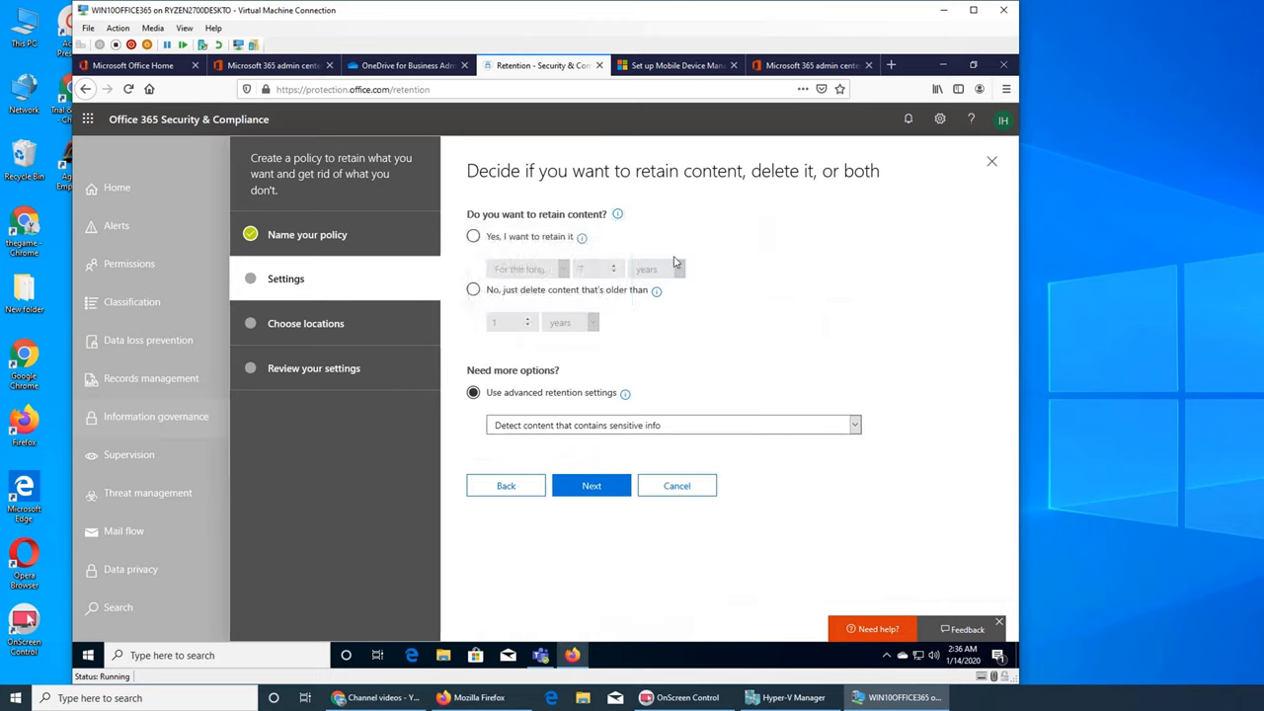
Choose to retain content rather than delete it and continue through the policy locations.
click(474, 237)
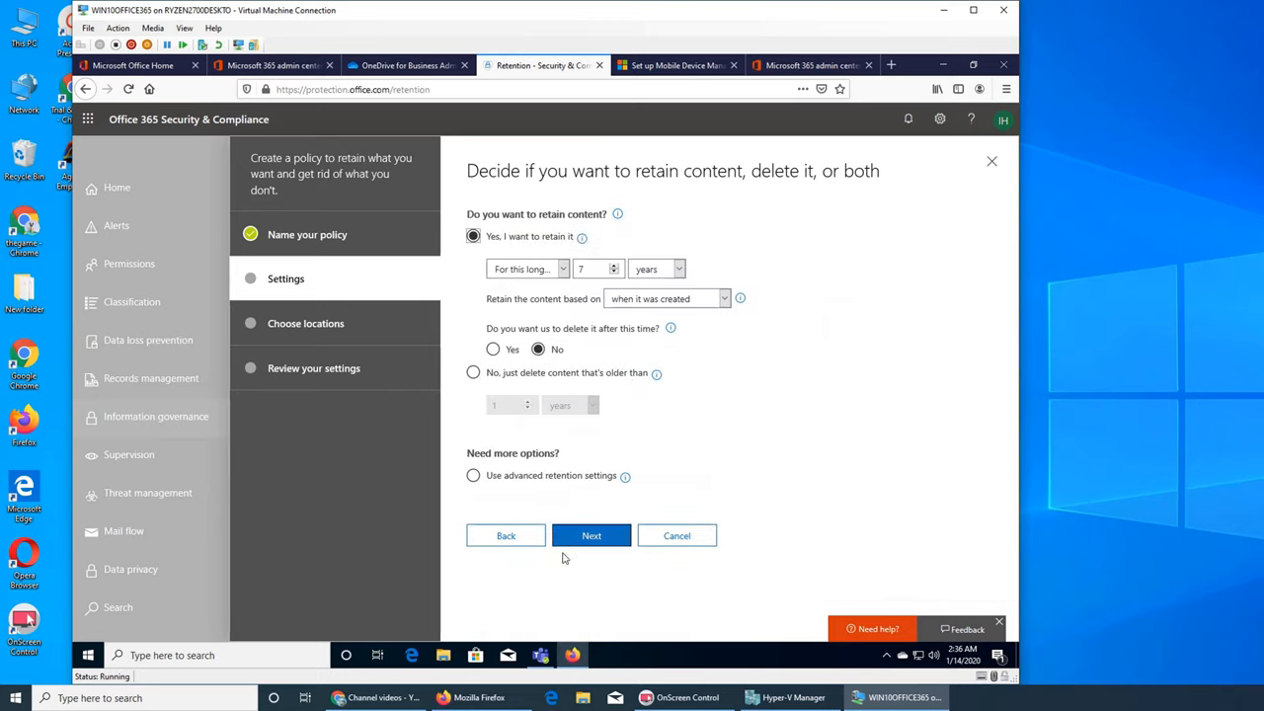
click(591, 535)
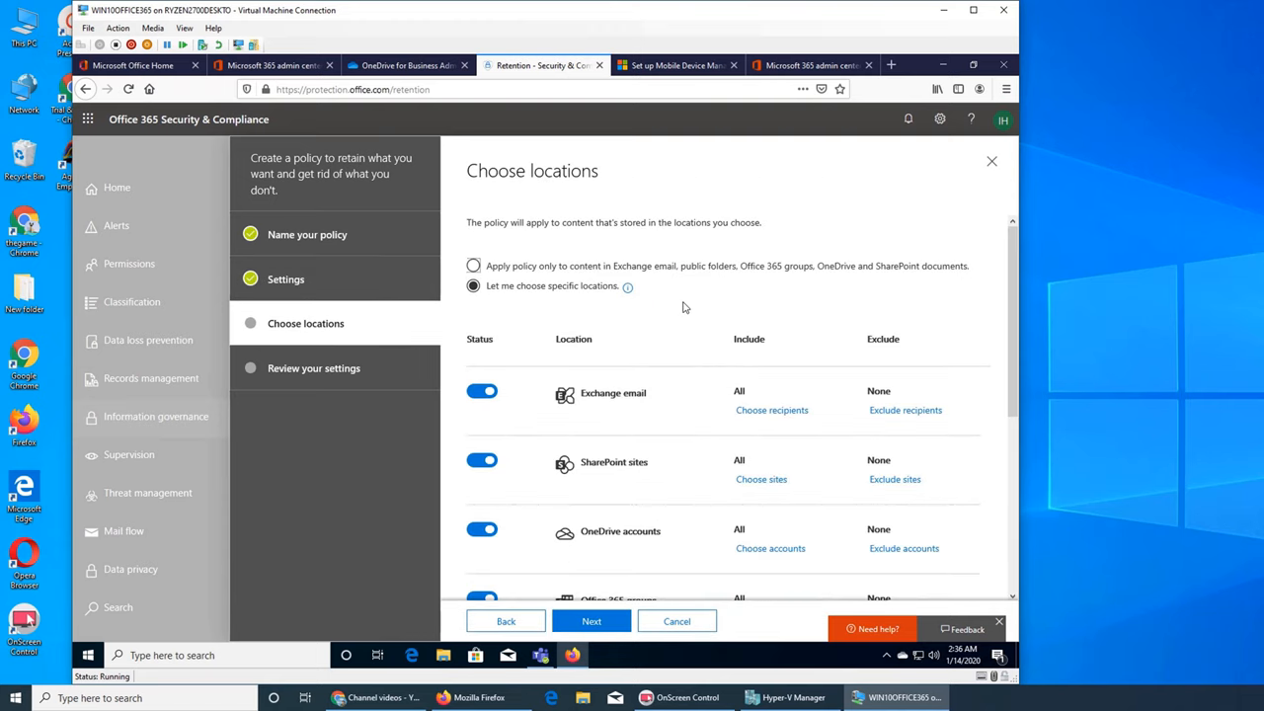
mouse_move(648, 281)
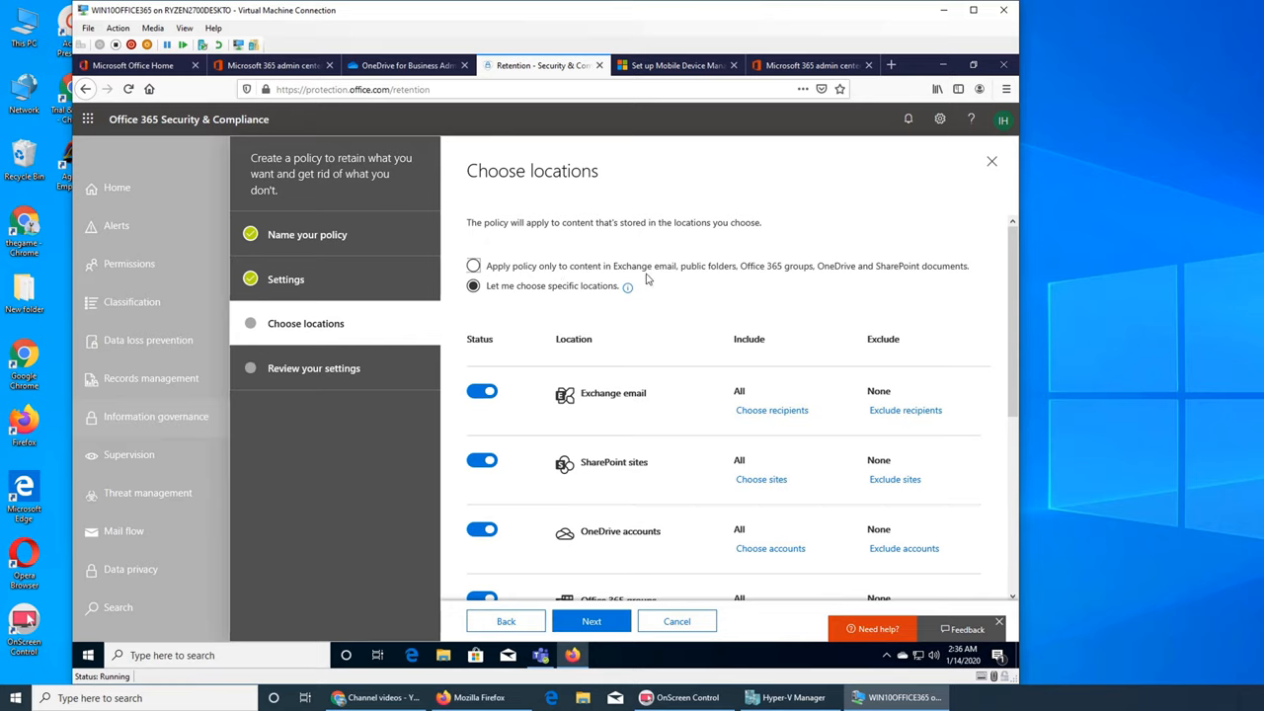
mouse_move(857, 286)
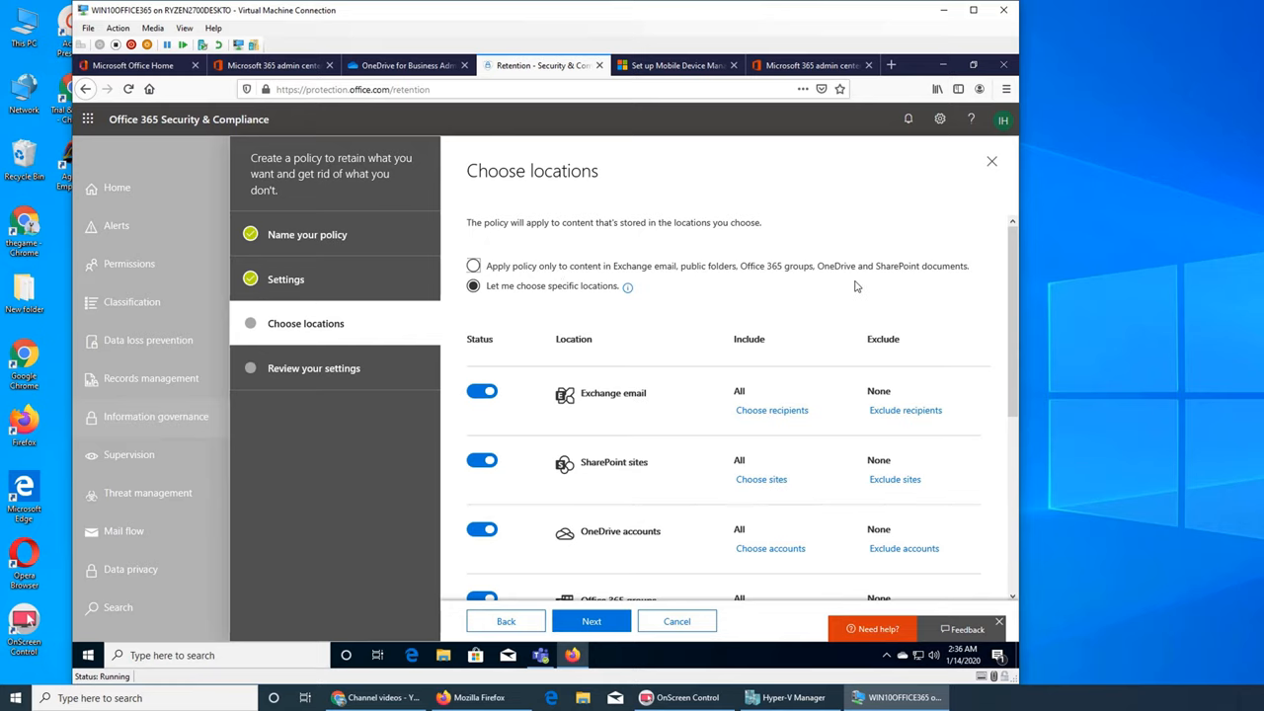
scroll(down, 3)
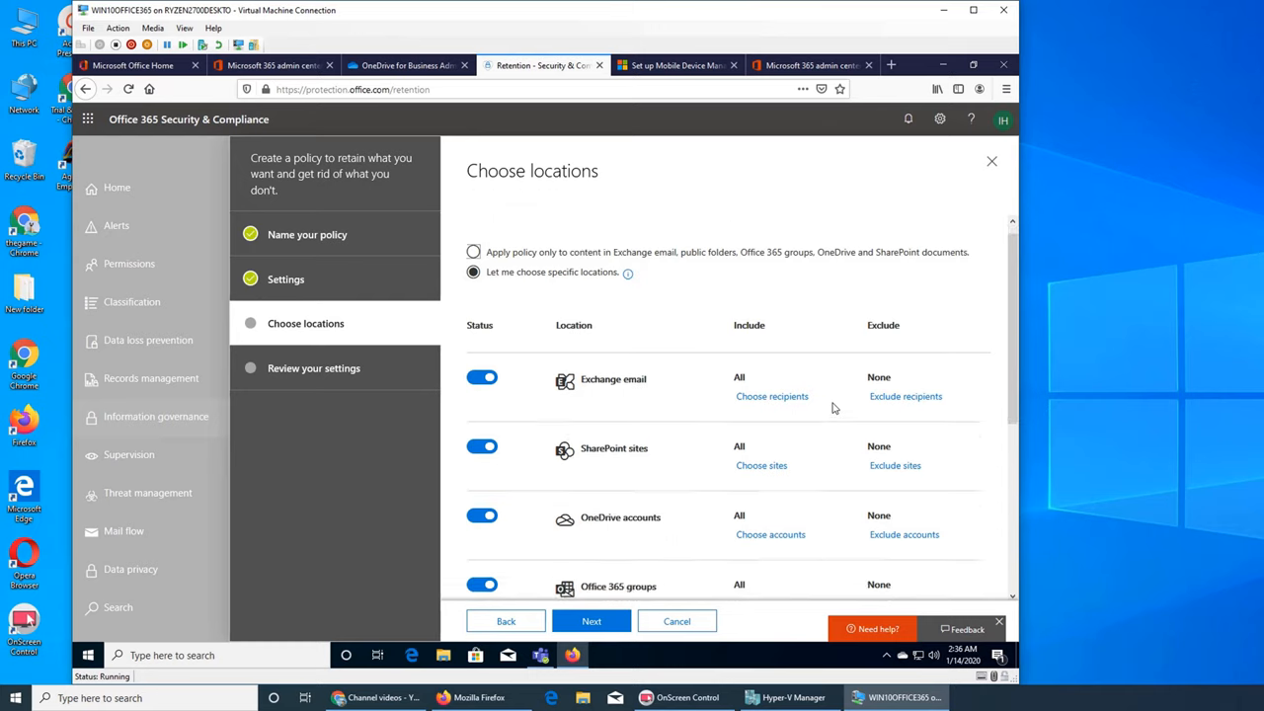
scroll(down, 3)
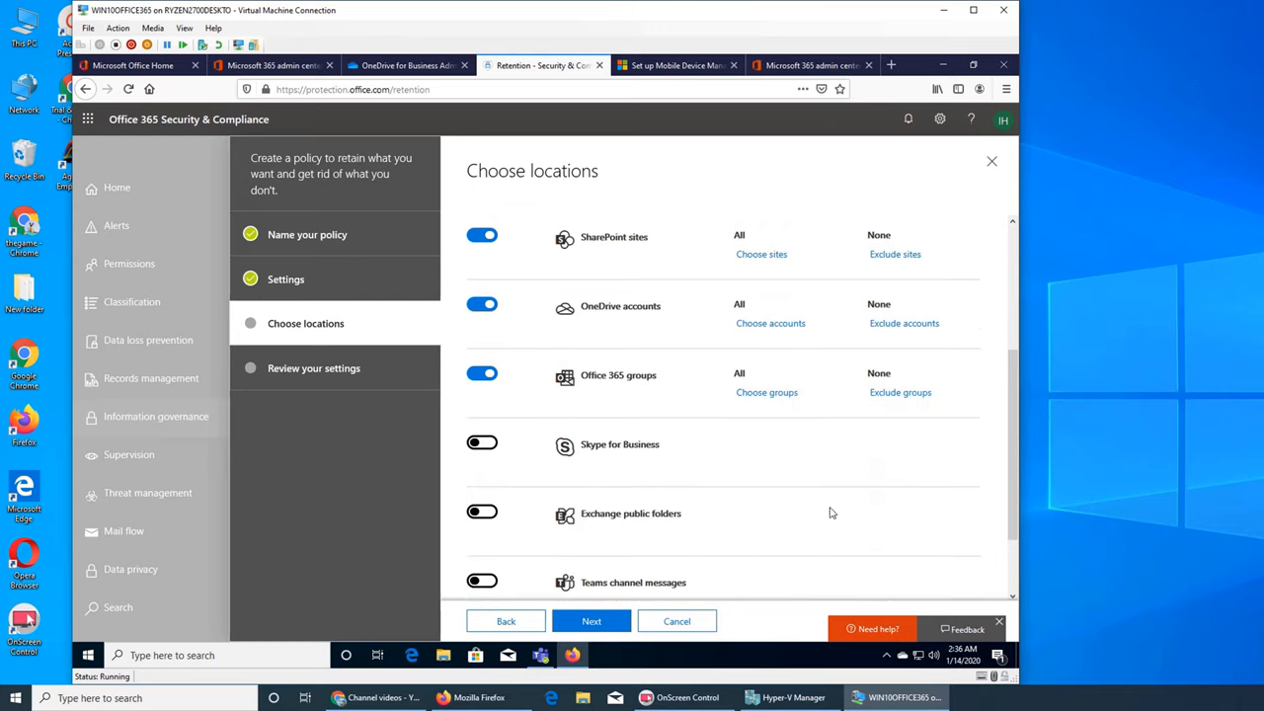
scroll(down, 3)
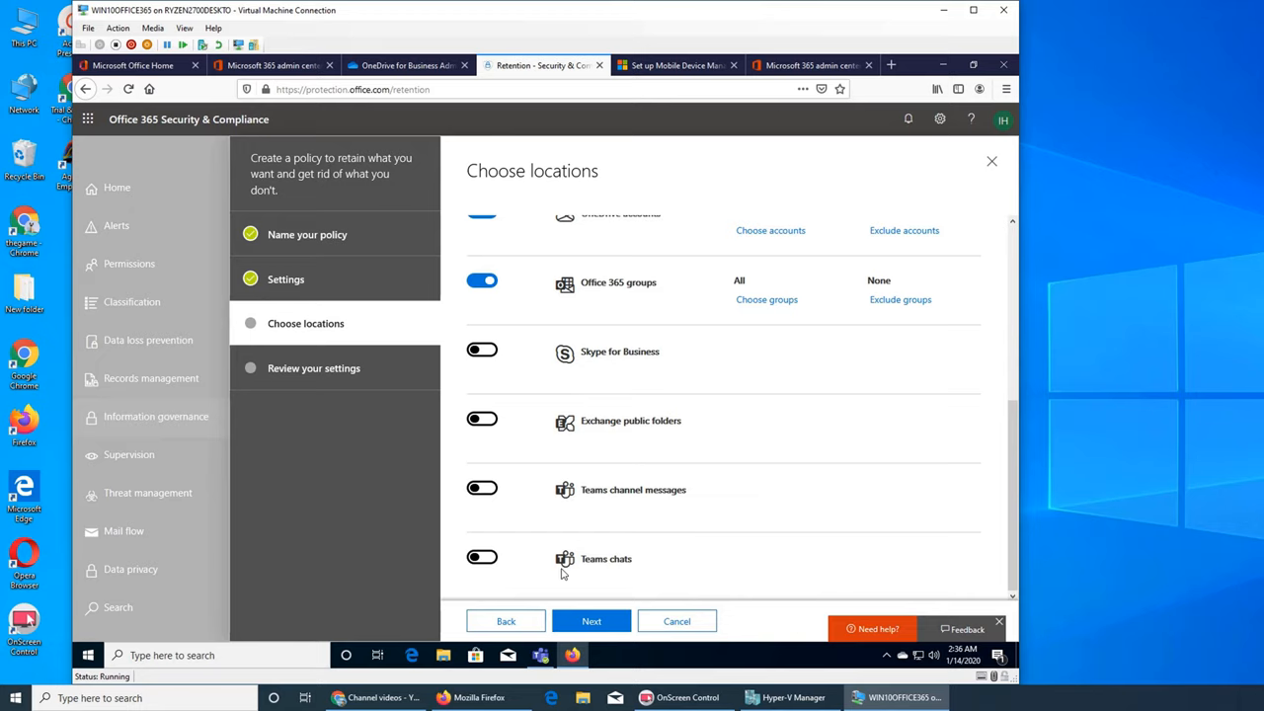
mouse_move(503, 538)
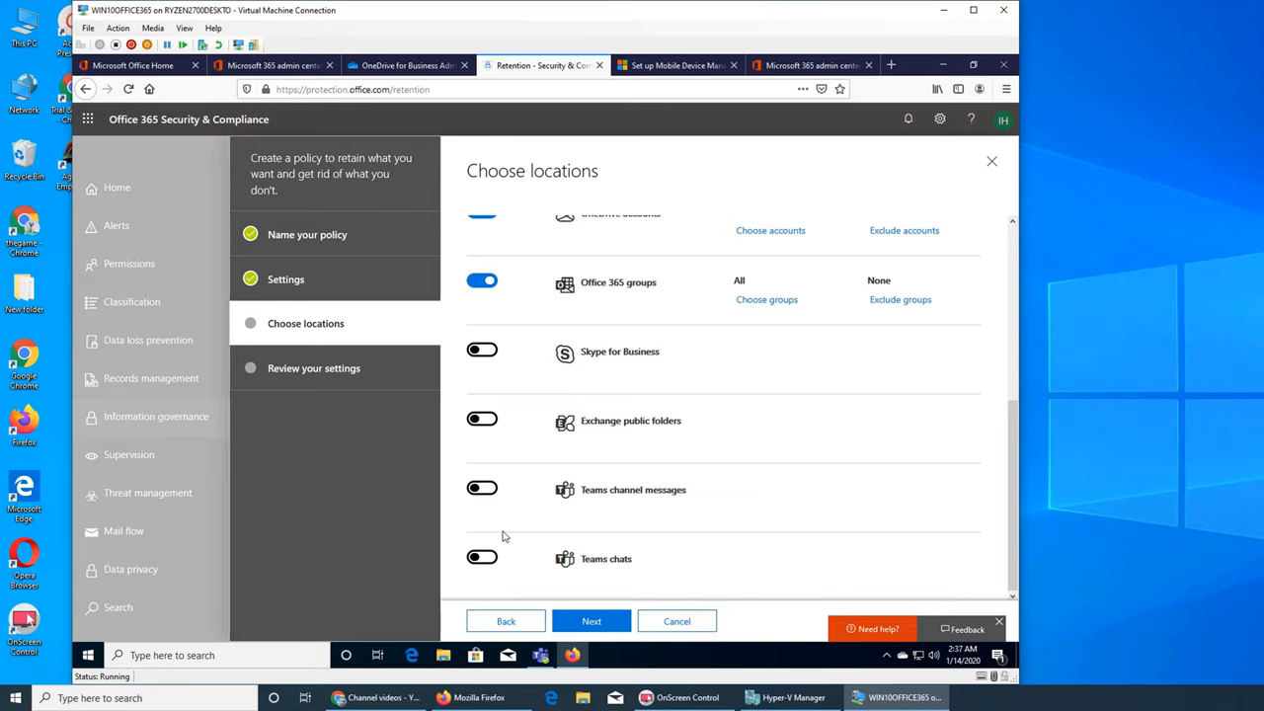
mouse_move(553, 533)
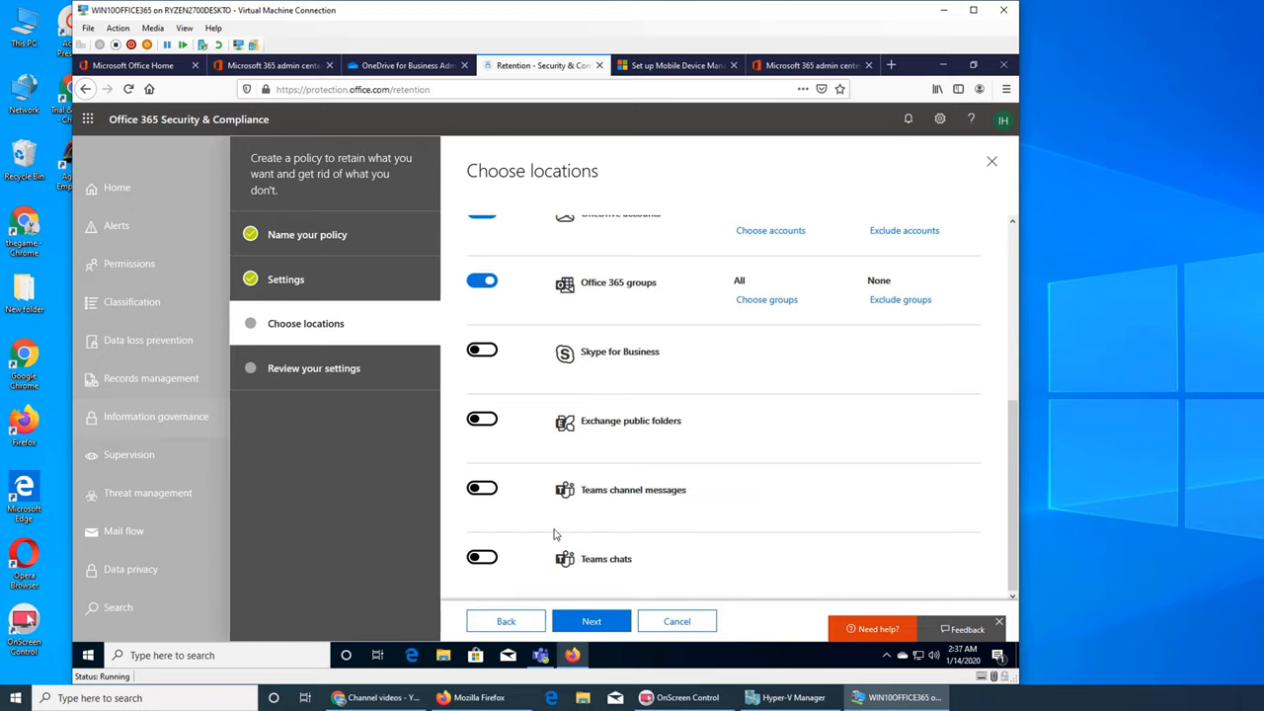
mouse_move(600, 523)
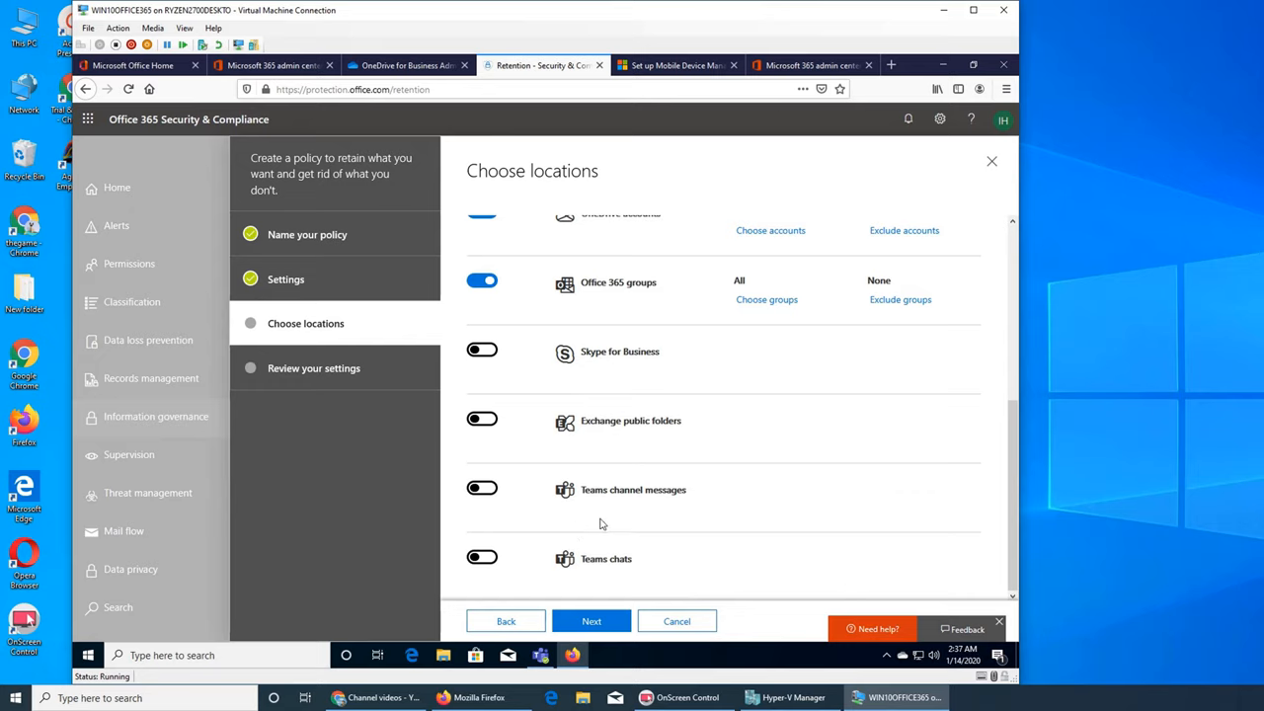
mouse_move(802, 486)
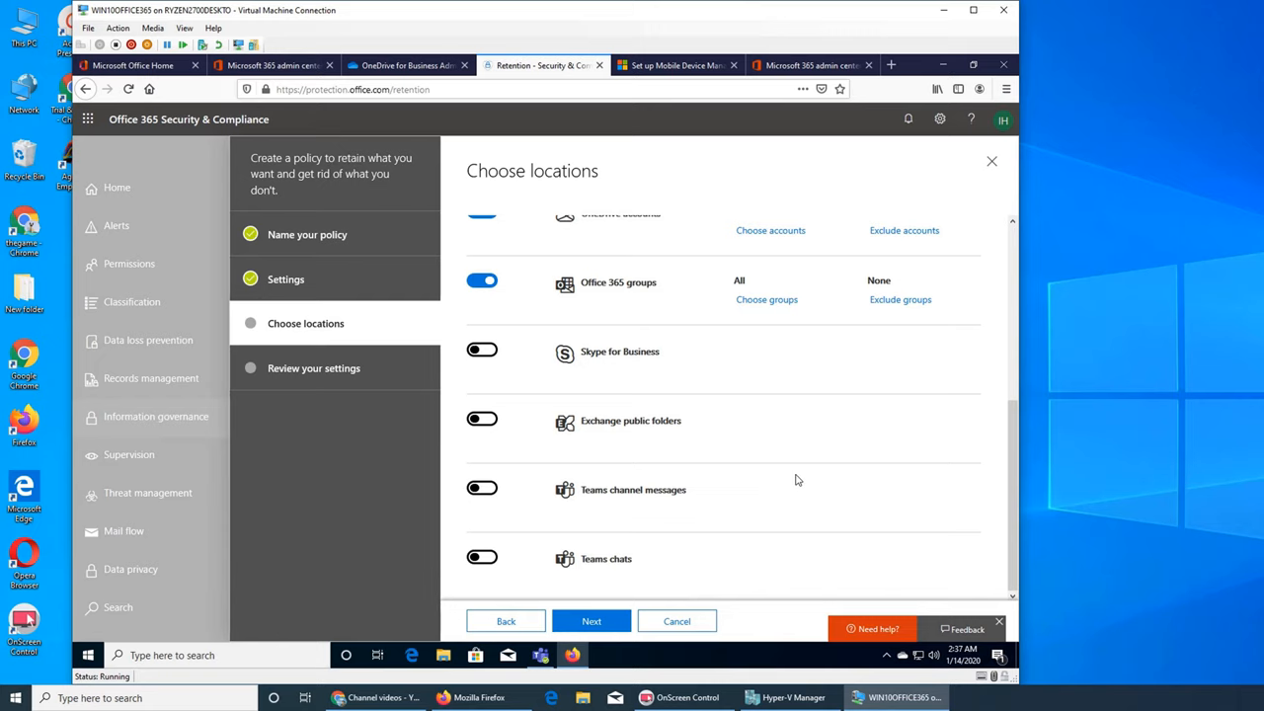
Reach the Review your settings page and cancel creating the retention policy.
scroll(up, 3)
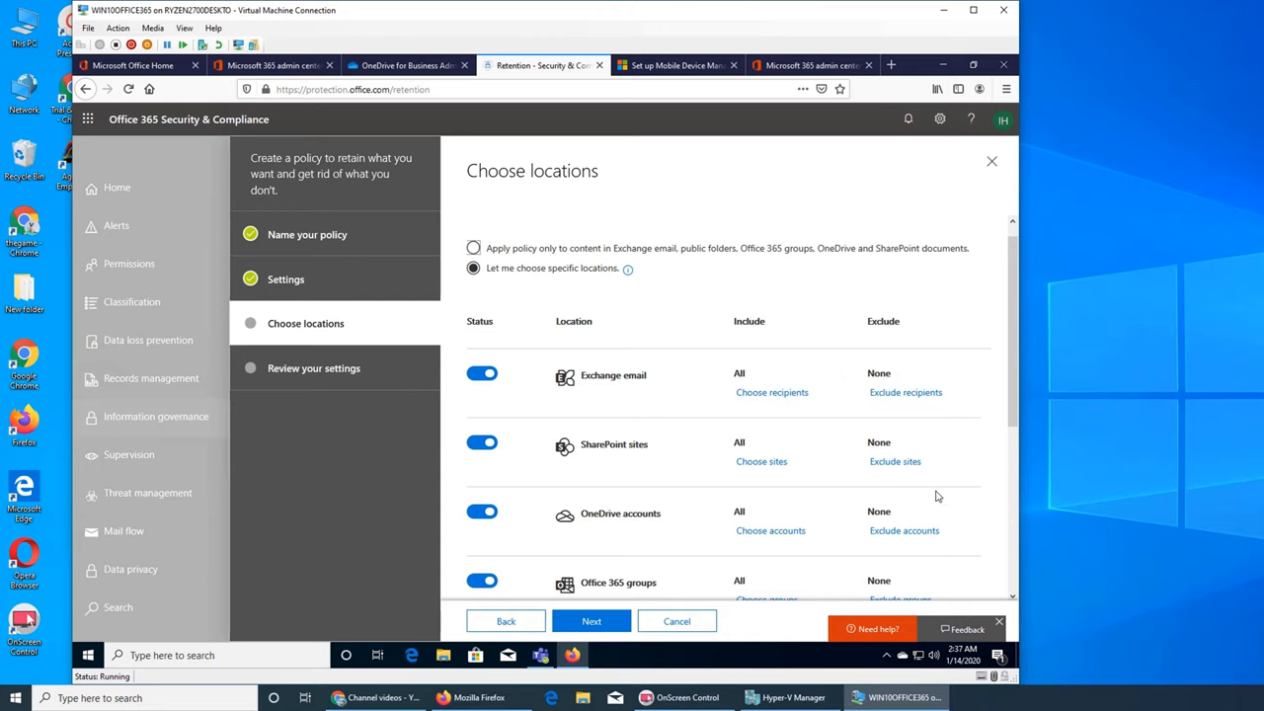
scroll(down, 3)
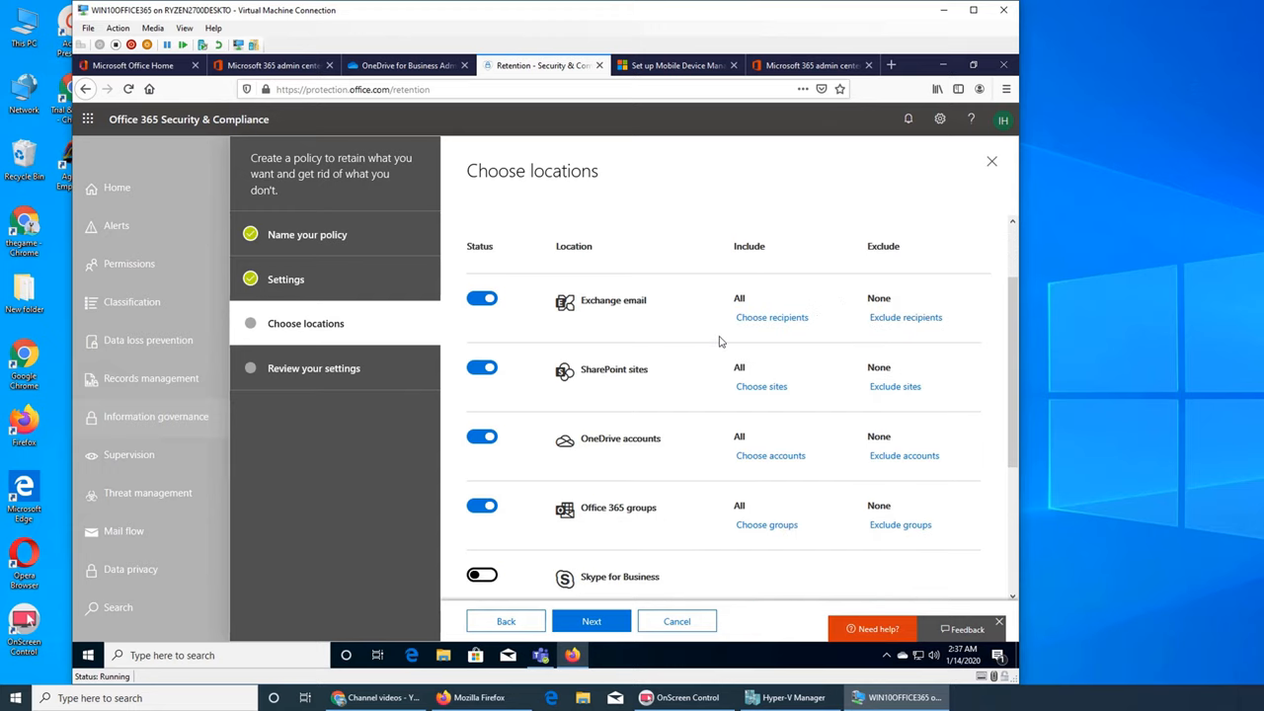
scroll(down, 3)
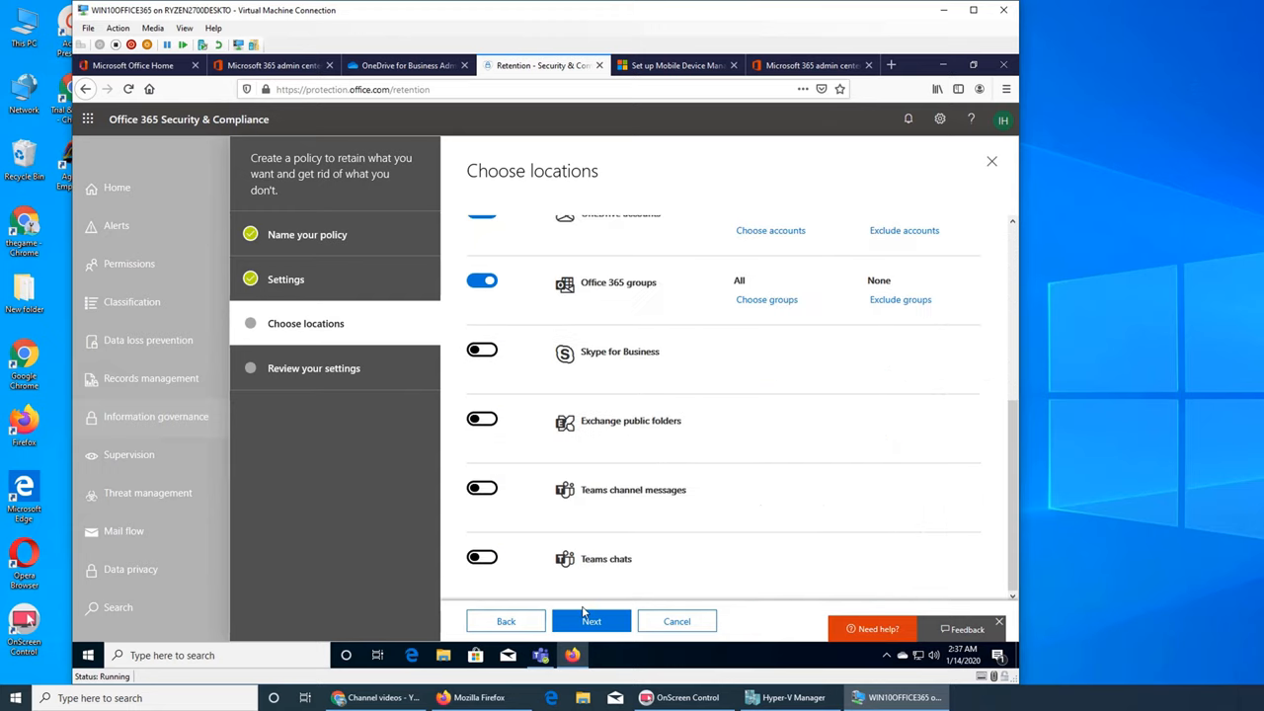
click(590, 620)
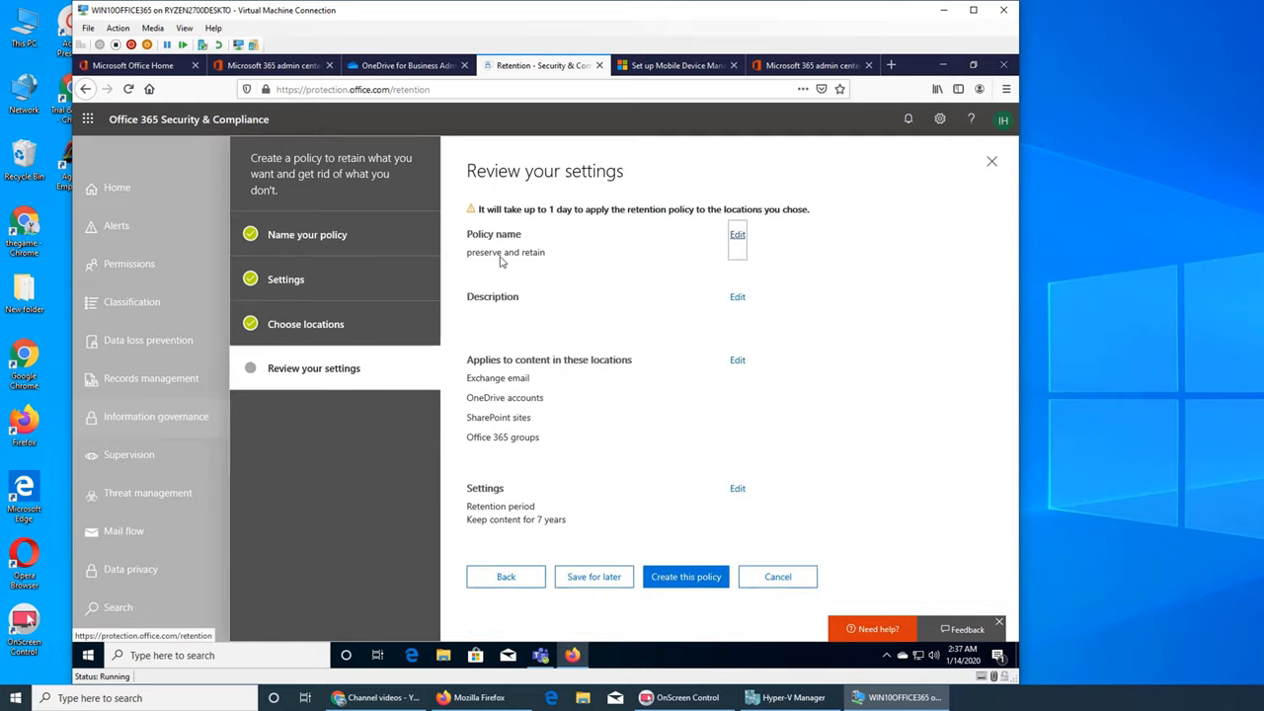
mouse_move(616, 324)
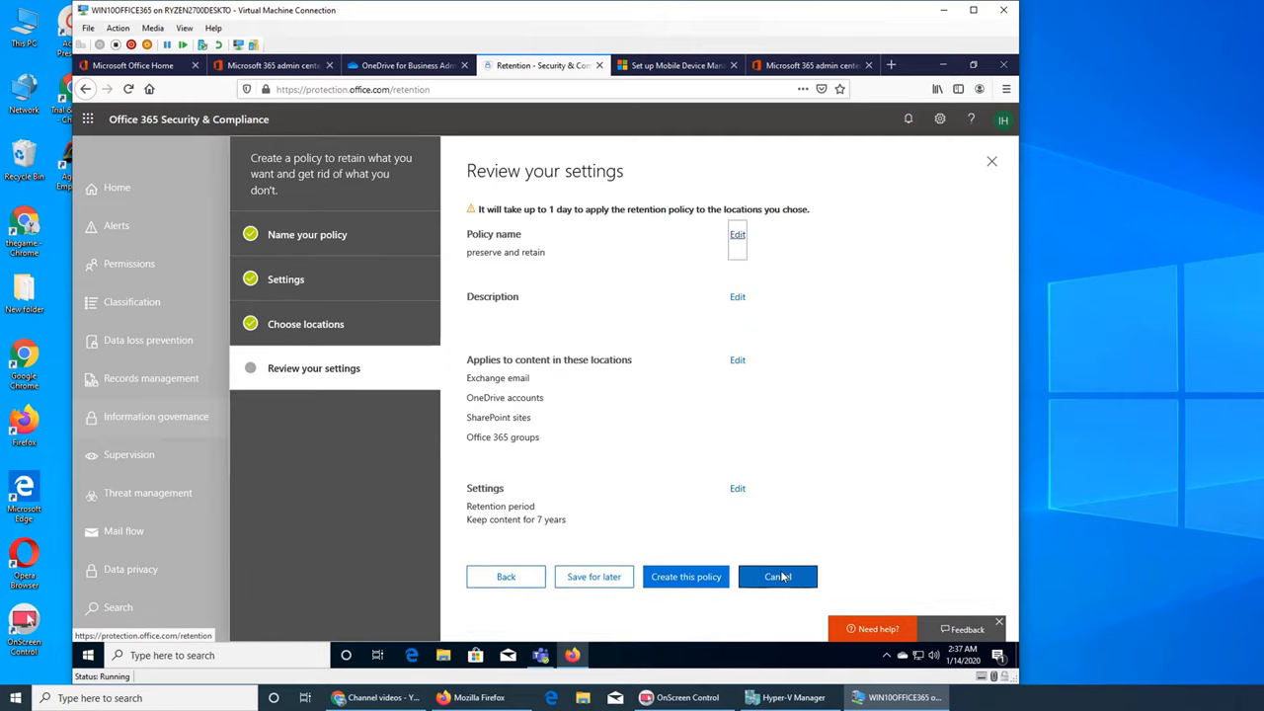
click(778, 577)
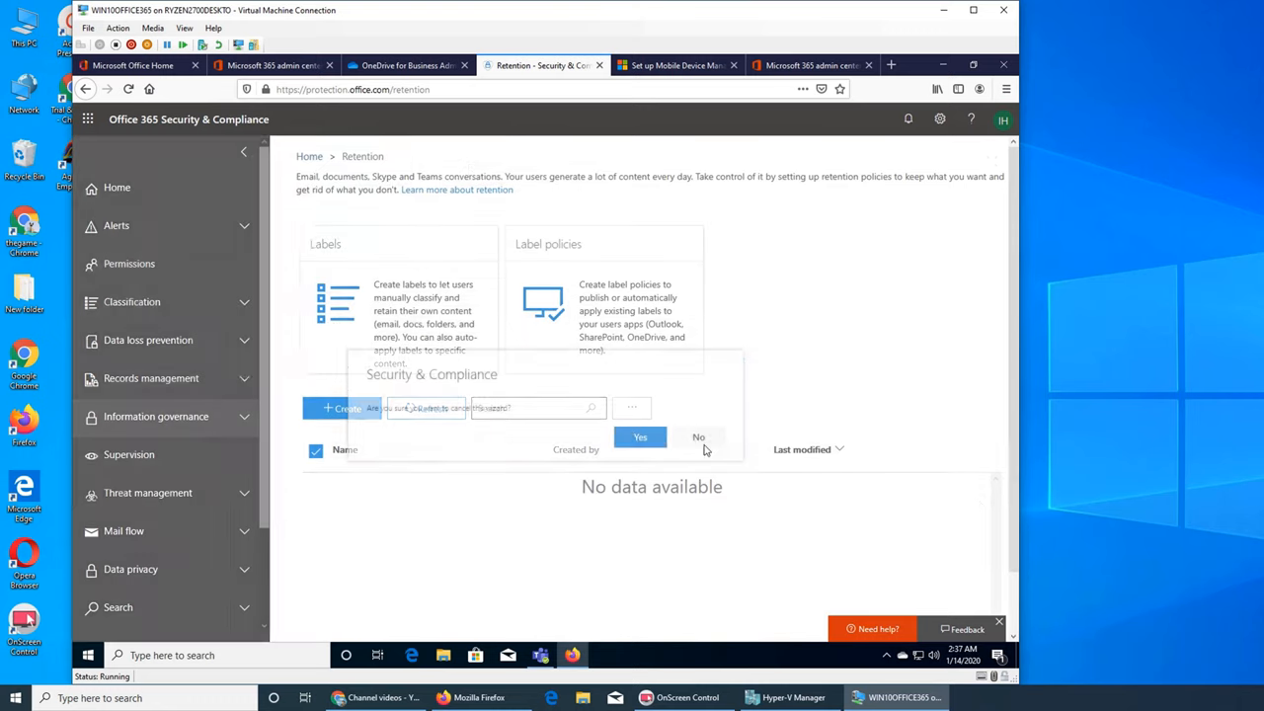
Return to the OneDrive admin center and show its Compliance page.
click(405, 65)
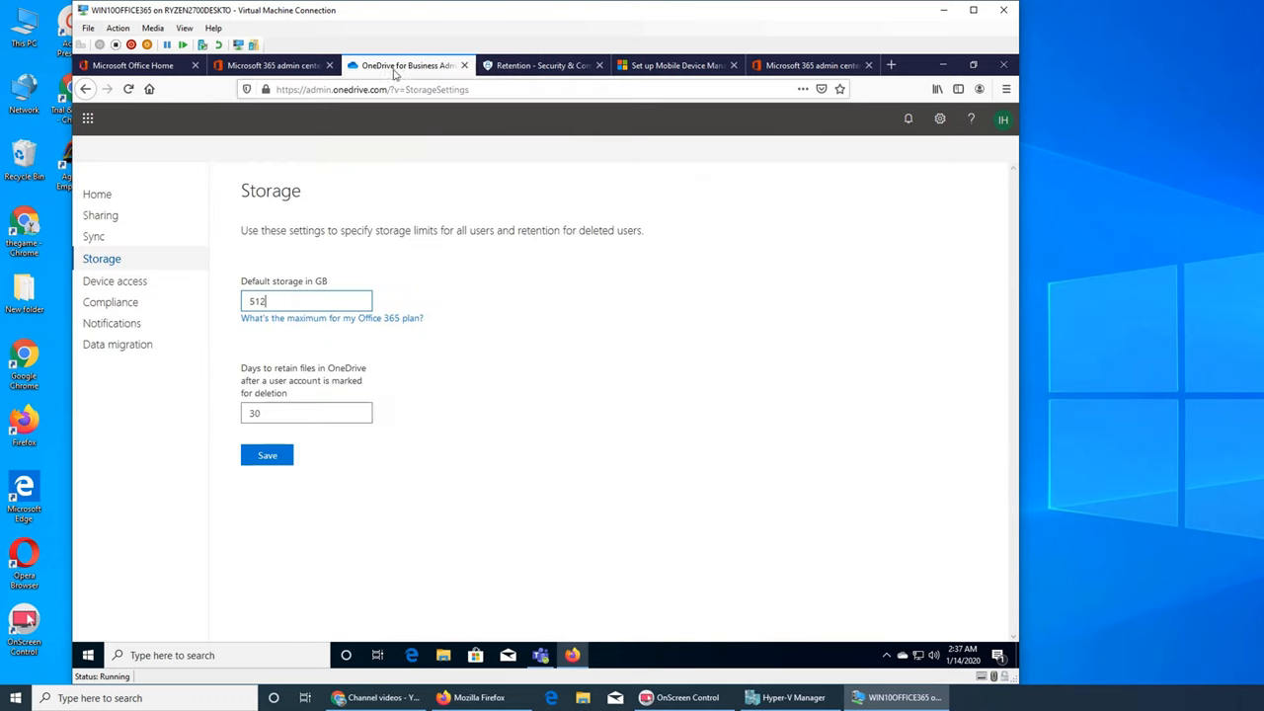
mouse_move(111, 302)
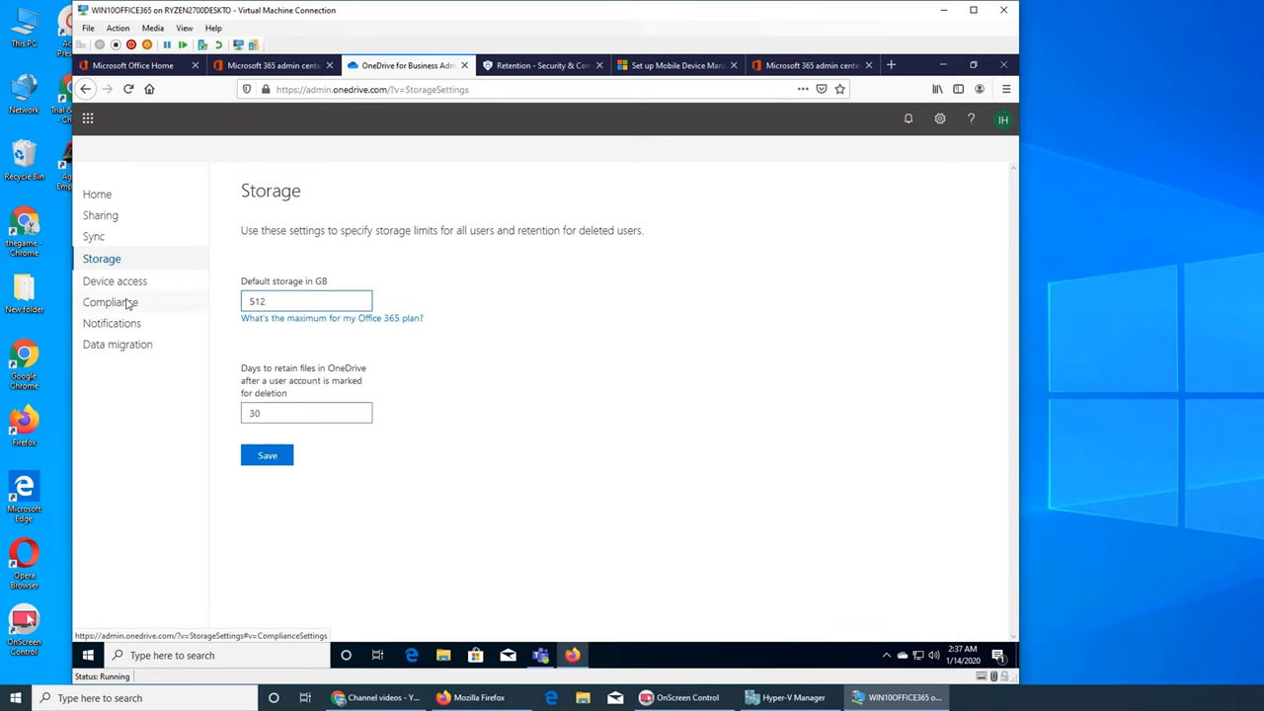
click(111, 300)
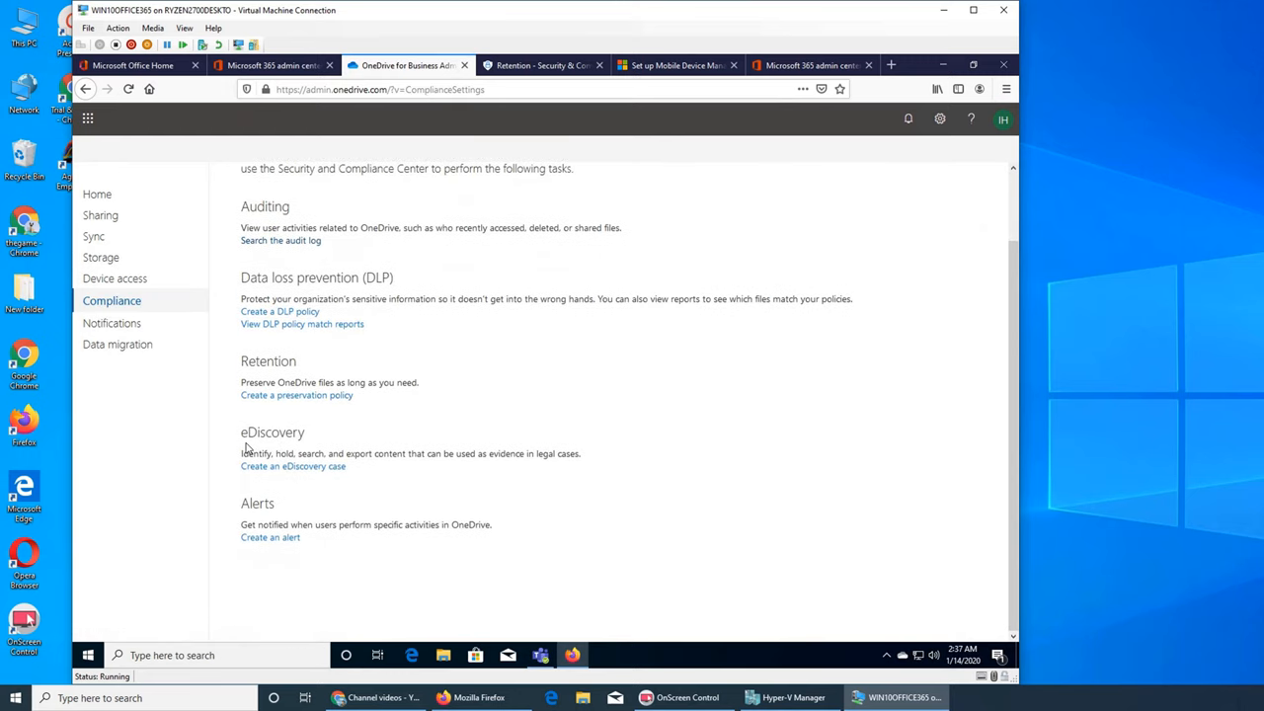
mouse_move(893, 476)
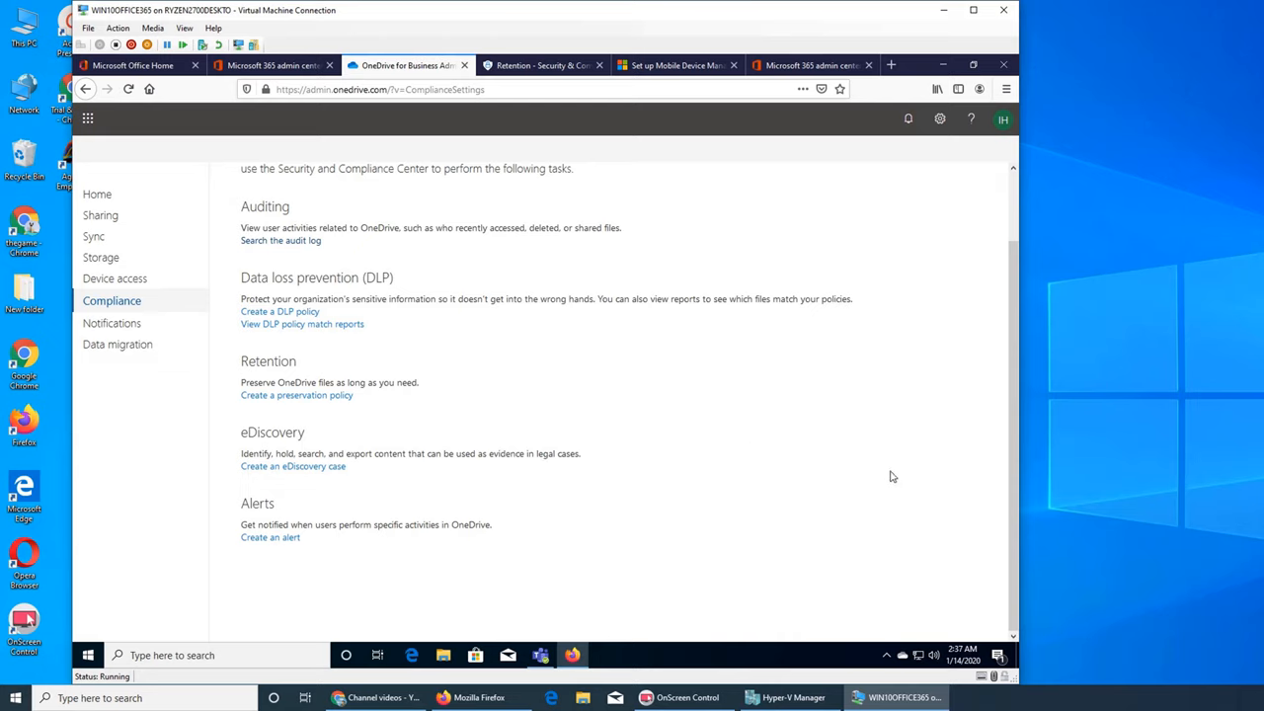
mouse_move(608, 454)
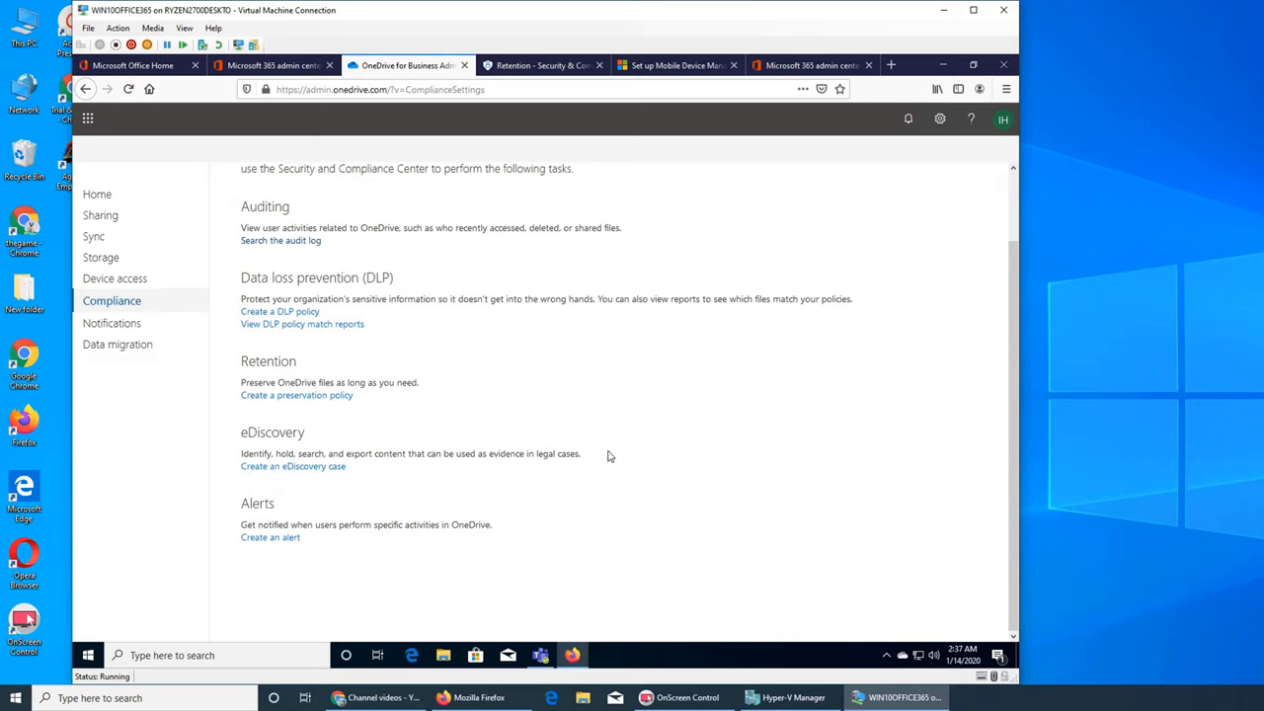
mouse_move(586, 462)
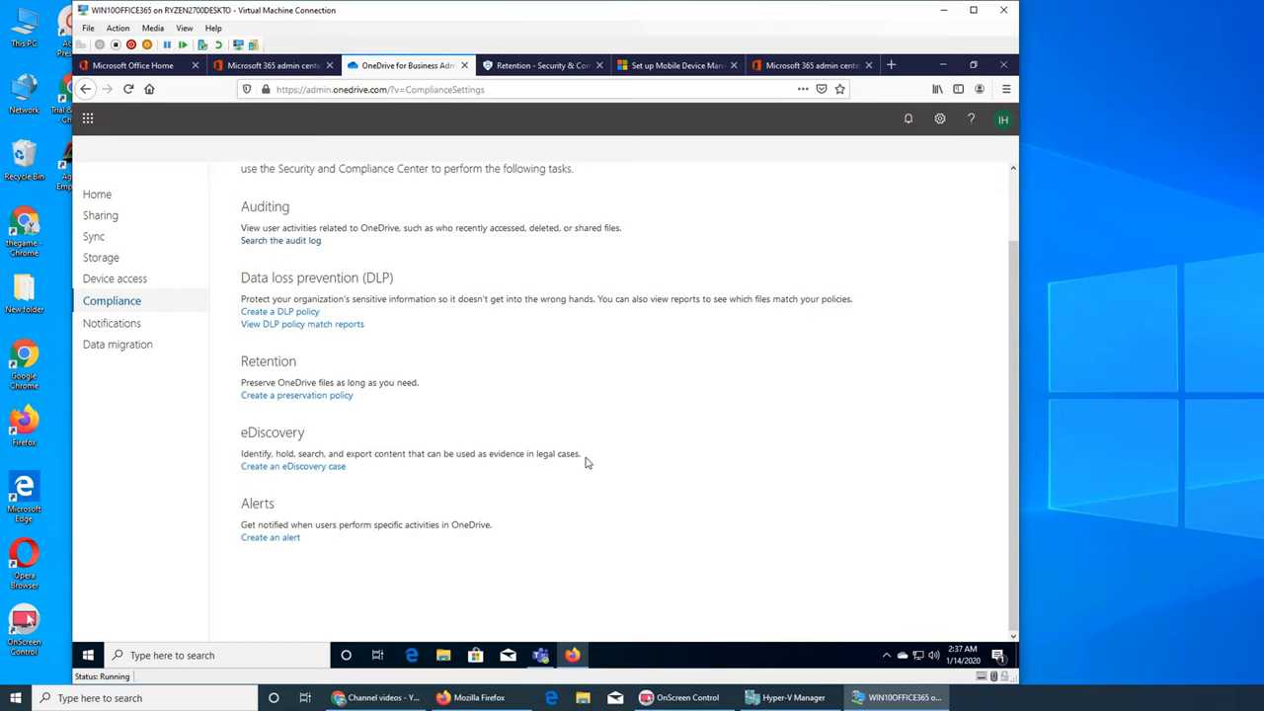
mouse_move(1004, 557)
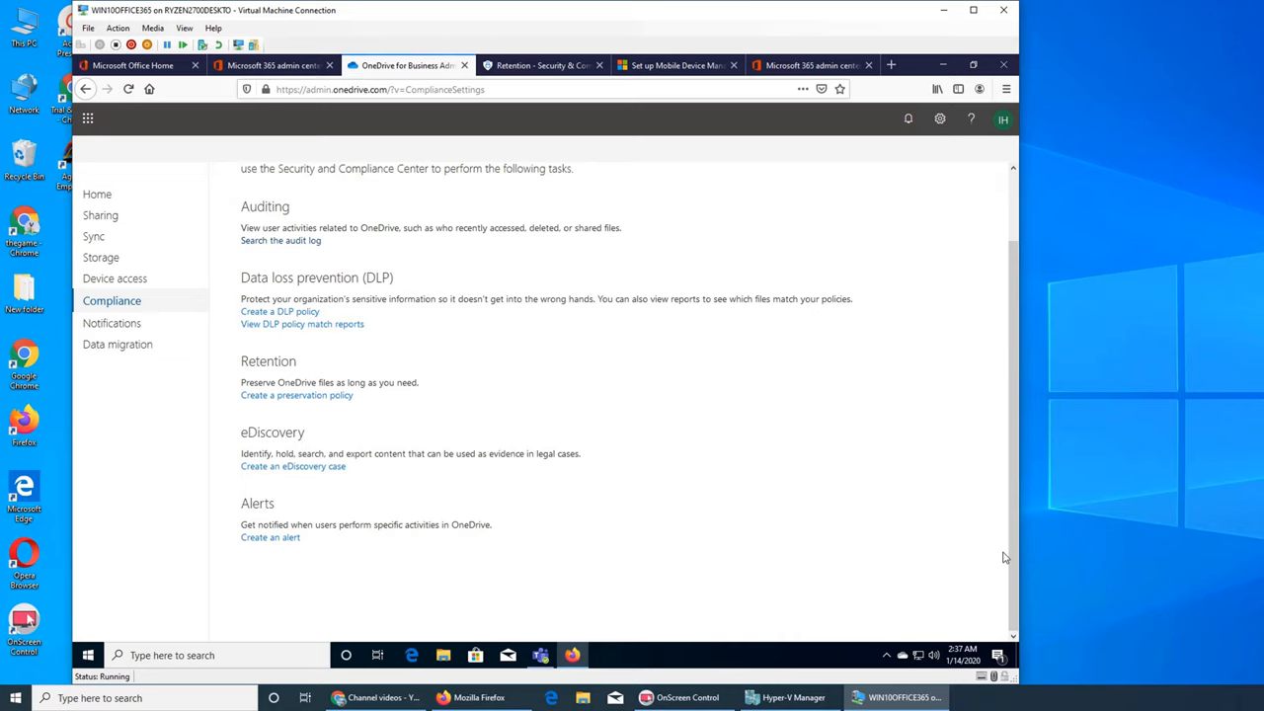
mouse_move(984, 565)
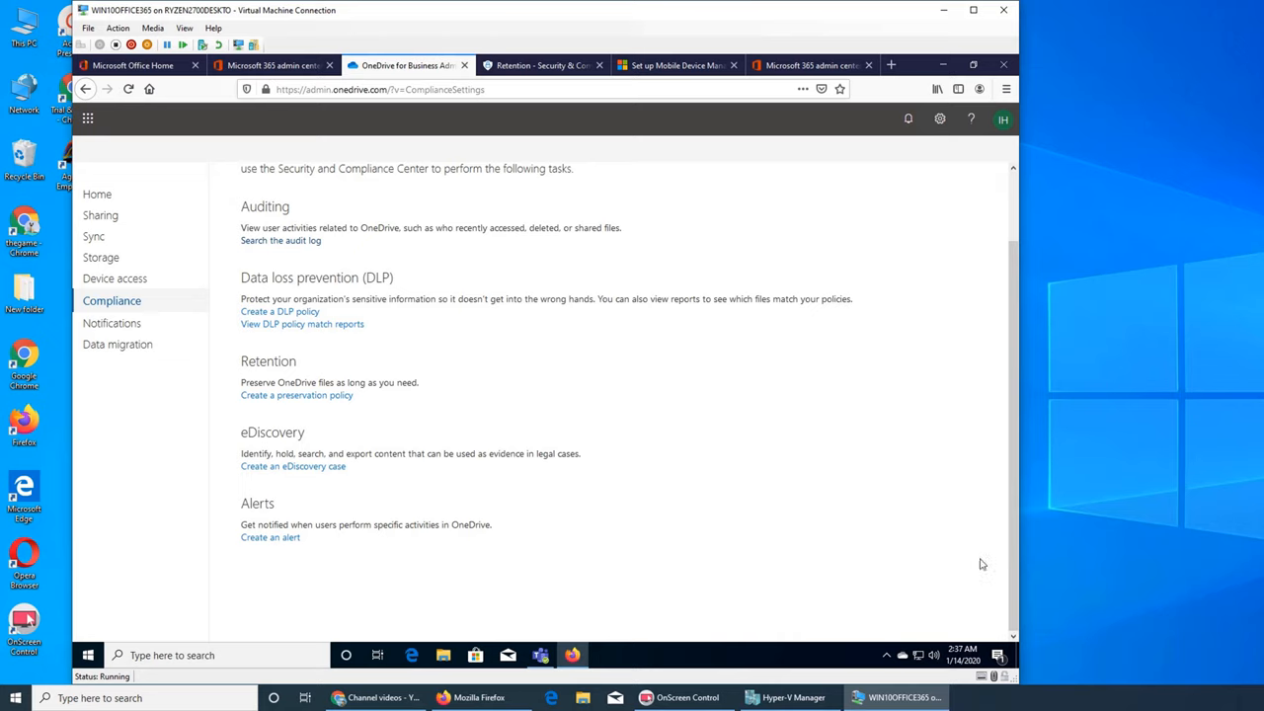
mouse_move(293, 466)
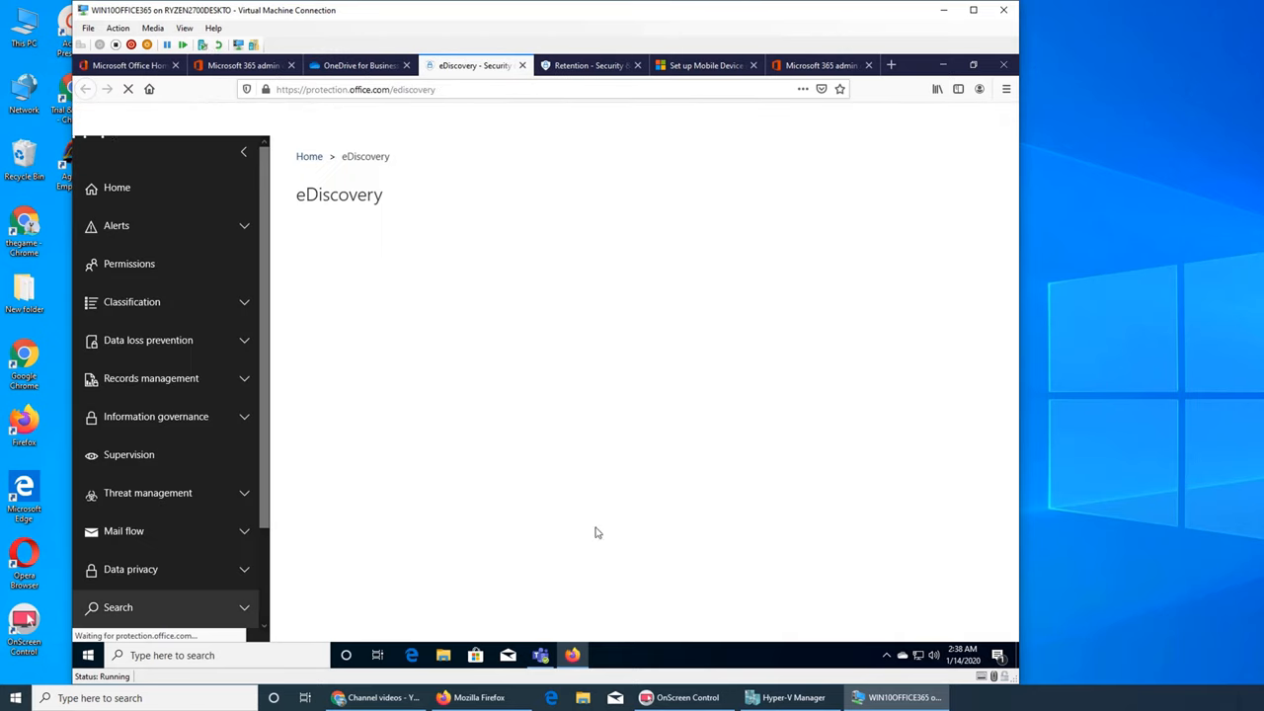
click(703, 66)
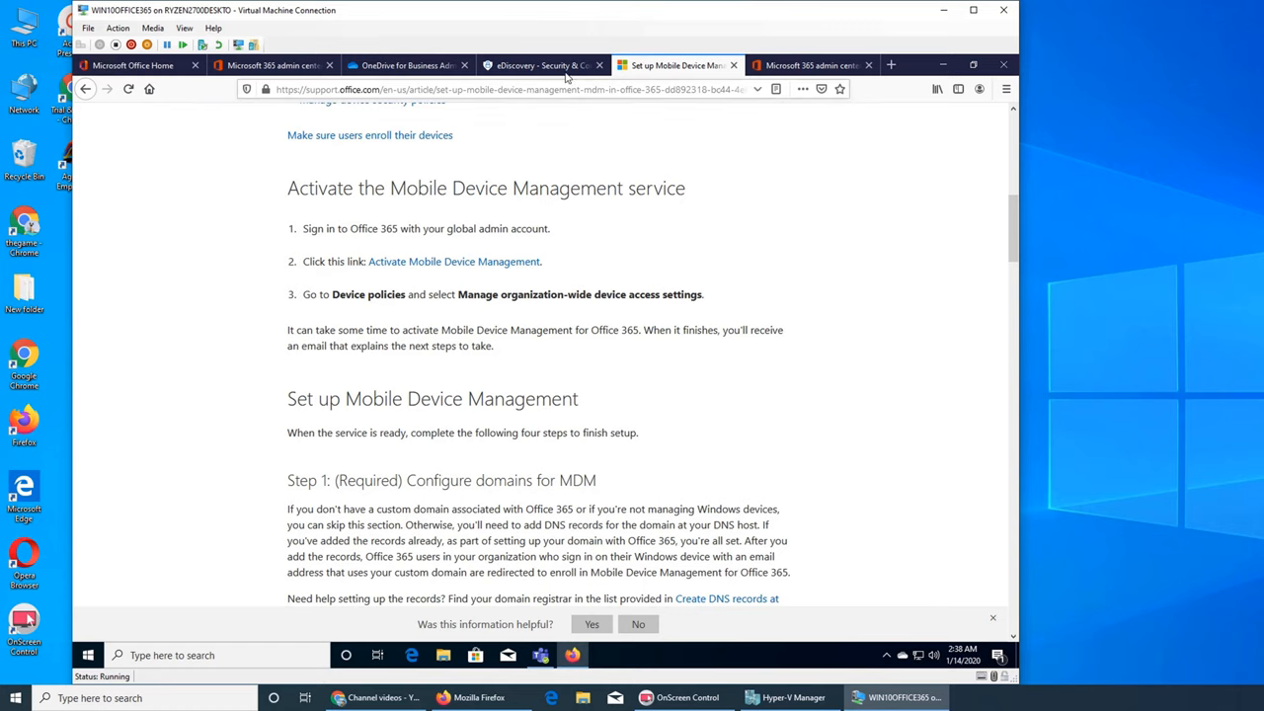
click(541, 65)
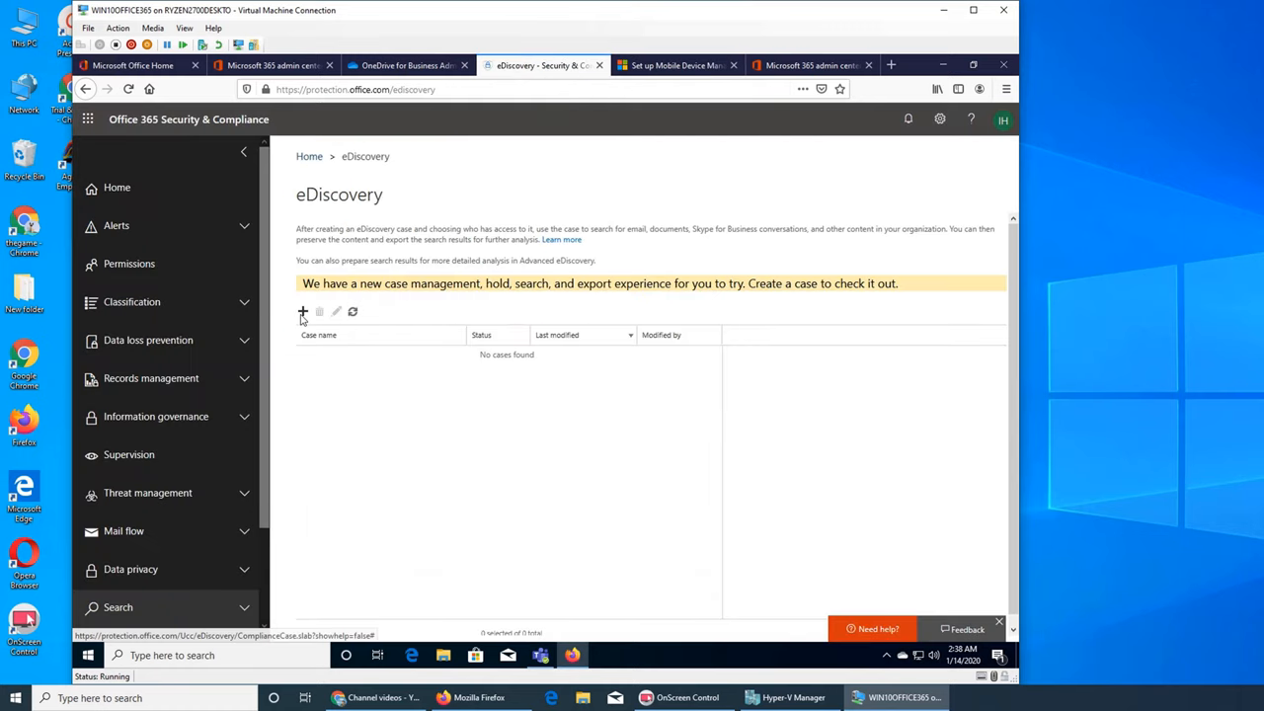
click(304, 312)
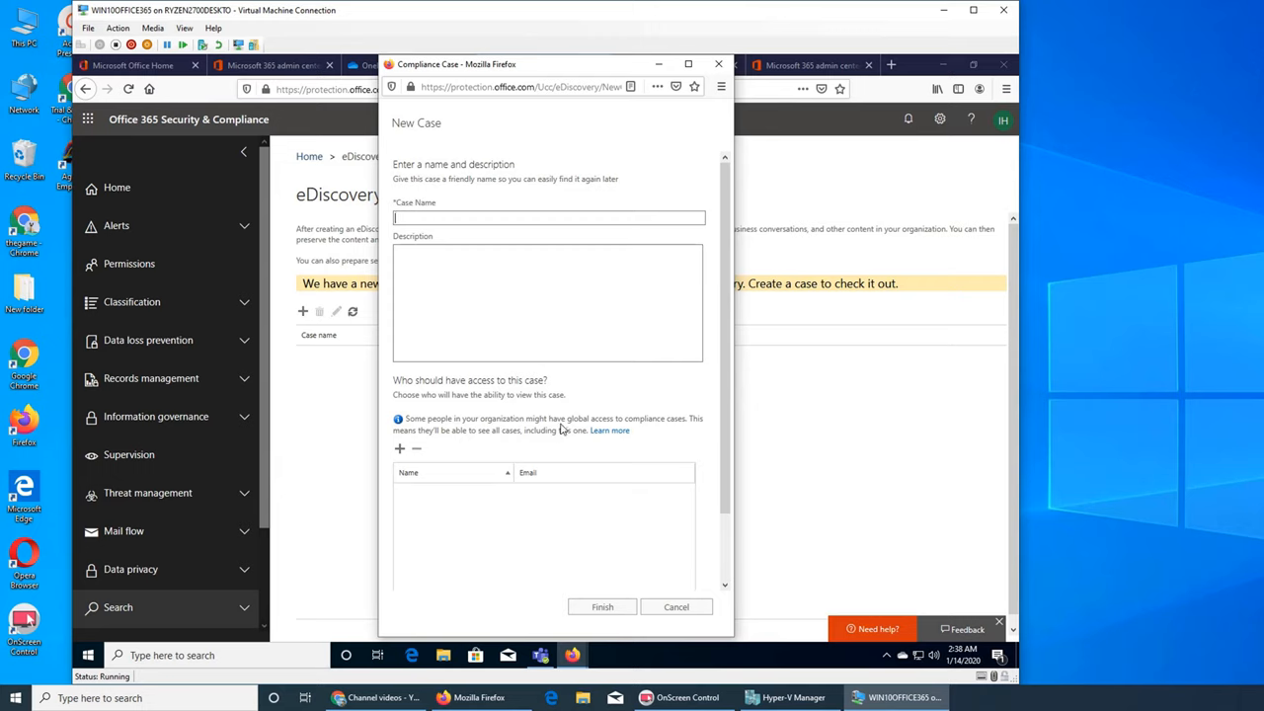
scroll(down, 3)
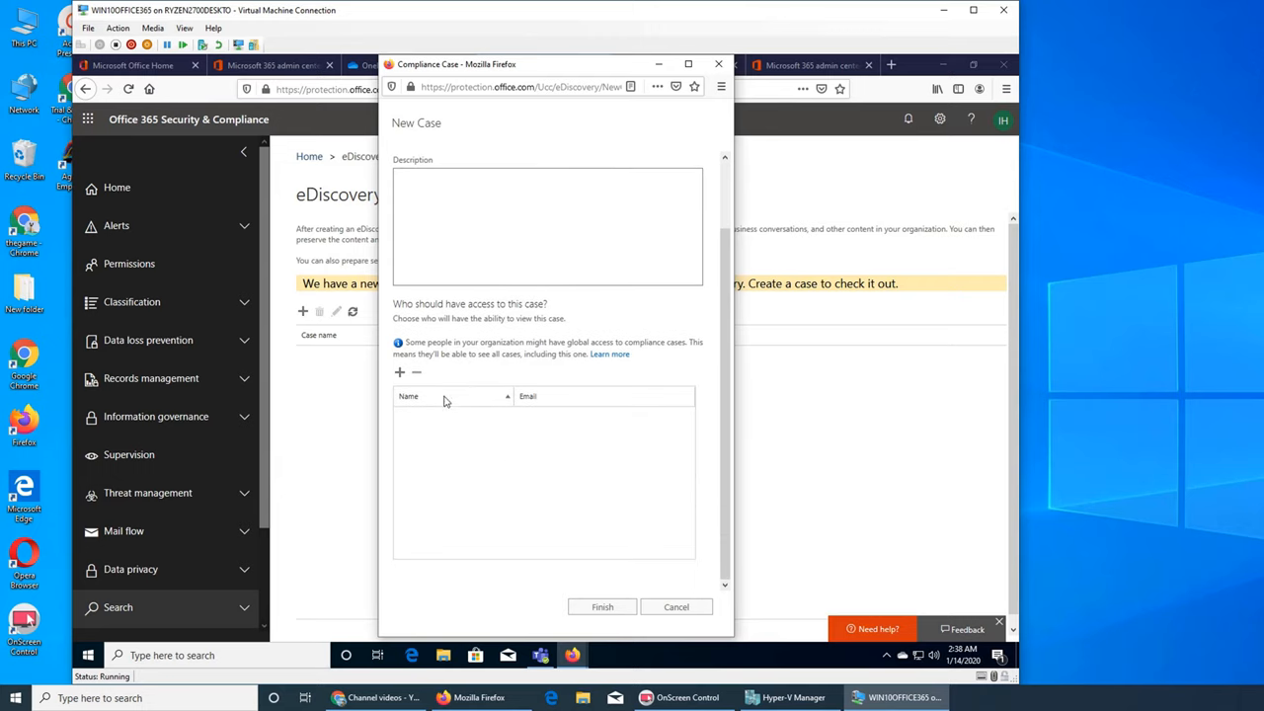
click(399, 371)
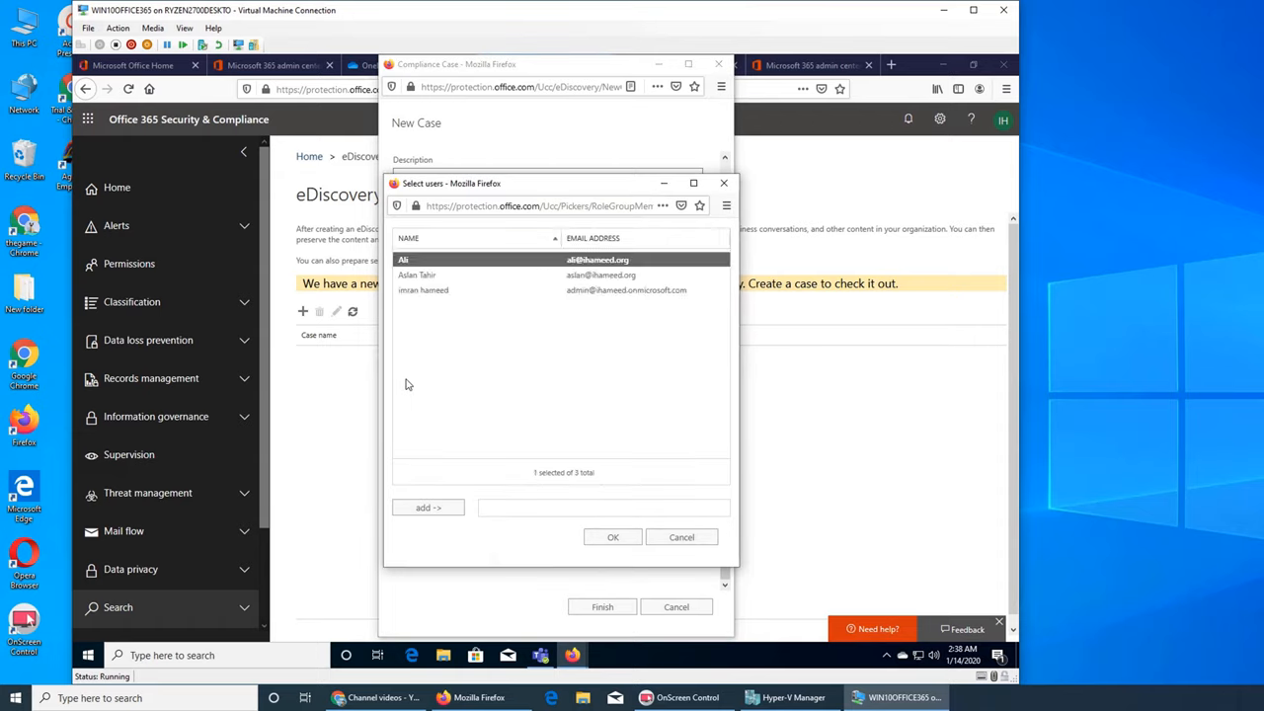
mouse_move(683, 534)
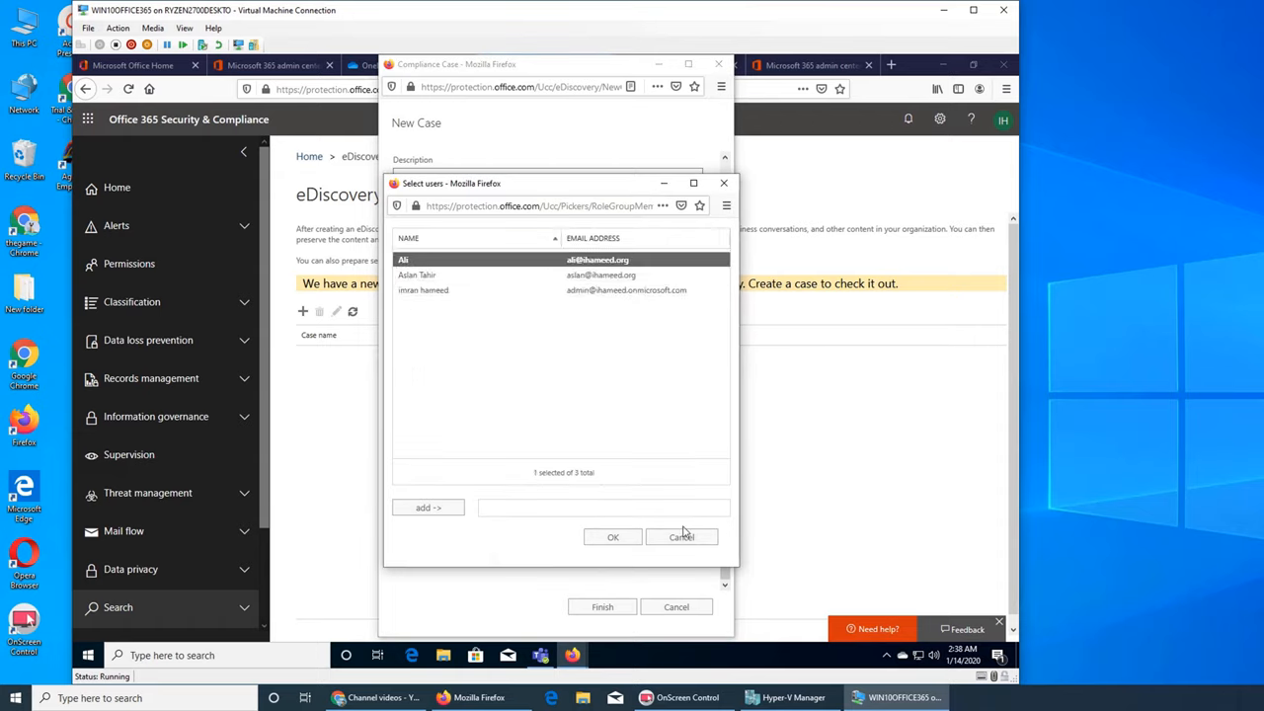
click(682, 538)
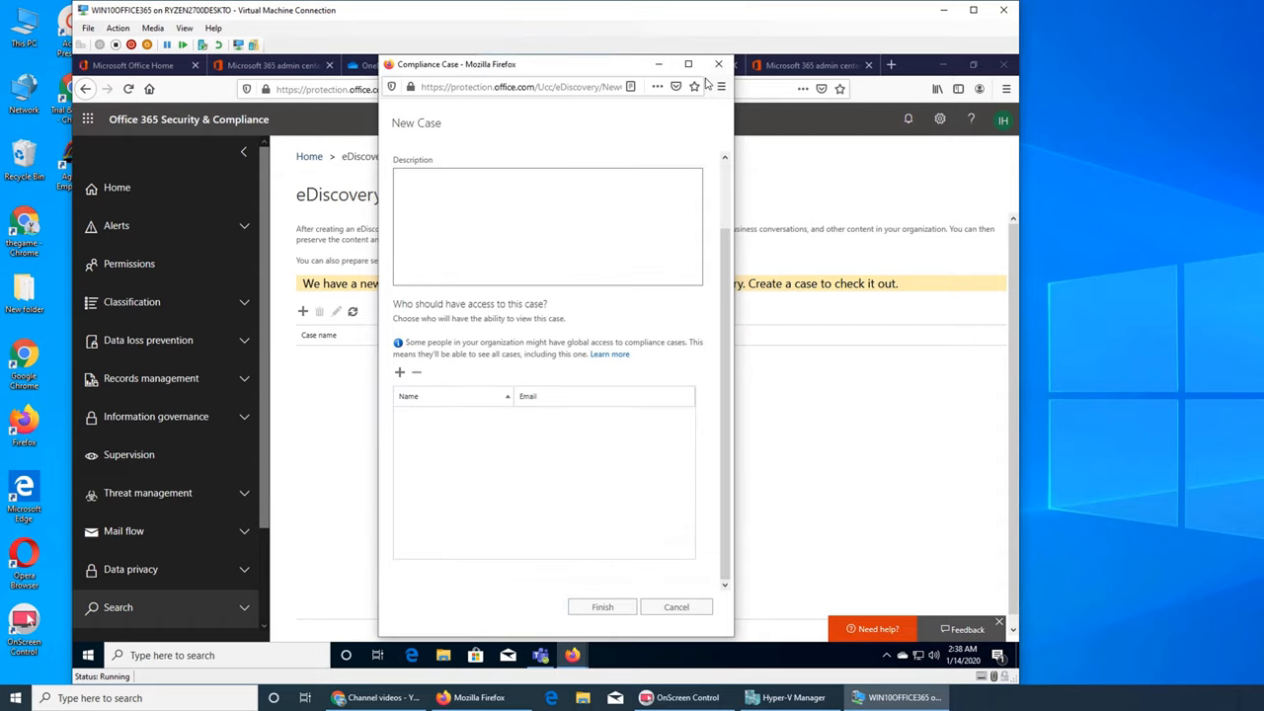
click(676, 607)
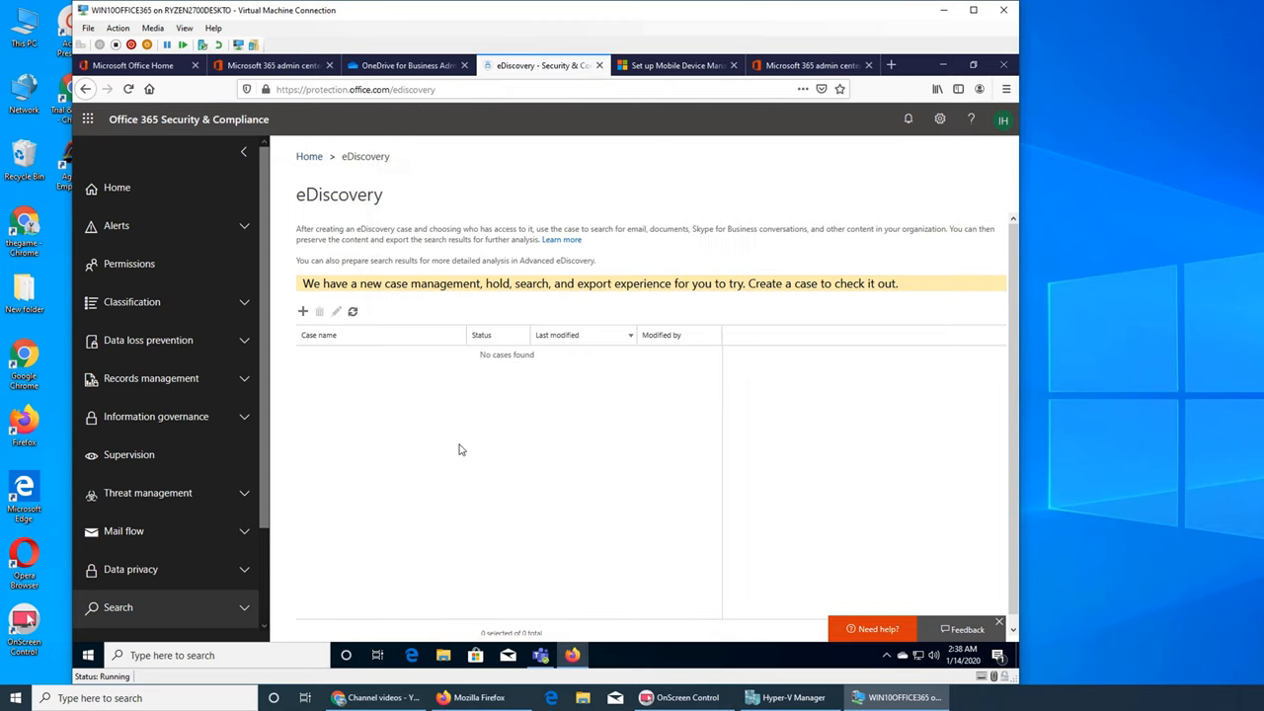
mouse_move(365, 253)
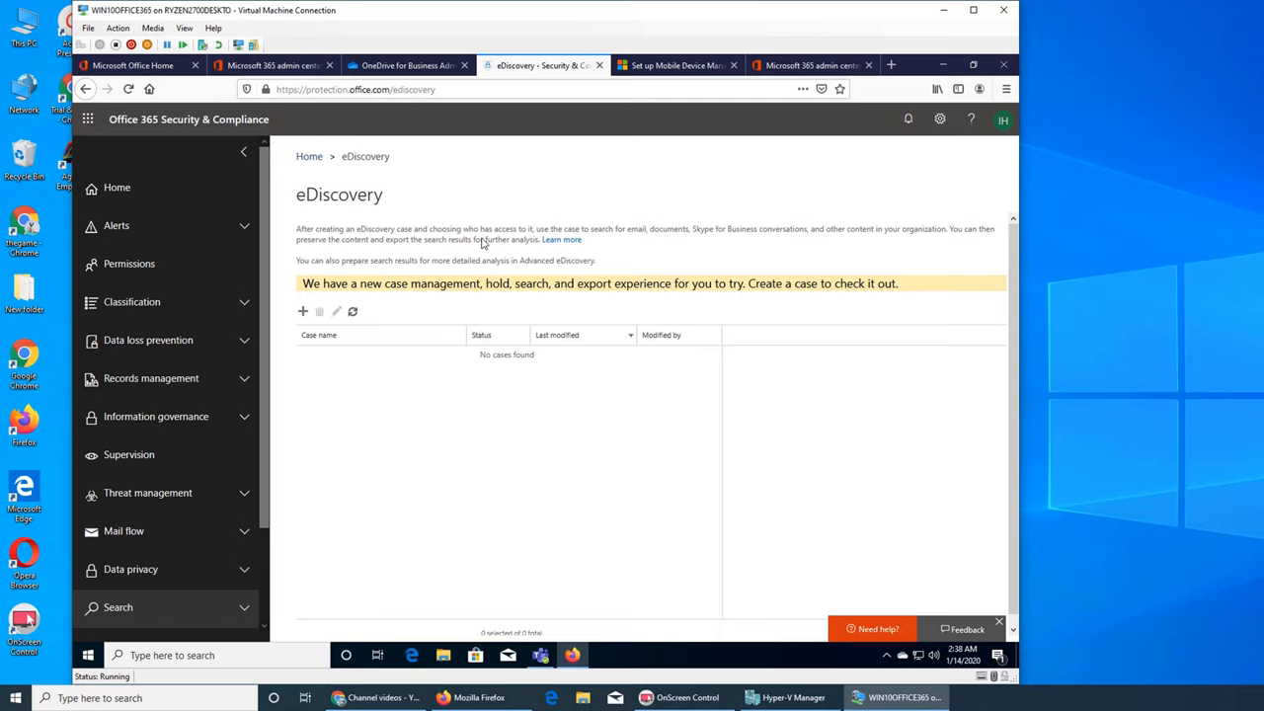
mouse_move(624, 253)
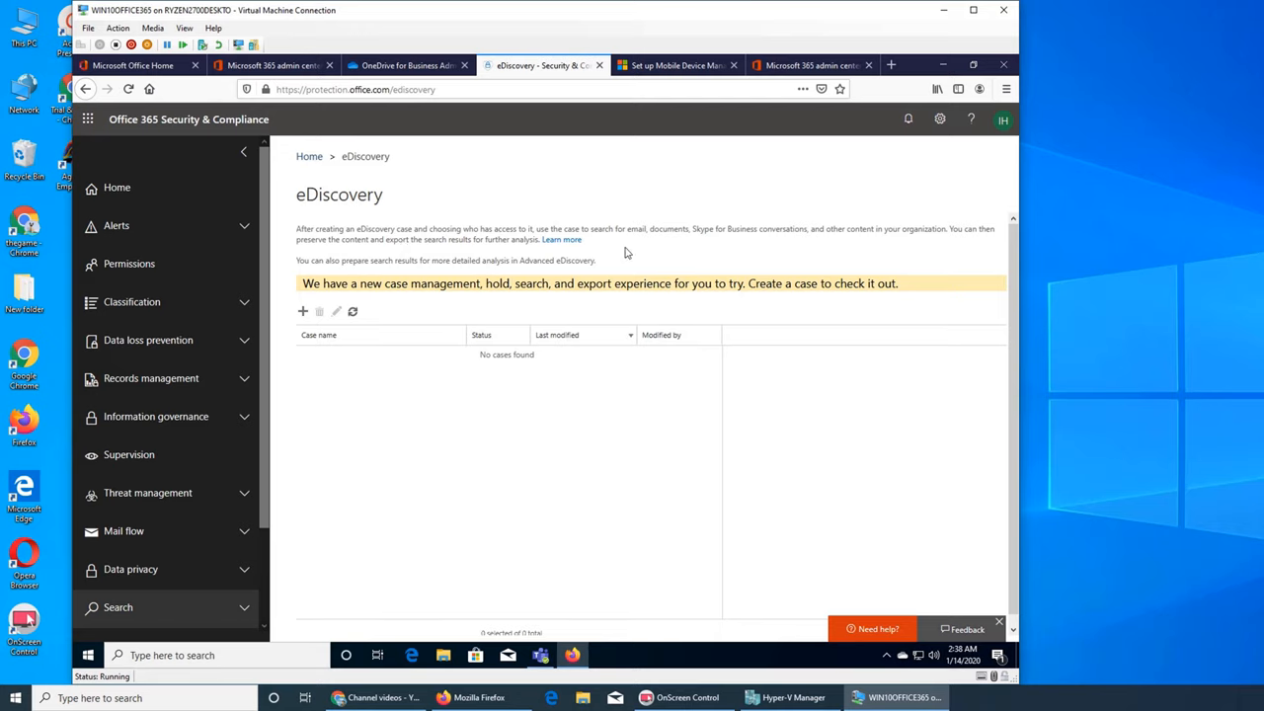
mouse_move(668, 245)
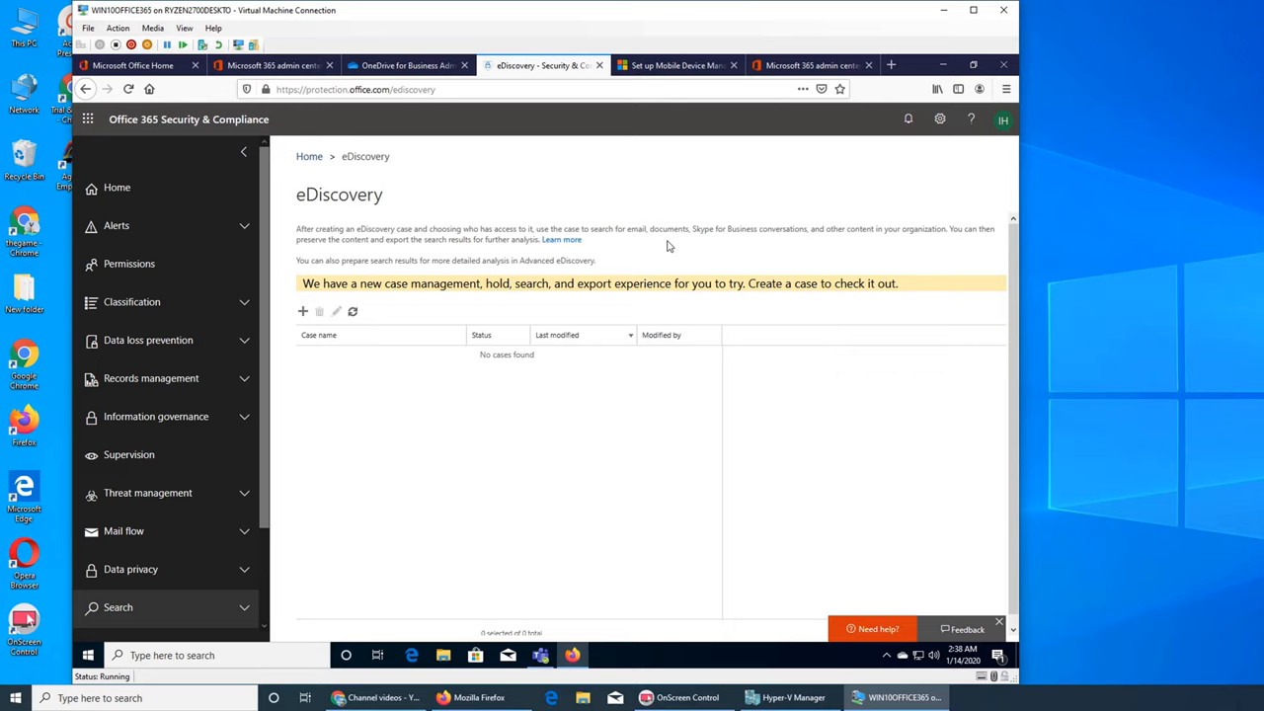
mouse_move(318, 347)
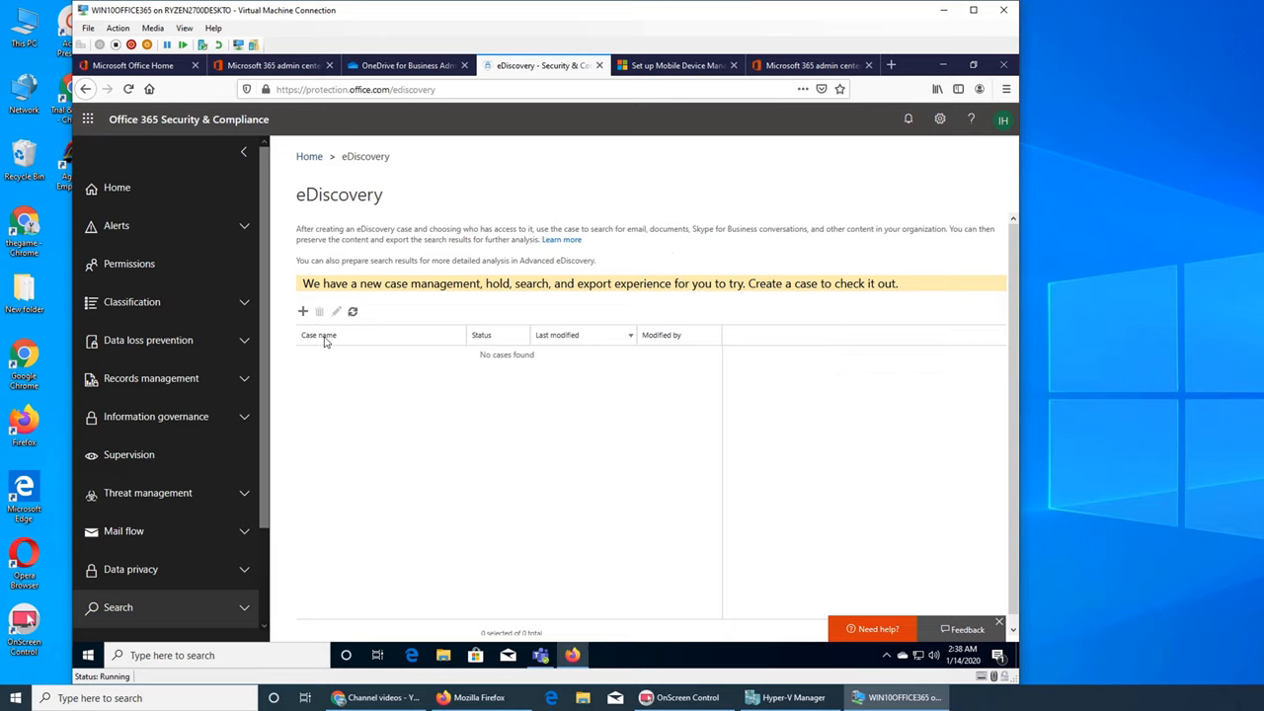
mouse_move(385, 409)
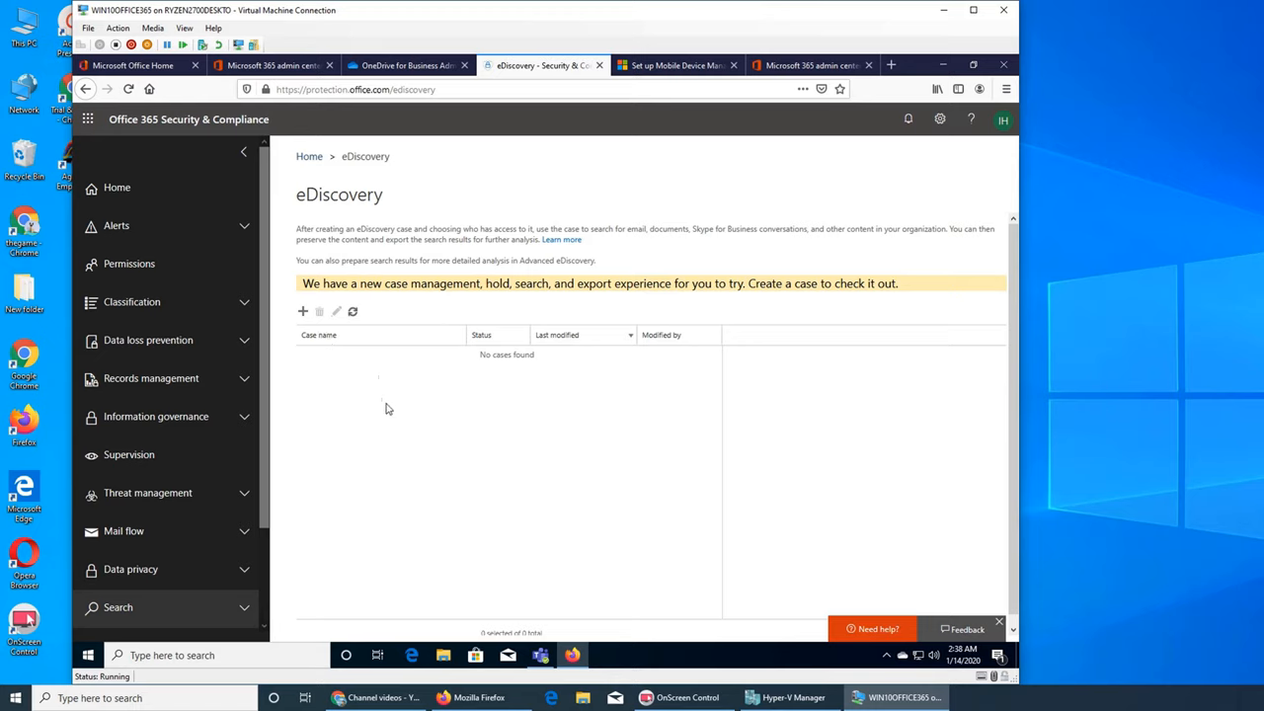
mouse_move(537, 430)
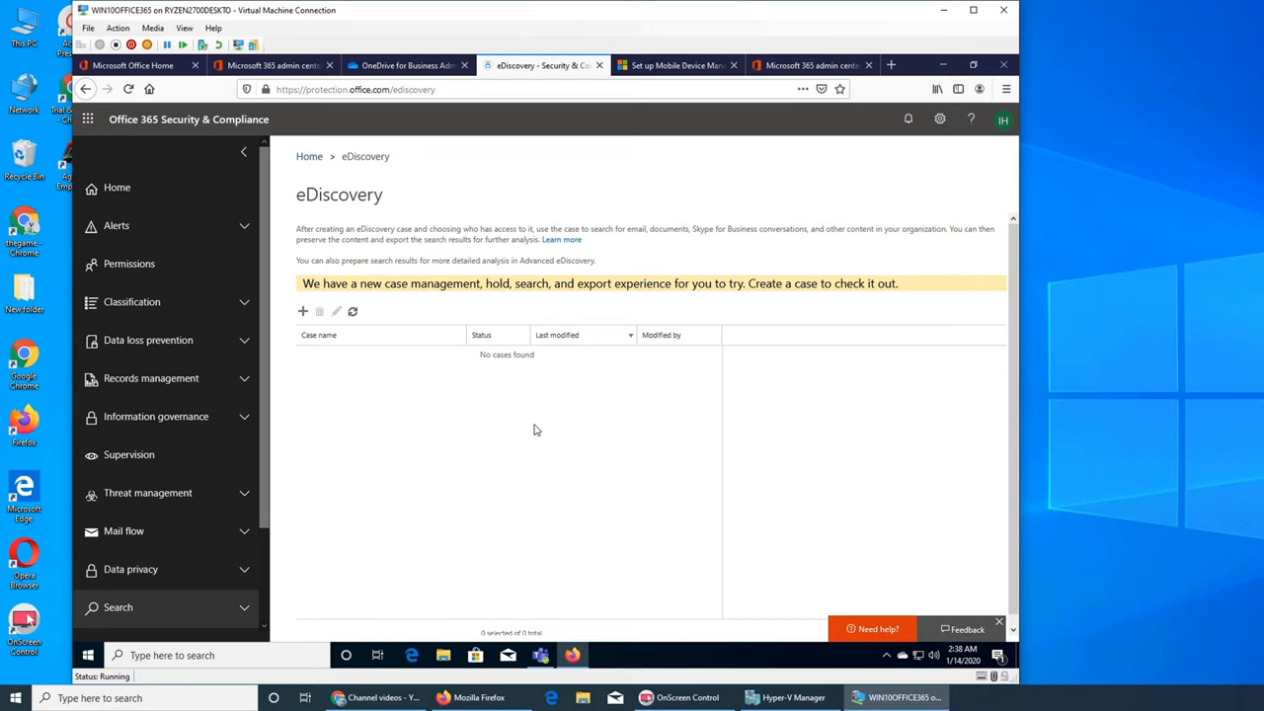
mouse_move(303, 312)
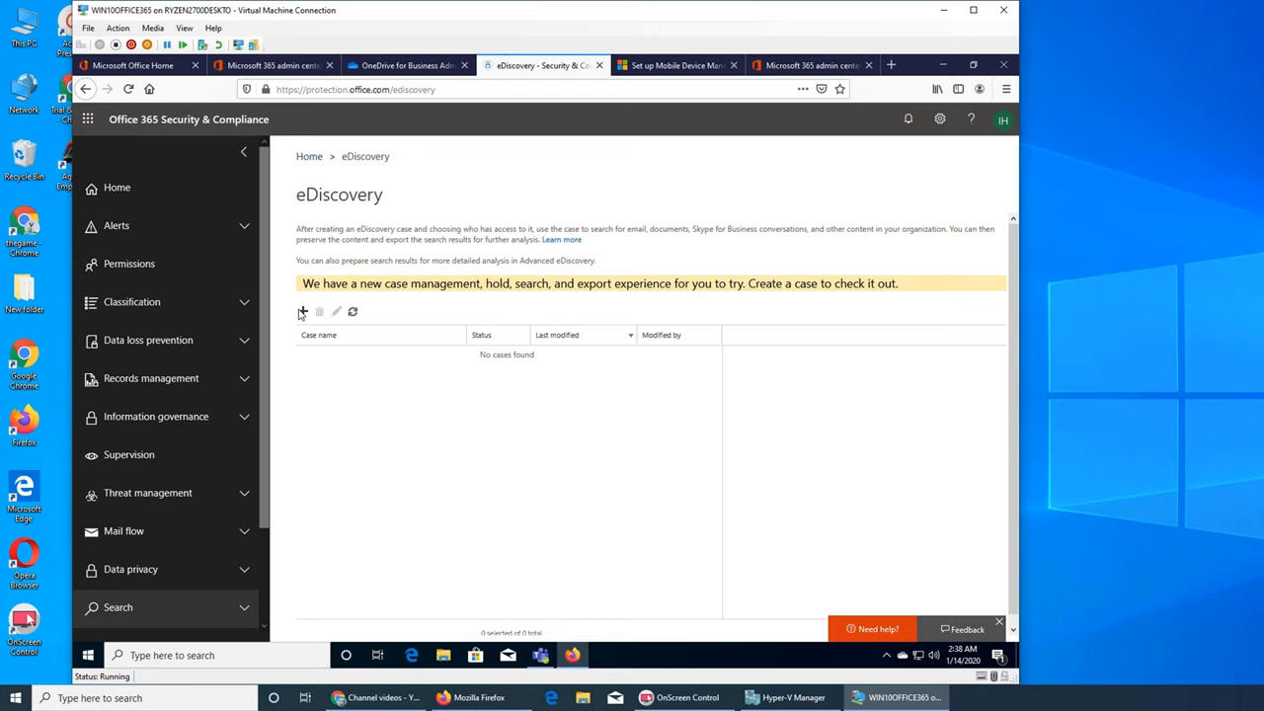
Create a new eDiscovery case named 0114222 with description 'testing' and finish it.
click(302, 312)
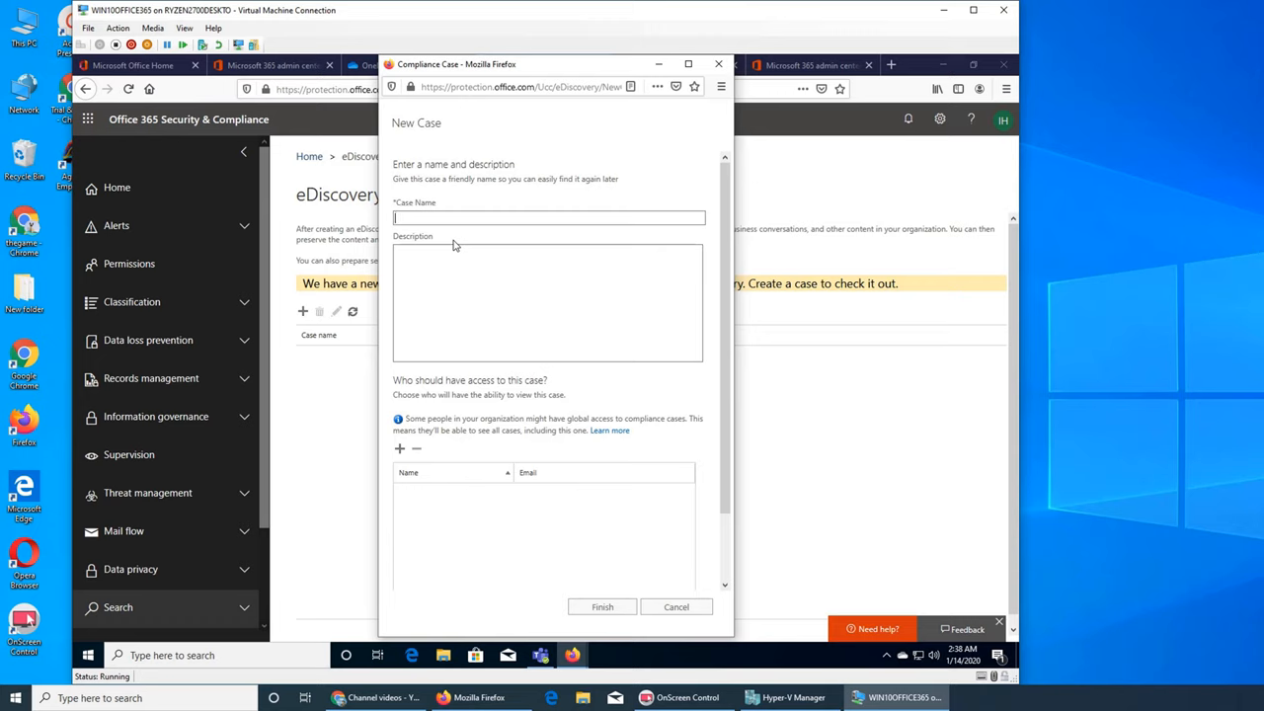
text(0114222)
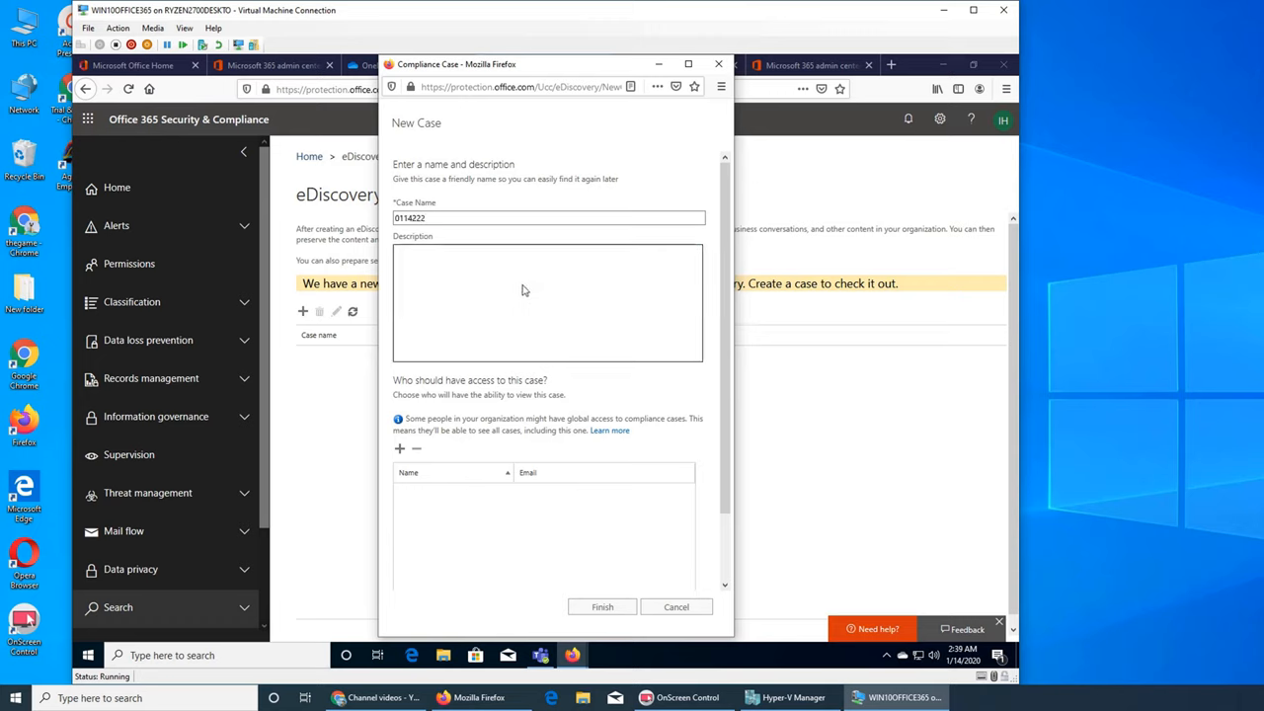
text(testing)
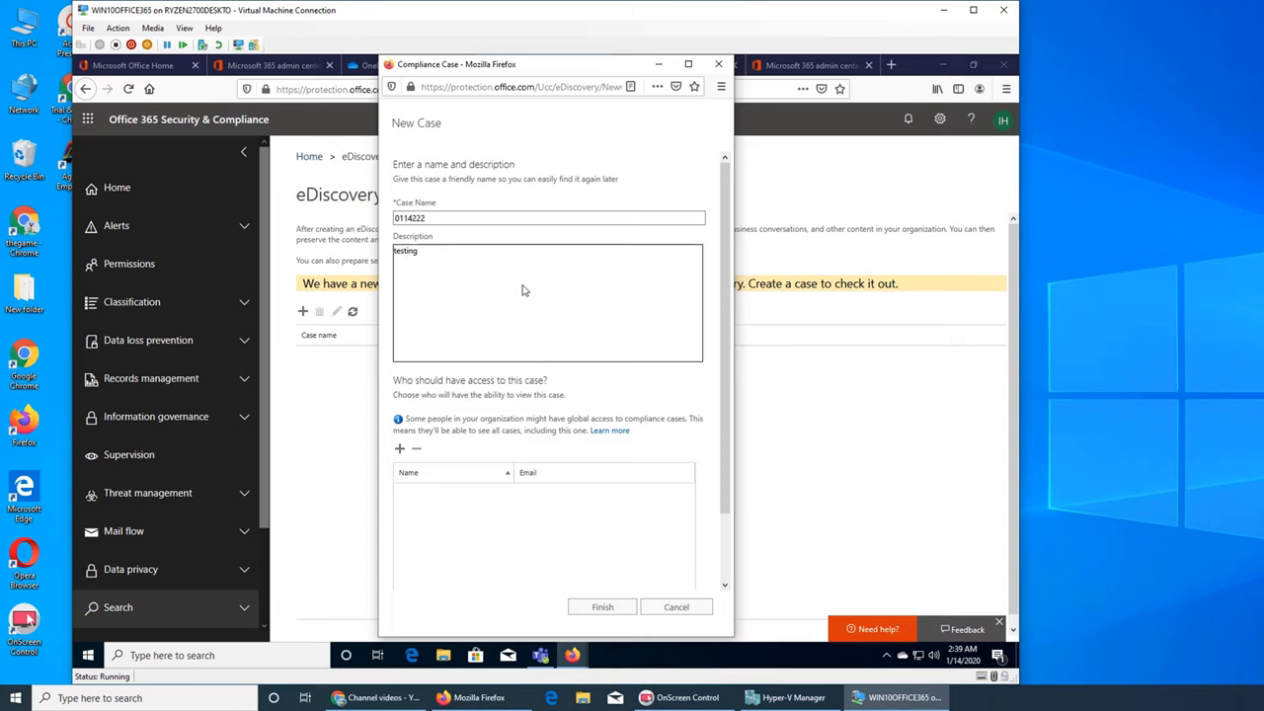
click(399, 448)
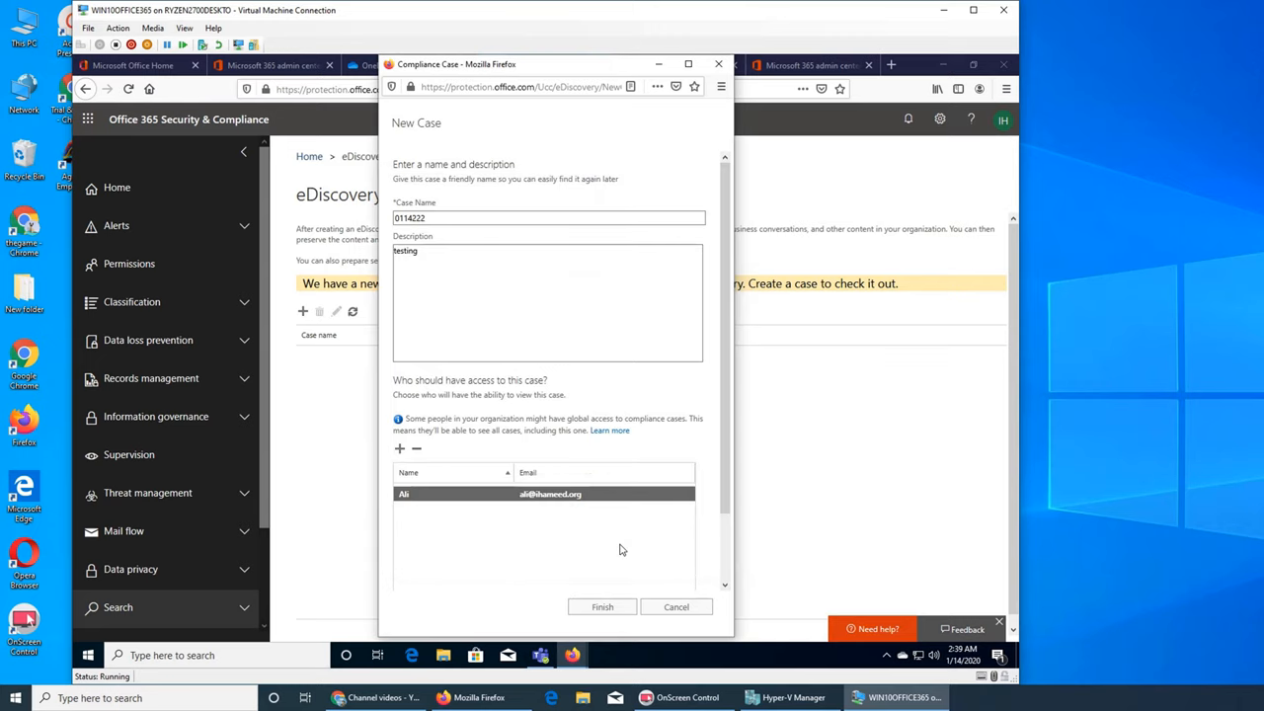
click(603, 606)
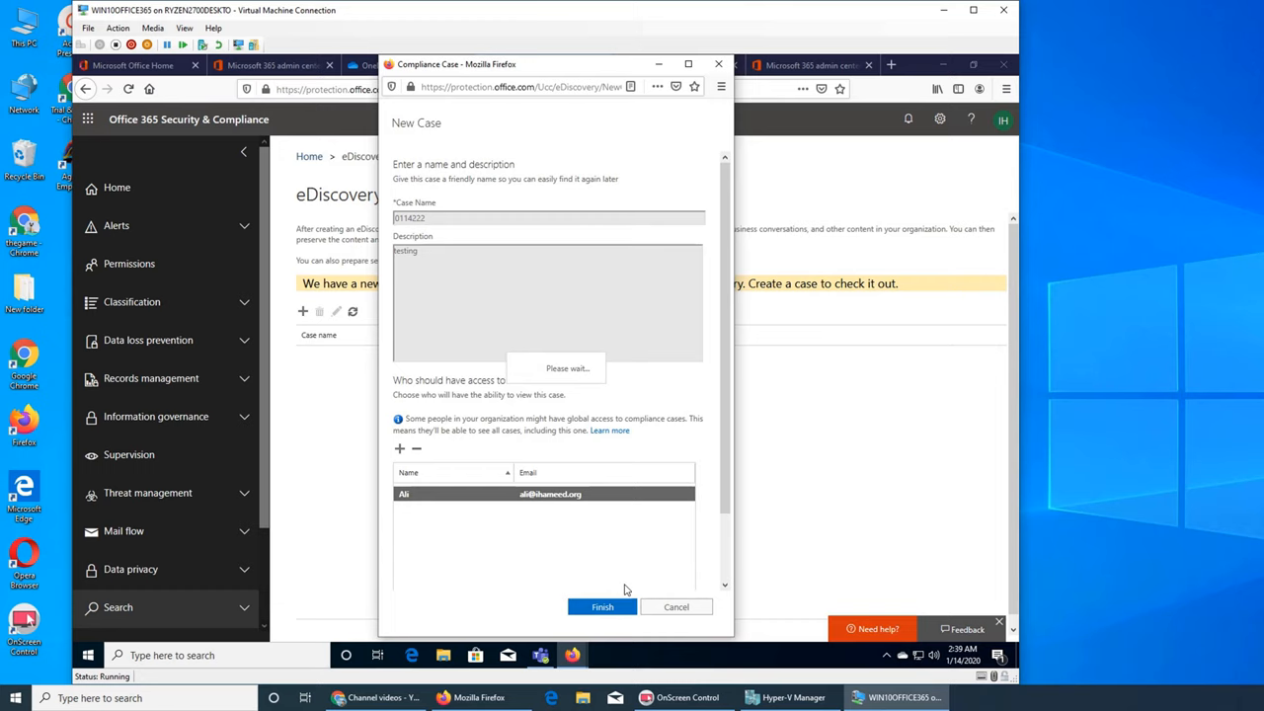
click(602, 606)
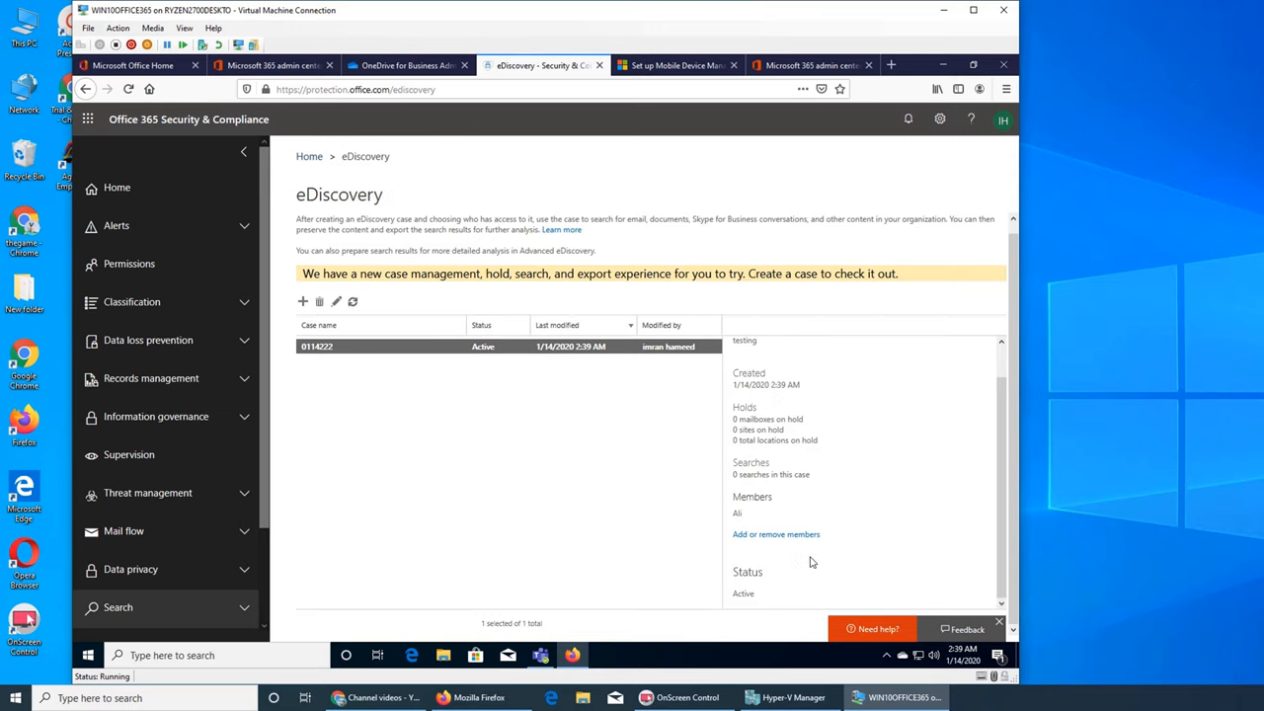
mouse_move(644, 561)
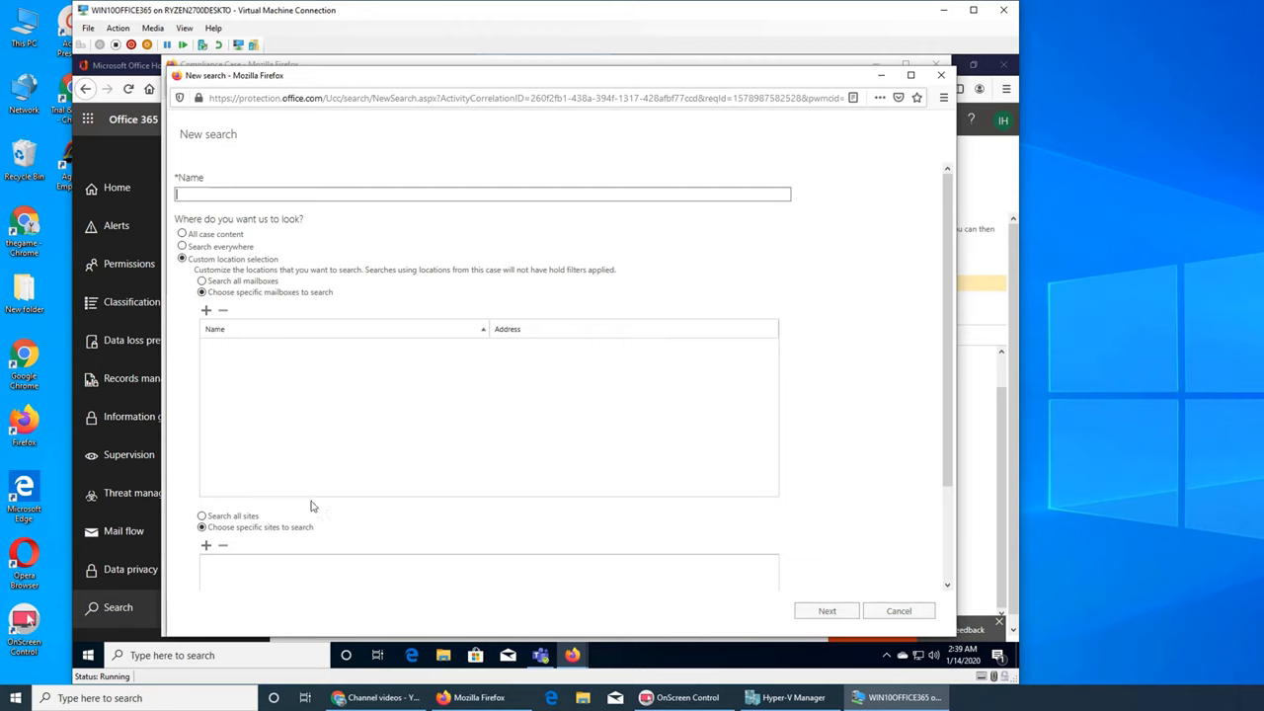
Cancel the unfinished search and review the case's Exports, Members and Holds pages.
click(897, 610)
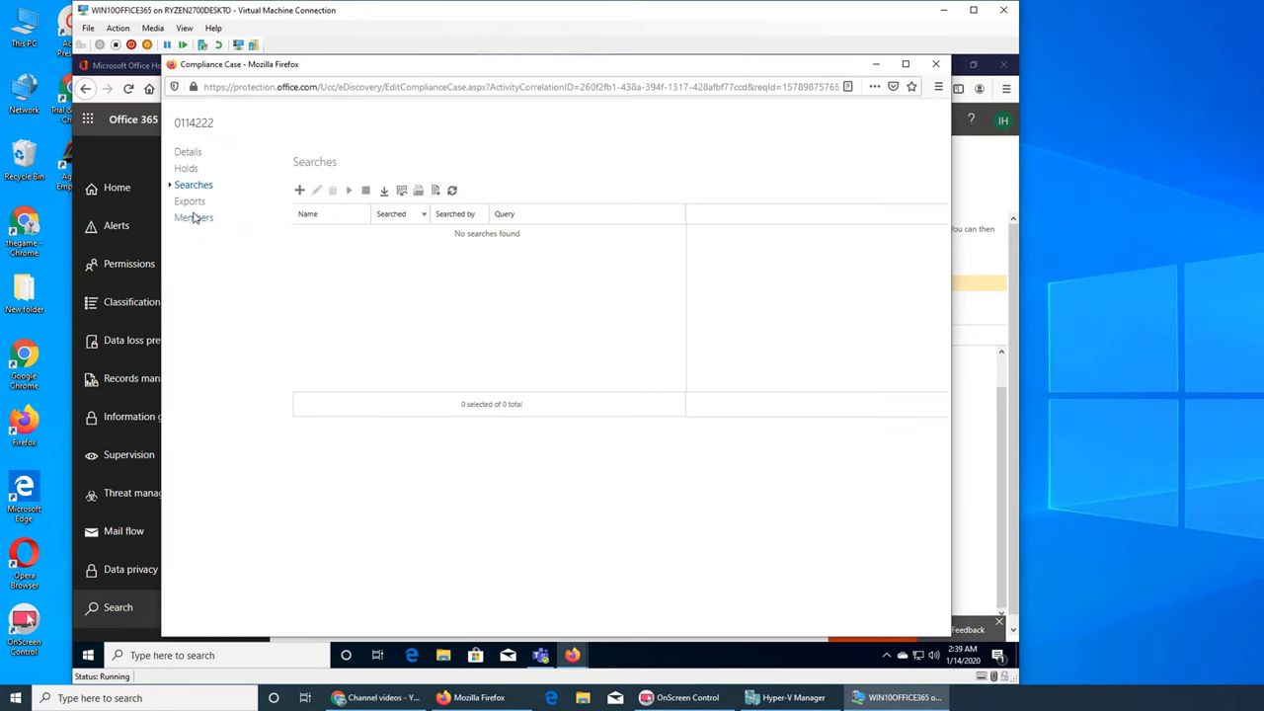
click(190, 201)
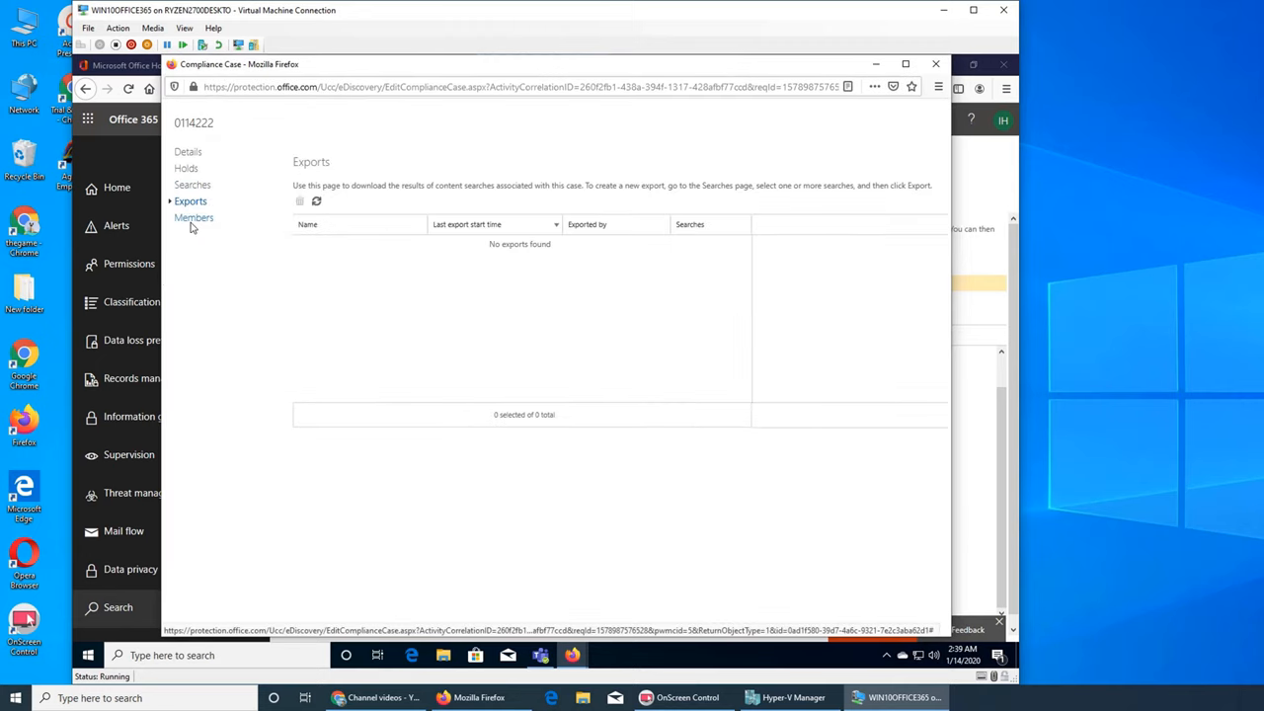
click(193, 217)
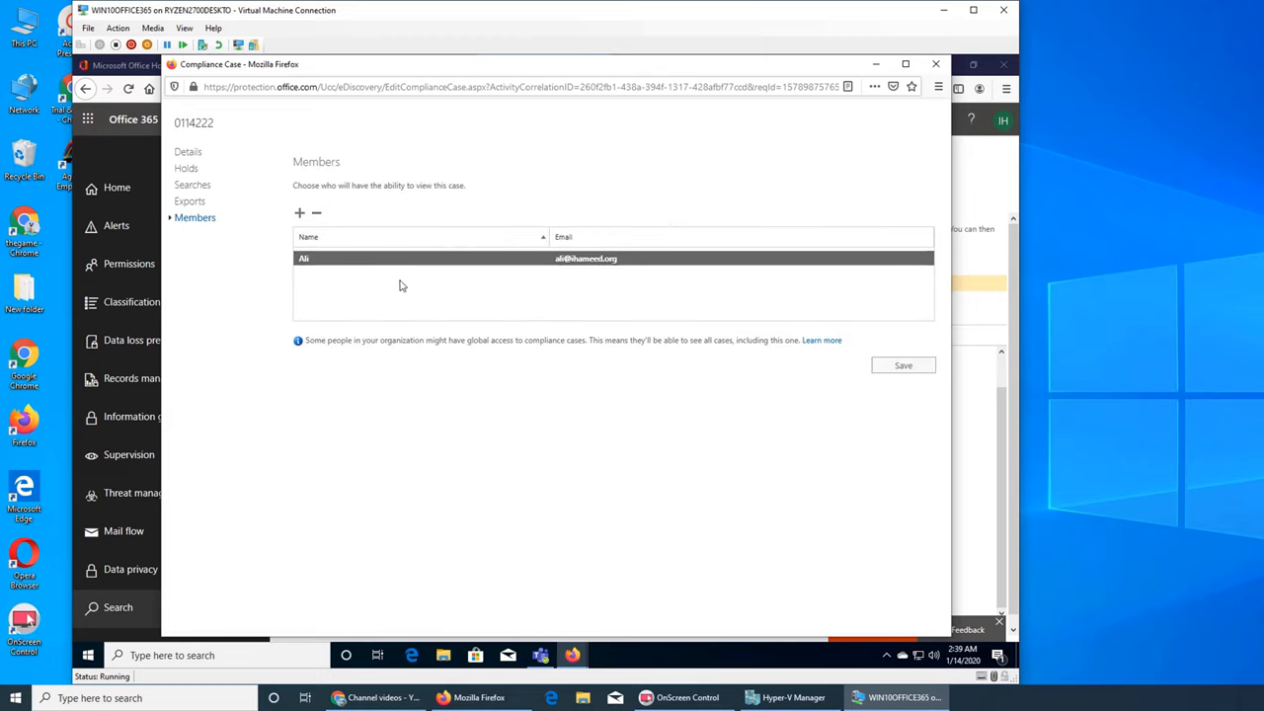
click(186, 168)
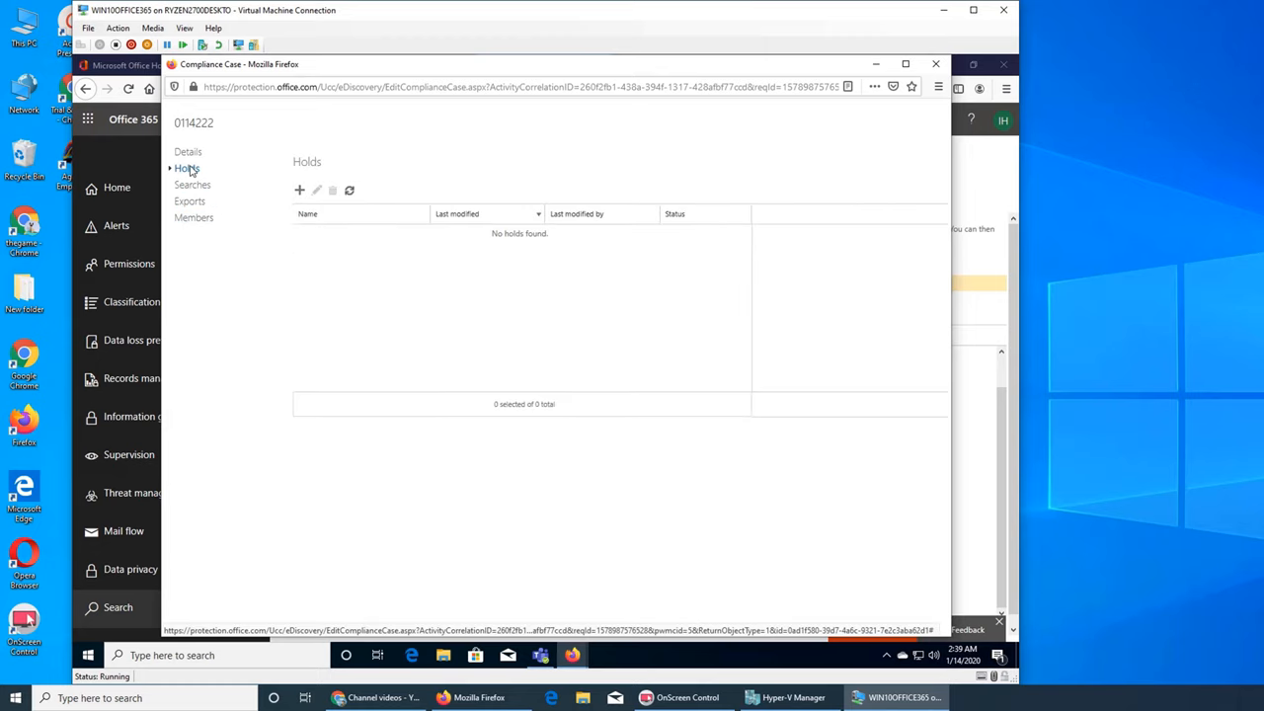
Look at the Create a new hold form, then return to the case's empty Searches list.
click(300, 190)
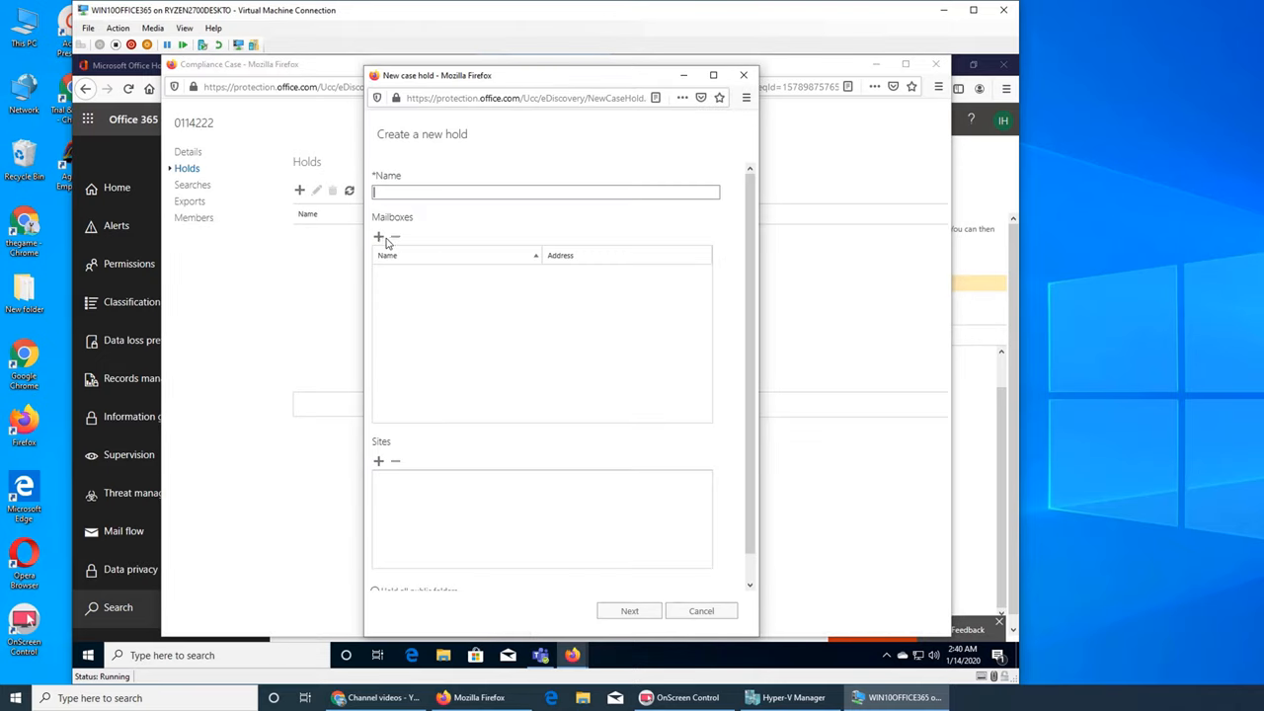
scroll(down, 3)
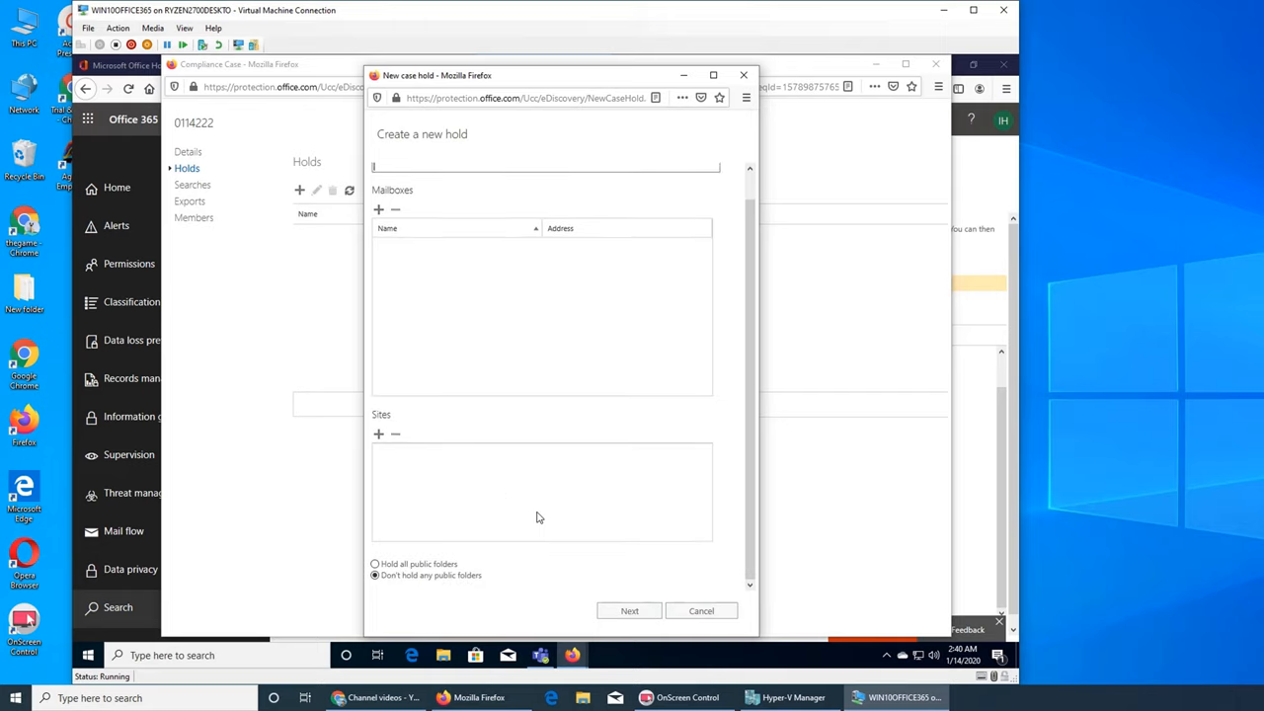
mouse_move(561, 497)
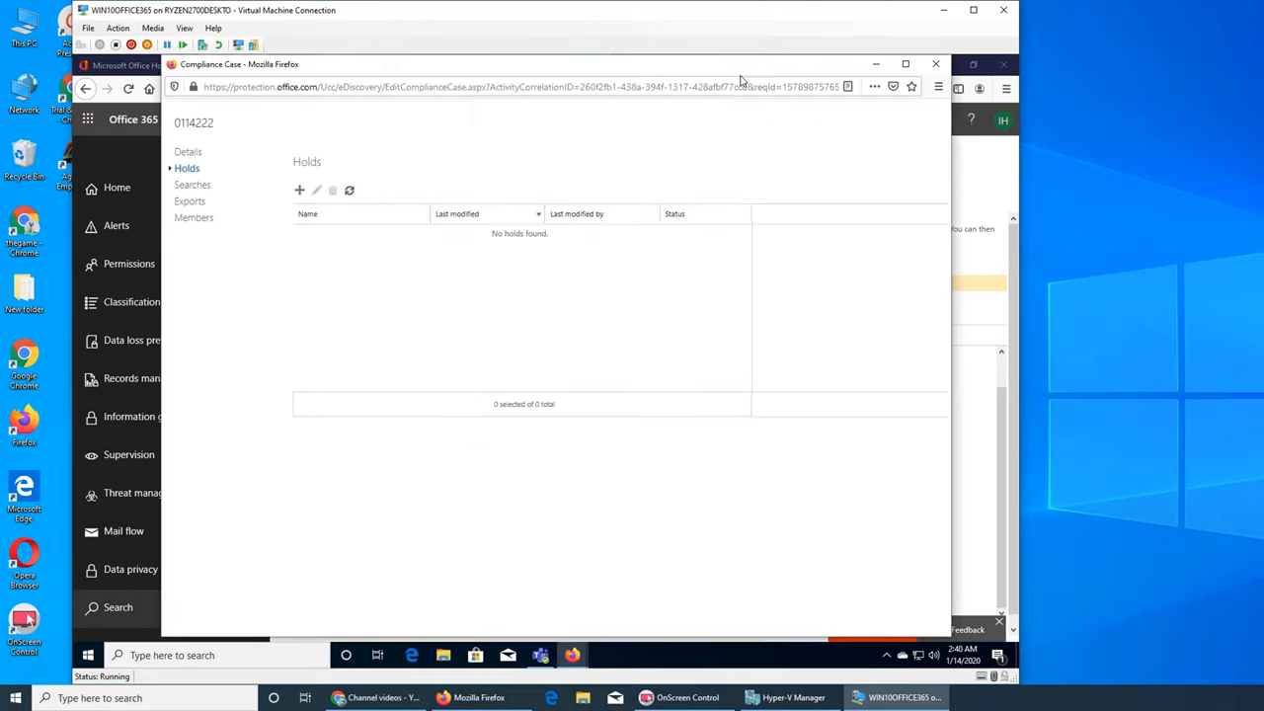
click(194, 185)
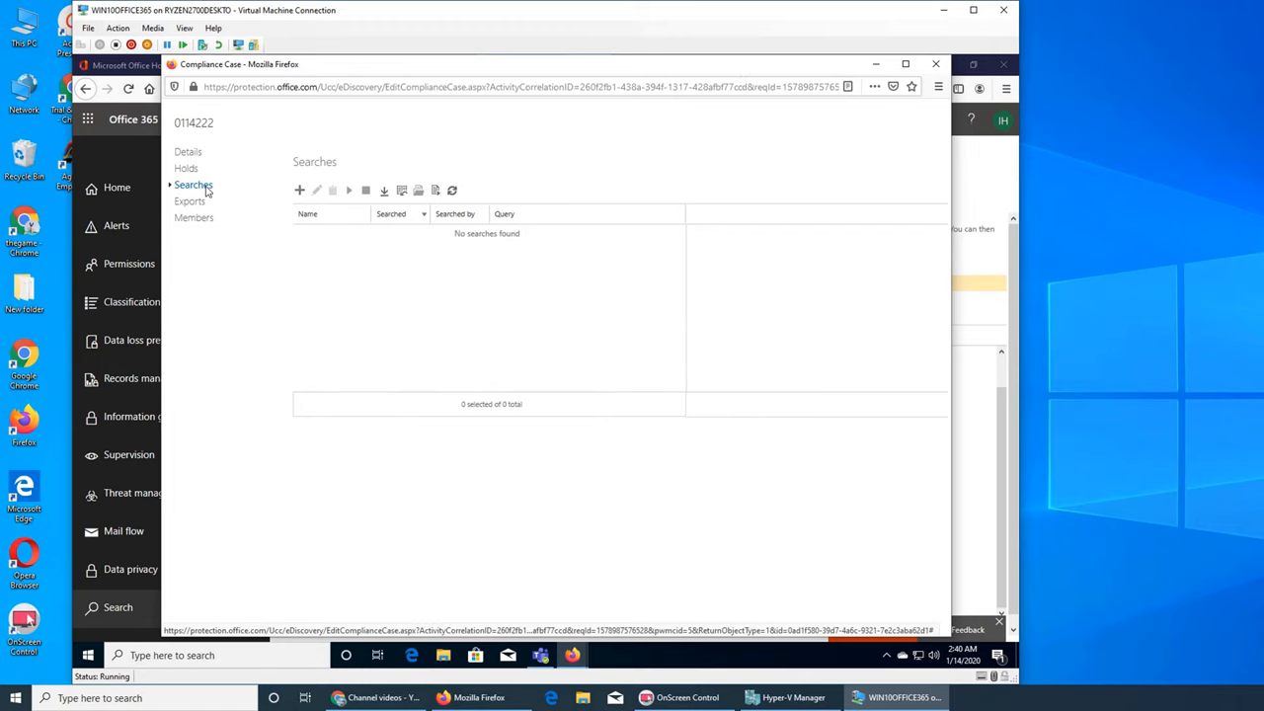
Start a new search and look up members matching 'su' in the mailbox picker without adding anyone.
click(300, 190)
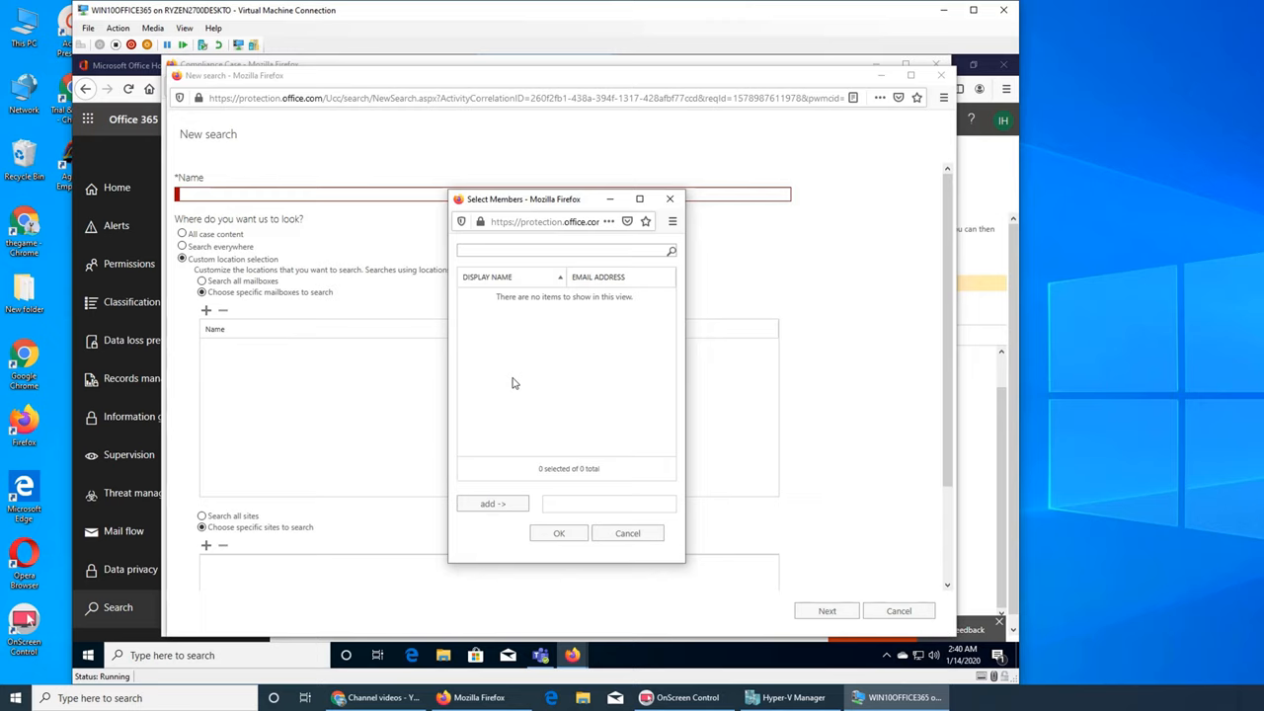
click(563, 249)
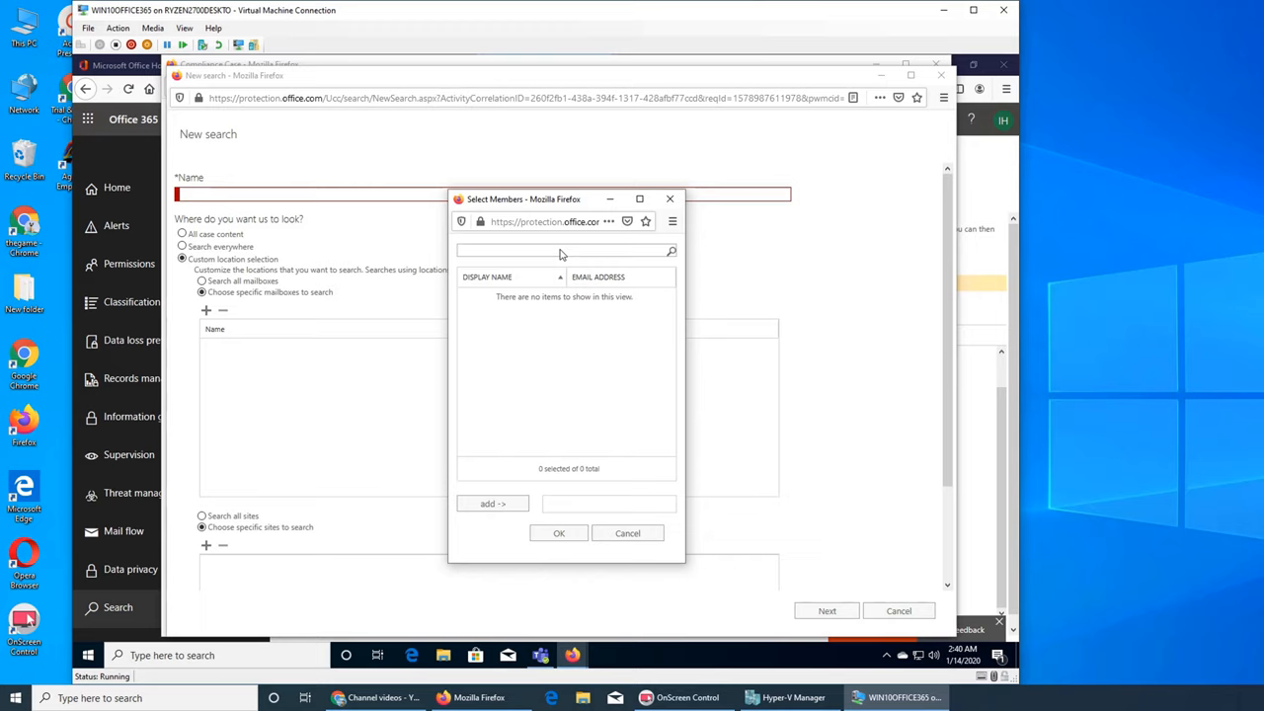
text(suppport)
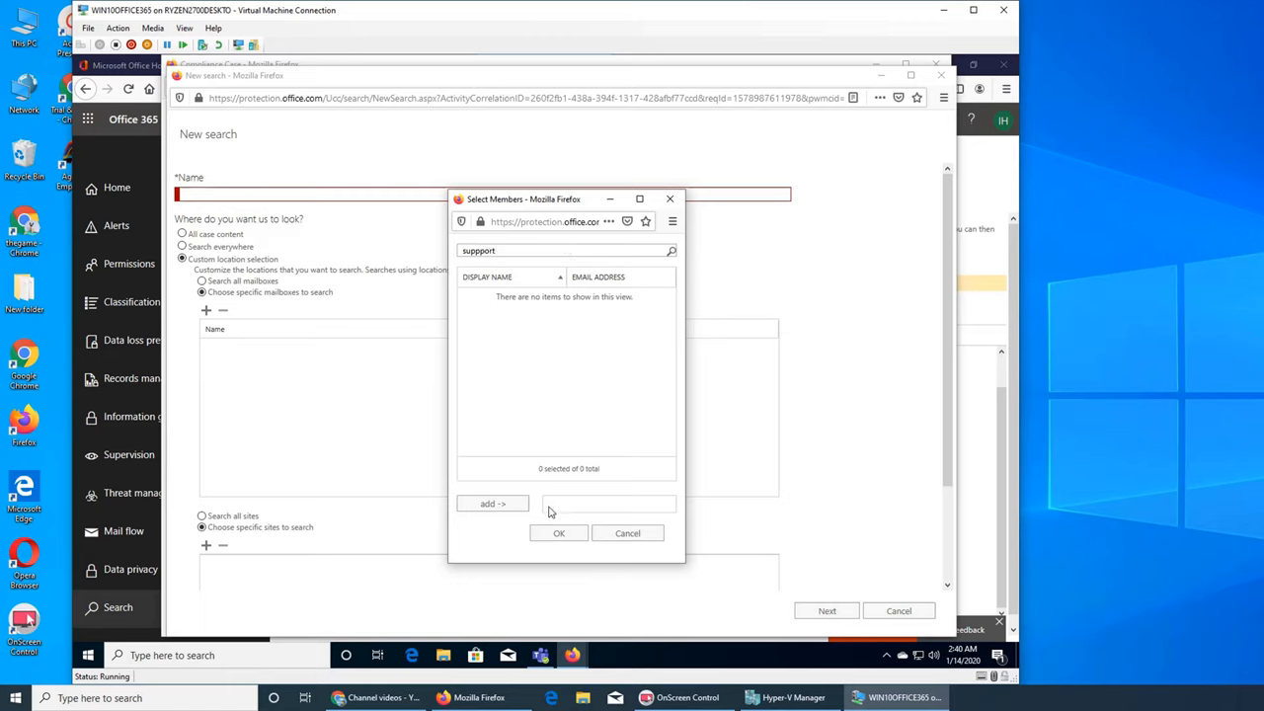
click(672, 249)
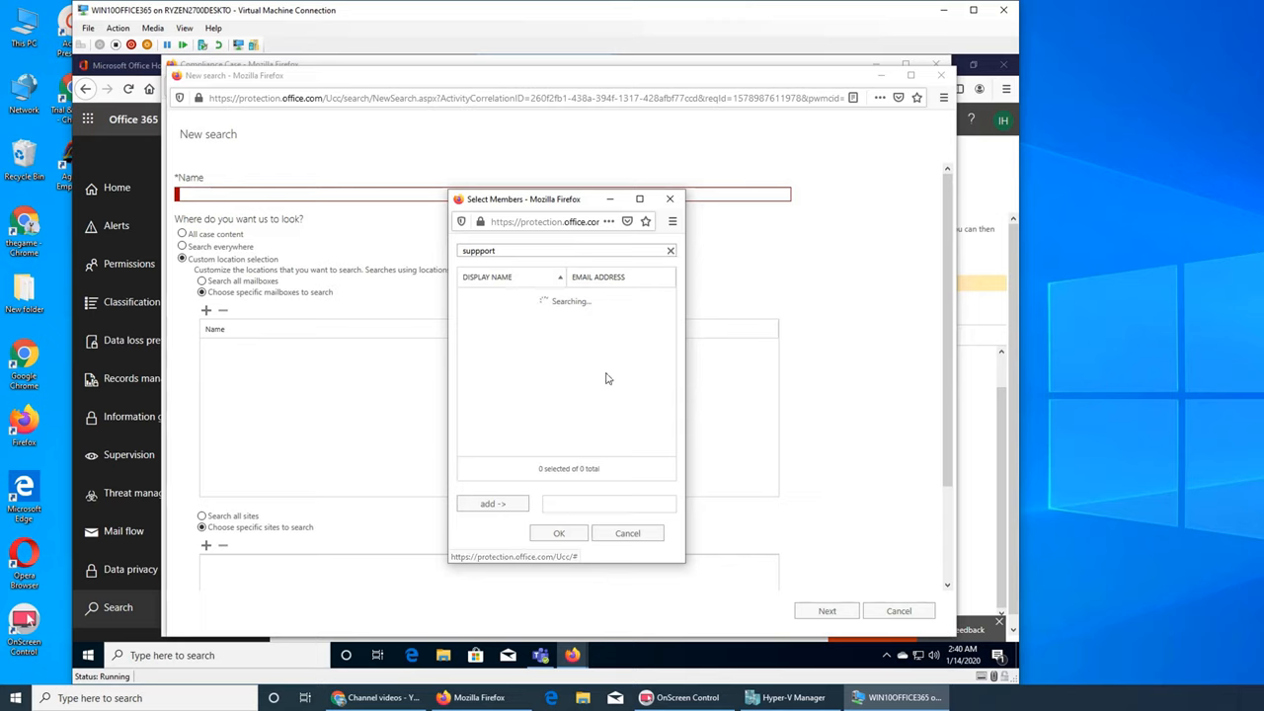
mouse_move(504, 343)
text(aslan)
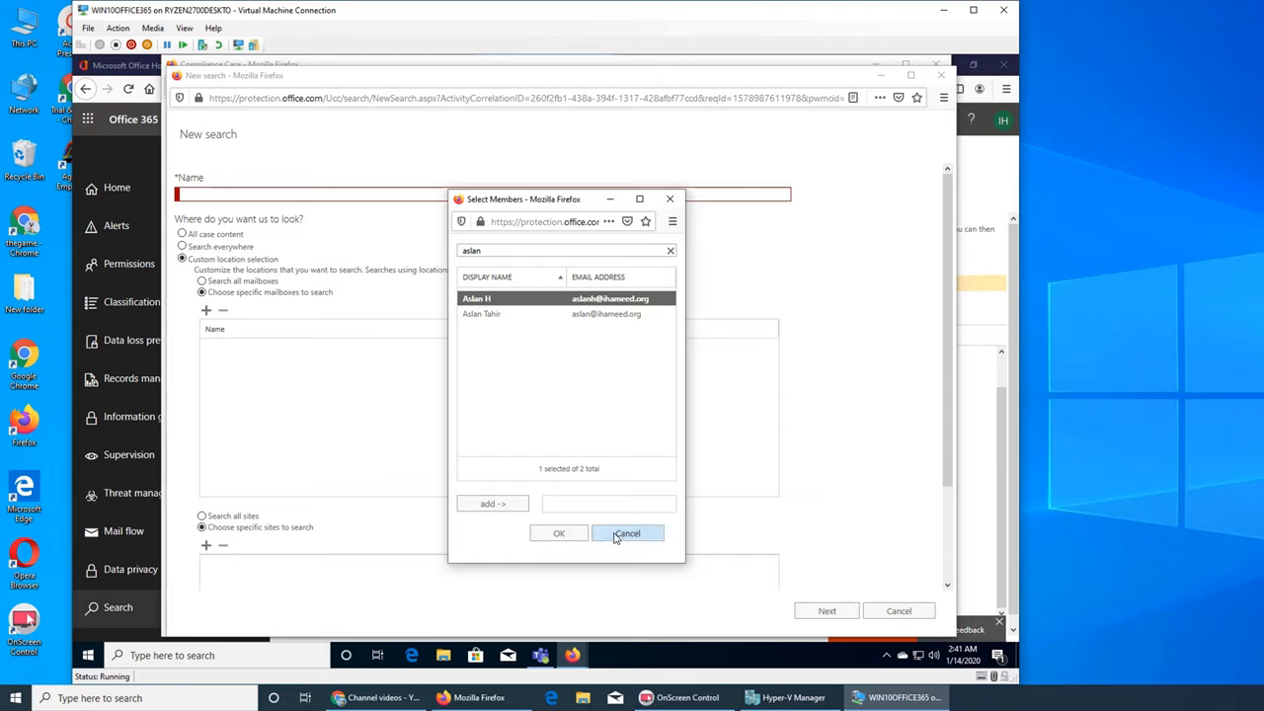
click(628, 534)
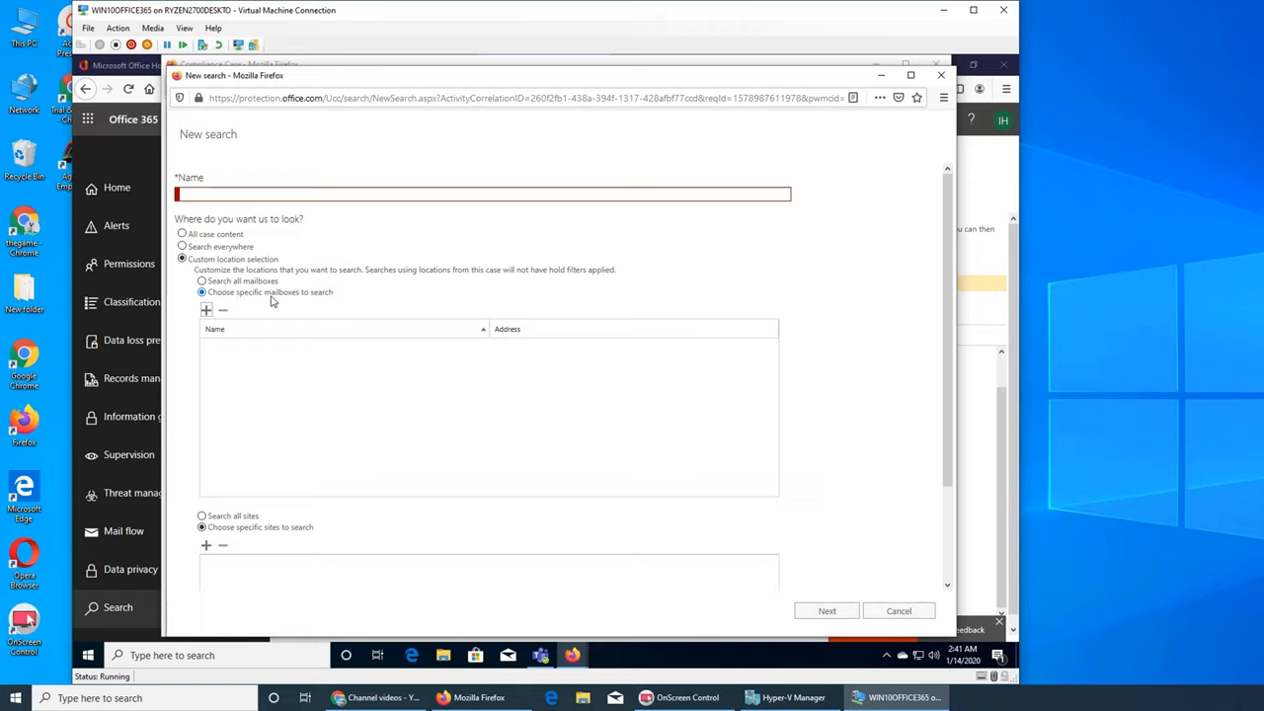
Set the search to all mailboxes, then abandon the new search.
click(202, 281)
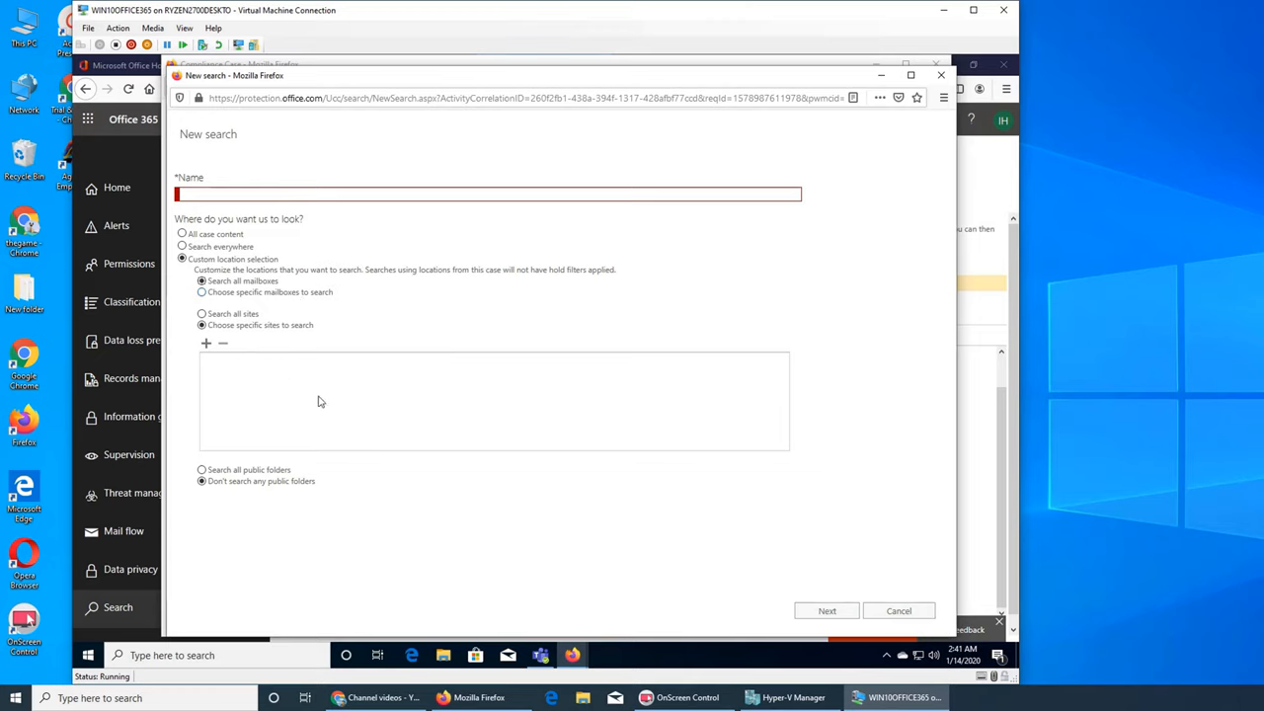
mouse_move(830, 493)
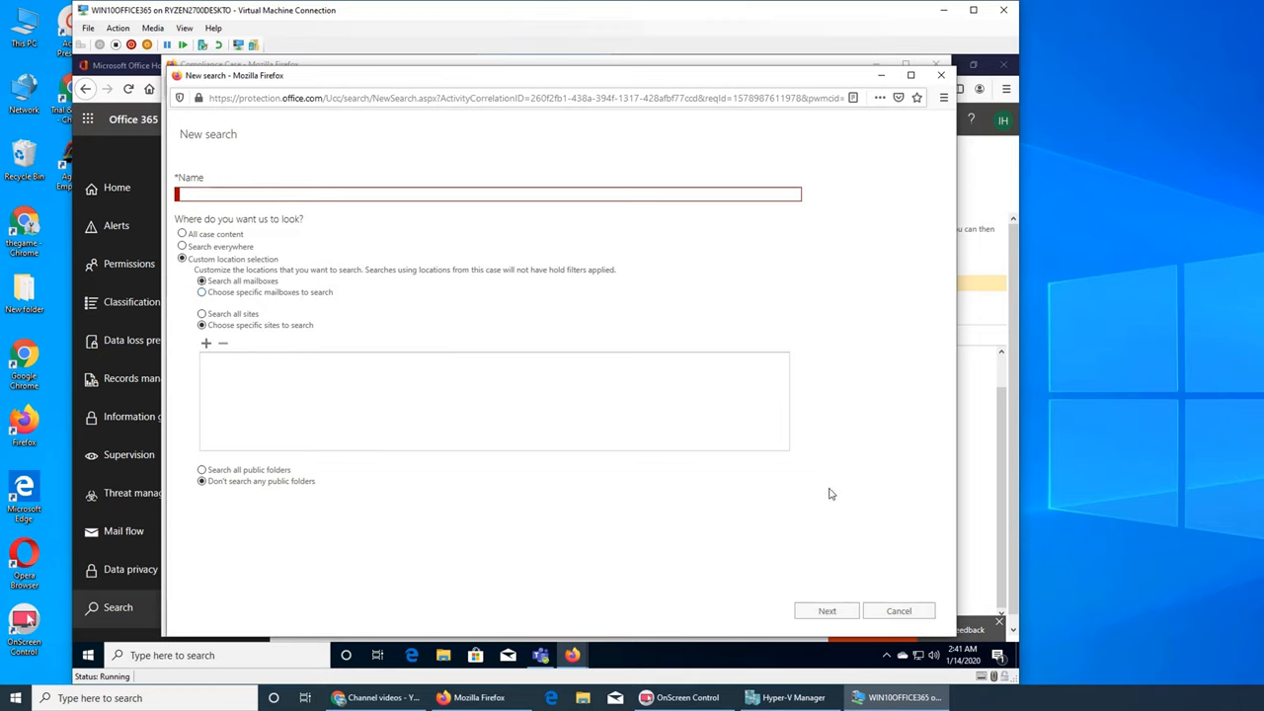
mouse_move(655, 395)
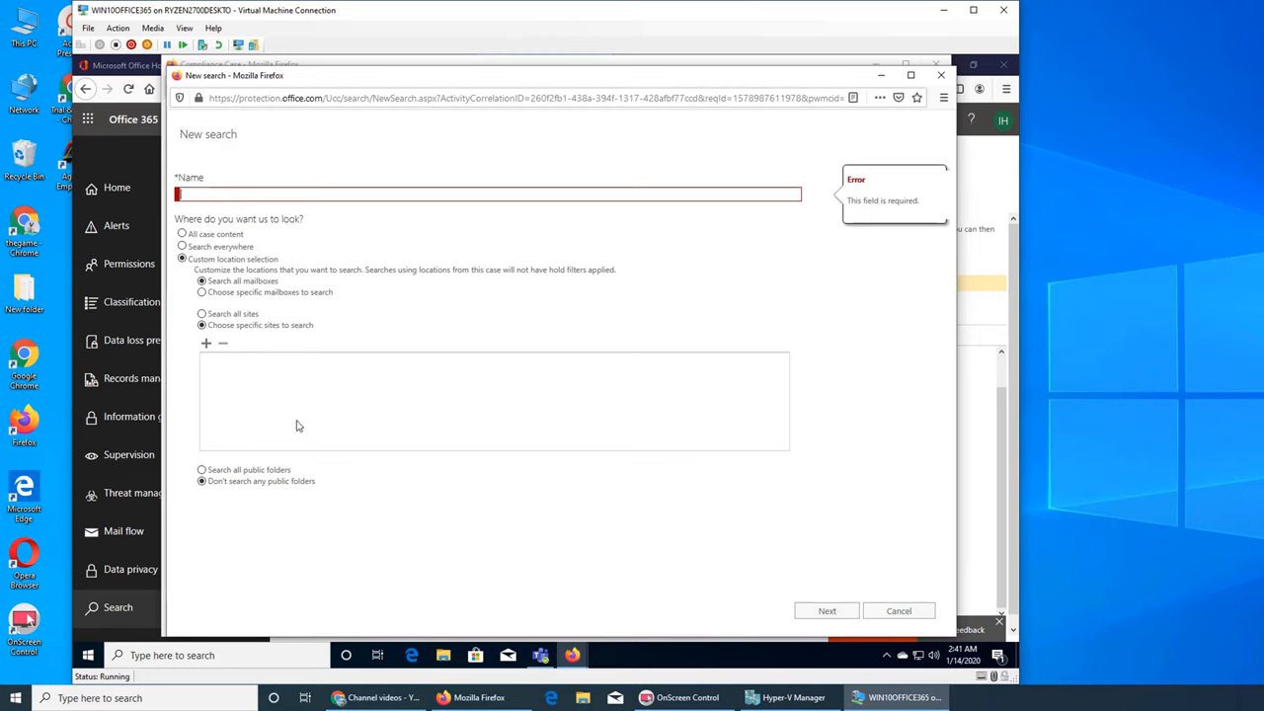
mouse_move(888, 612)
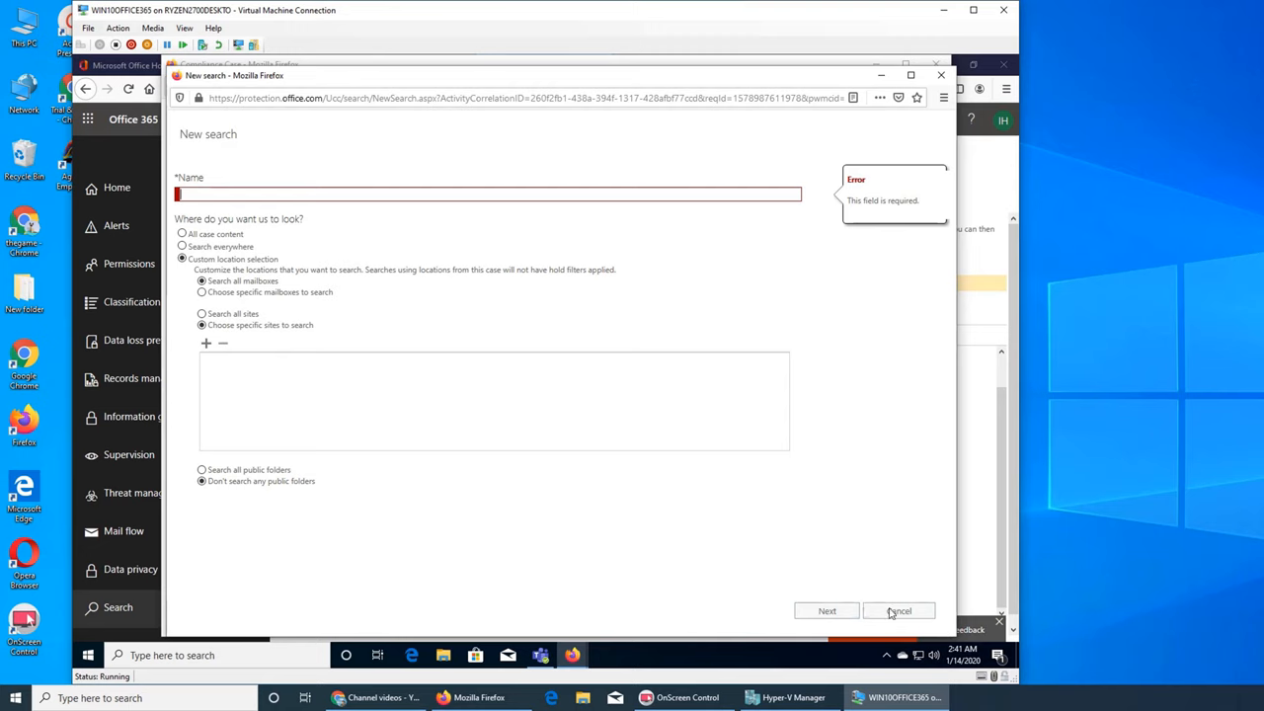
click(899, 610)
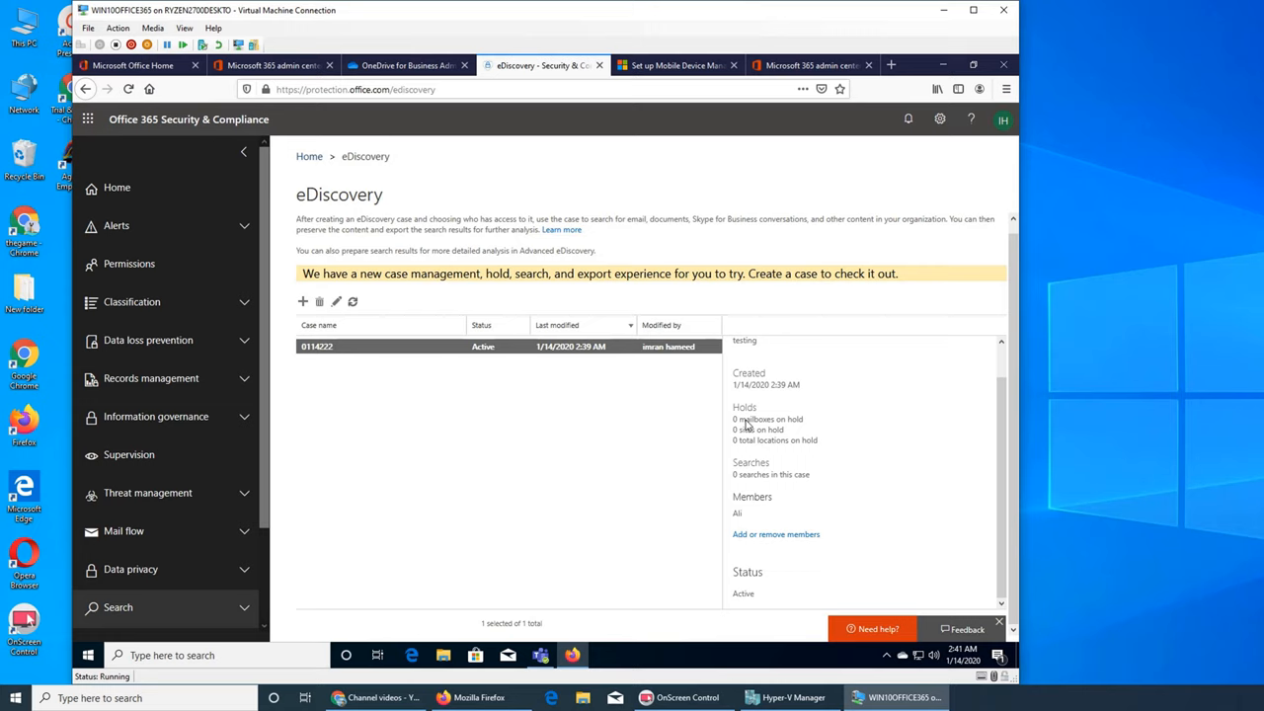
mouse_move(746, 526)
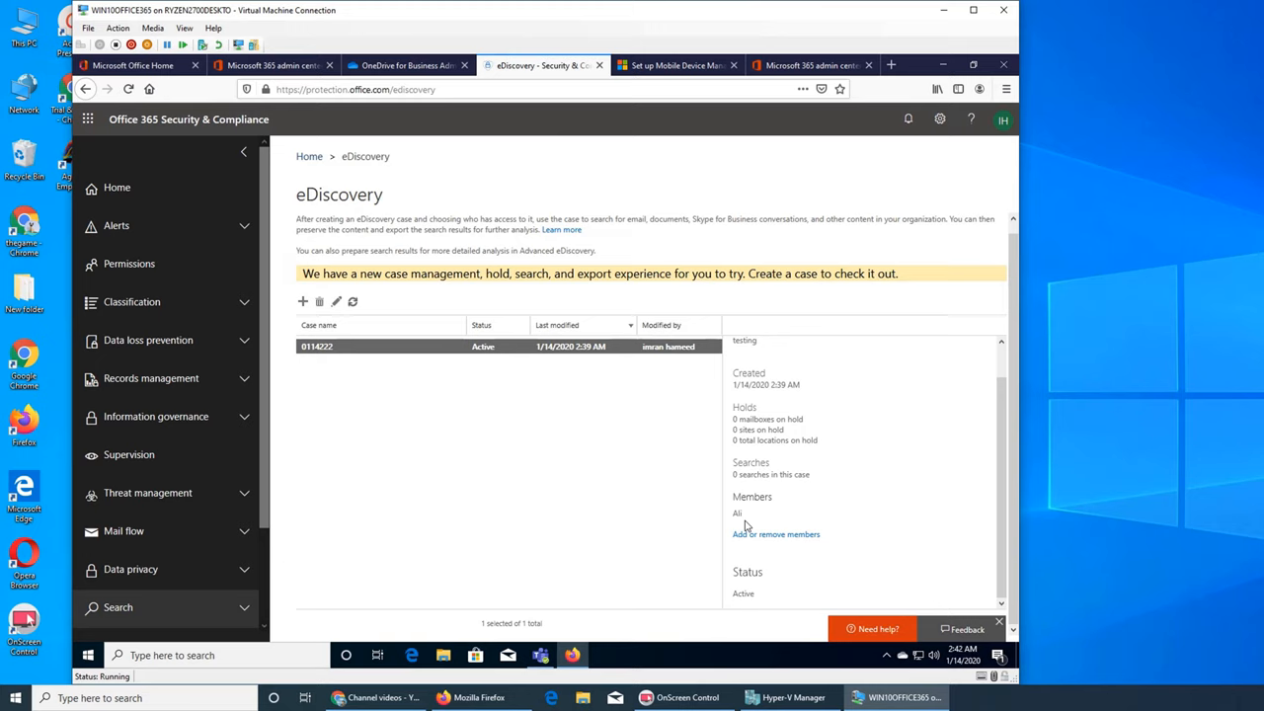
mouse_move(734, 458)
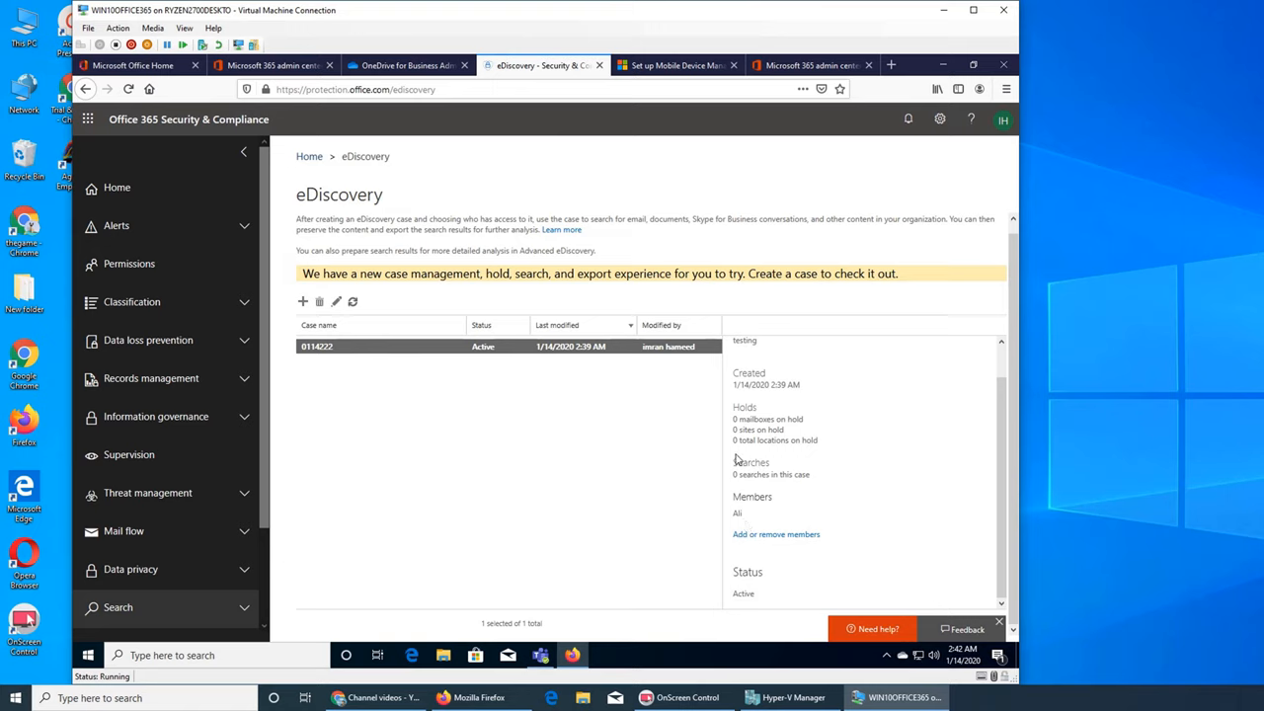
mouse_move(636, 443)
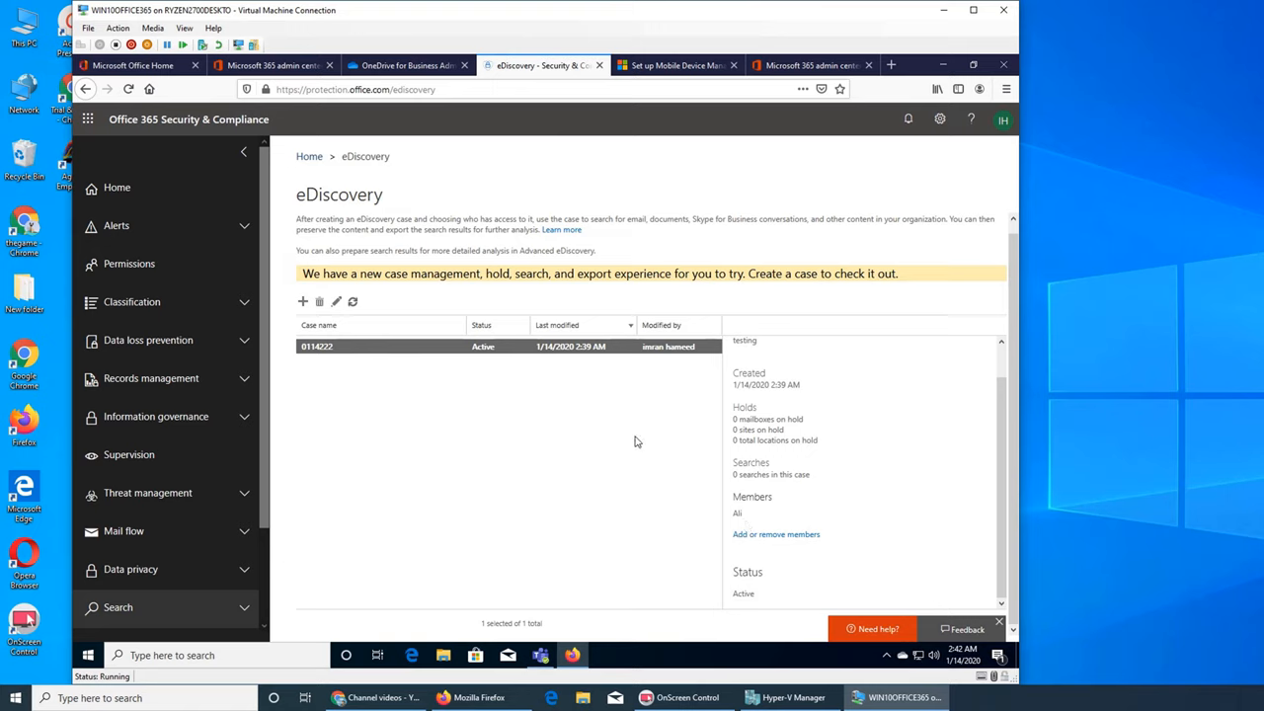
mouse_move(695, 480)
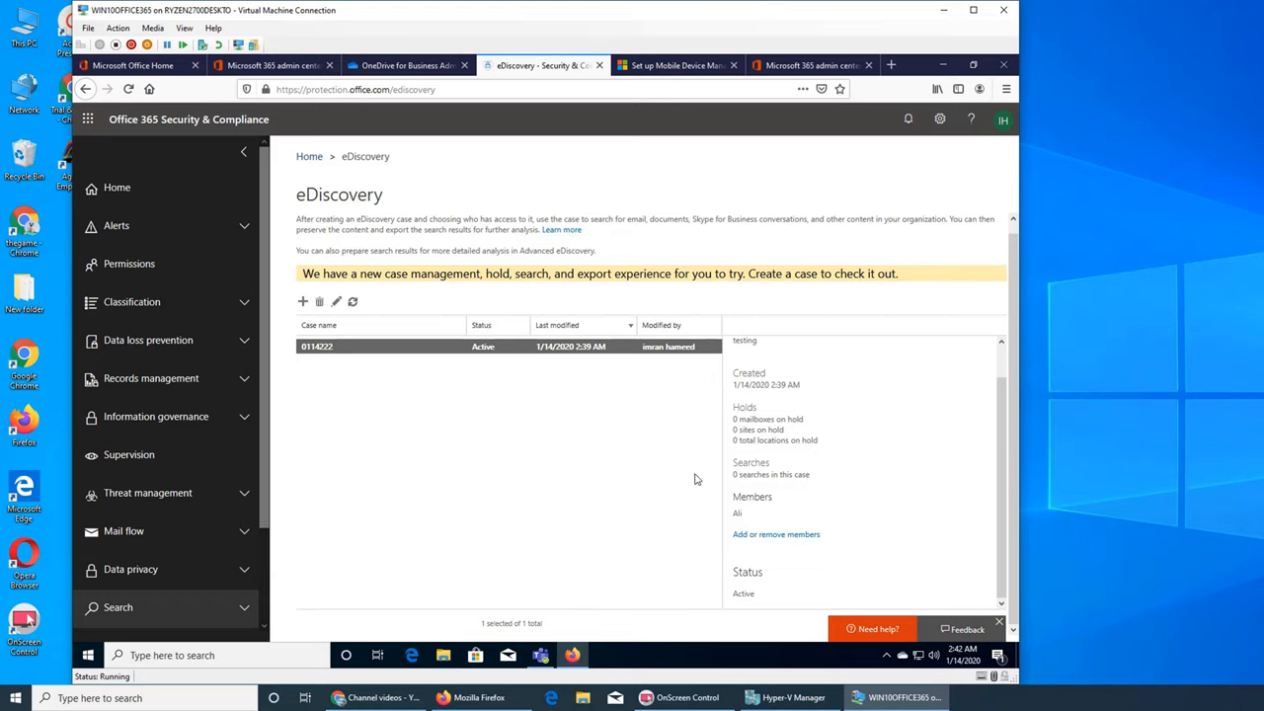
mouse_move(682, 472)
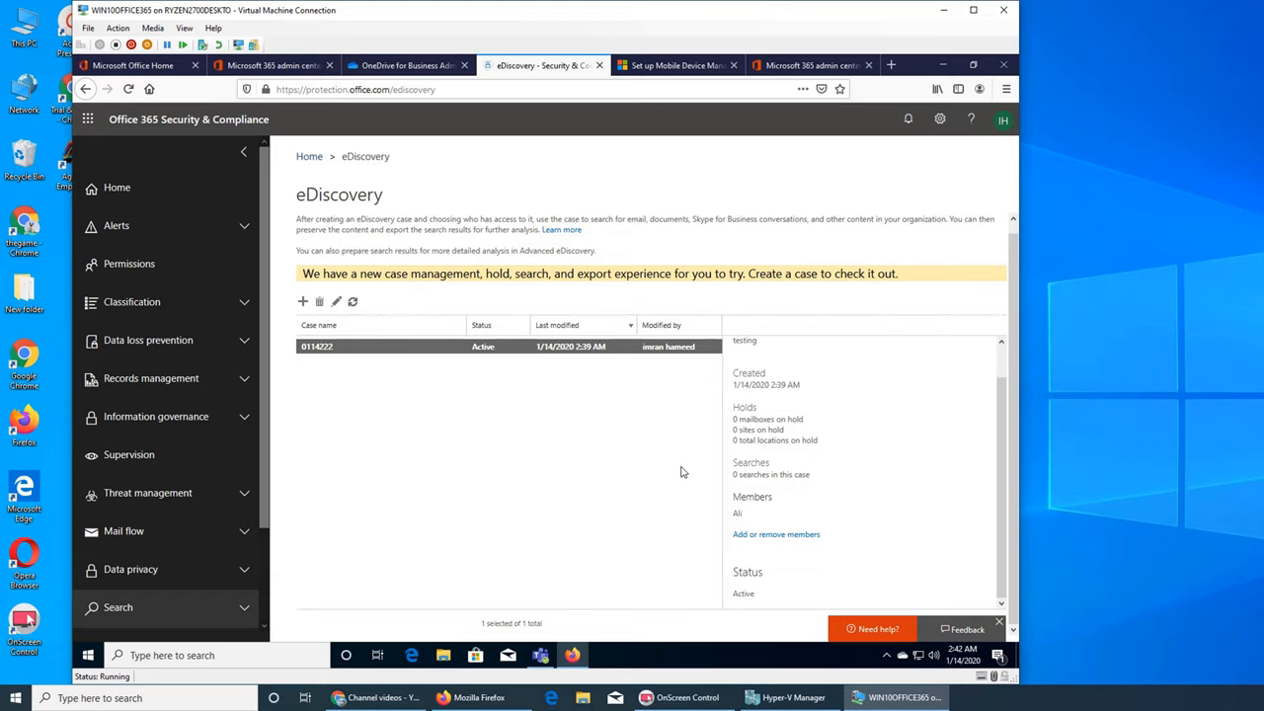
mouse_move(430, 117)
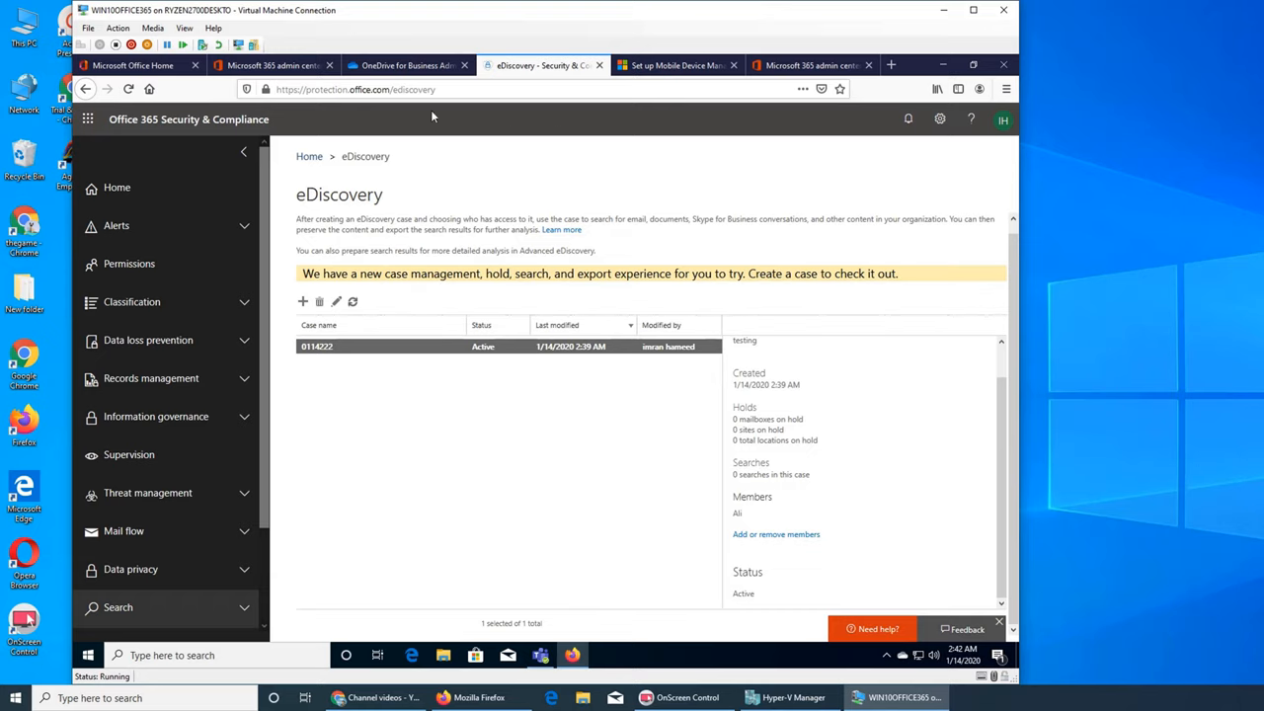
Return to the OneDrive admin Compliance page.
click(405, 66)
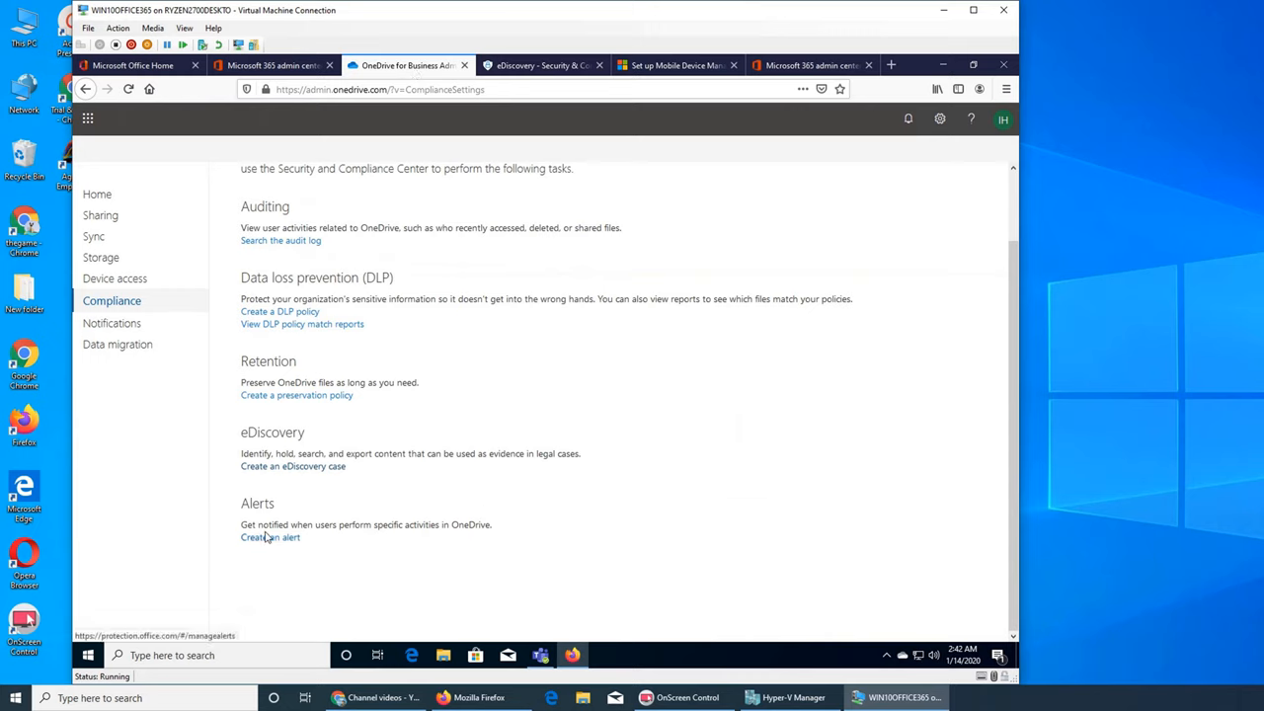
mouse_move(414, 533)
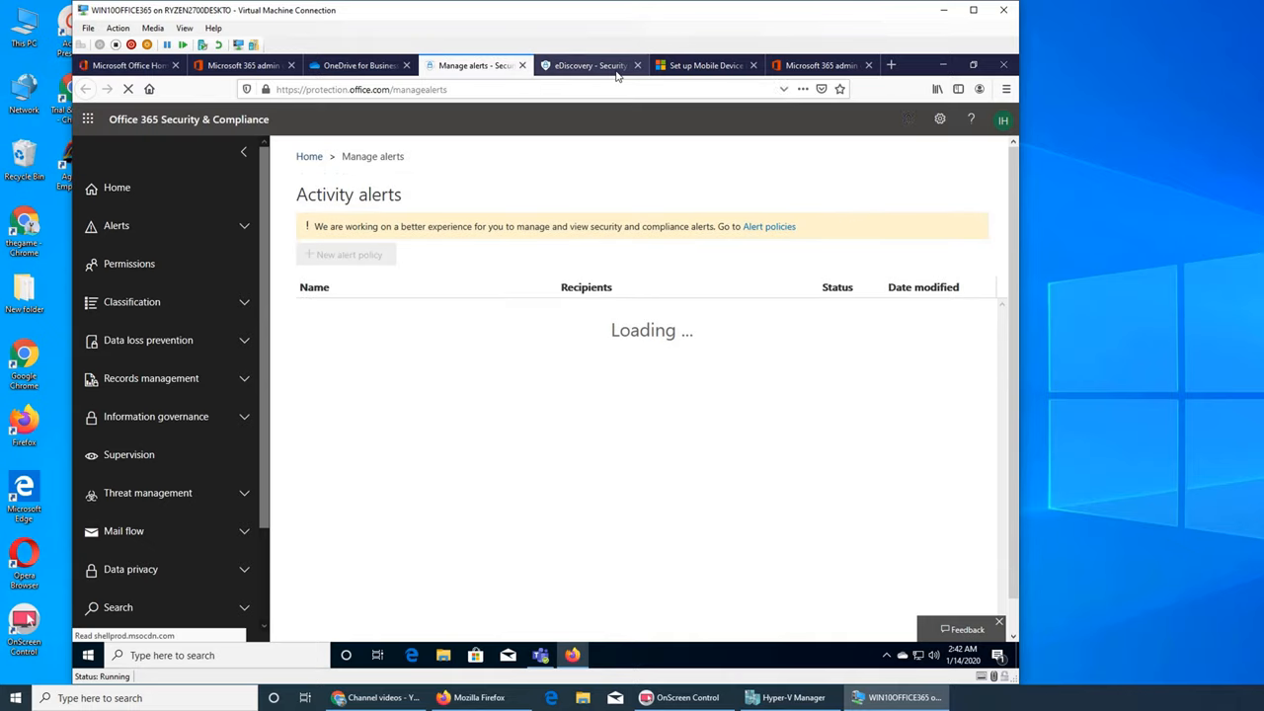
Close the eDiscovery case browser page.
click(636, 65)
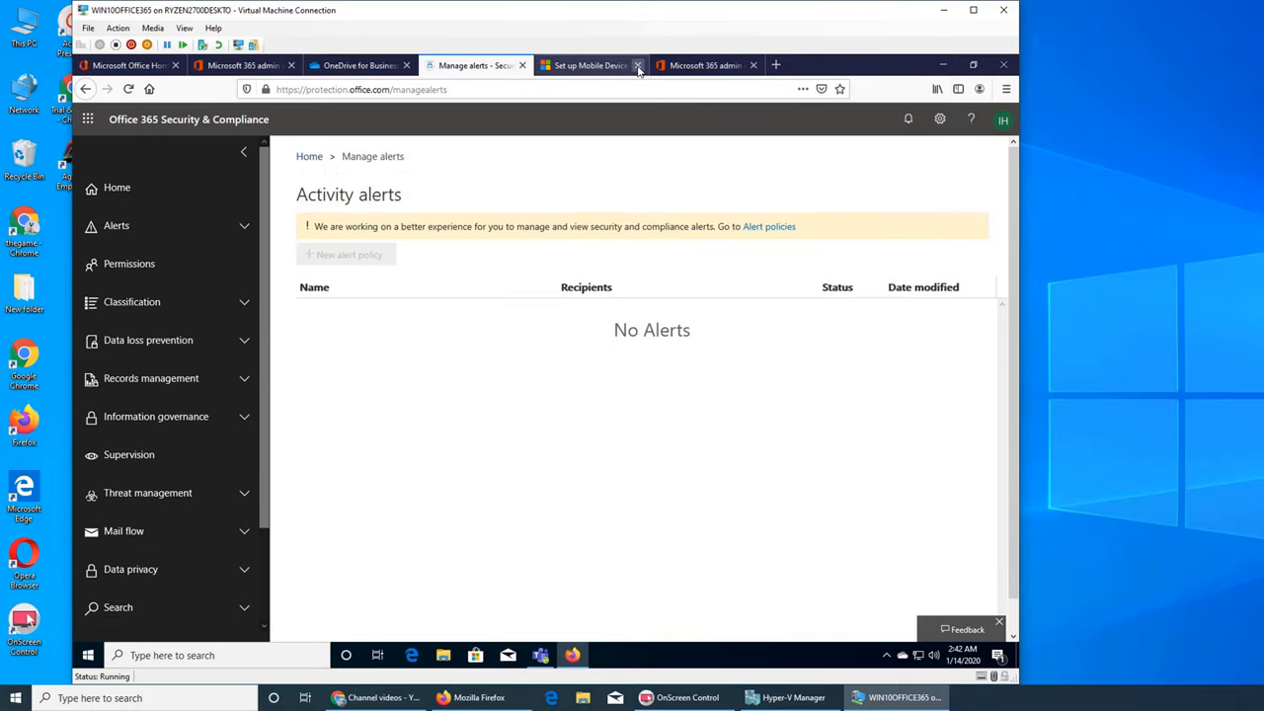
Close the leftover mobile device setup pages and return to the OneDrive Compliance settings.
click(638, 66)
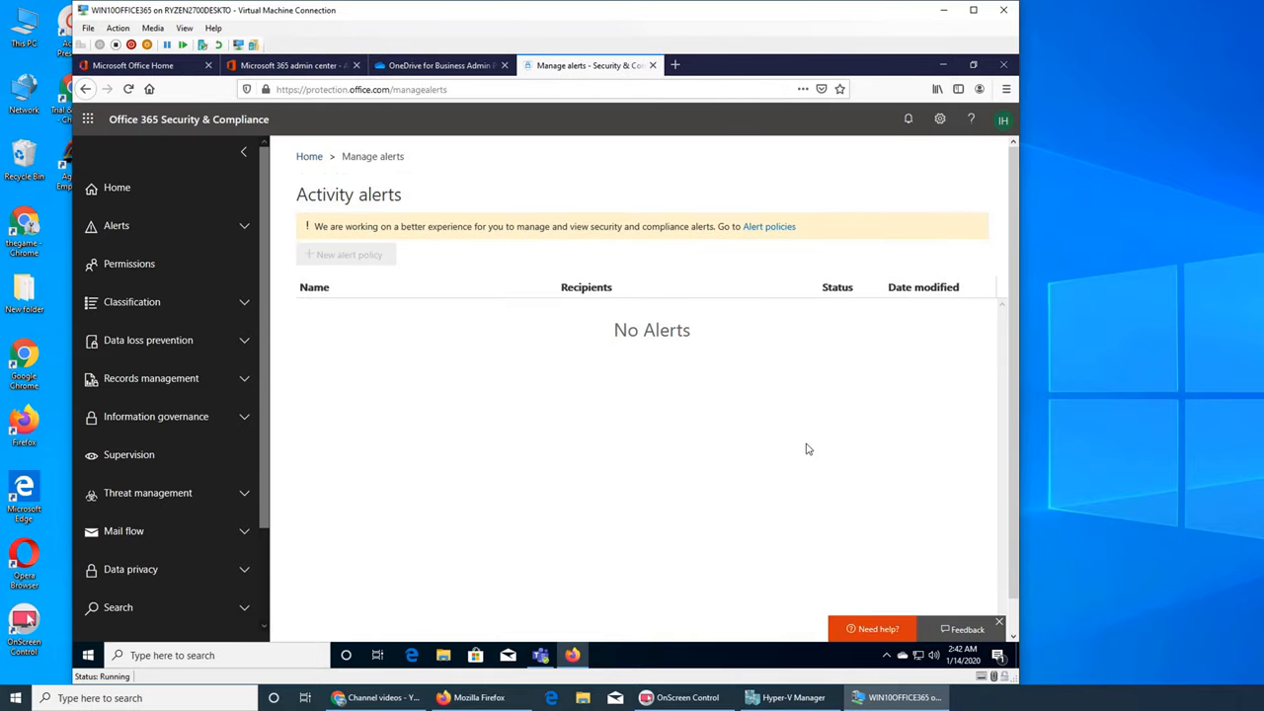
mouse_move(360, 233)
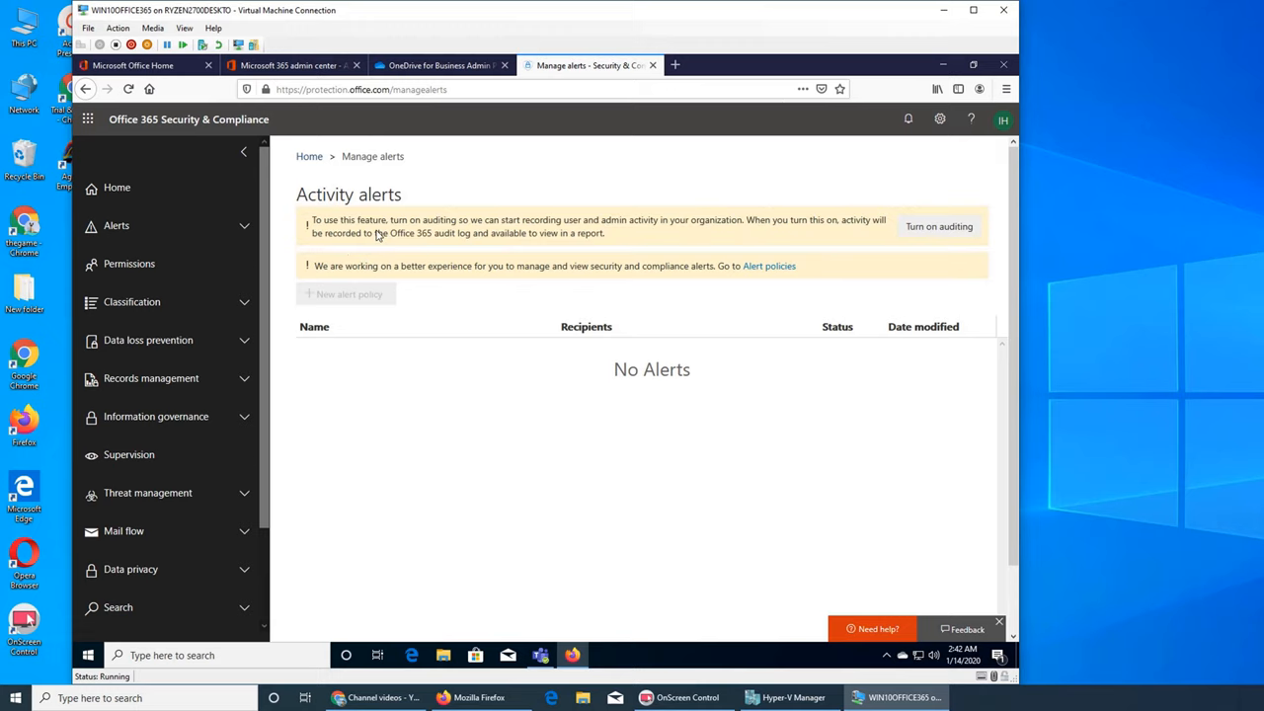
mouse_move(948, 225)
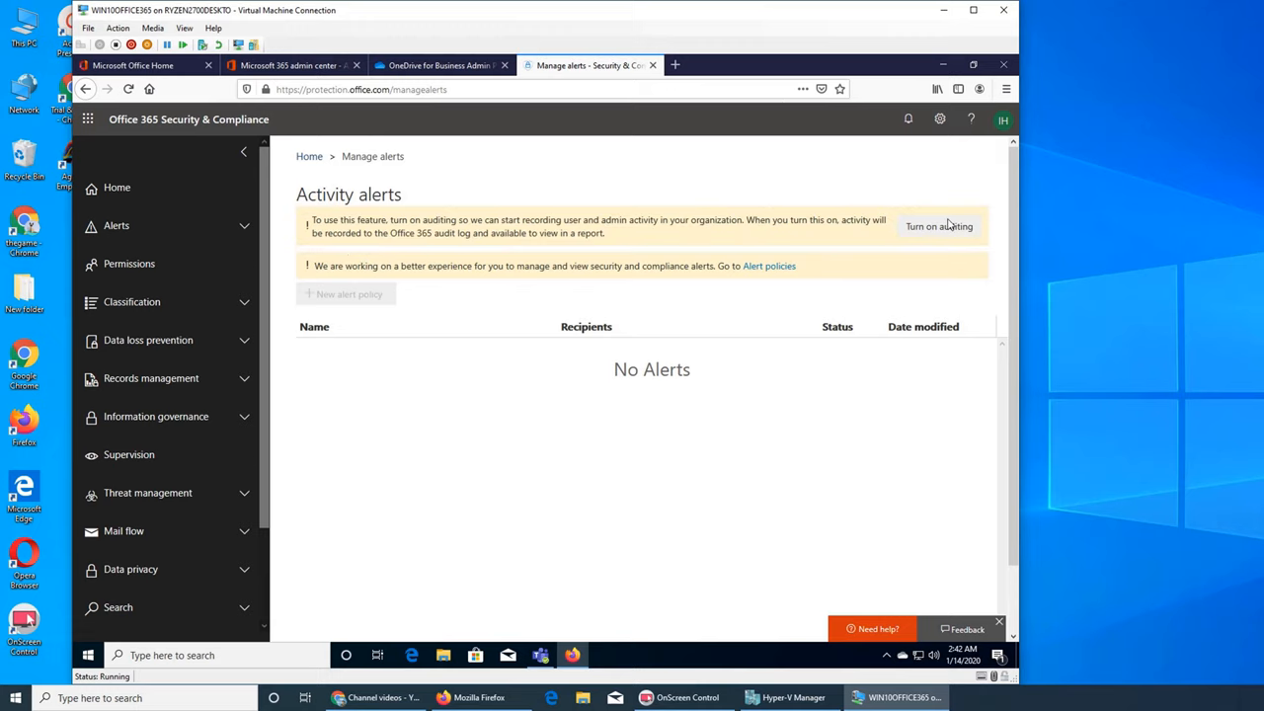
mouse_move(892, 472)
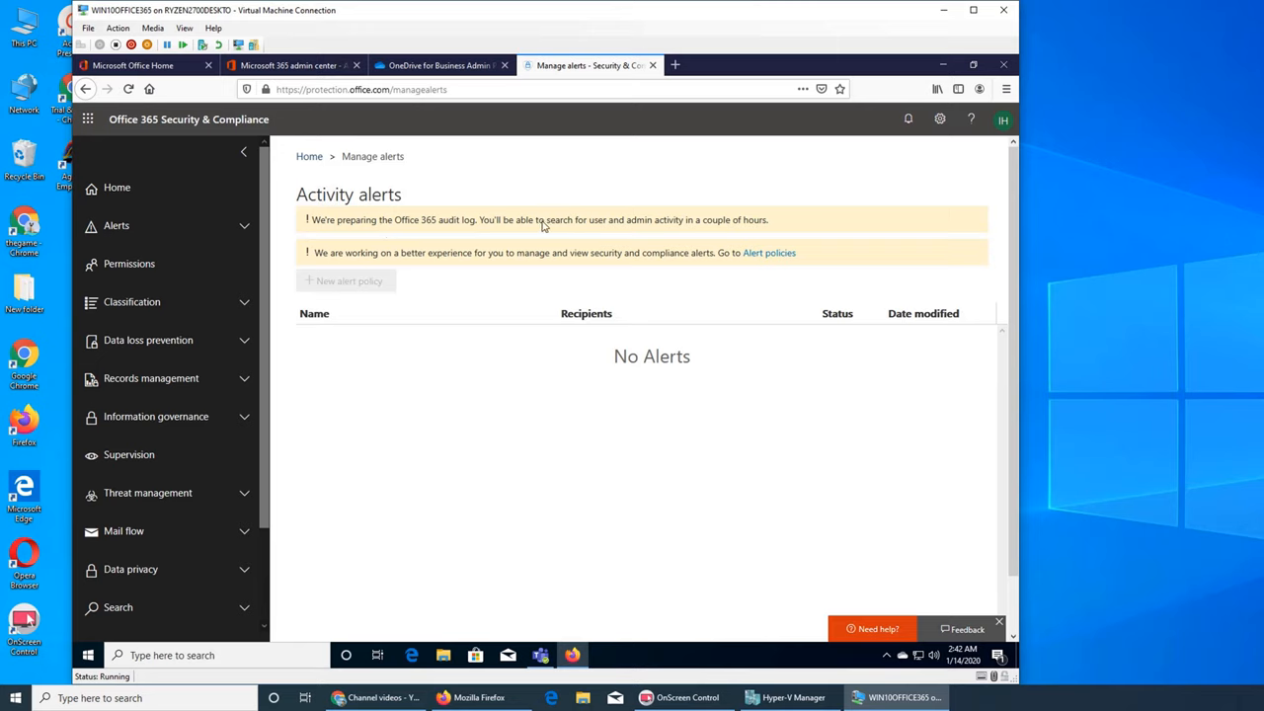
mouse_move(755, 229)
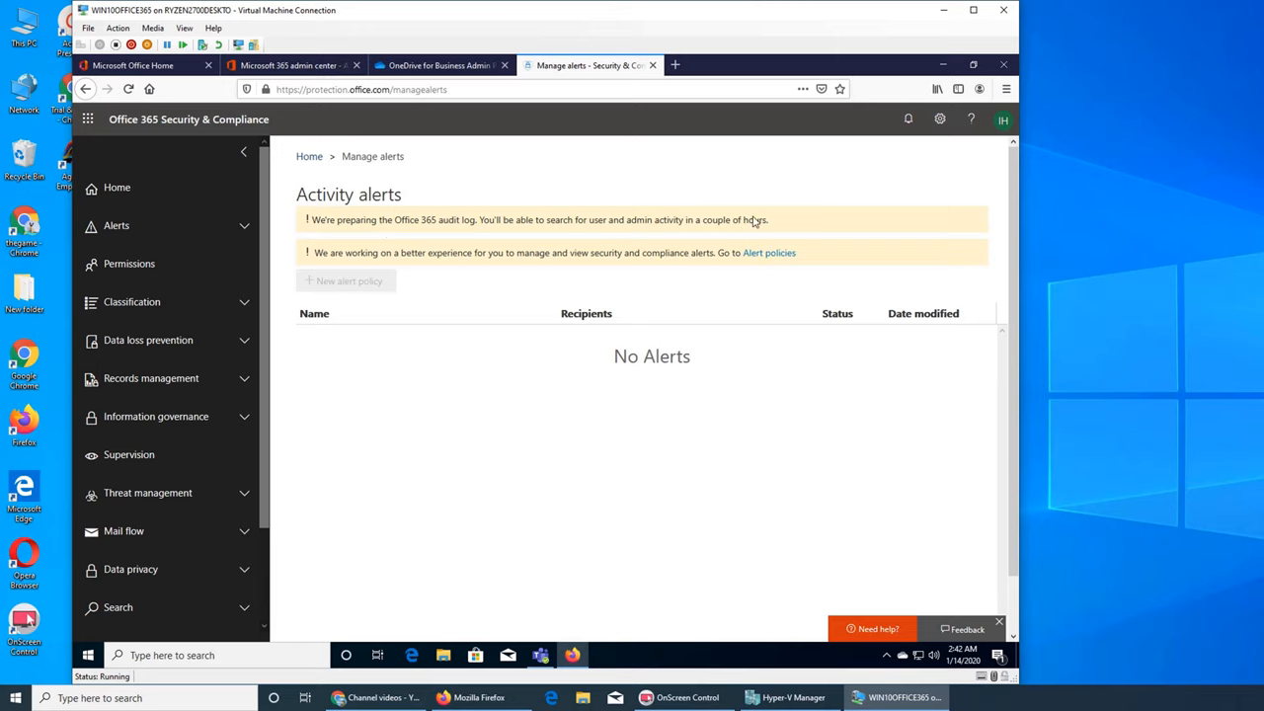
mouse_move(445, 308)
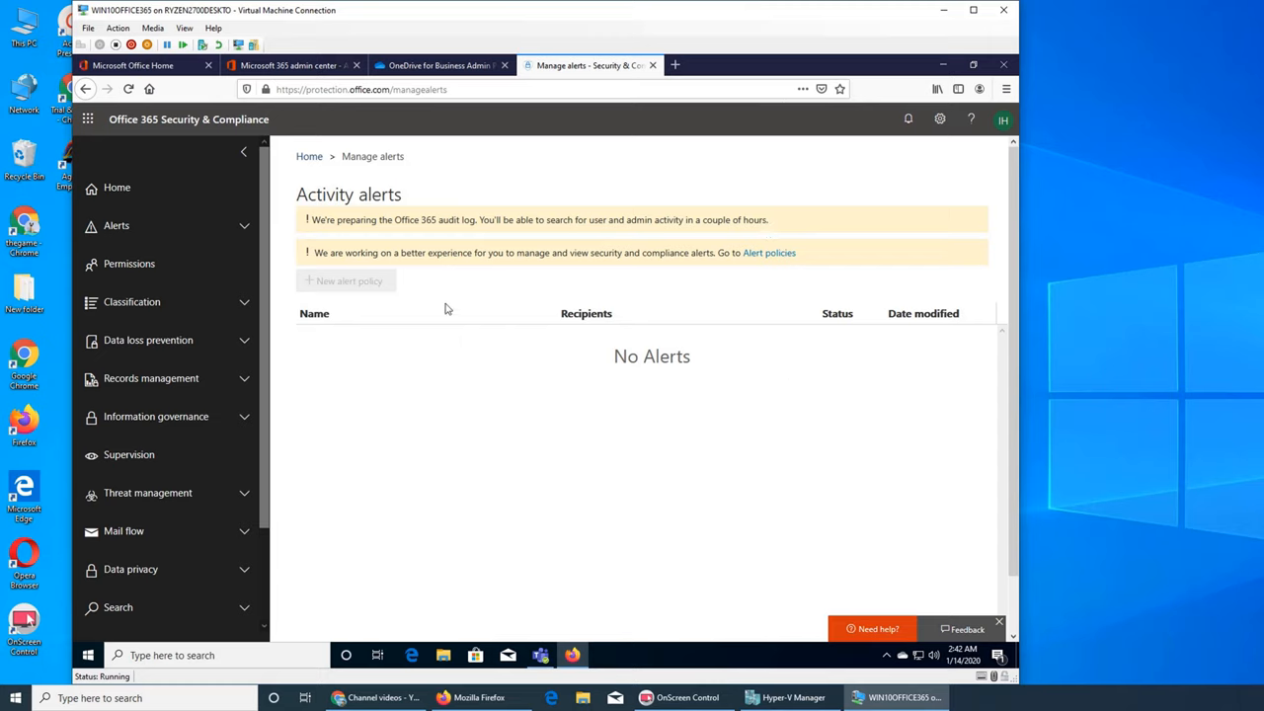
mouse_move(580, 268)
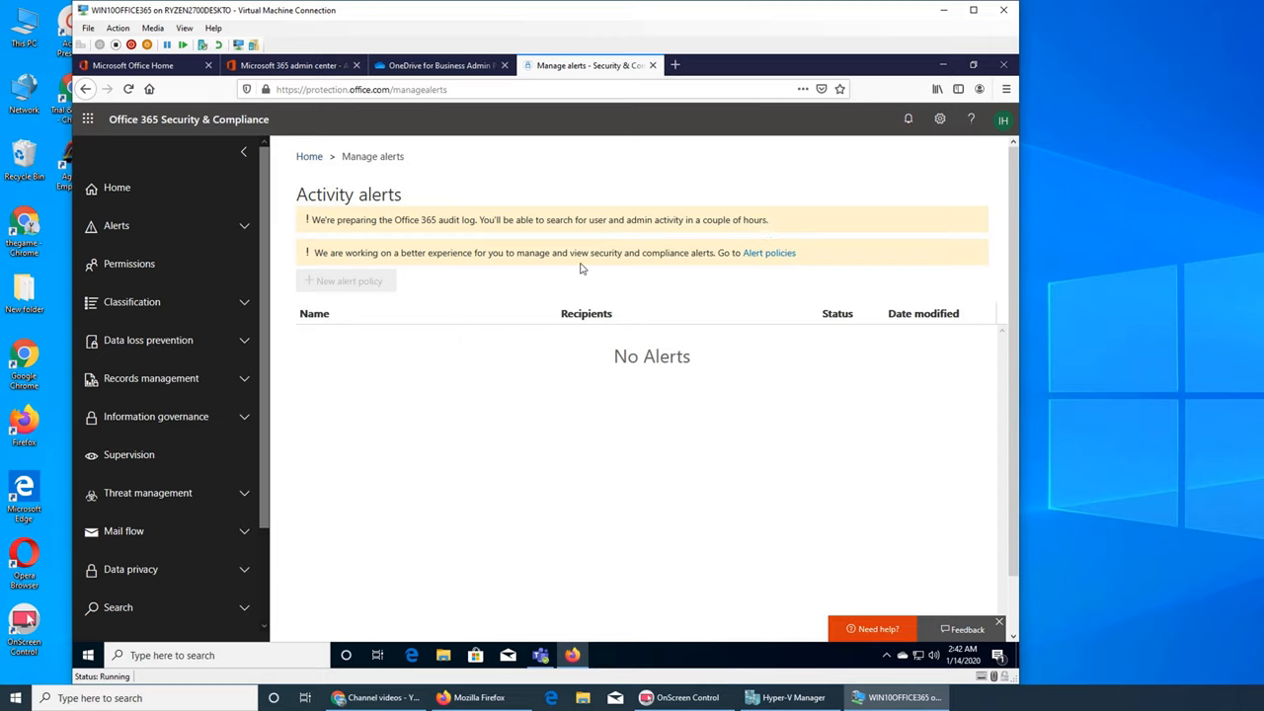
mouse_move(762, 253)
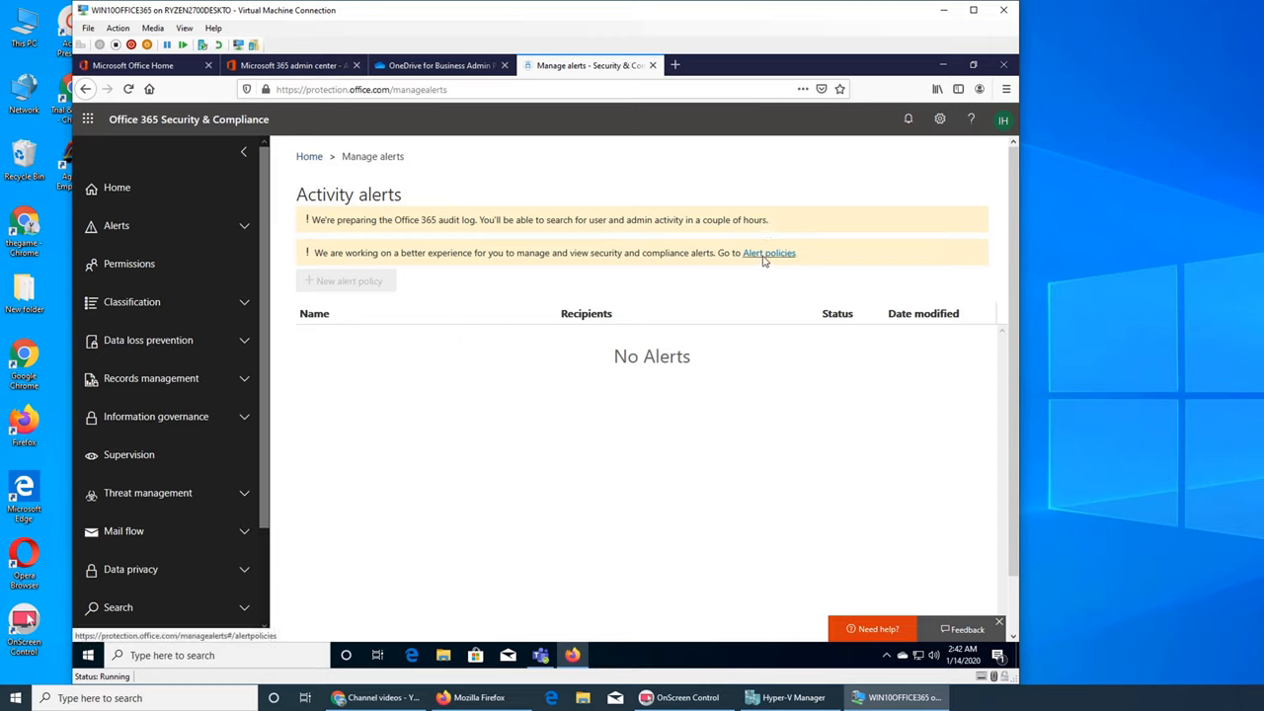
mouse_move(498, 358)
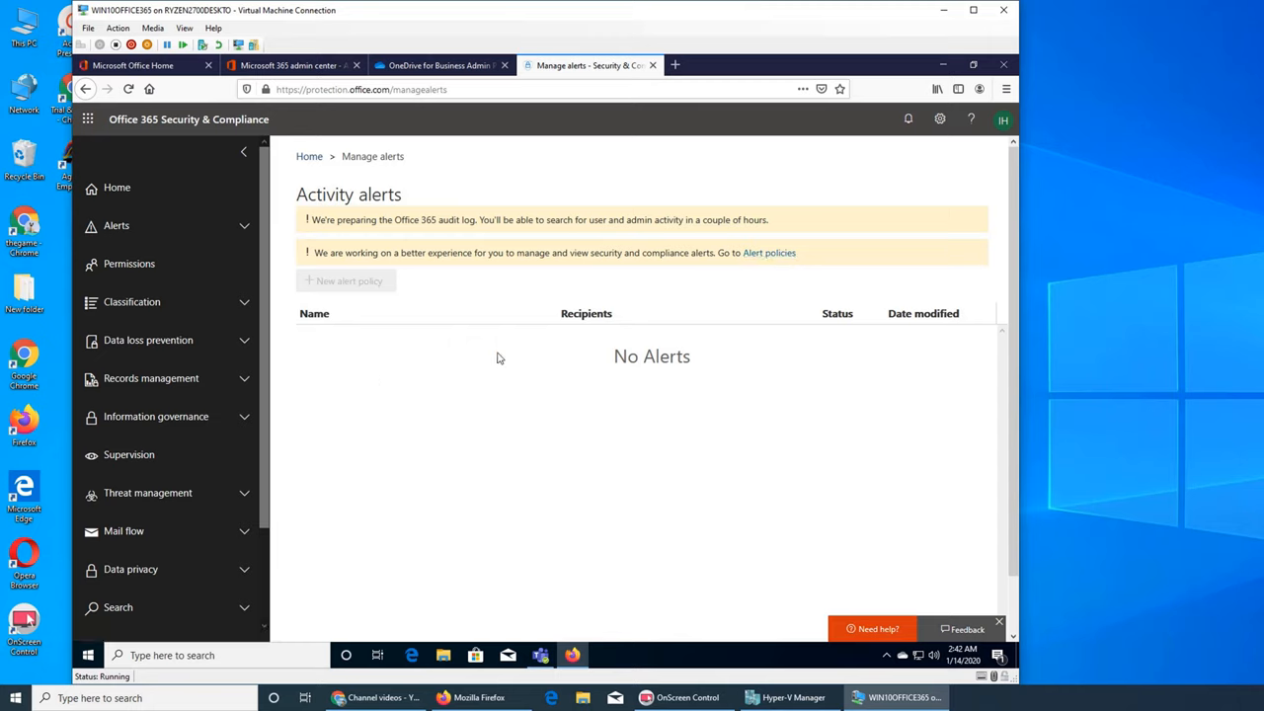
mouse_move(565, 405)
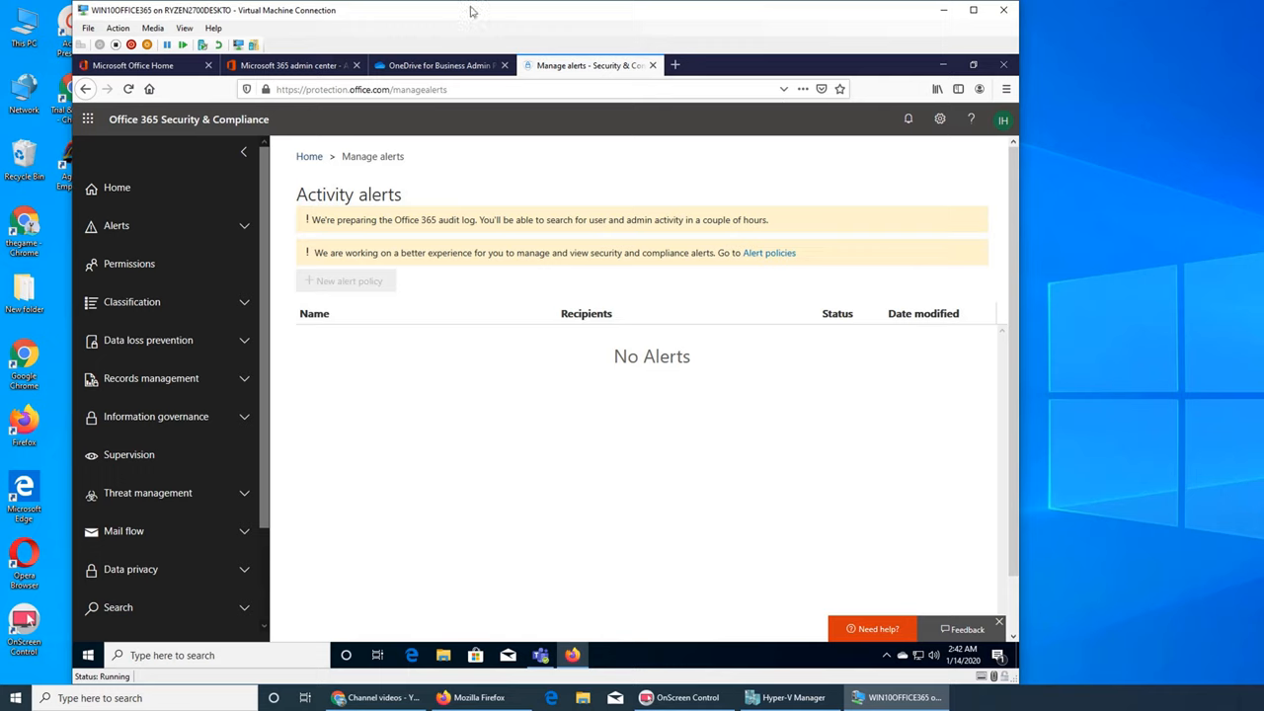
click(438, 65)
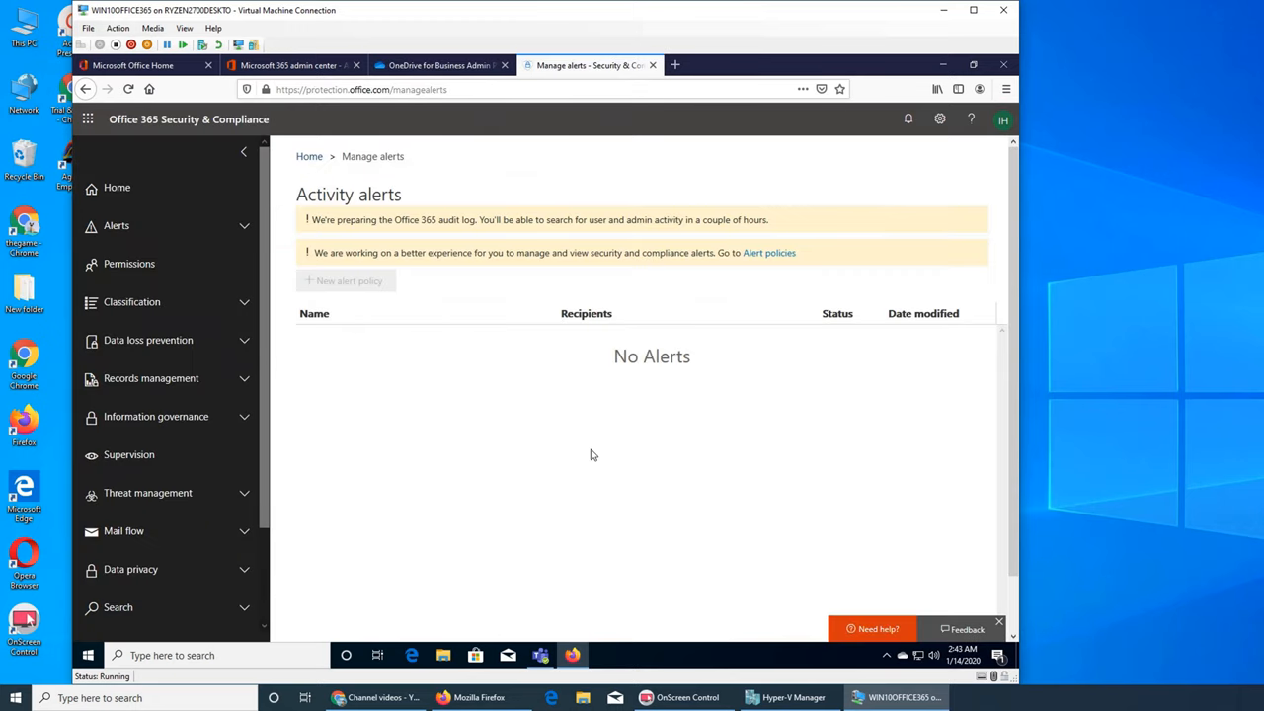
mouse_move(443, 426)
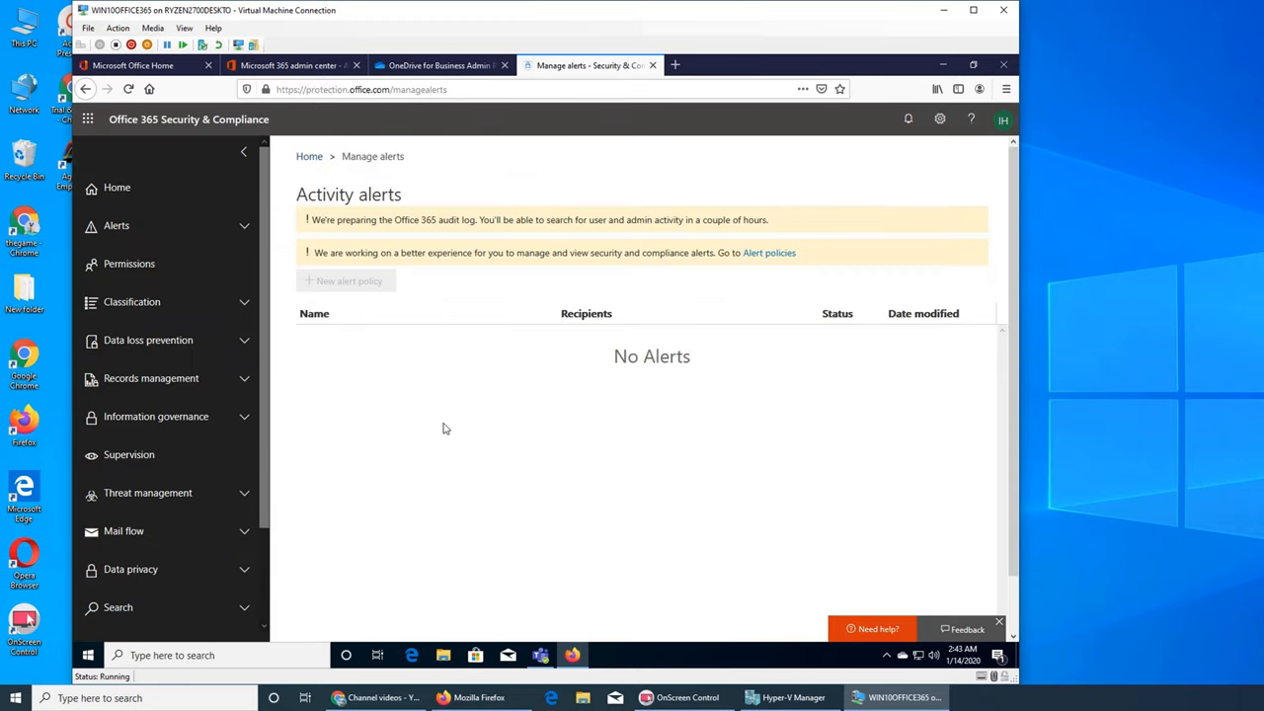
mouse_move(541, 409)
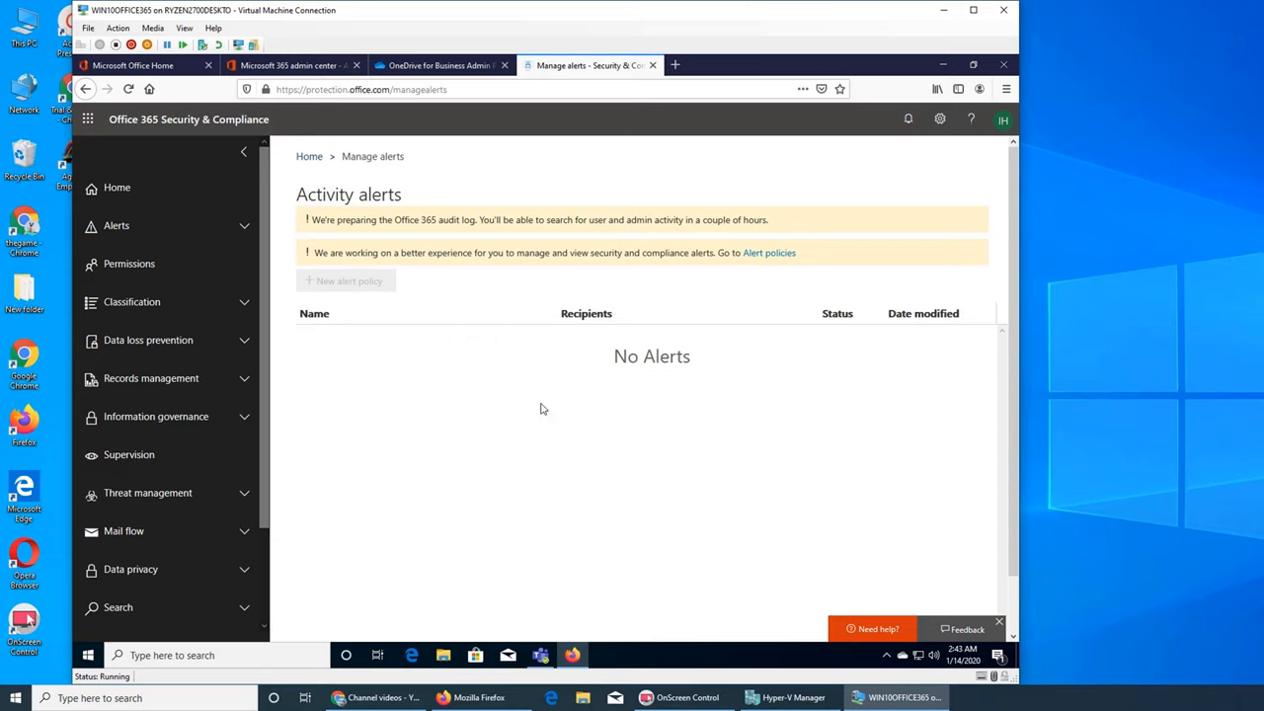
mouse_move(549, 423)
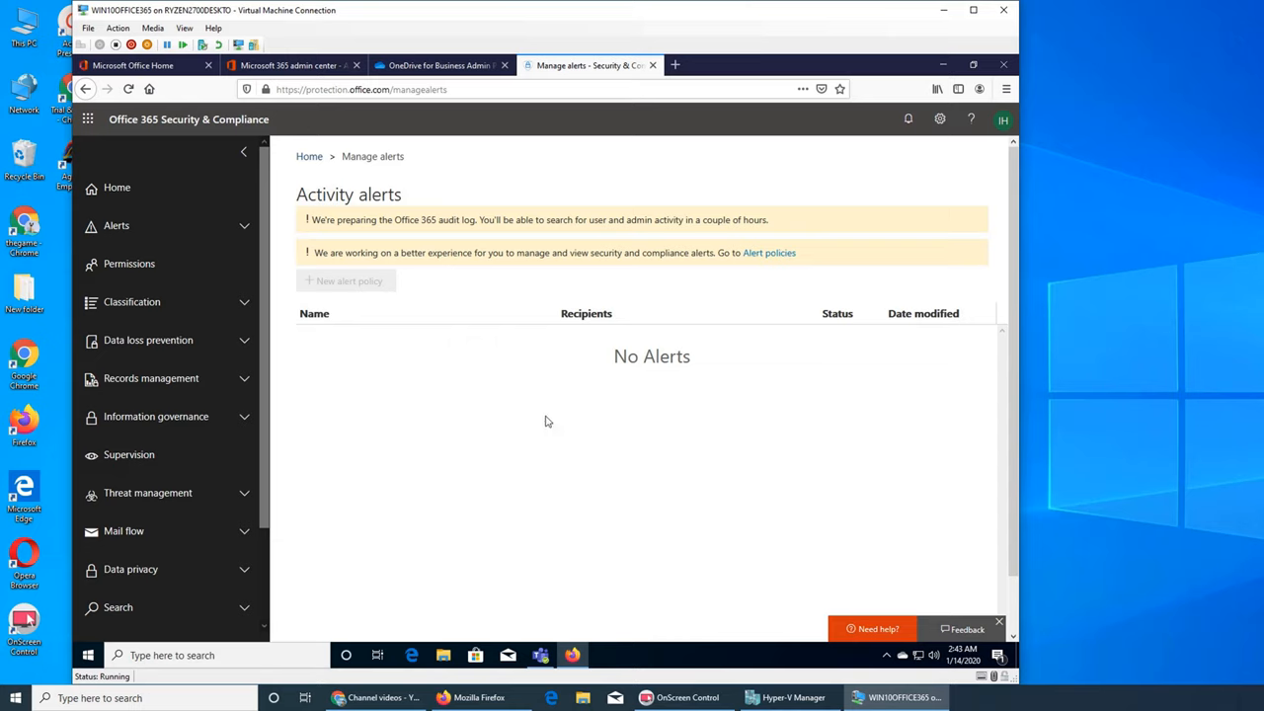
mouse_move(577, 290)
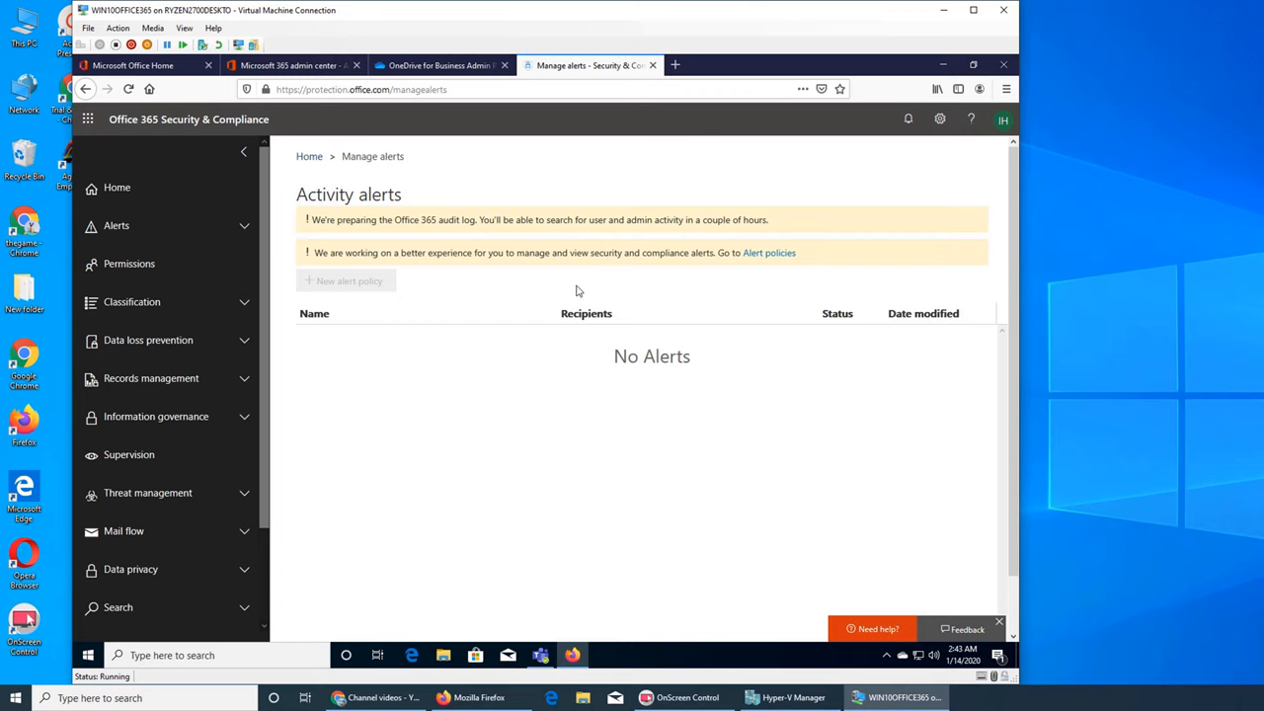
click(438, 66)
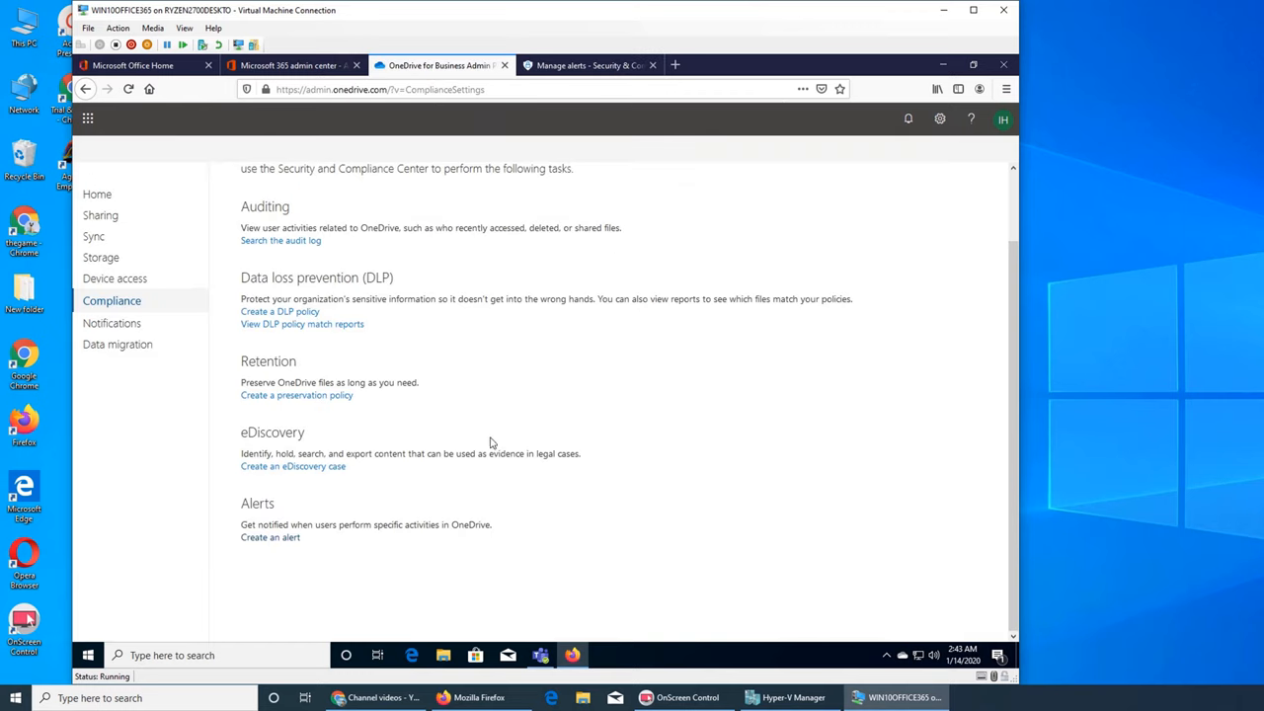
mouse_move(368, 576)
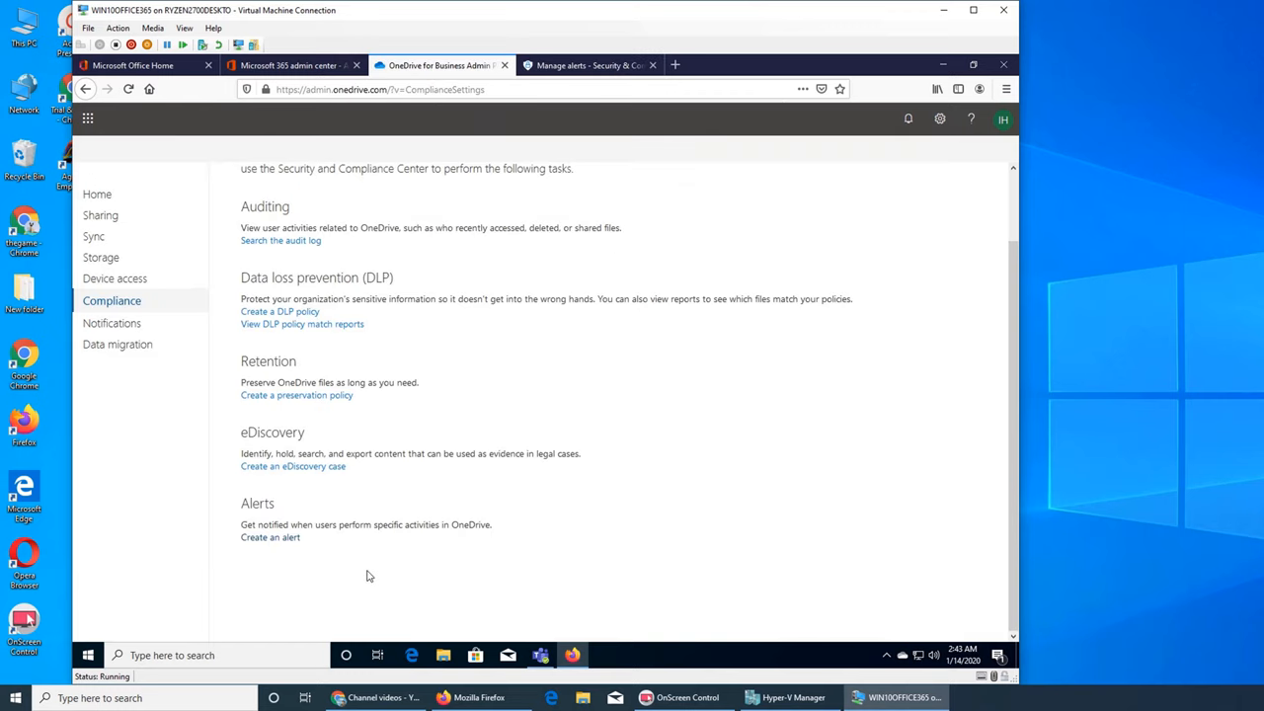
mouse_move(569, 589)
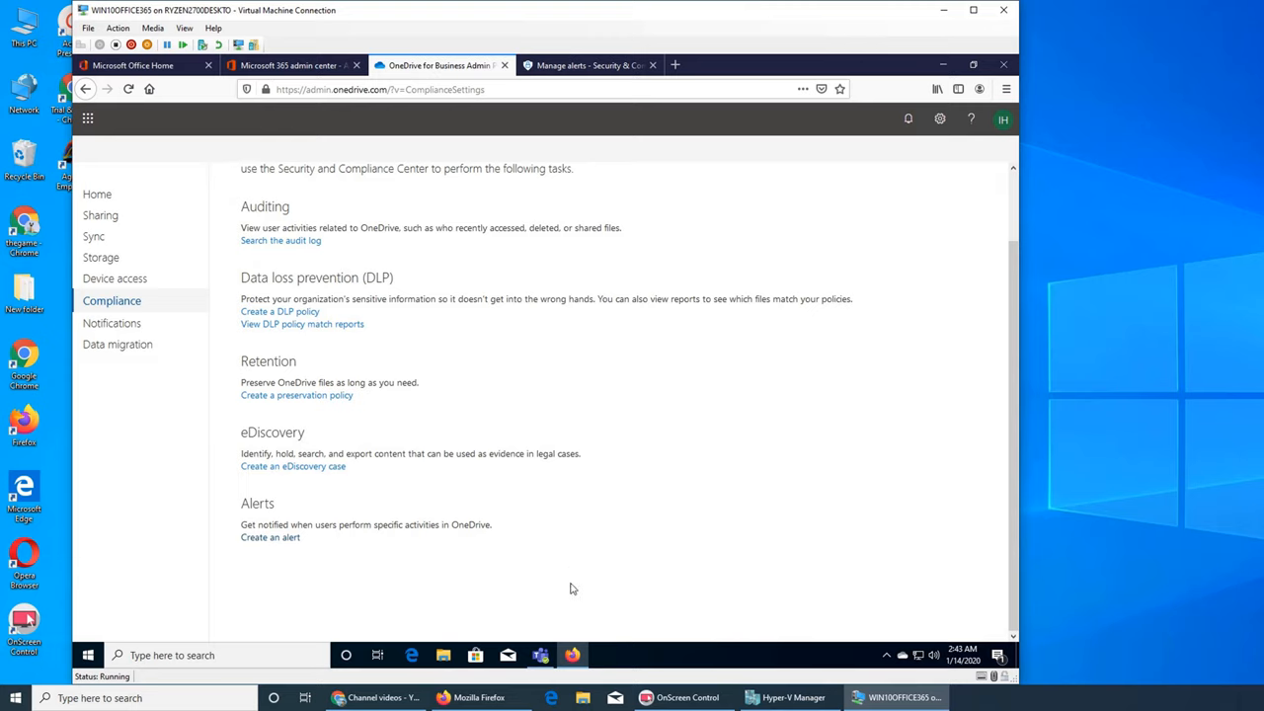
mouse_move(430, 549)
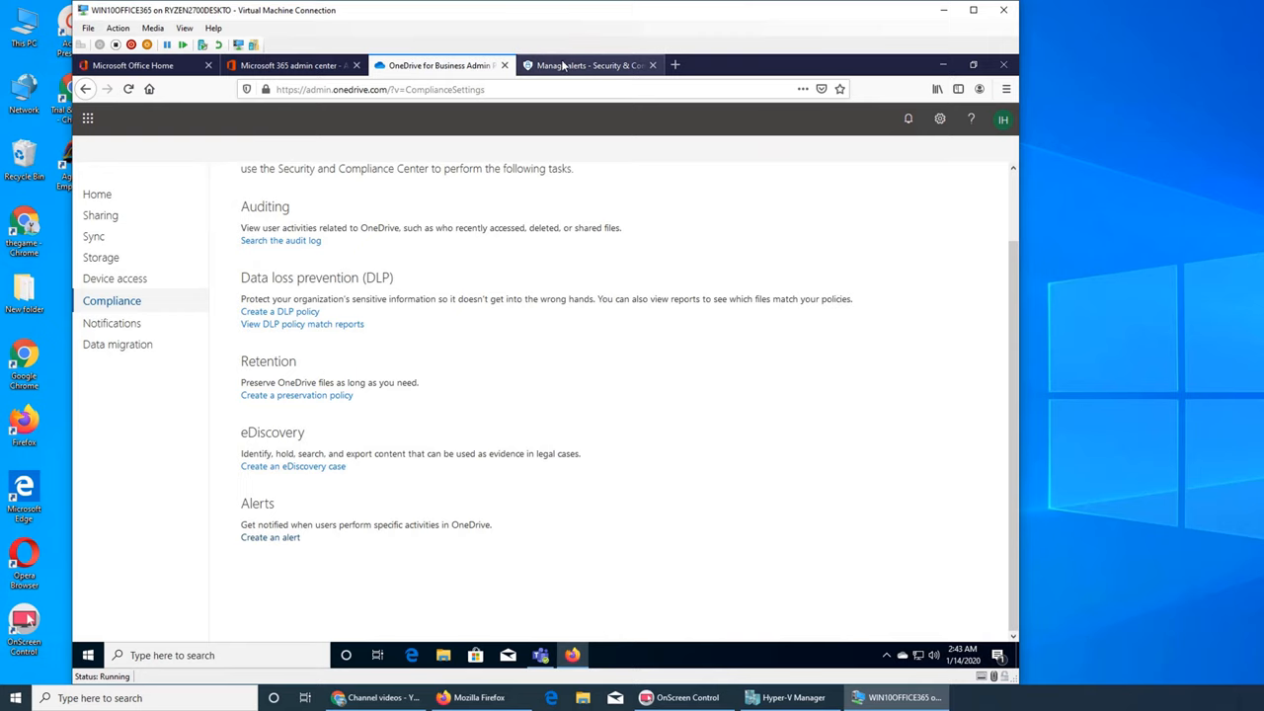
Close the Activity alerts page and scroll through the OneDrive Compliance settings.
click(652, 66)
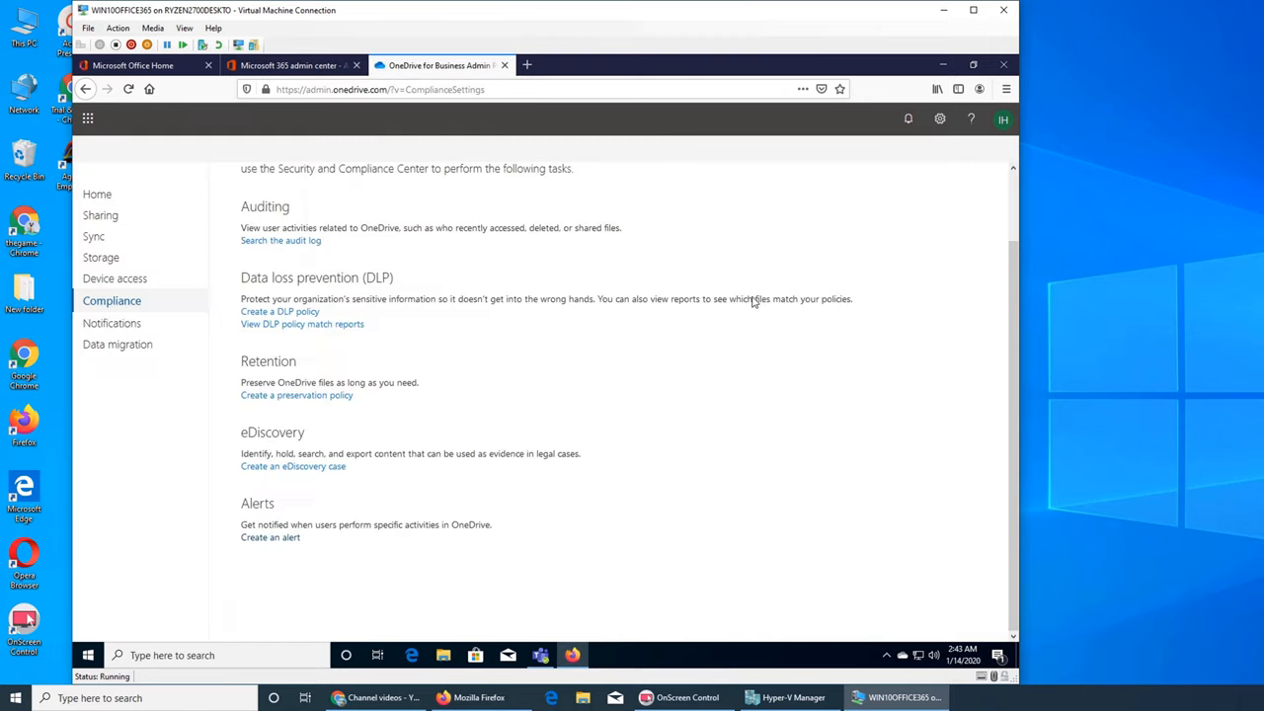
mouse_move(827, 332)
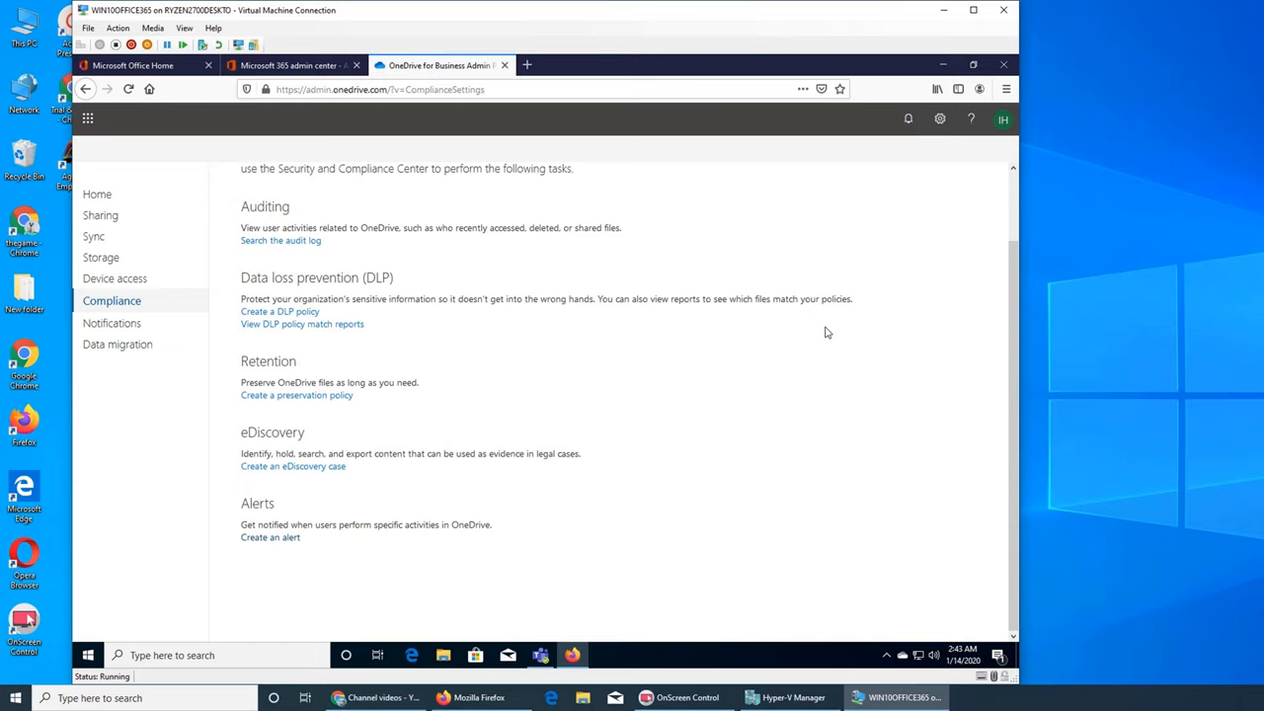
scroll(up, 3)
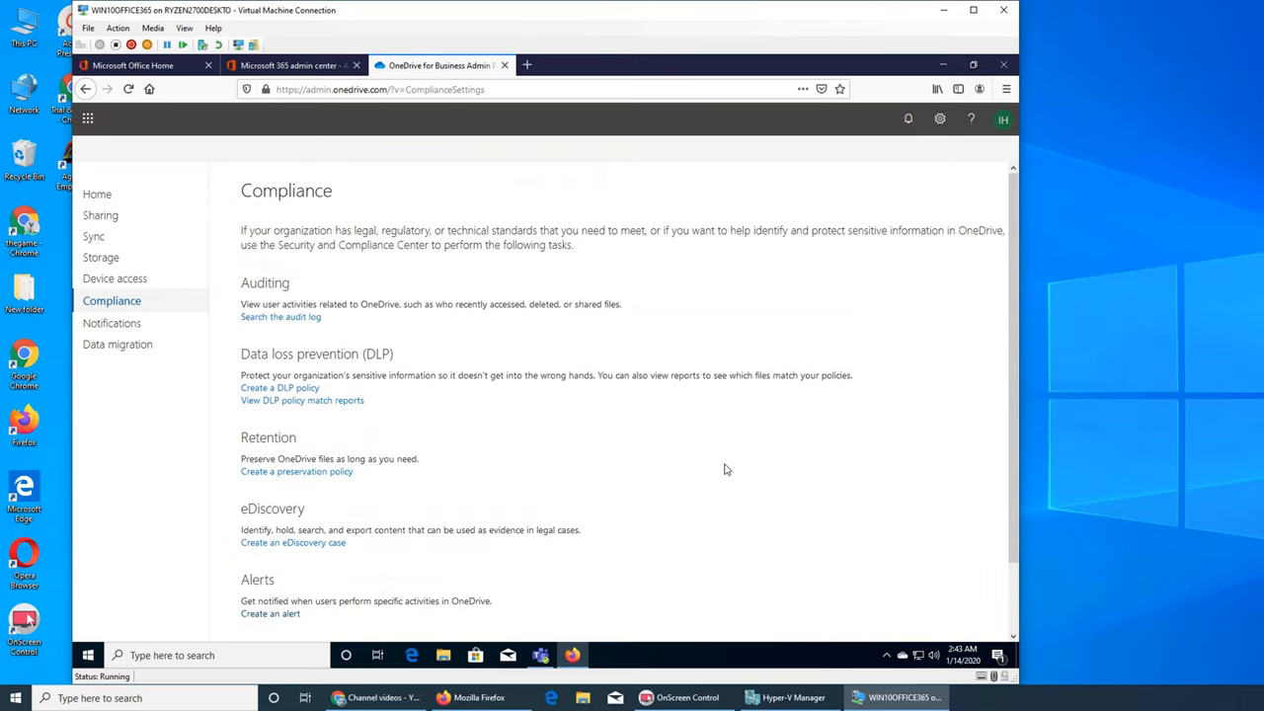
scroll(down, 3)
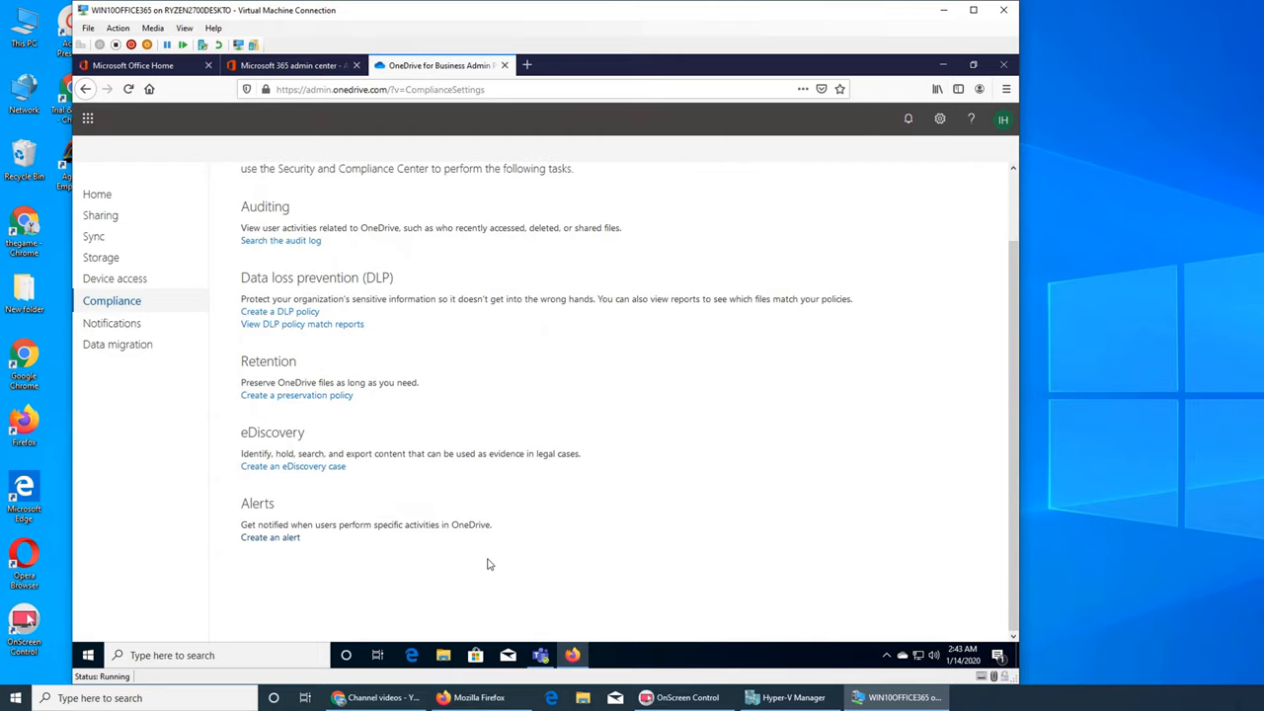
scroll(up, 3)
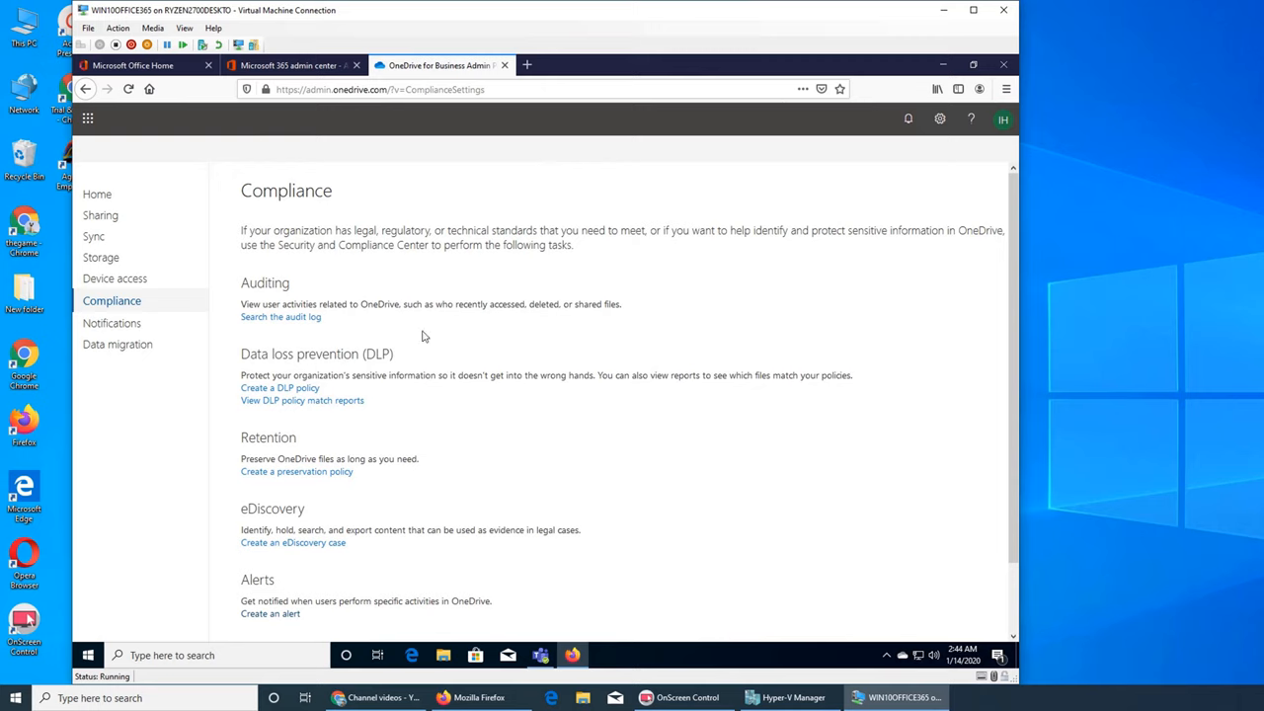
mouse_move(662, 452)
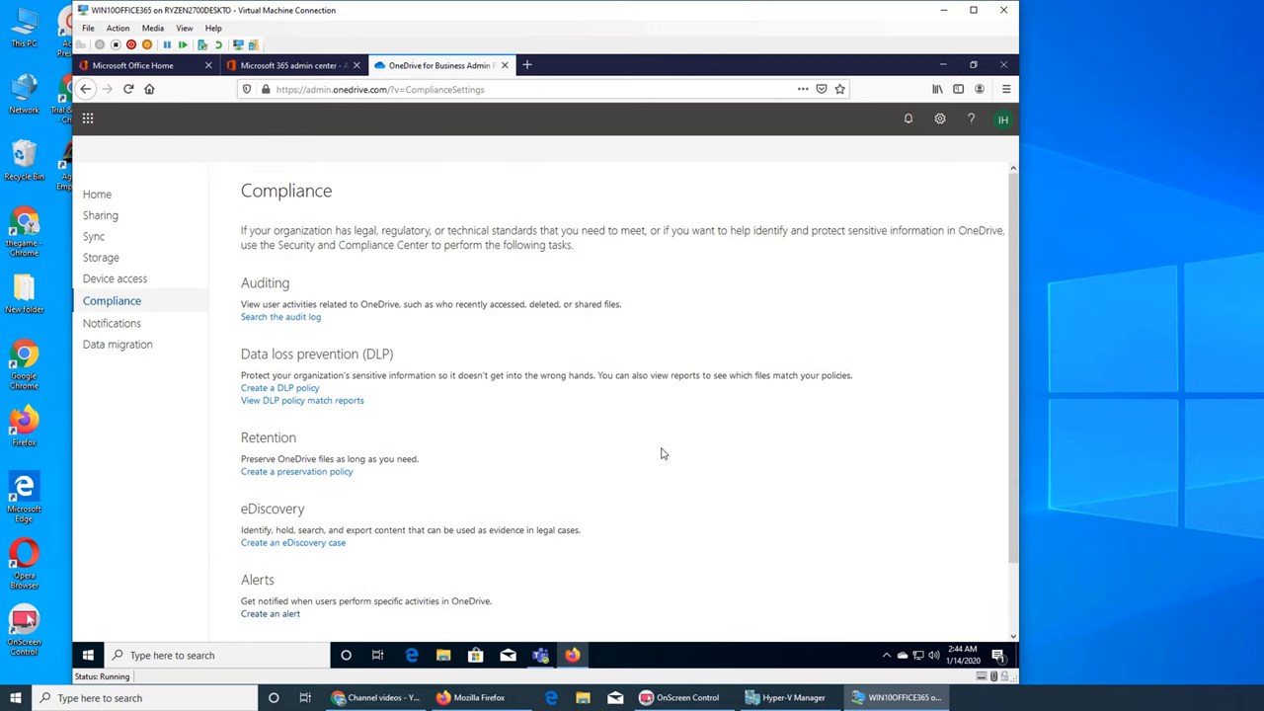
mouse_move(604, 482)
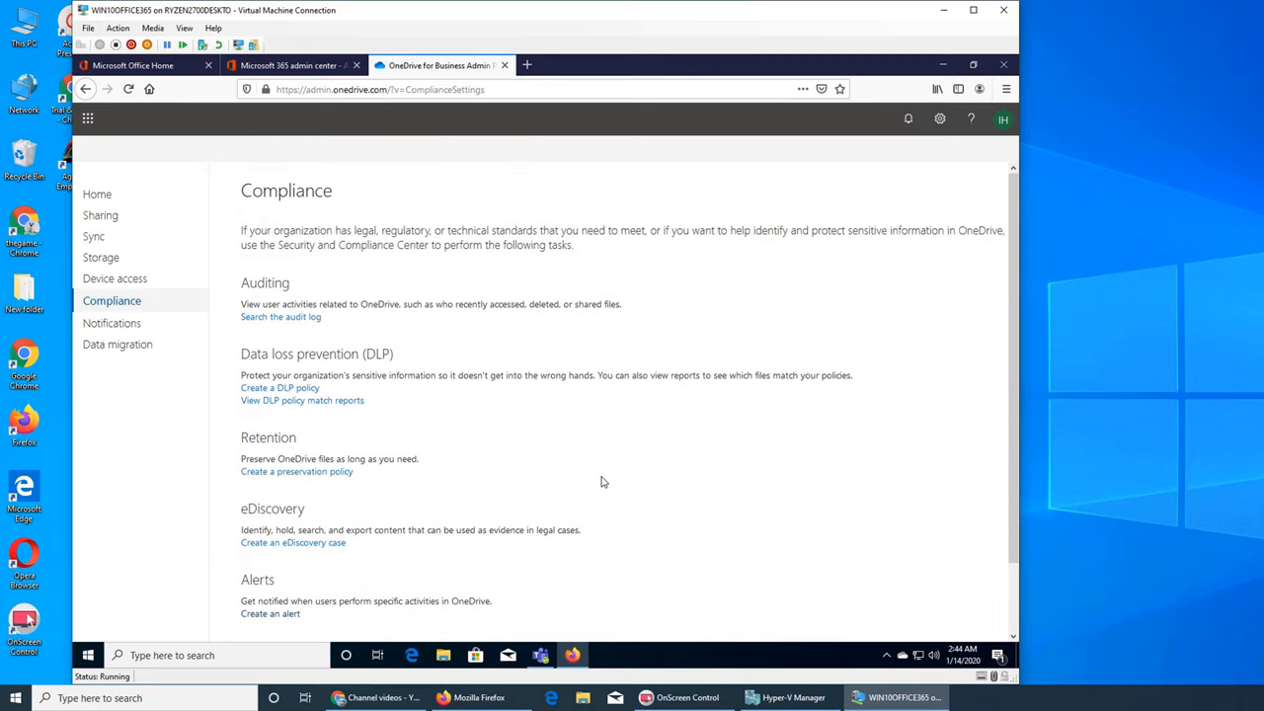
mouse_move(625, 462)
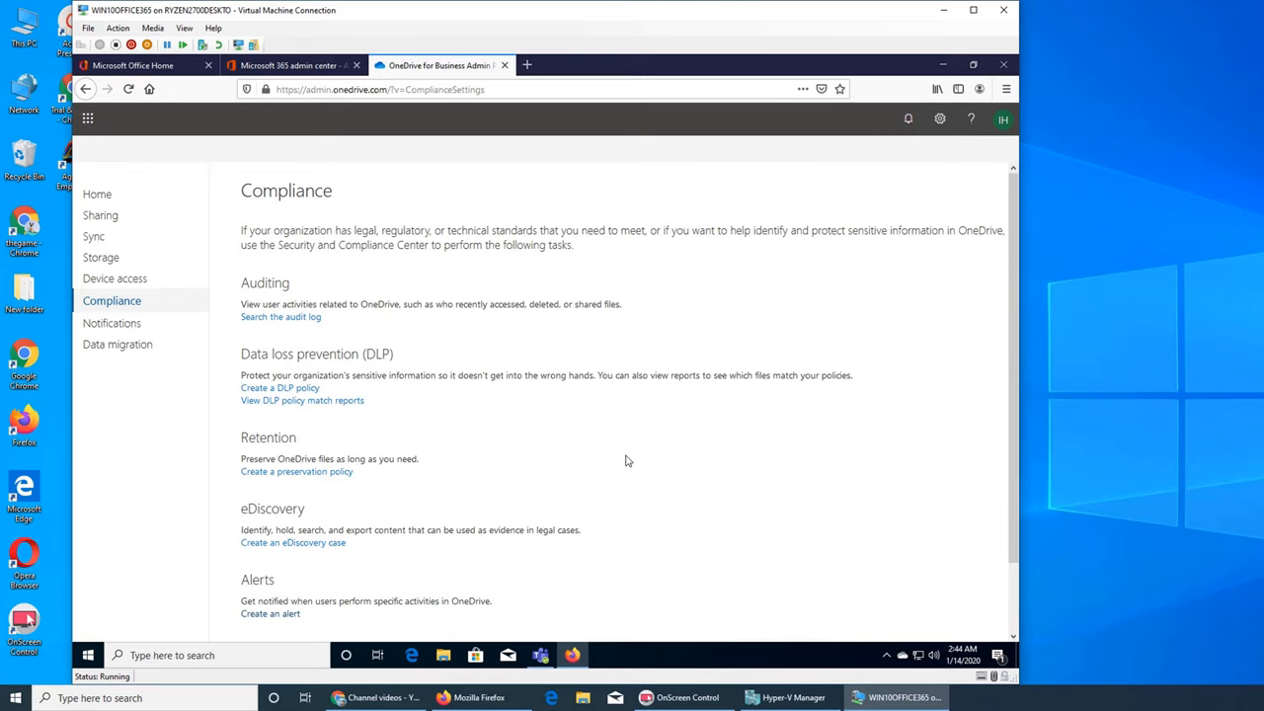
scroll(down, 3)
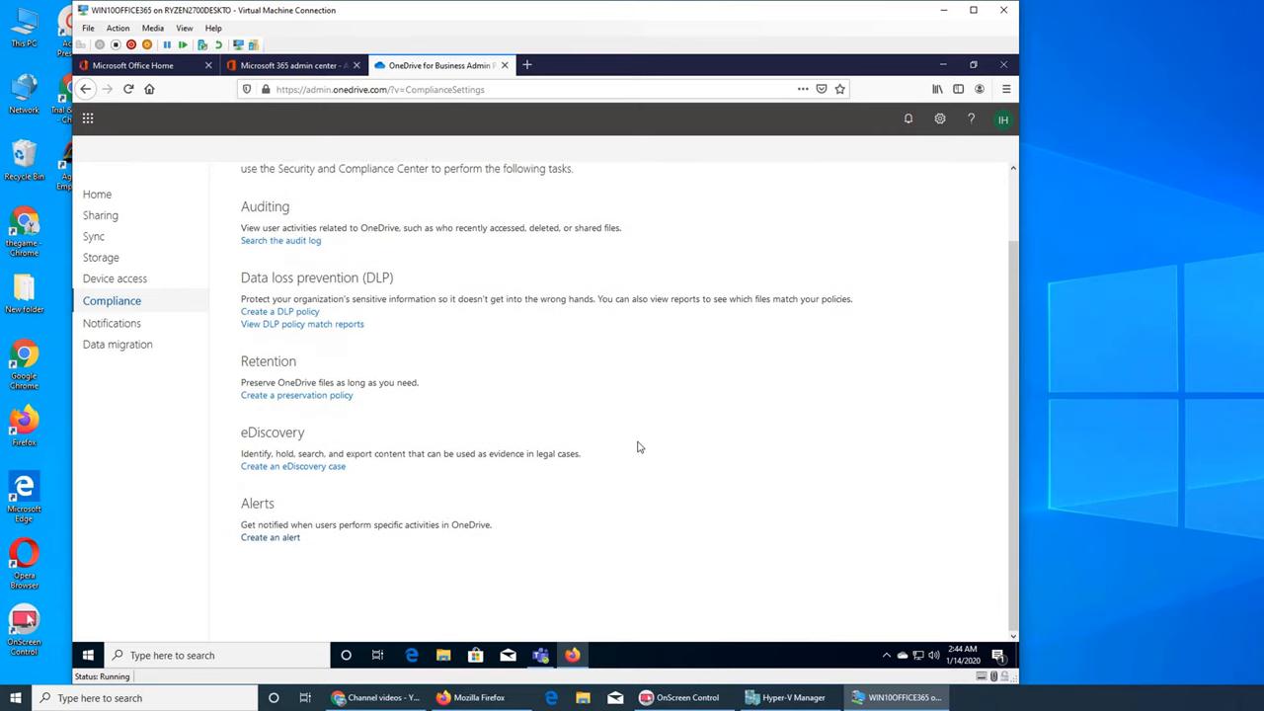